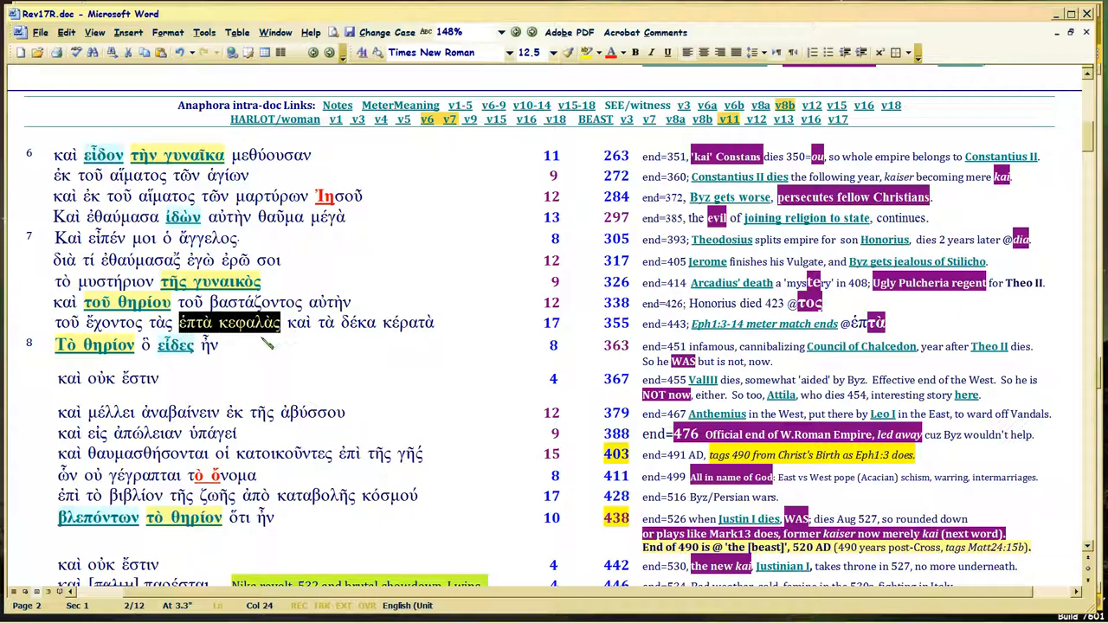
mouse_move(262, 336)
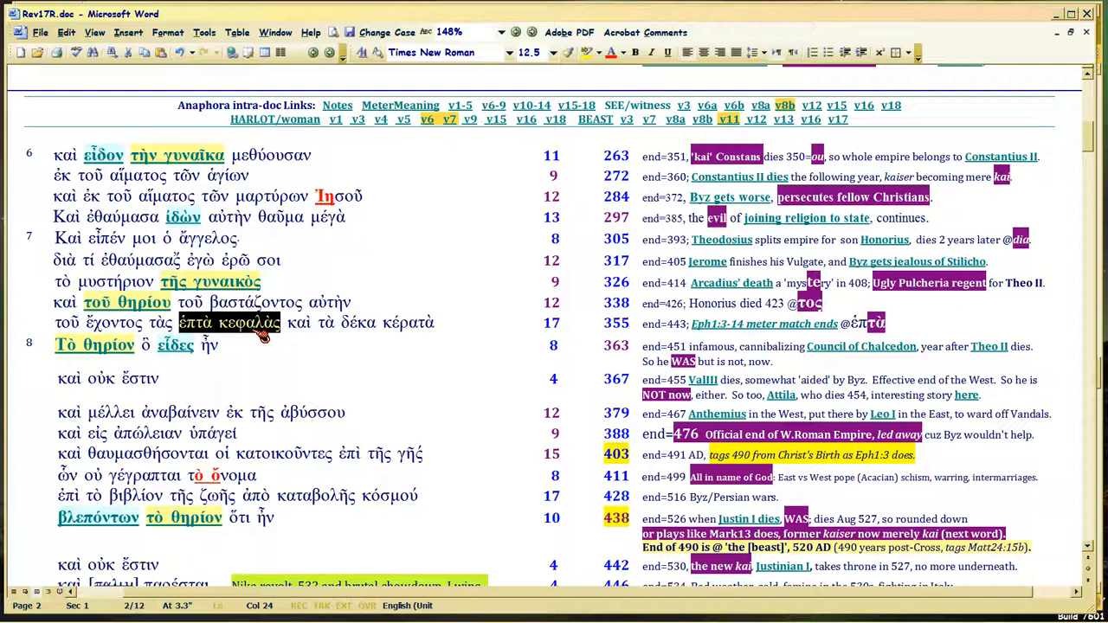
Step: Select the Greek phrase δέκα κέρατα in the Rev17R verse table
left_click(256, 322)
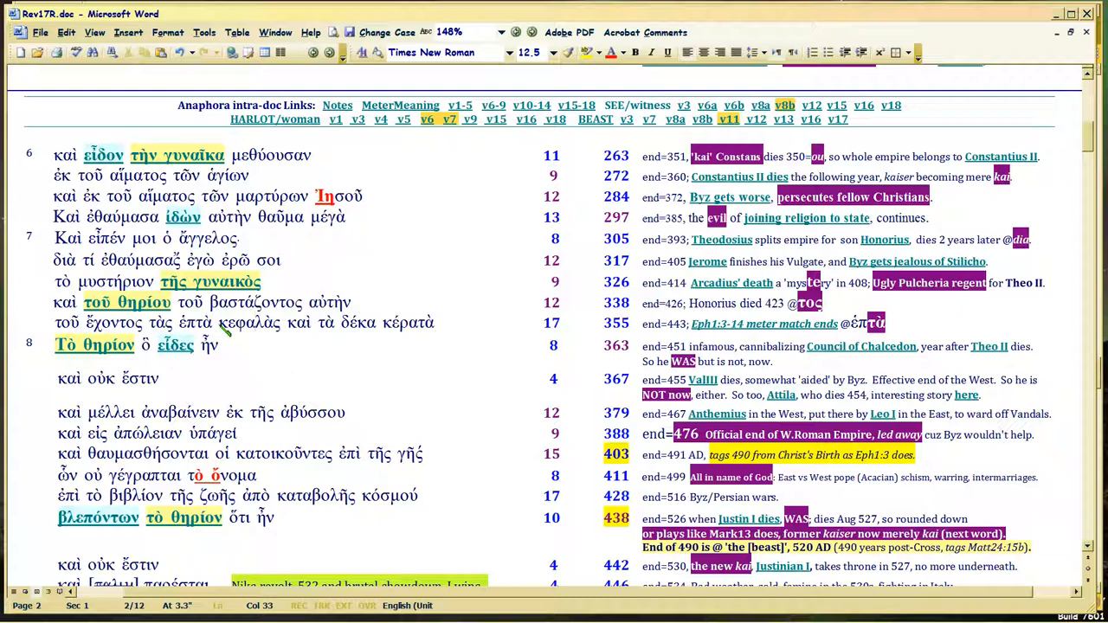
double_click(250, 322)
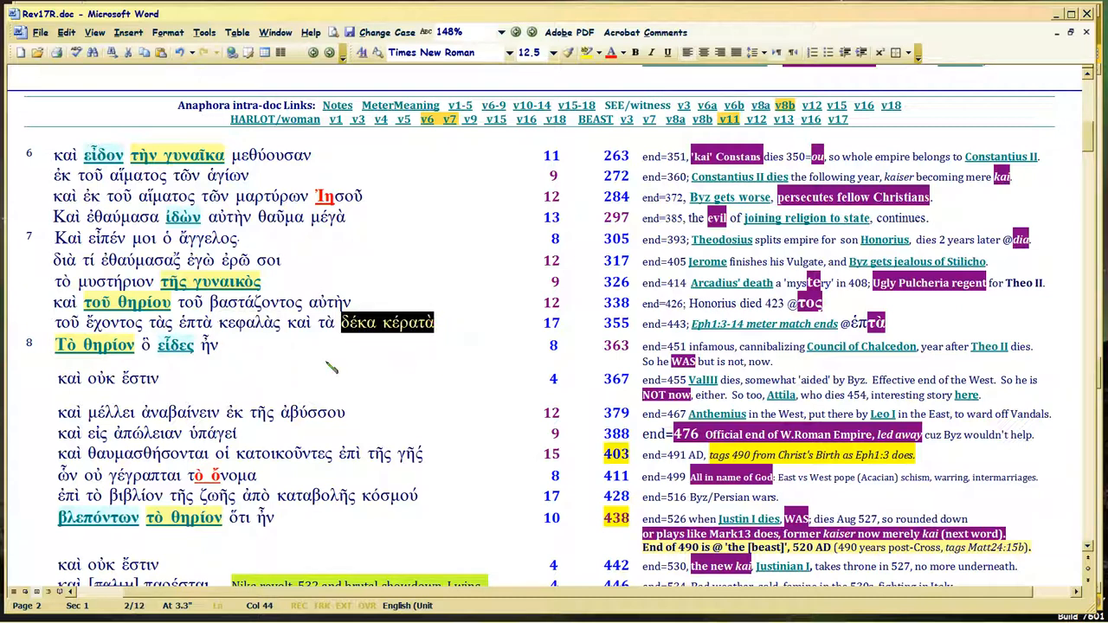
mouse_move(288, 349)
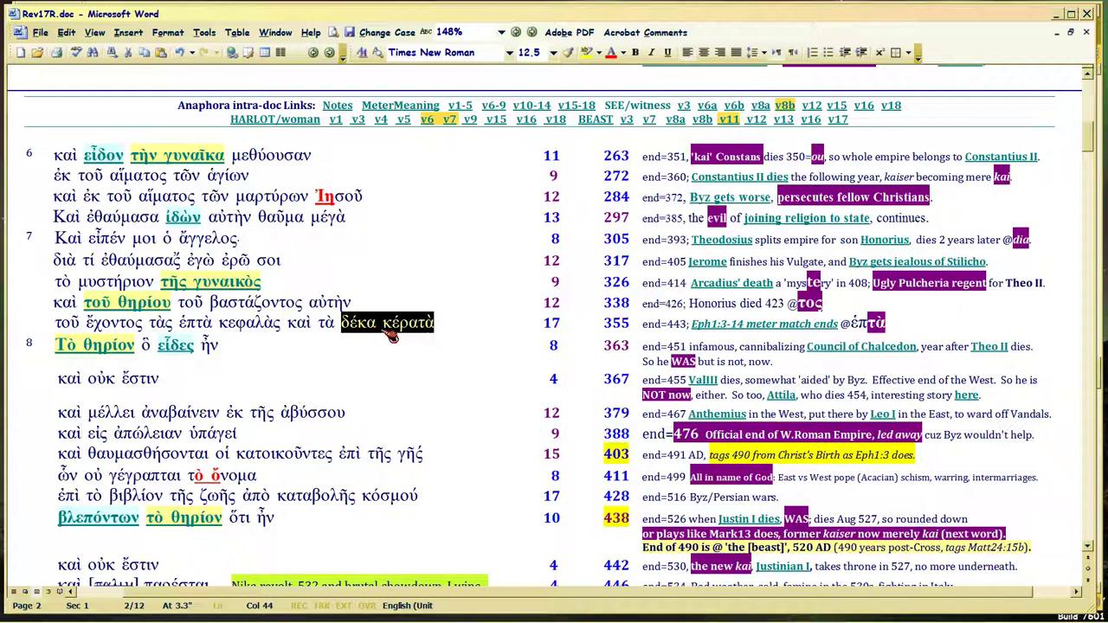
mouse_move(284, 340)
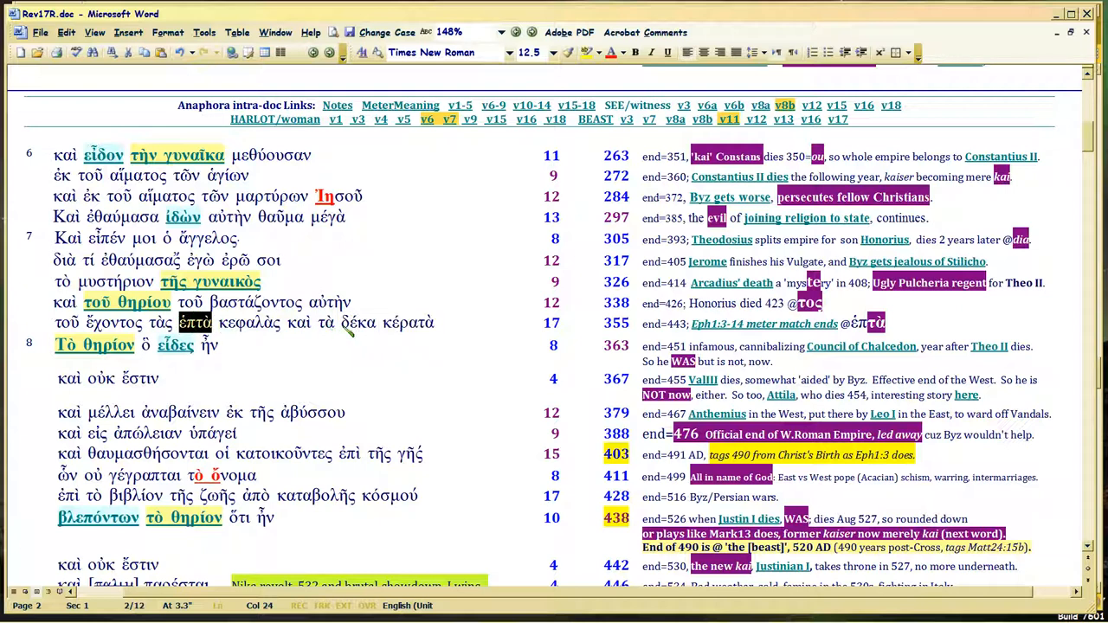
double_click(387, 322)
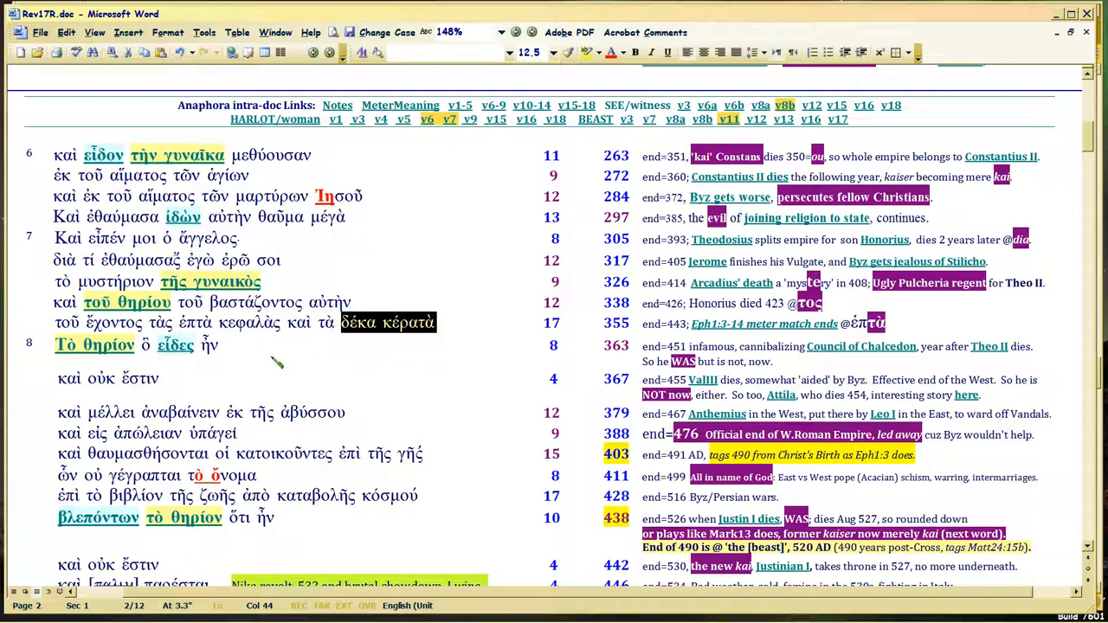
mouse_move(251, 333)
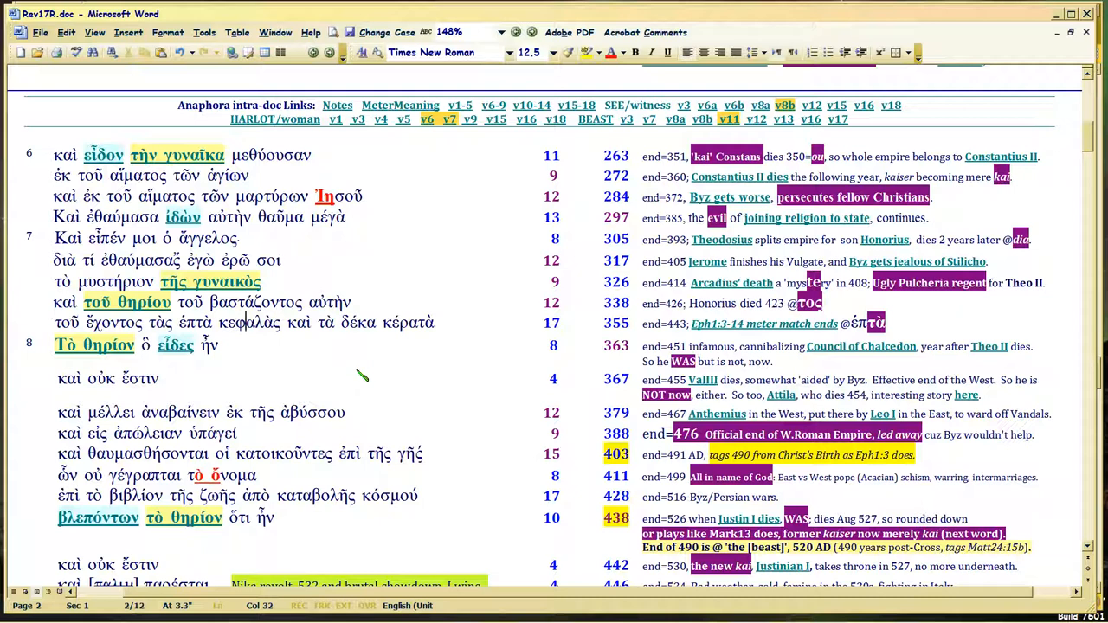
mouse_move(330, 362)
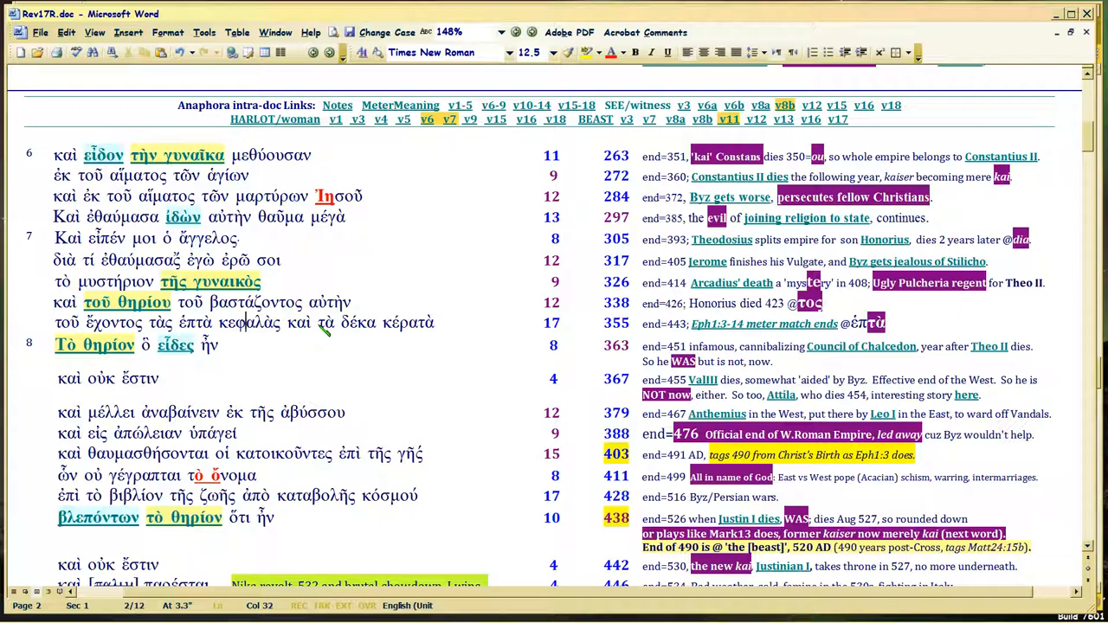
mouse_move(419, 335)
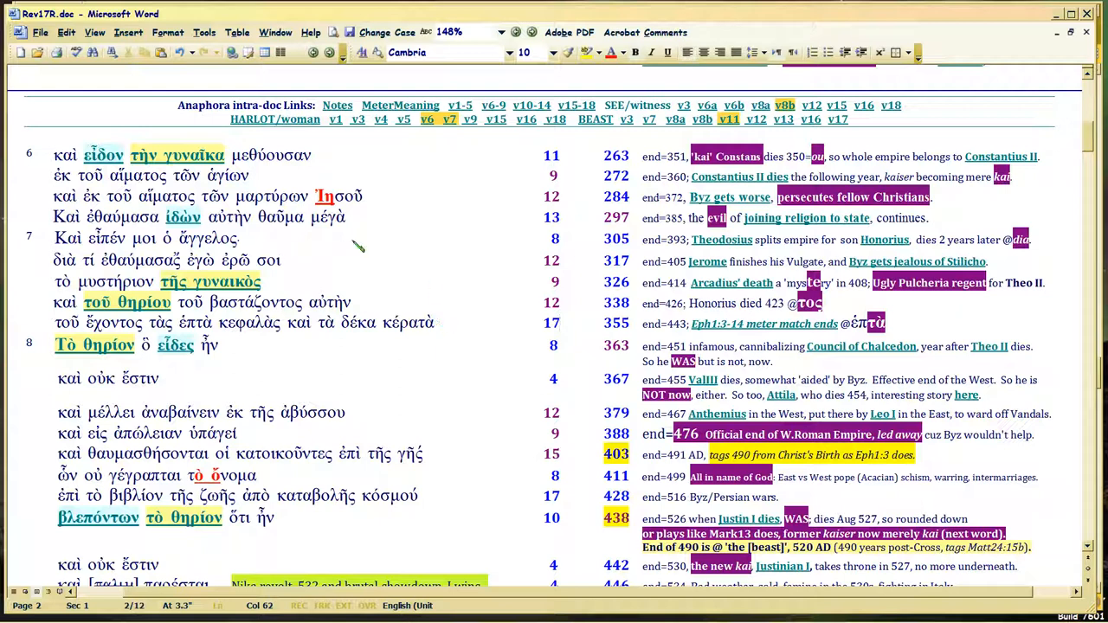
mouse_move(35, 154)
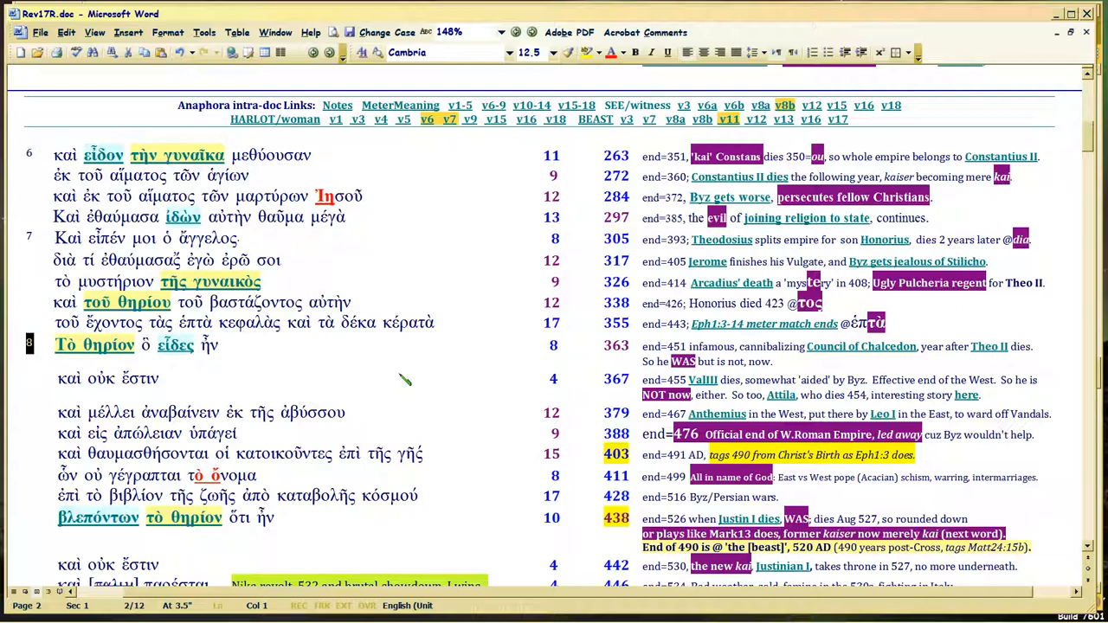
mouse_move(441, 336)
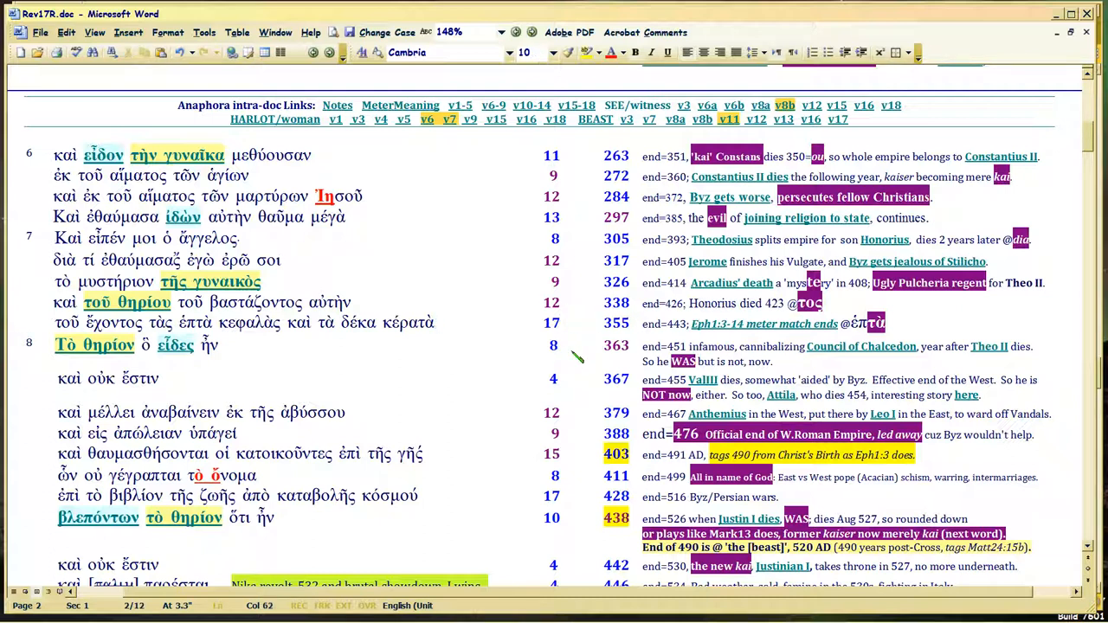
left_click(350, 323)
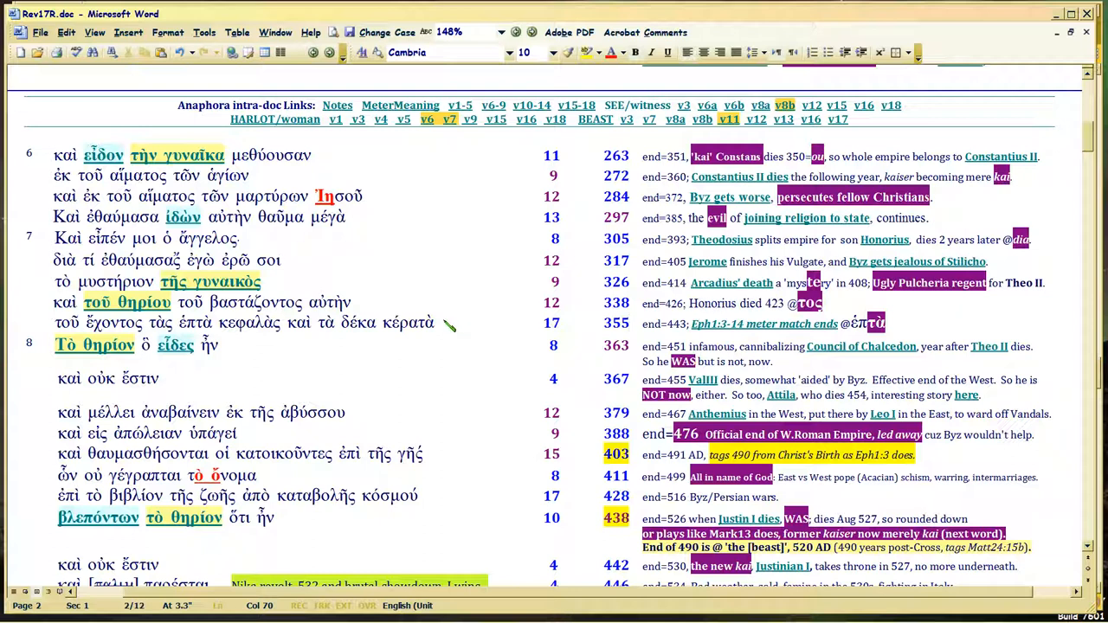
mouse_move(653, 330)
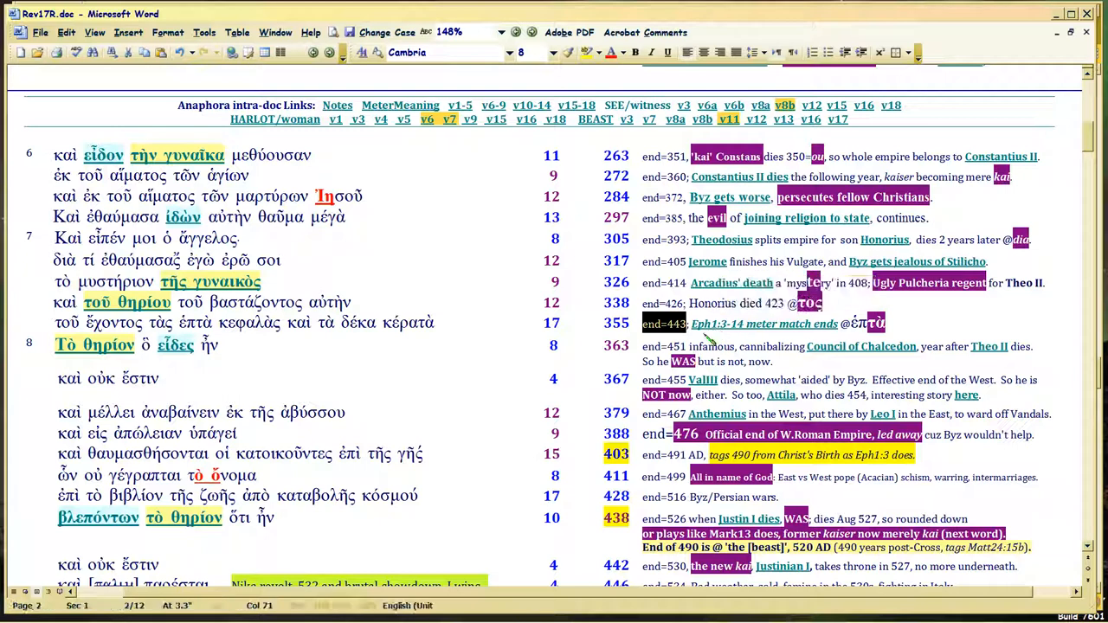
mouse_move(710, 322)
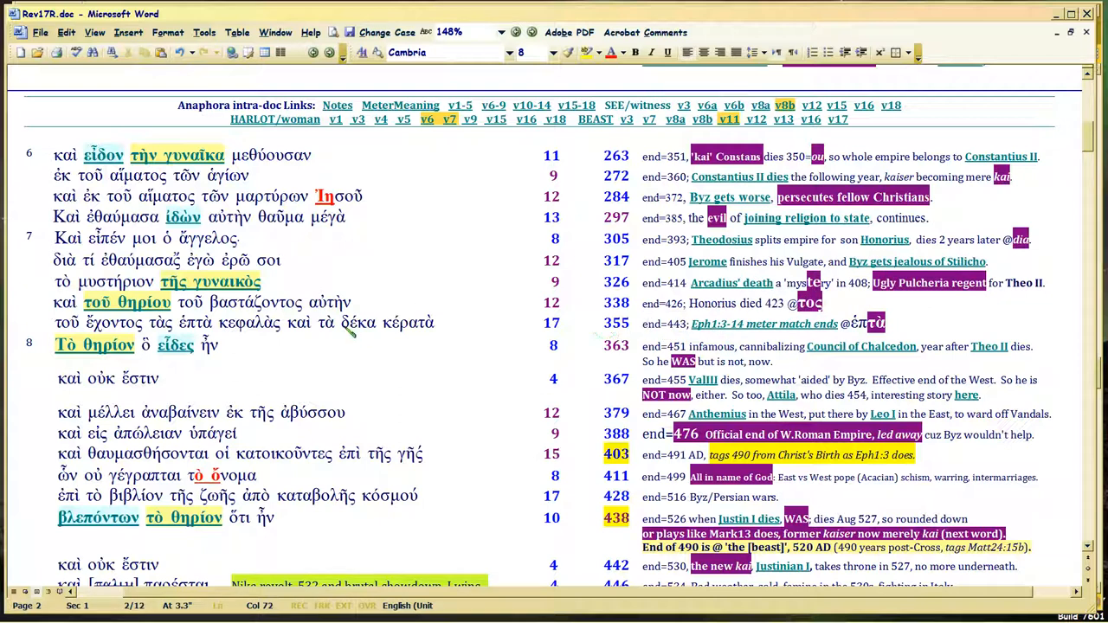
mouse_move(437, 327)
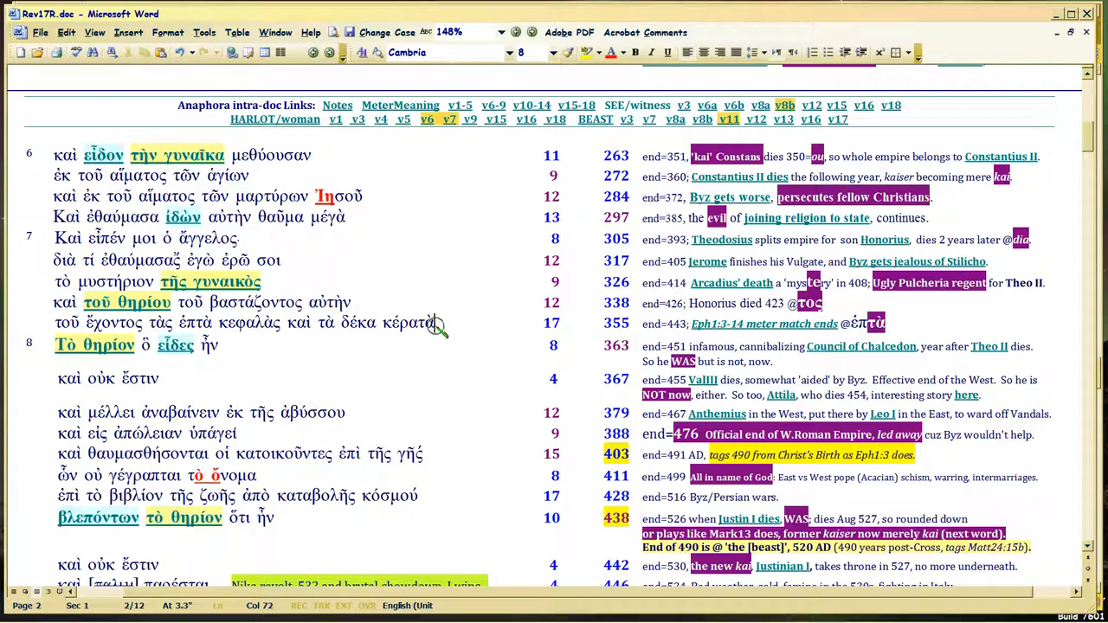
left_click(437, 323)
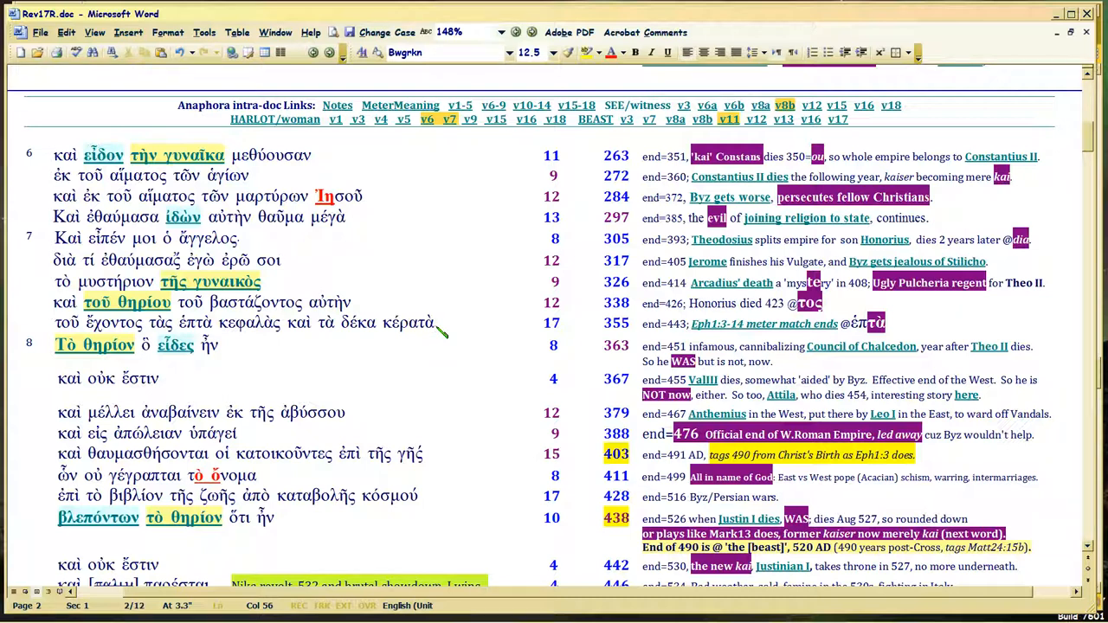
mouse_move(277, 342)
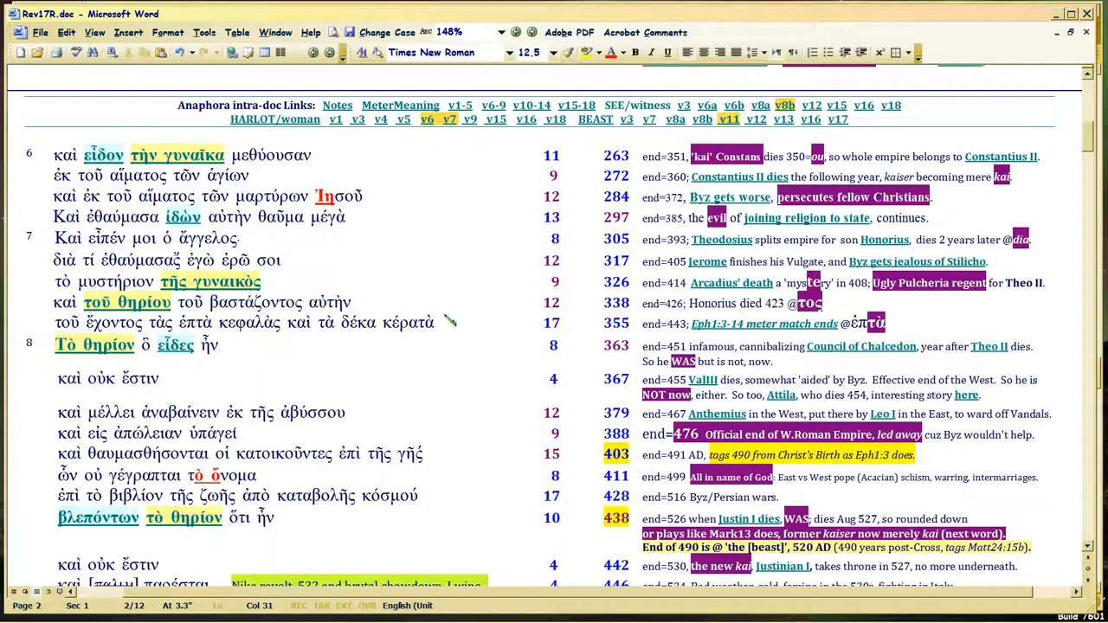
mouse_move(675, 333)
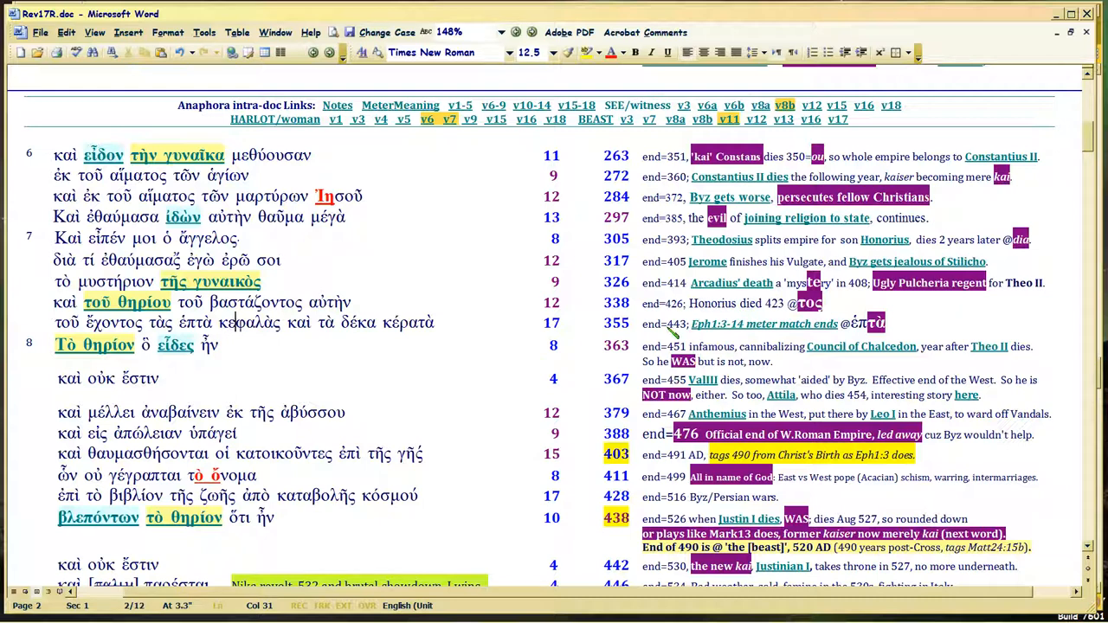
mouse_move(251, 341)
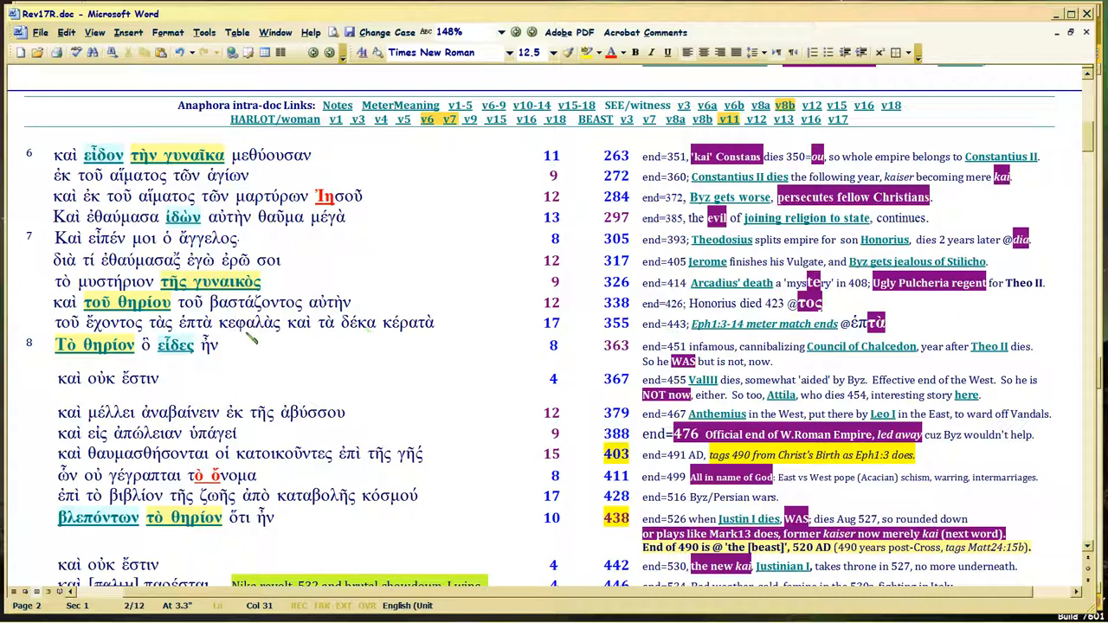
mouse_move(286, 355)
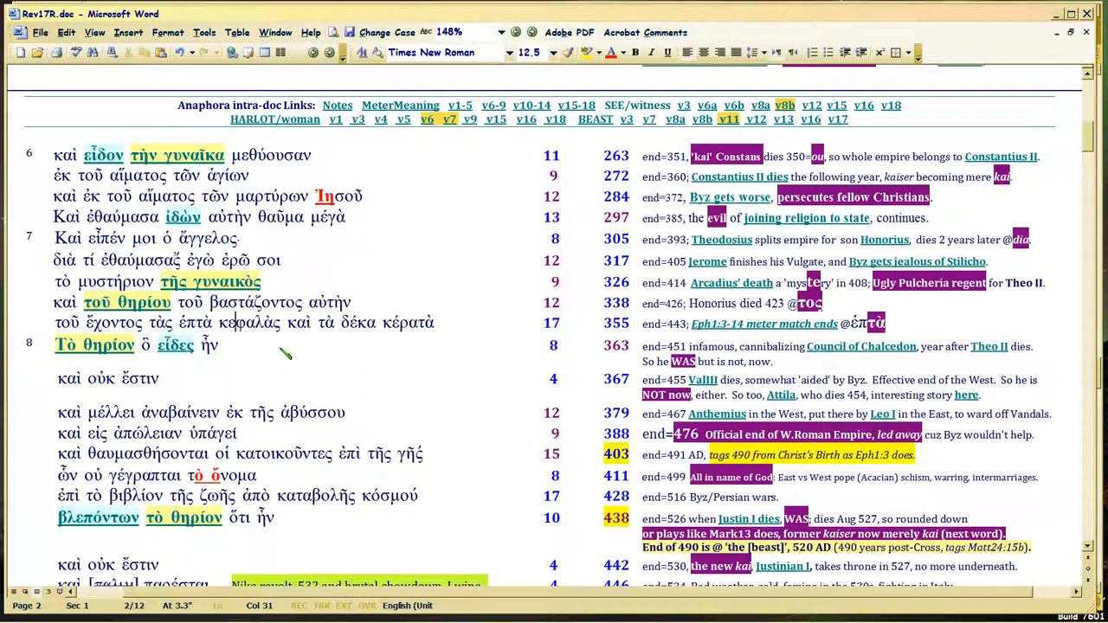
mouse_move(446, 328)
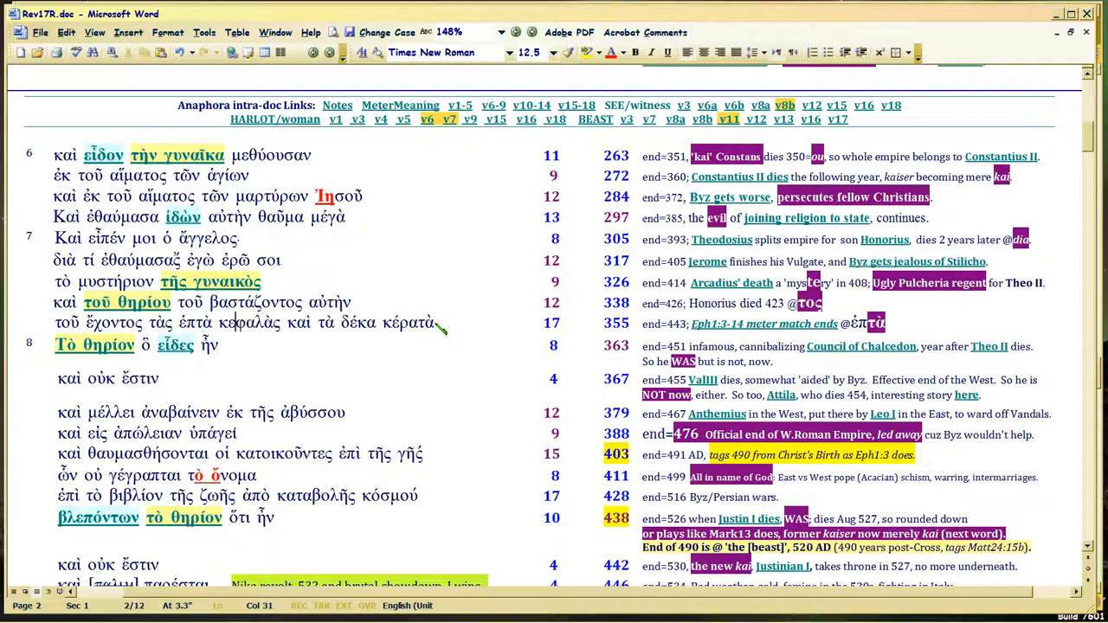
mouse_move(251, 342)
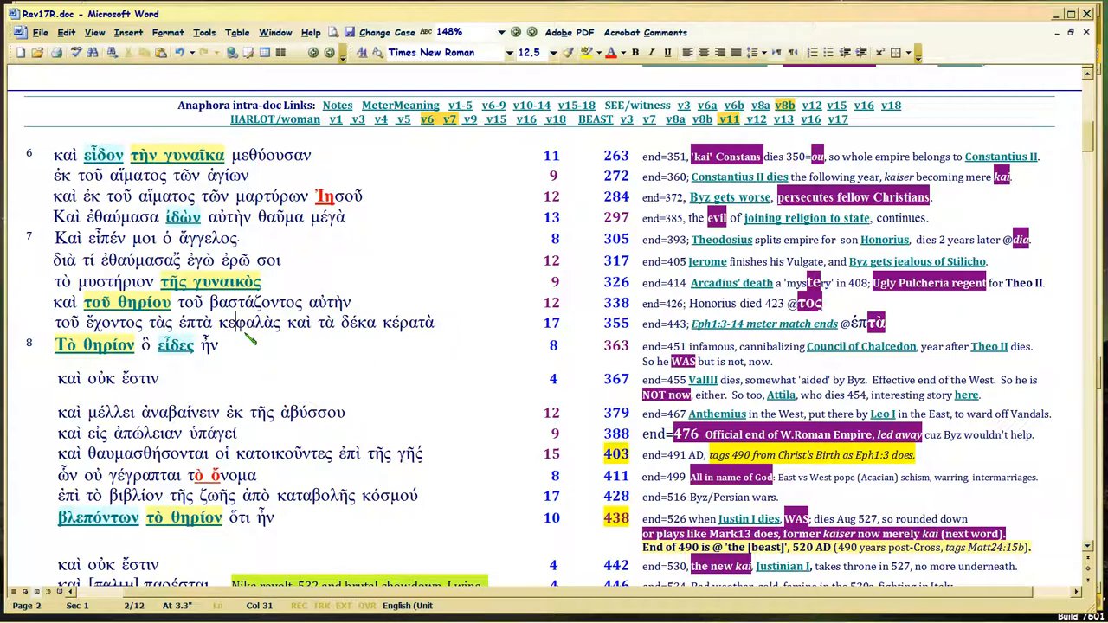
mouse_move(246, 338)
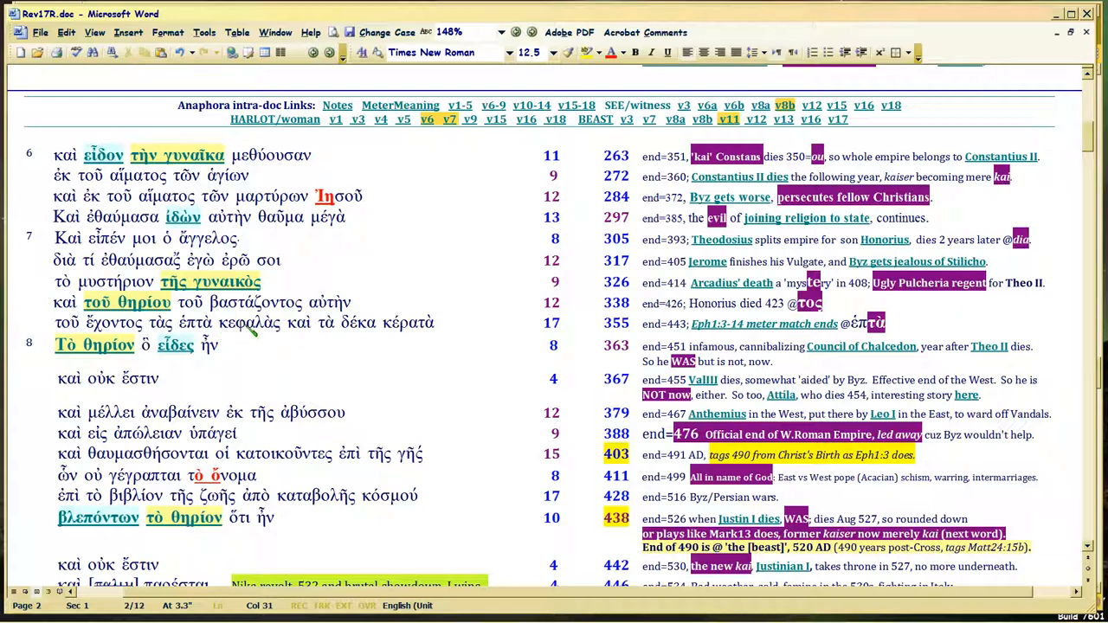
double_click(194, 322)
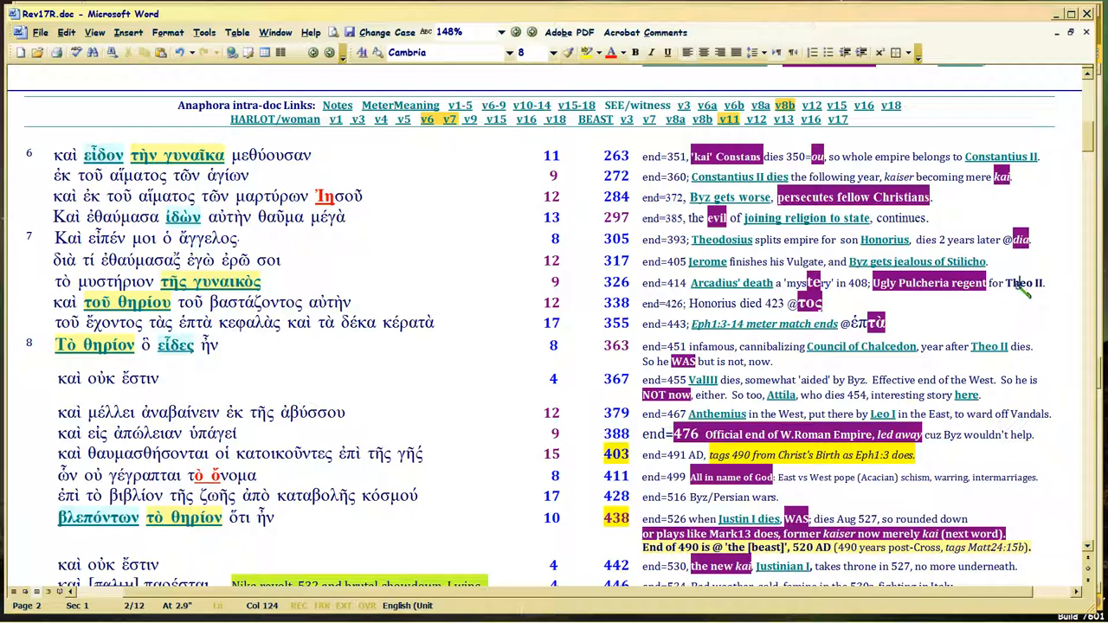
mouse_move(1002, 308)
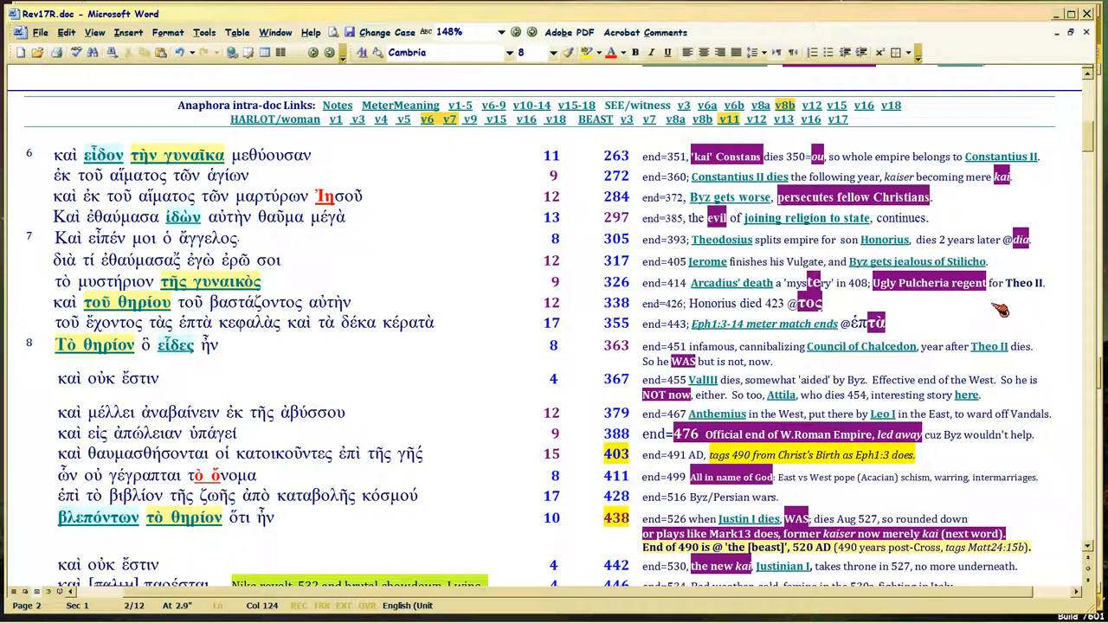
mouse_move(710, 285)
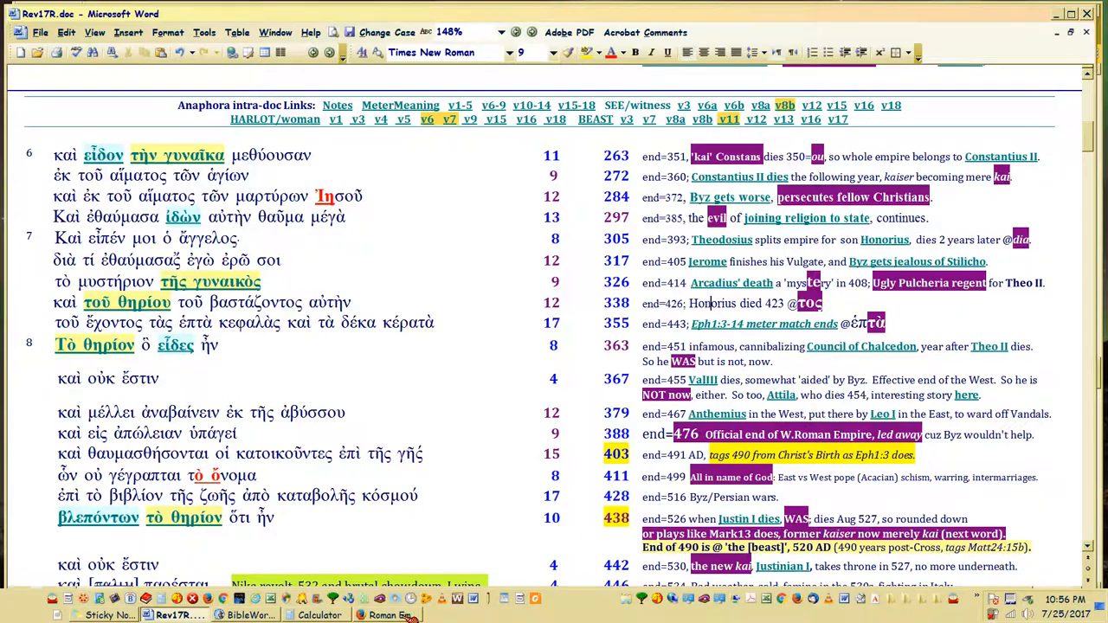
Step: Bring up the Roman emperors list in Firefox and scroll through the index
left_click(388, 615)
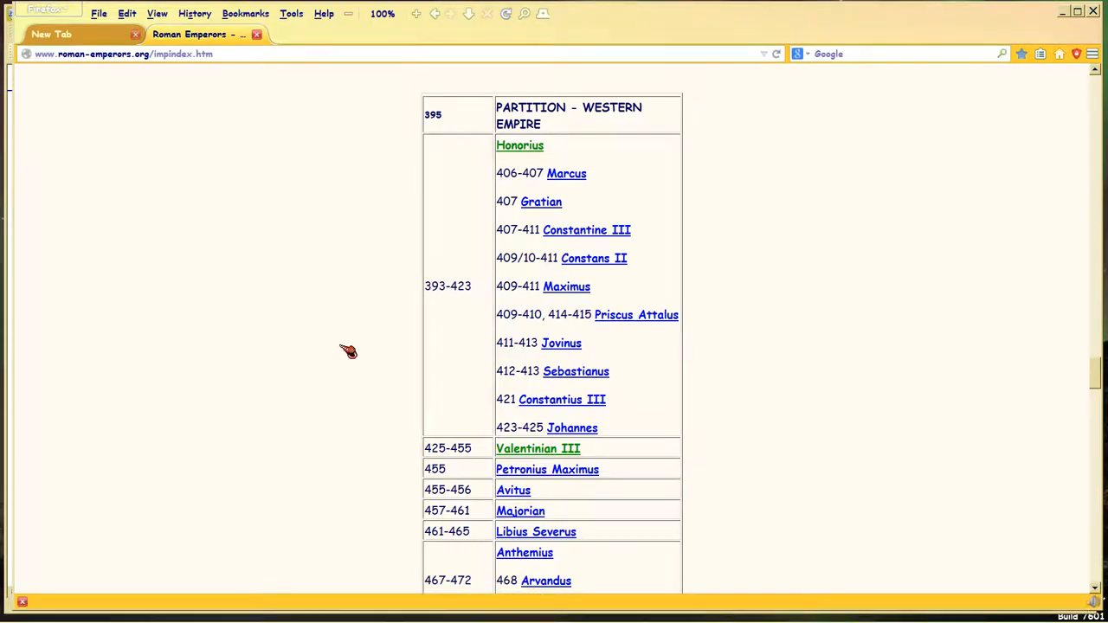
scroll("up", 3)
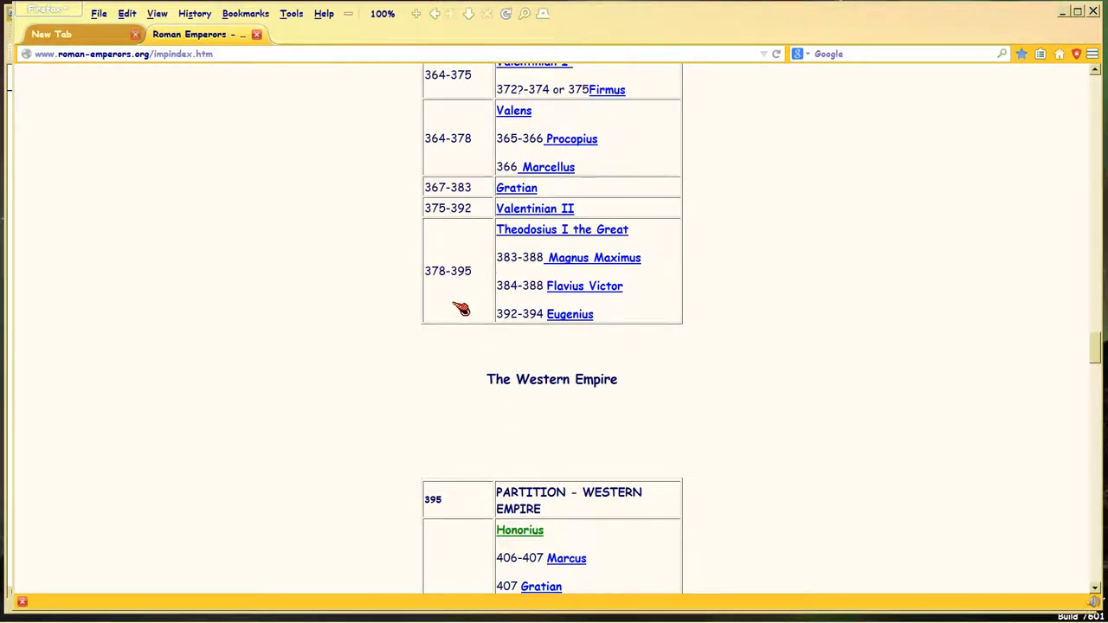
scroll("down", 3)
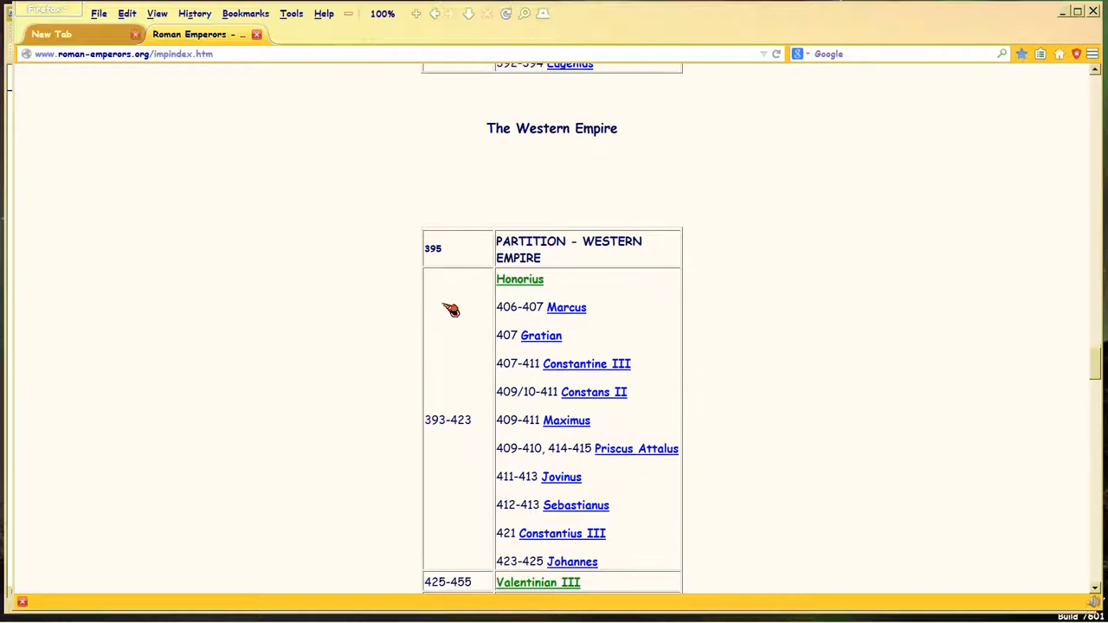
scroll("down", 3)
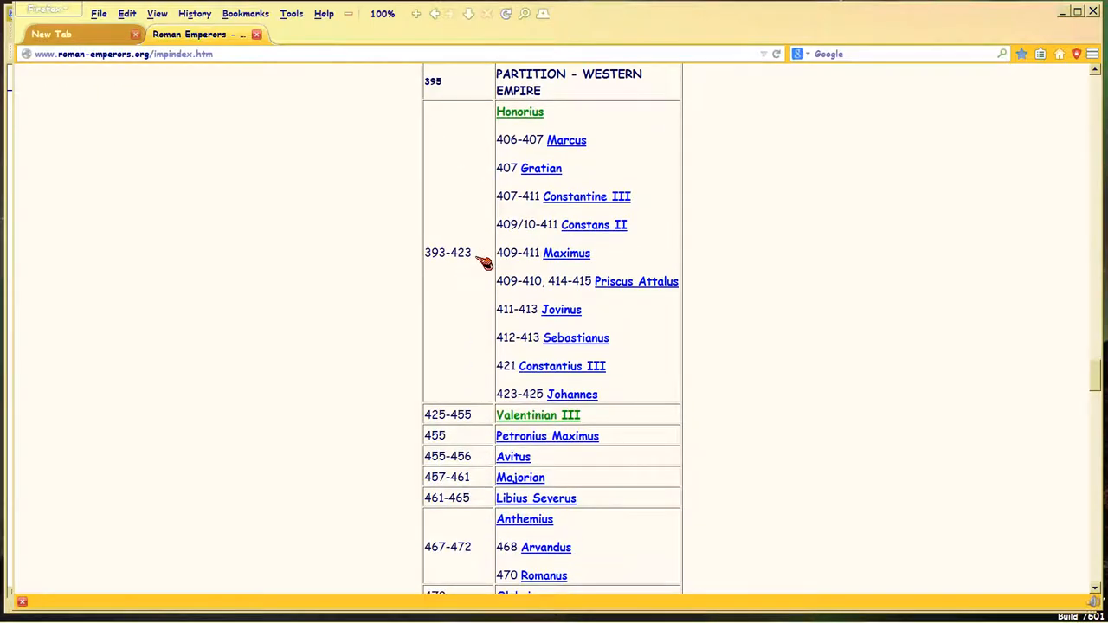
mouse_move(446, 277)
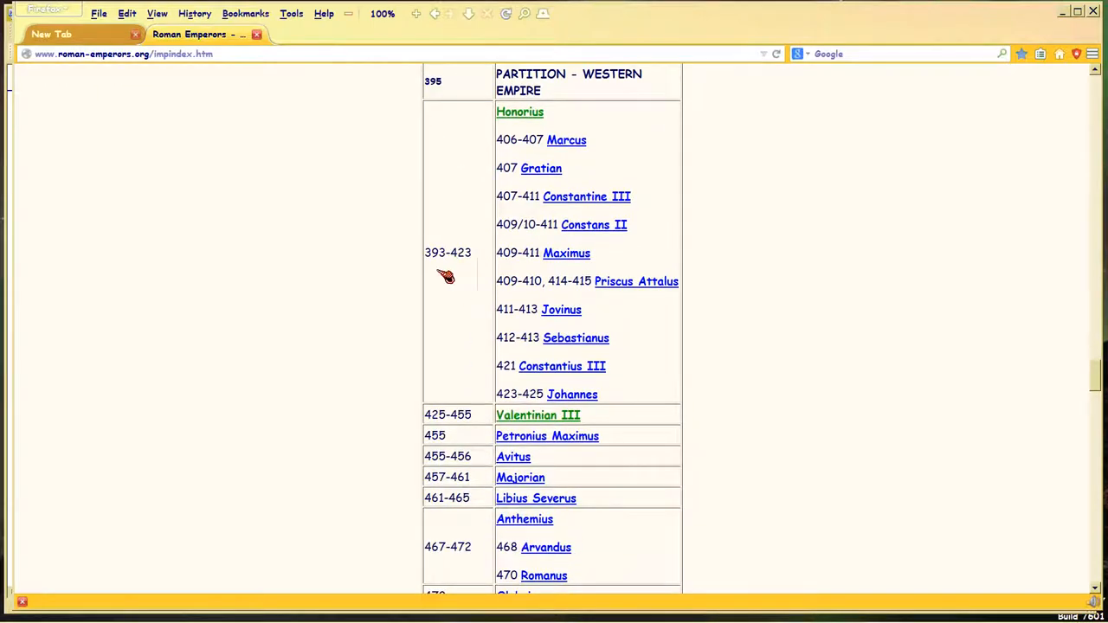
mouse_move(456, 260)
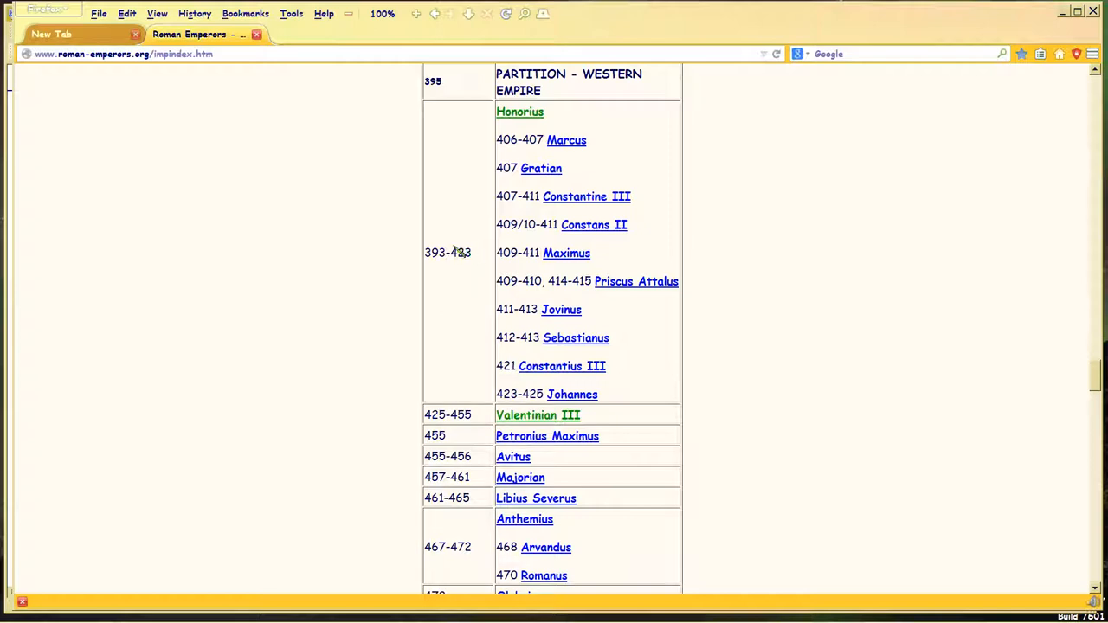
mouse_move(520, 111)
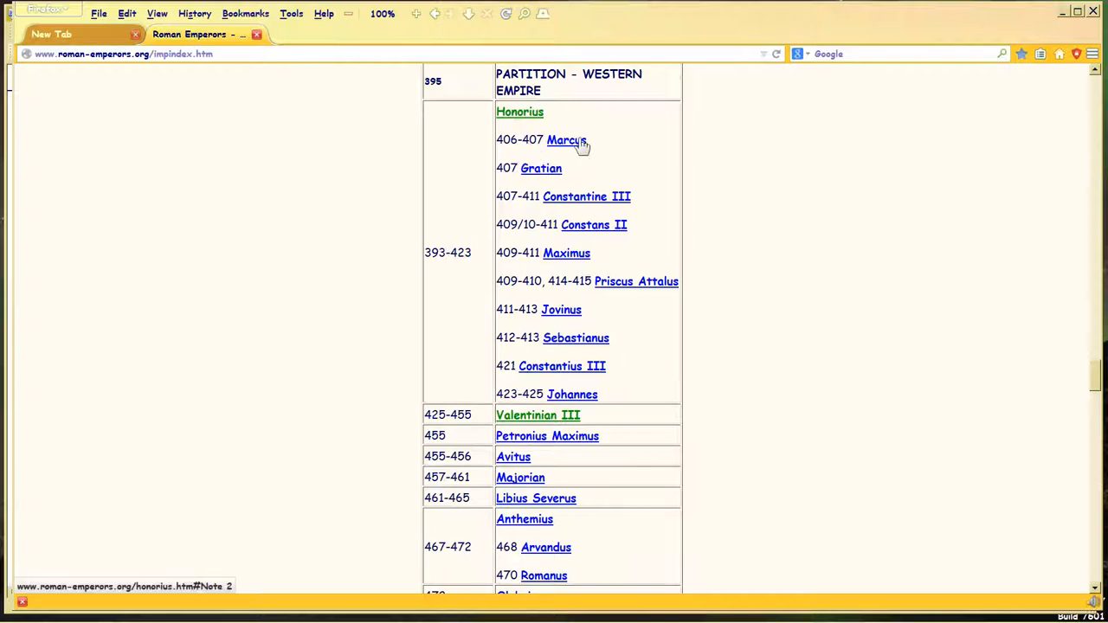
mouse_move(594, 224)
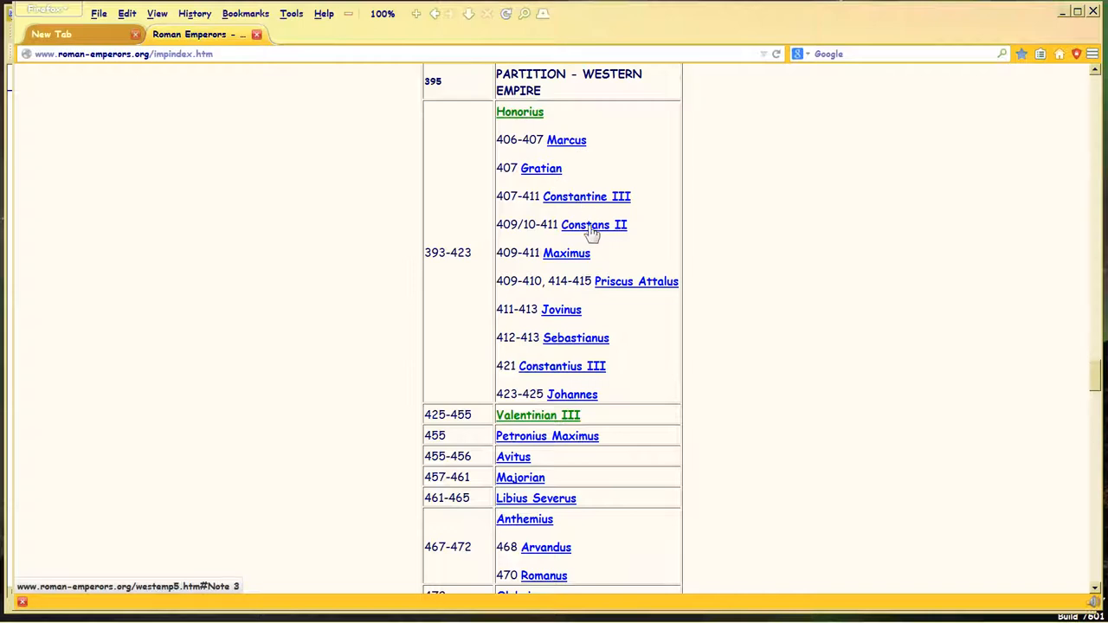
mouse_move(561, 309)
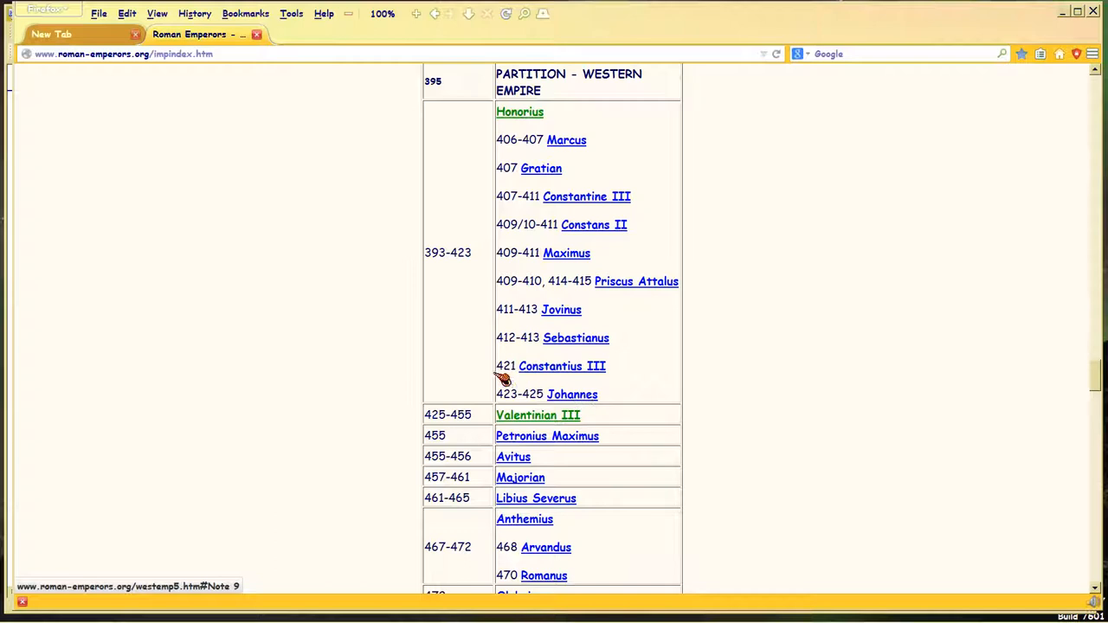
mouse_move(457, 369)
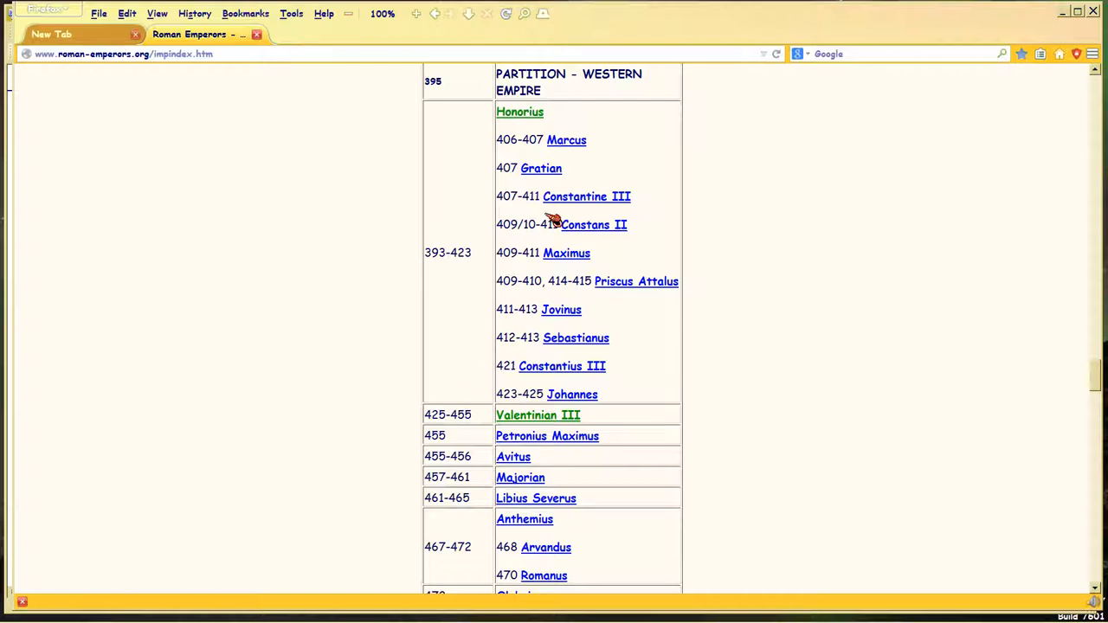
mouse_move(596, 376)
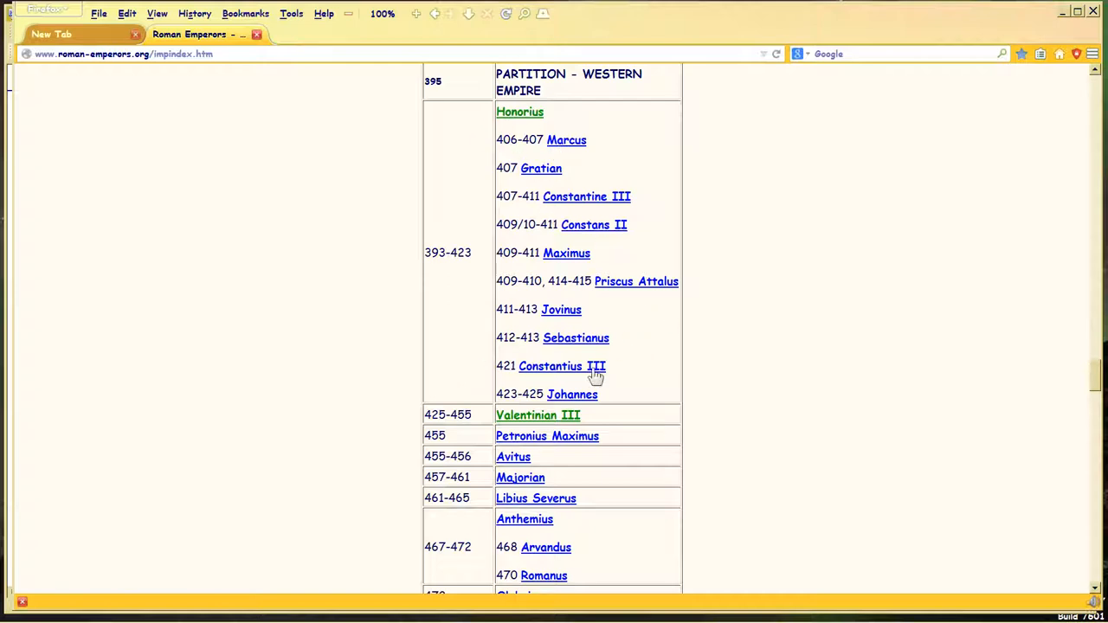
mouse_move(591, 119)
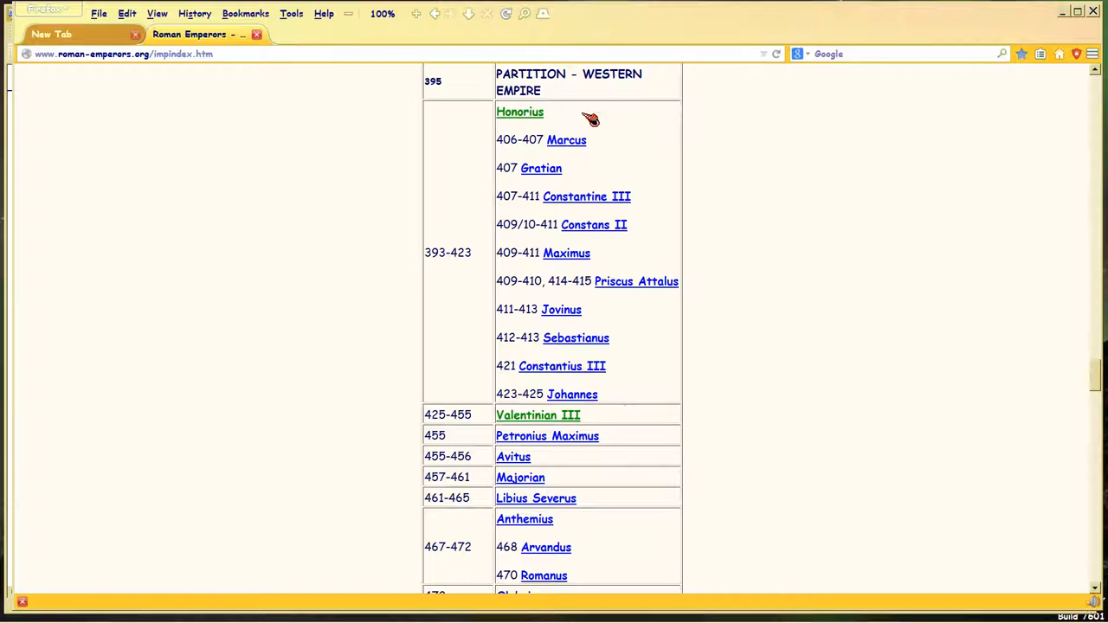
mouse_move(654, 250)
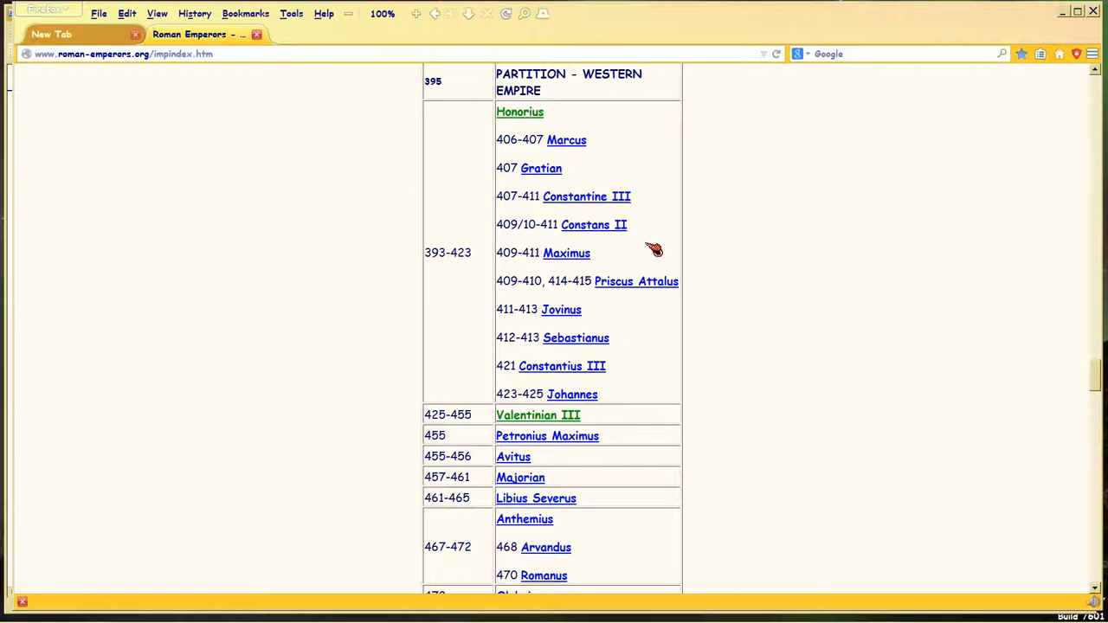
mouse_move(637, 343)
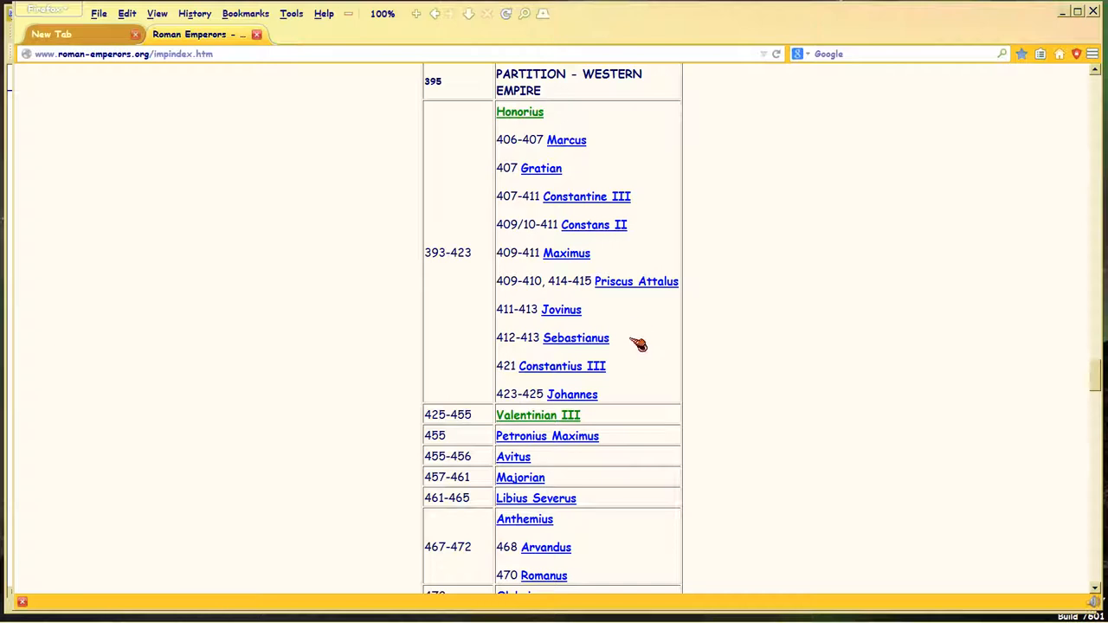
mouse_move(528, 347)
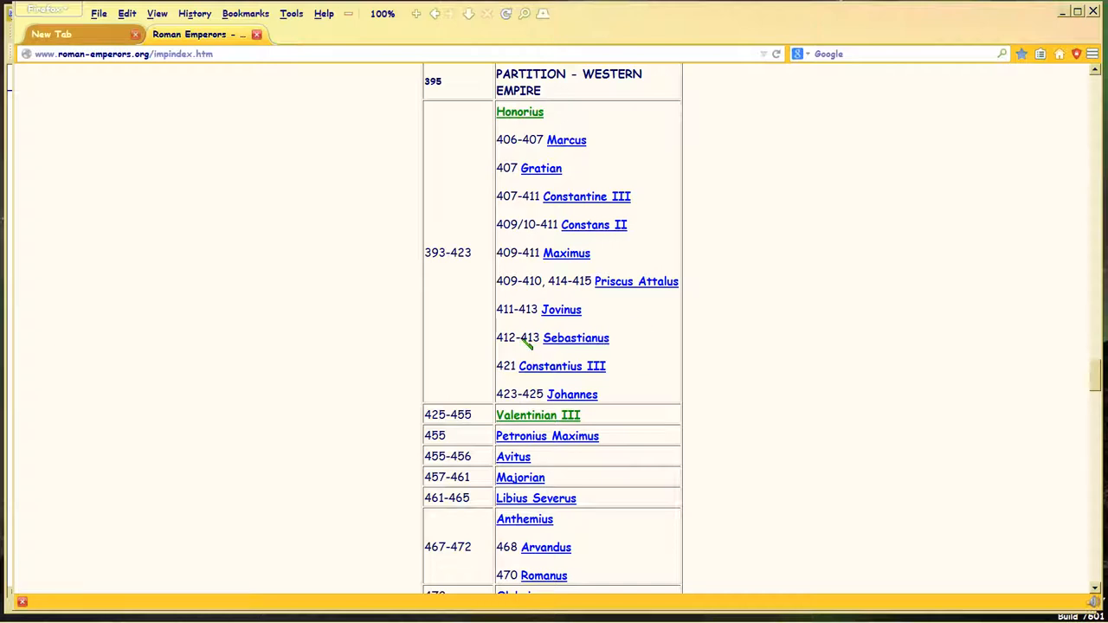
mouse_move(575, 205)
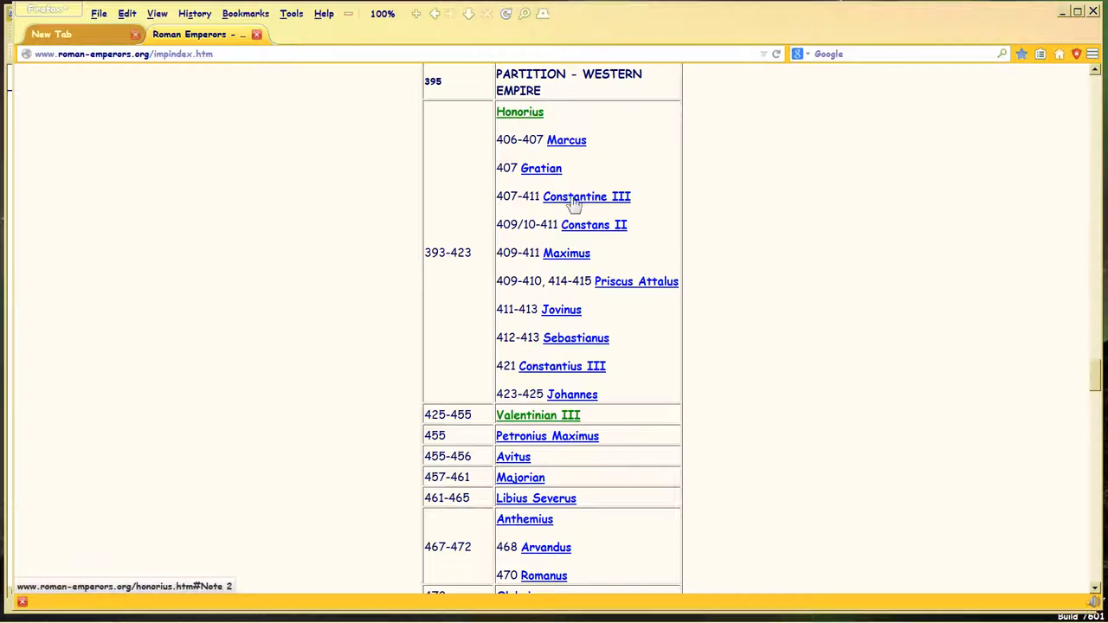
mouse_move(606, 281)
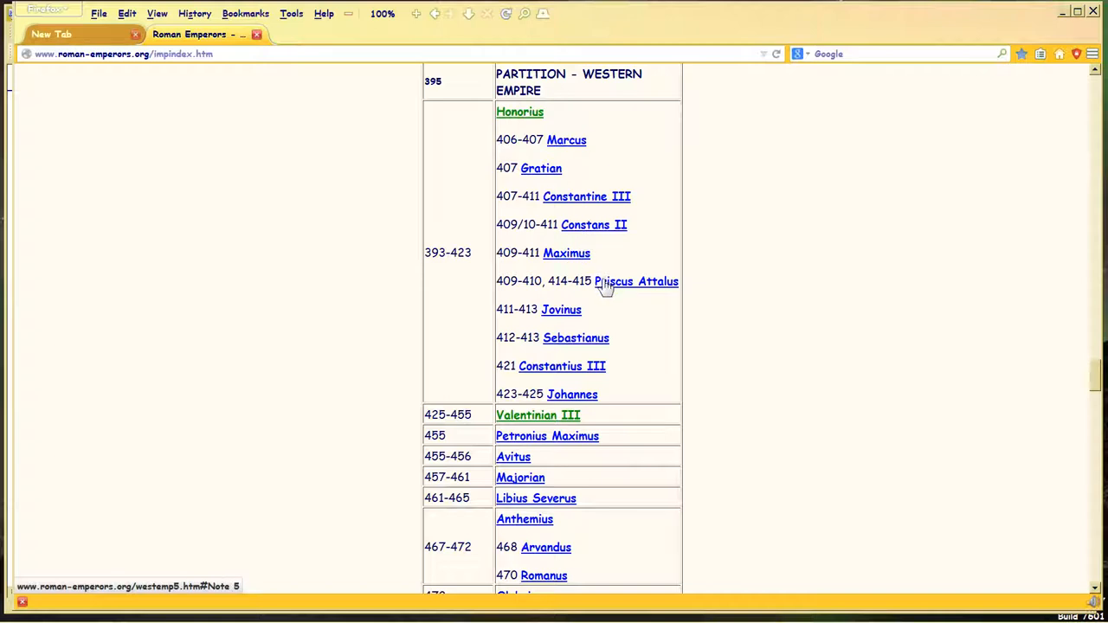
mouse_move(572, 394)
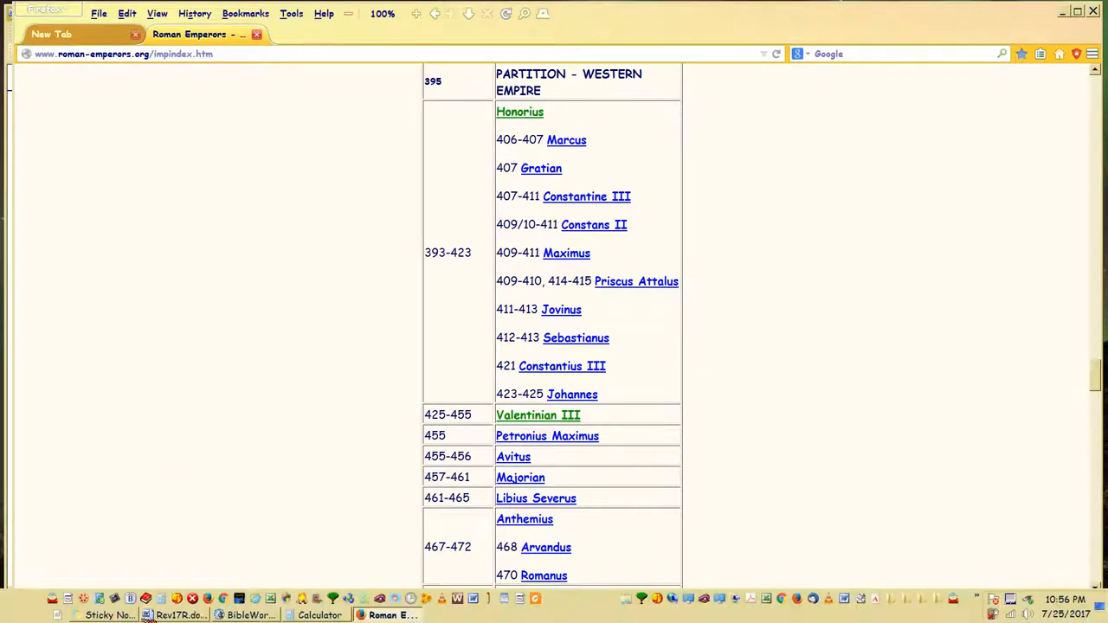
Step: Select Valentinian III's 425-455 reign dates, then reselect δέκα κέρατα in Rev17R
left_click(178, 615)
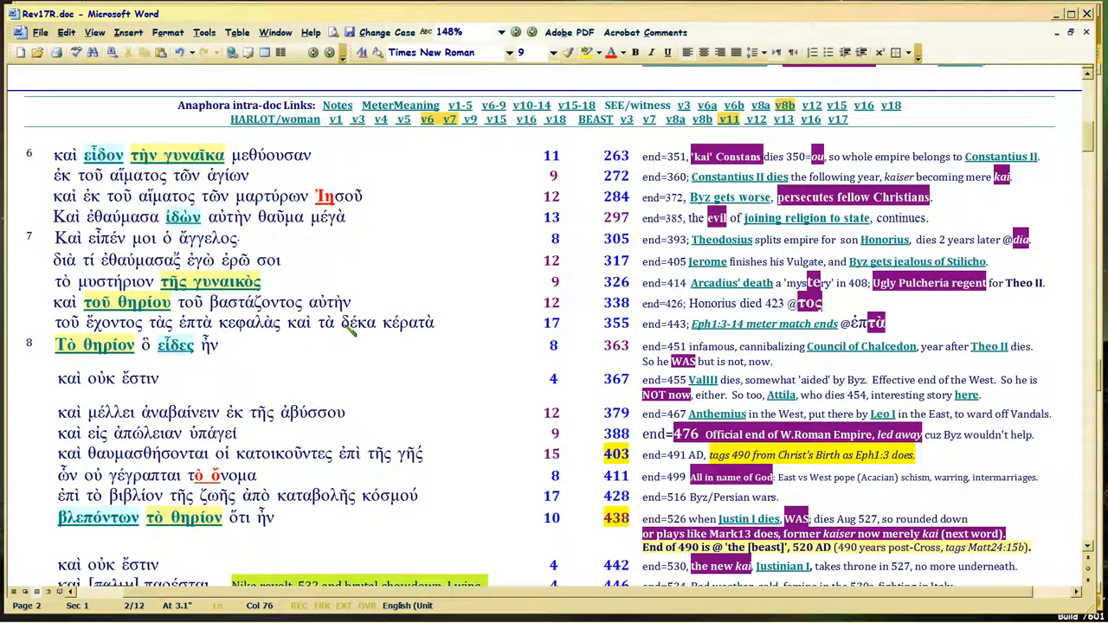
double_click(387, 322)
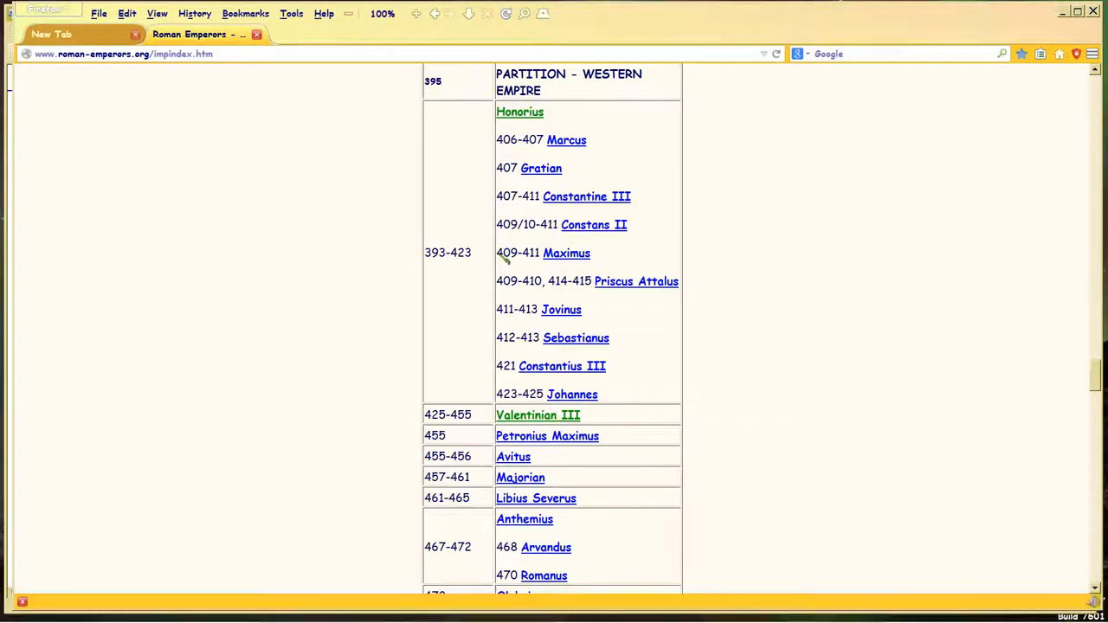
mouse_move(547, 400)
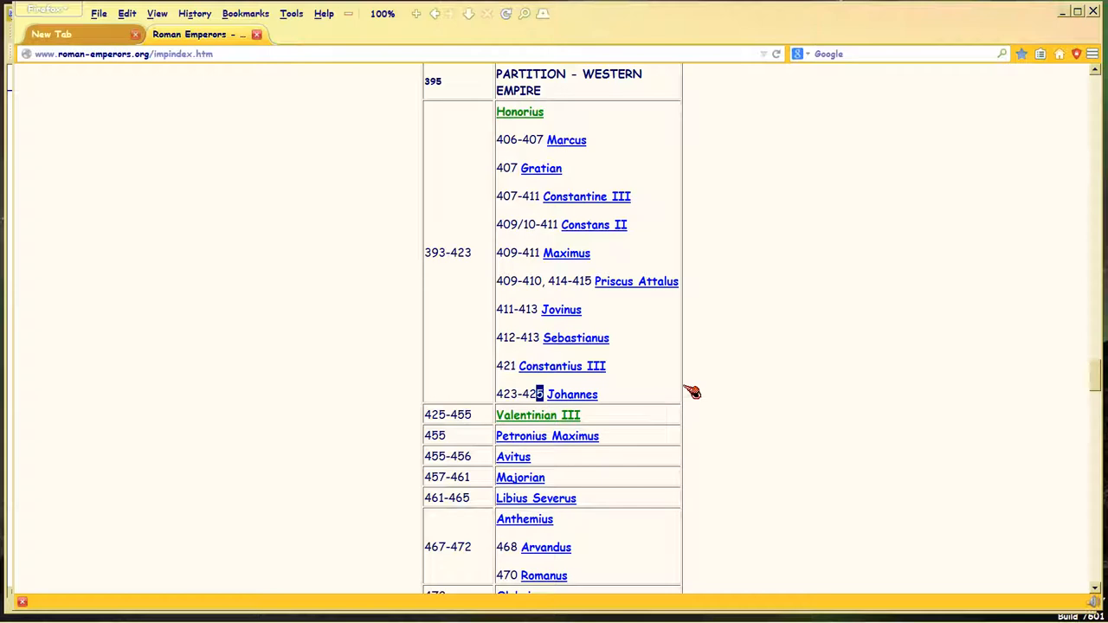
mouse_move(539, 309)
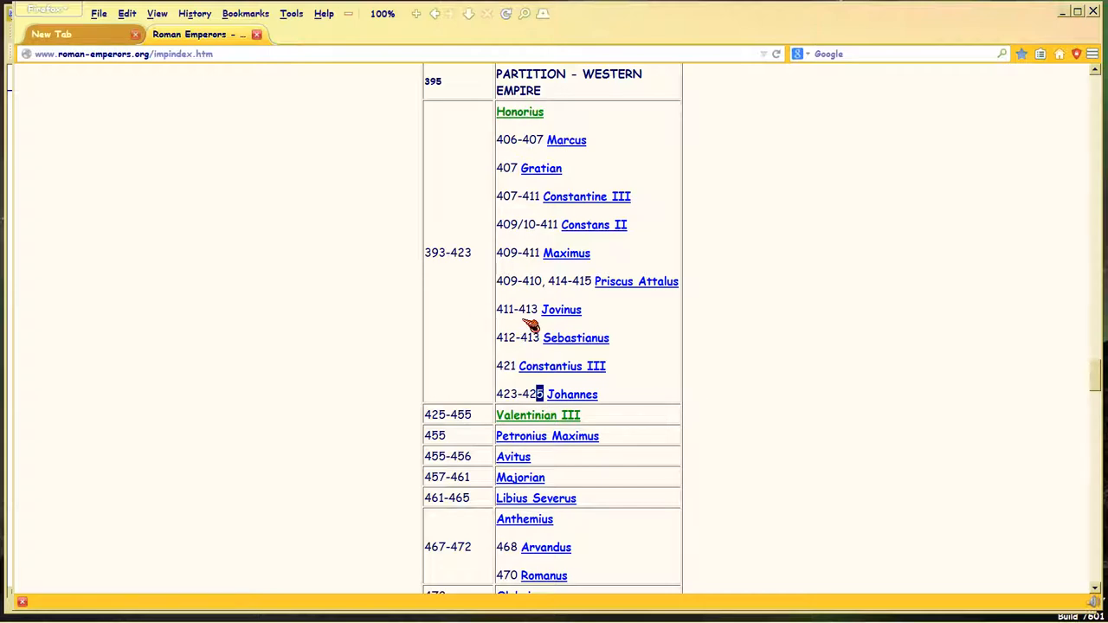
mouse_move(485, 316)
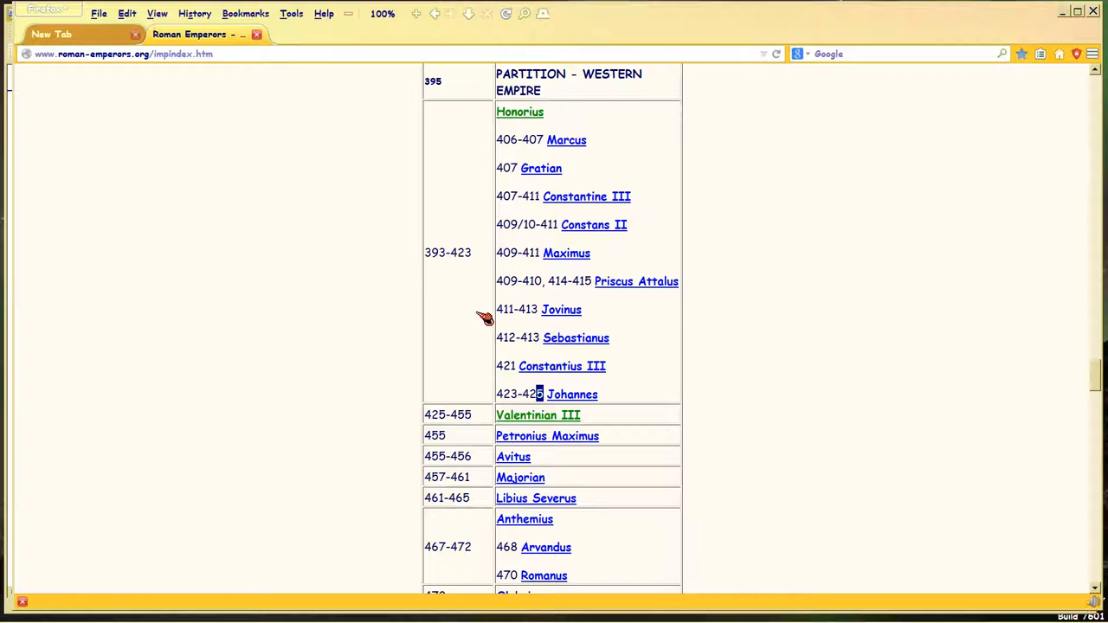
mouse_move(532, 415)
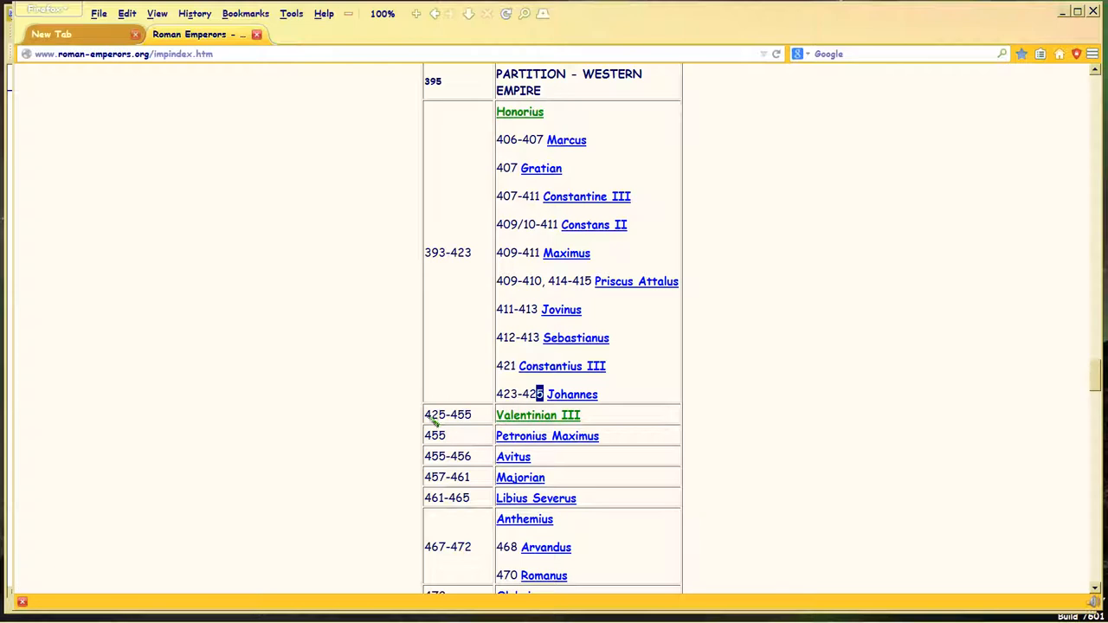
double_click(448, 414)
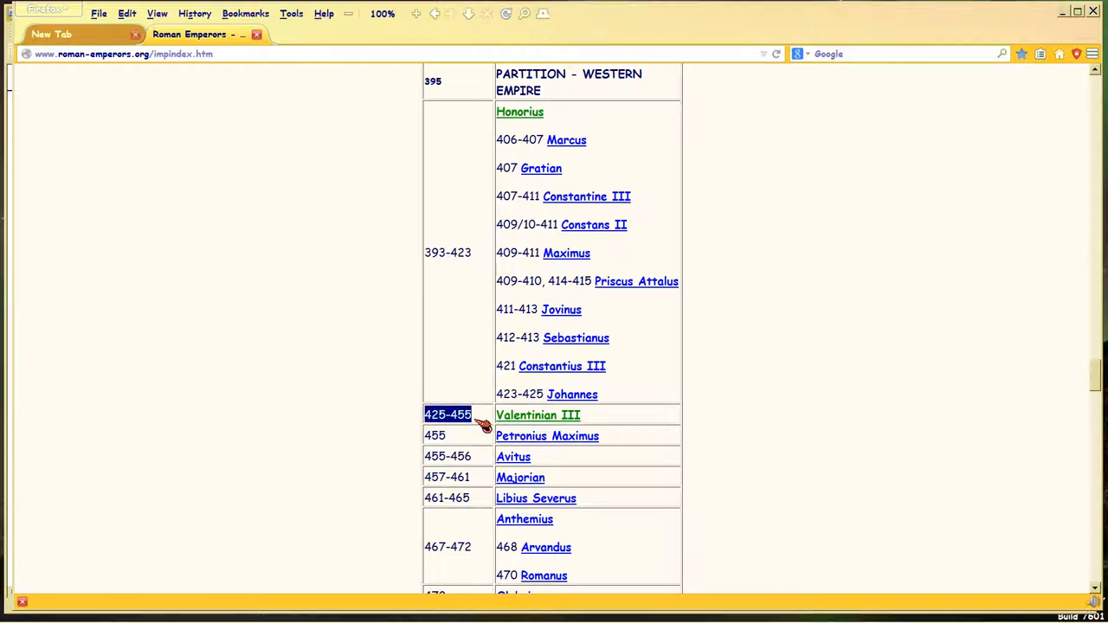
mouse_move(459, 262)
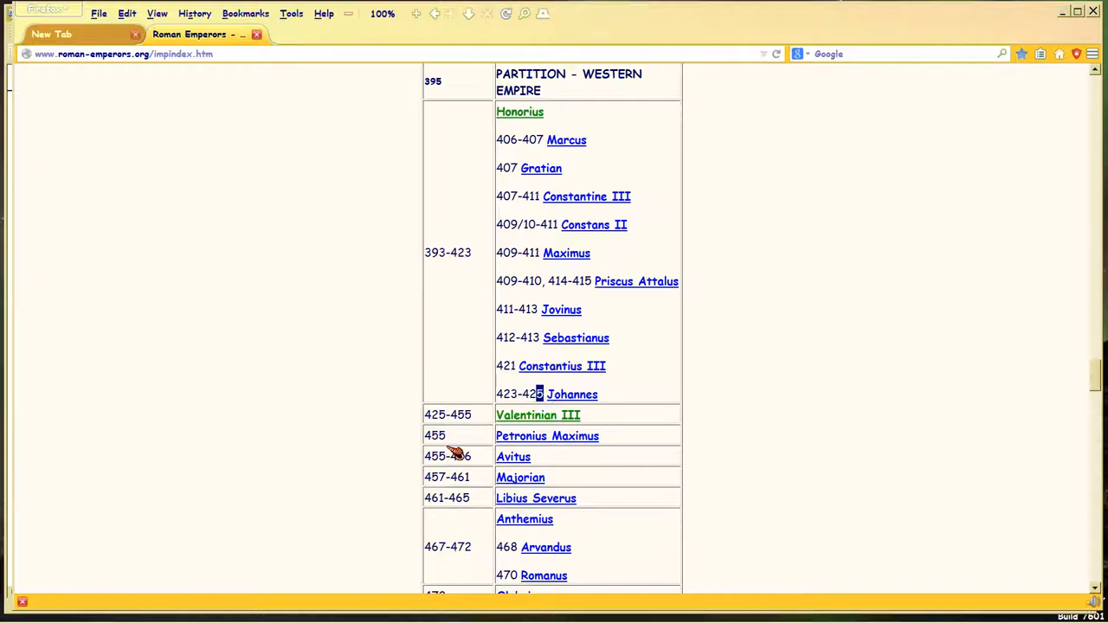
mouse_move(552, 391)
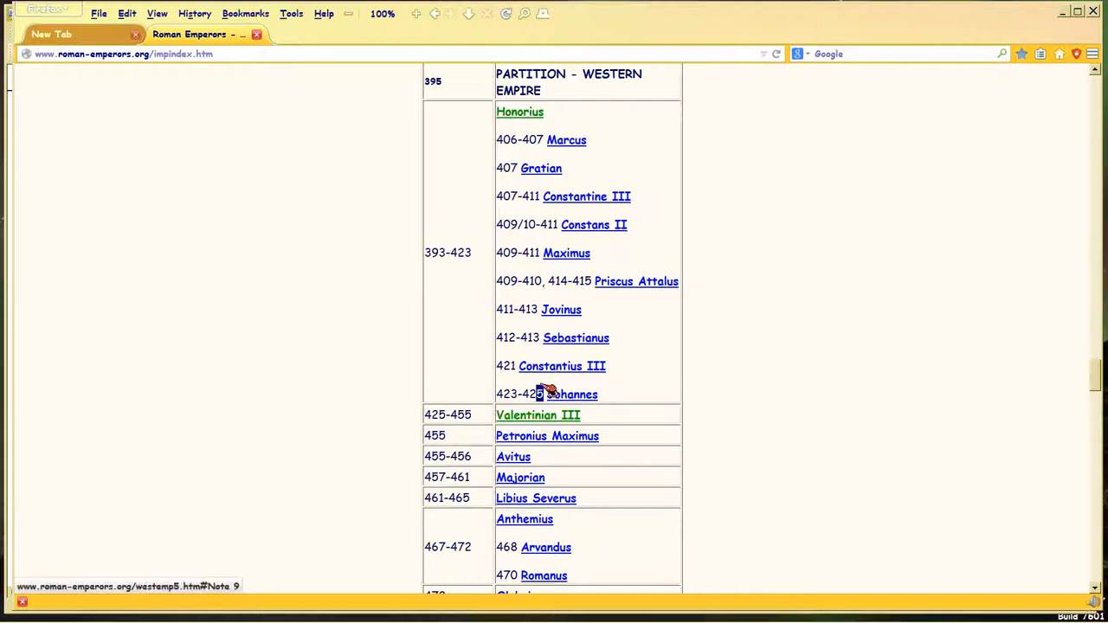
mouse_move(647, 354)
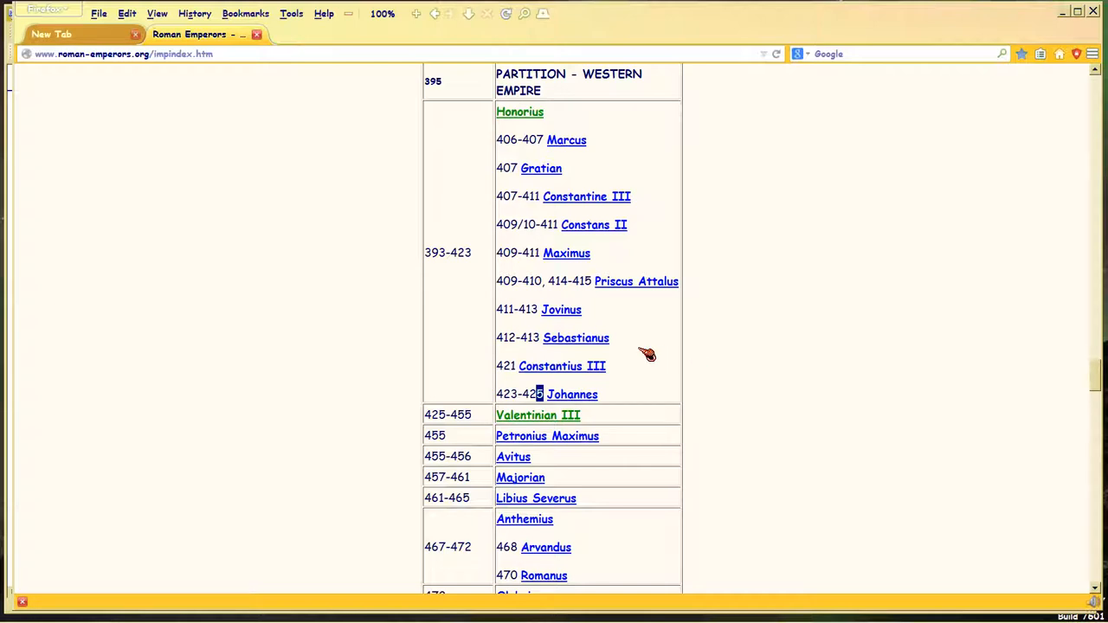
mouse_move(476, 260)
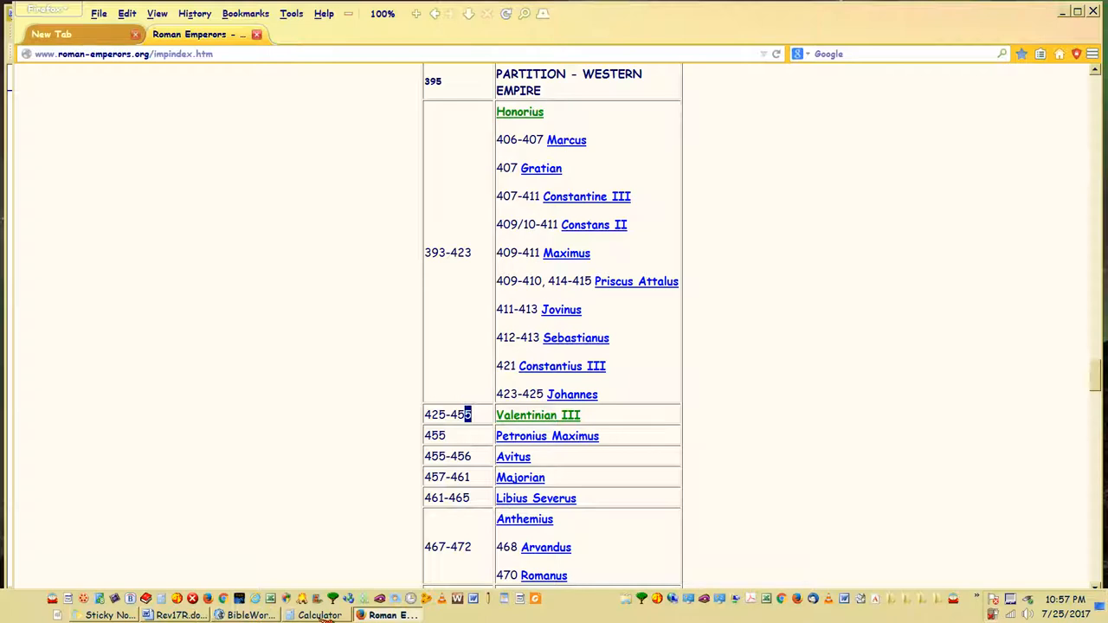
left_click(179, 614)
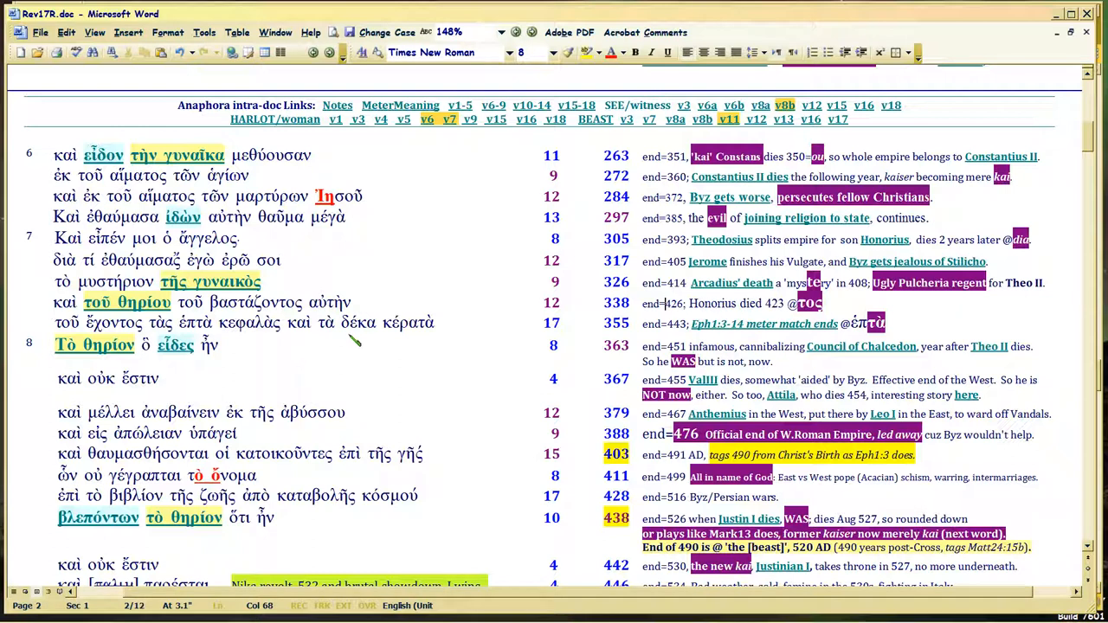
double_click(355, 322)
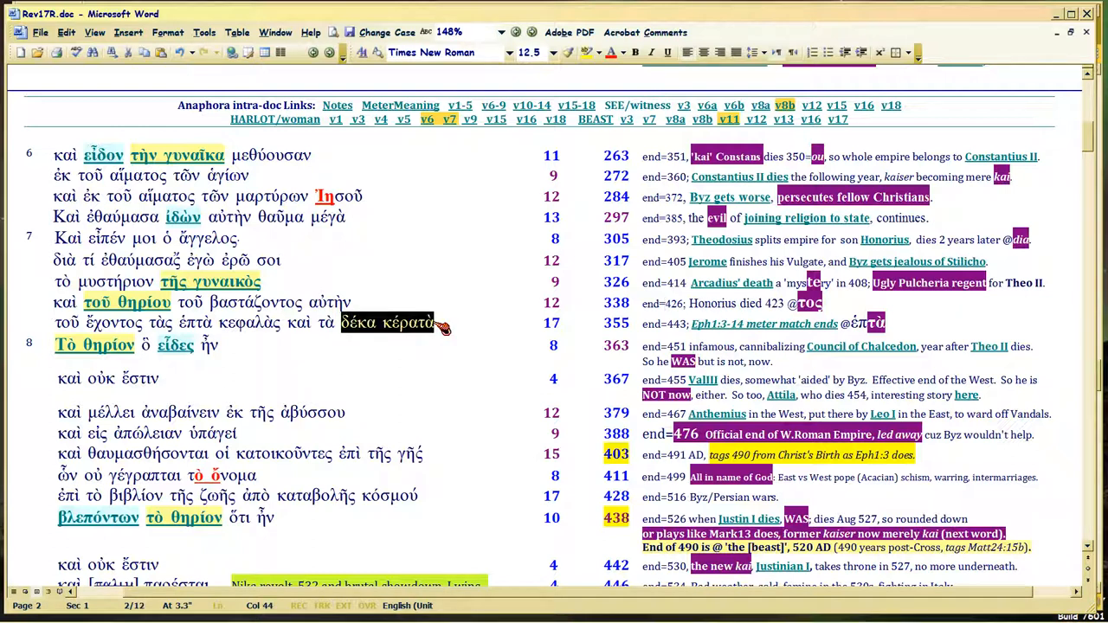
mouse_move(441, 331)
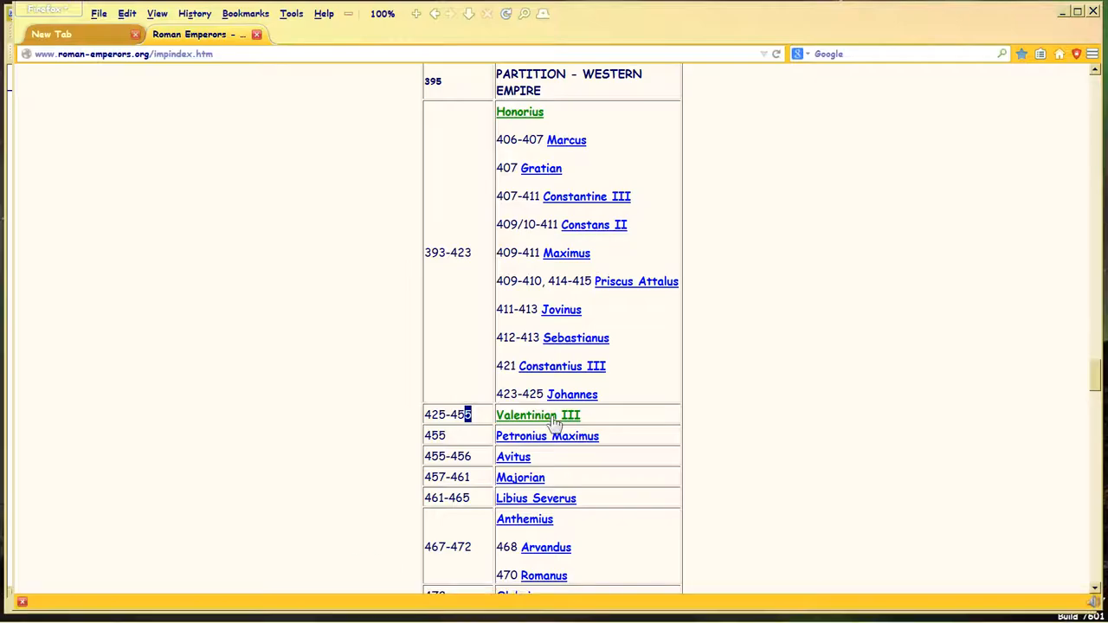
mouse_move(537, 415)
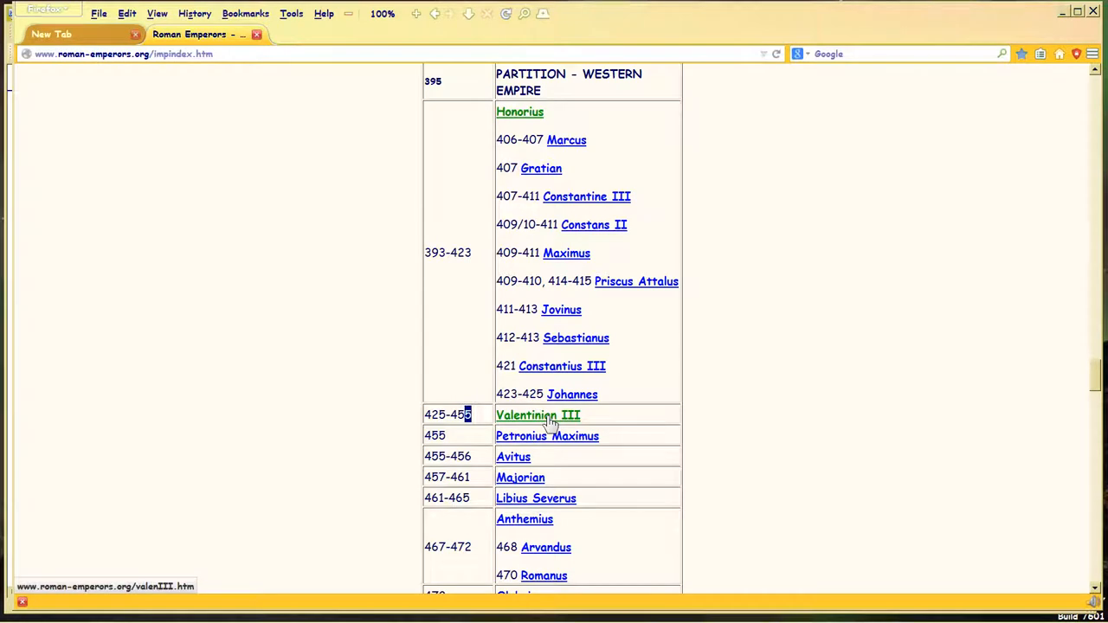
mouse_move(450, 424)
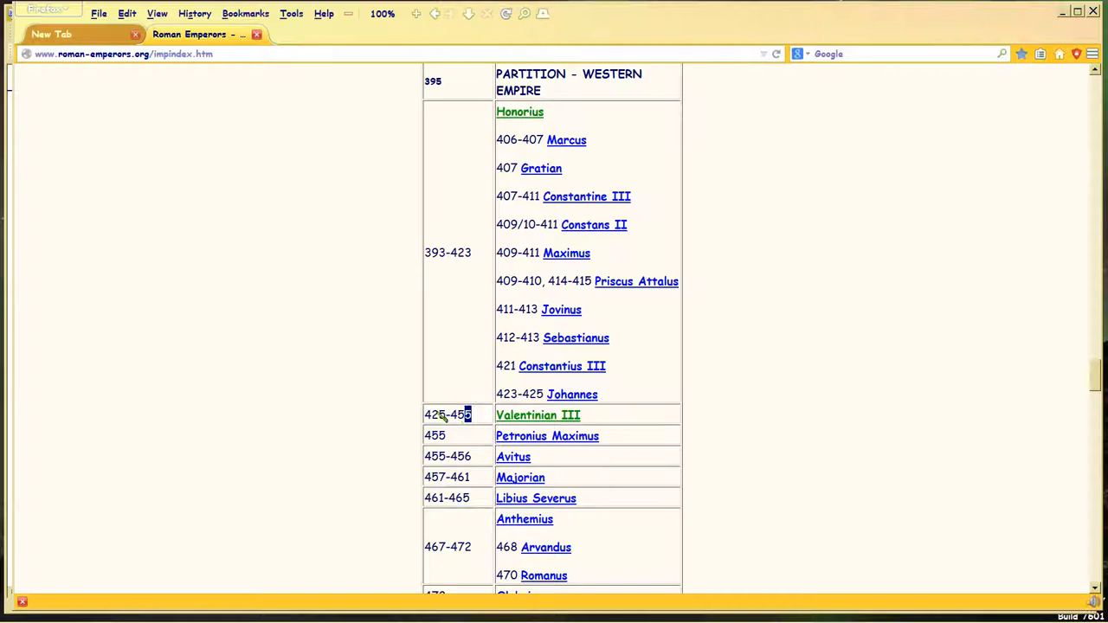
mouse_move(537, 415)
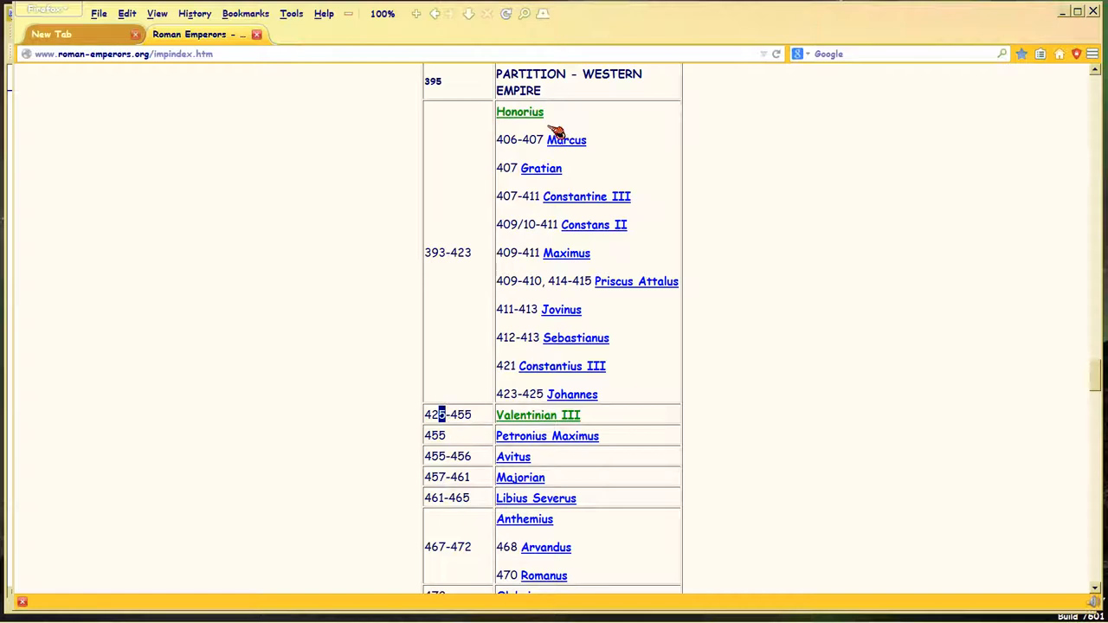
mouse_move(515, 117)
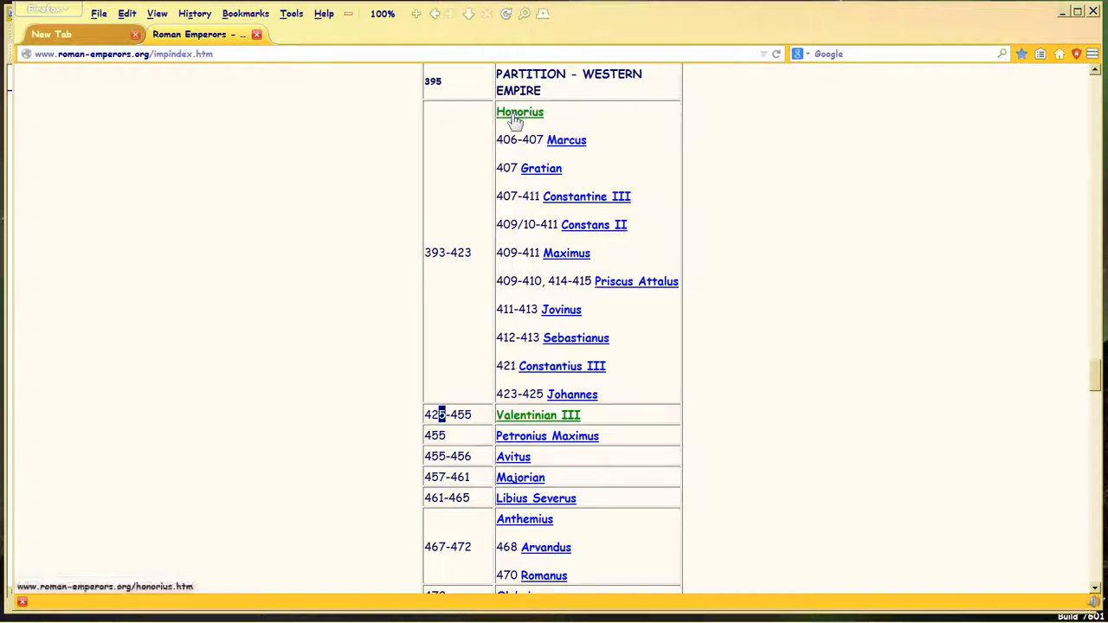
mouse_move(493, 240)
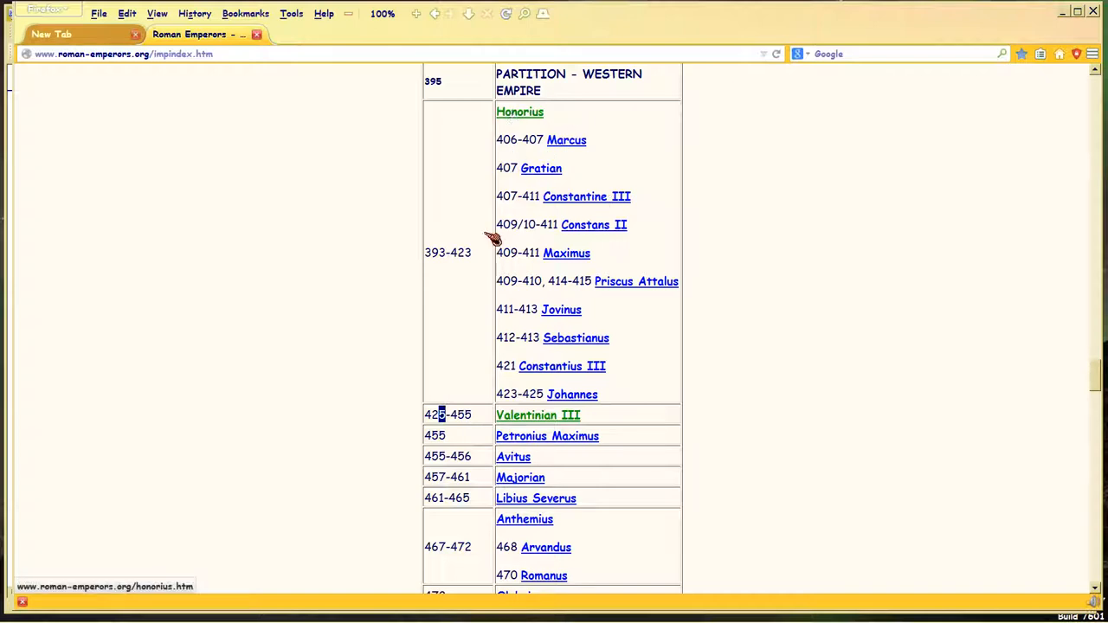
mouse_move(536, 415)
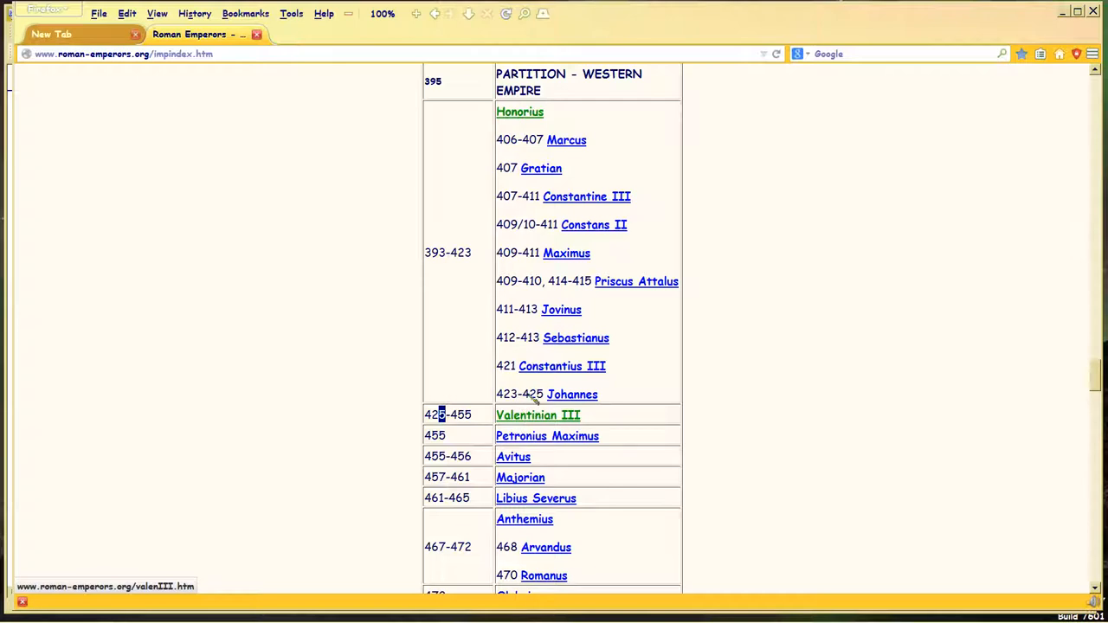
mouse_move(530, 441)
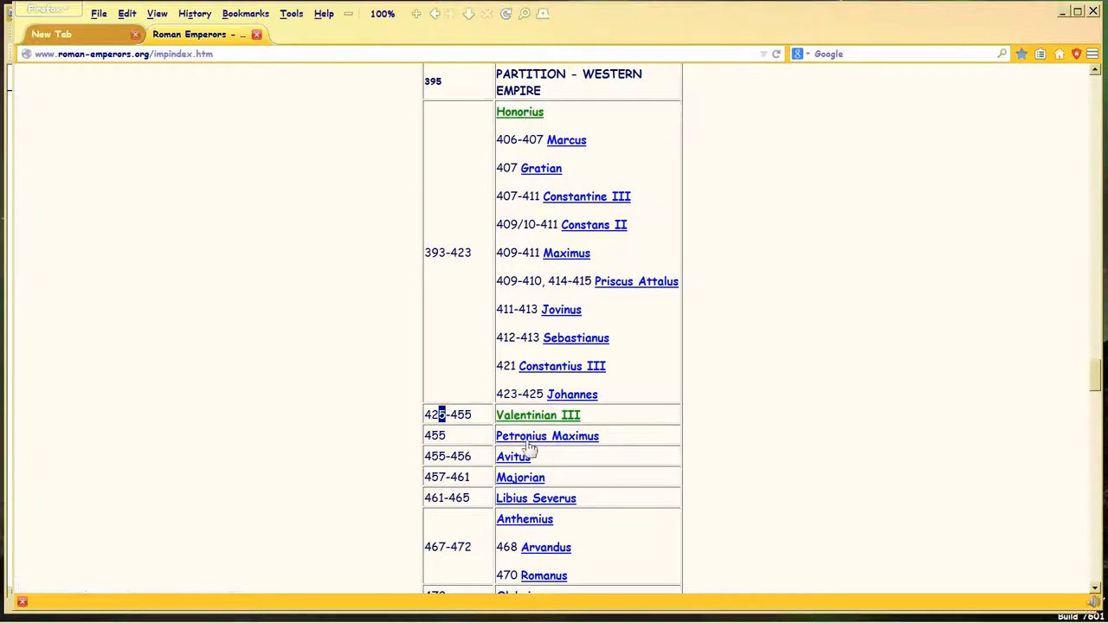
mouse_move(526, 416)
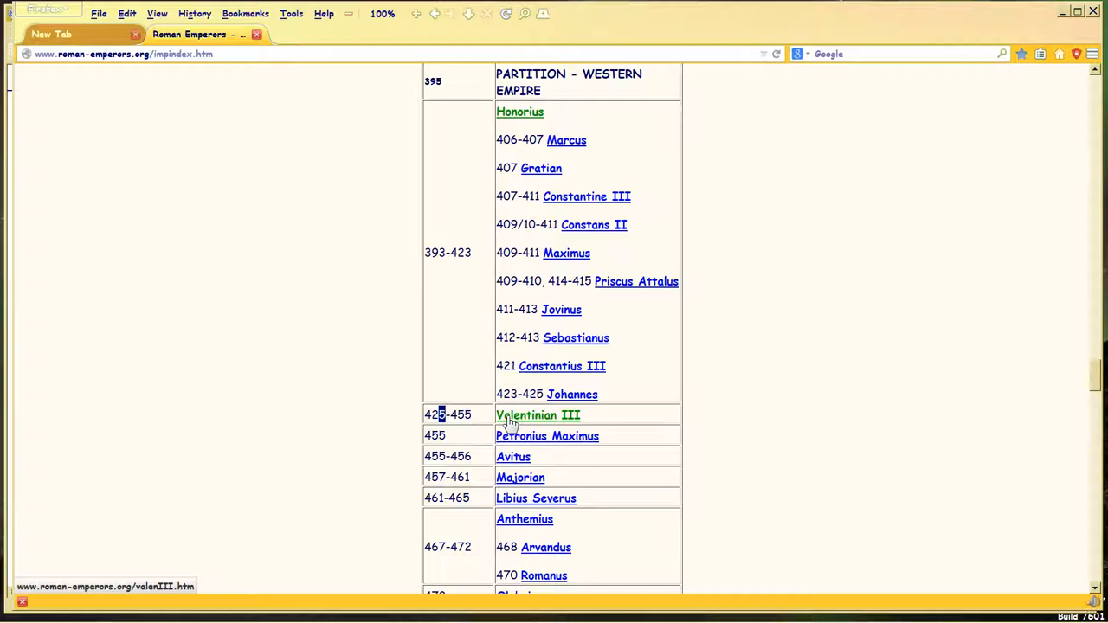
mouse_move(353, 423)
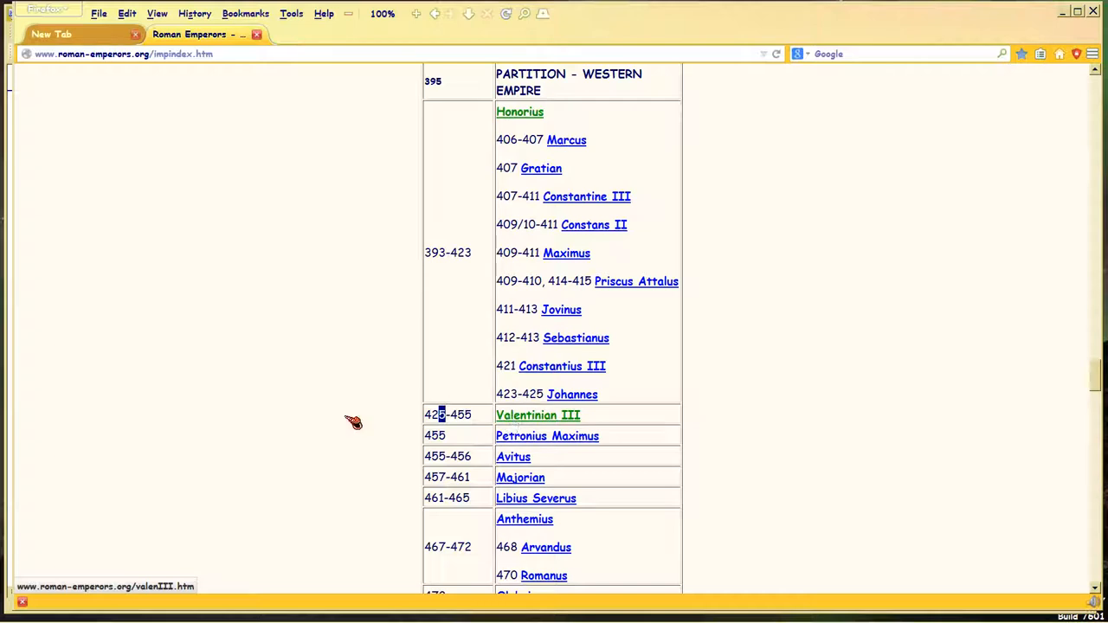
scroll("down", 3)
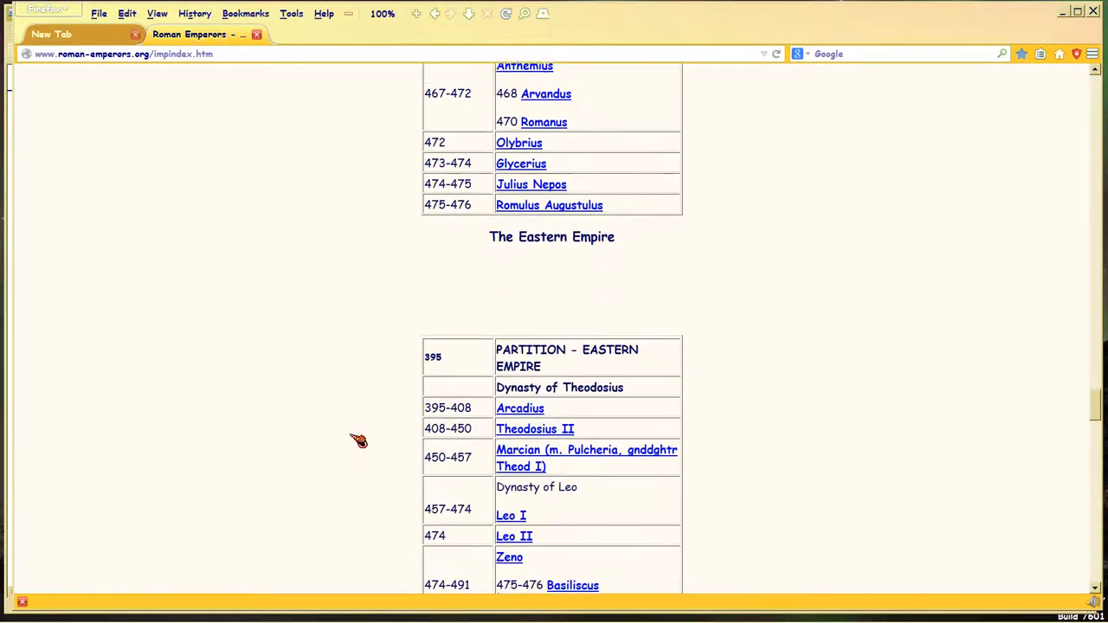
scroll("down", 3)
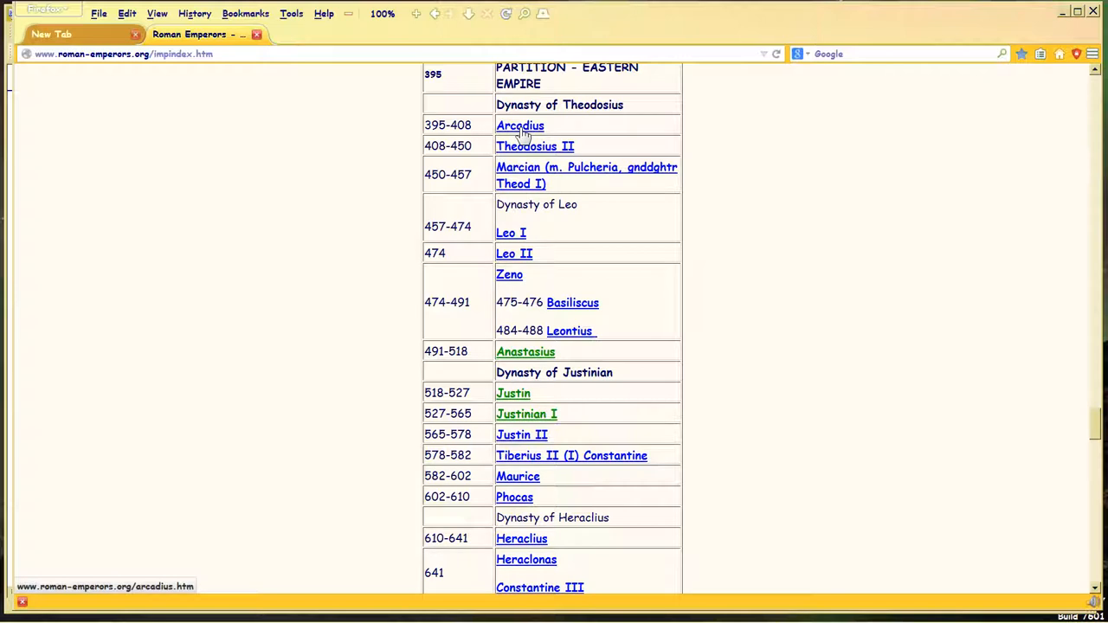
mouse_move(534, 145)
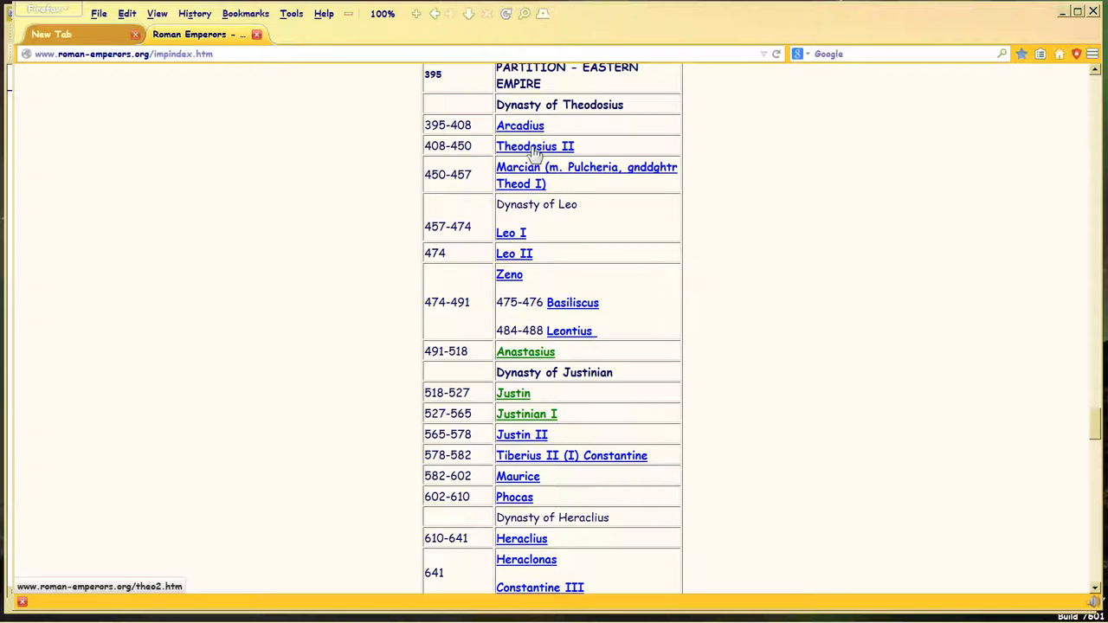
mouse_move(590, 175)
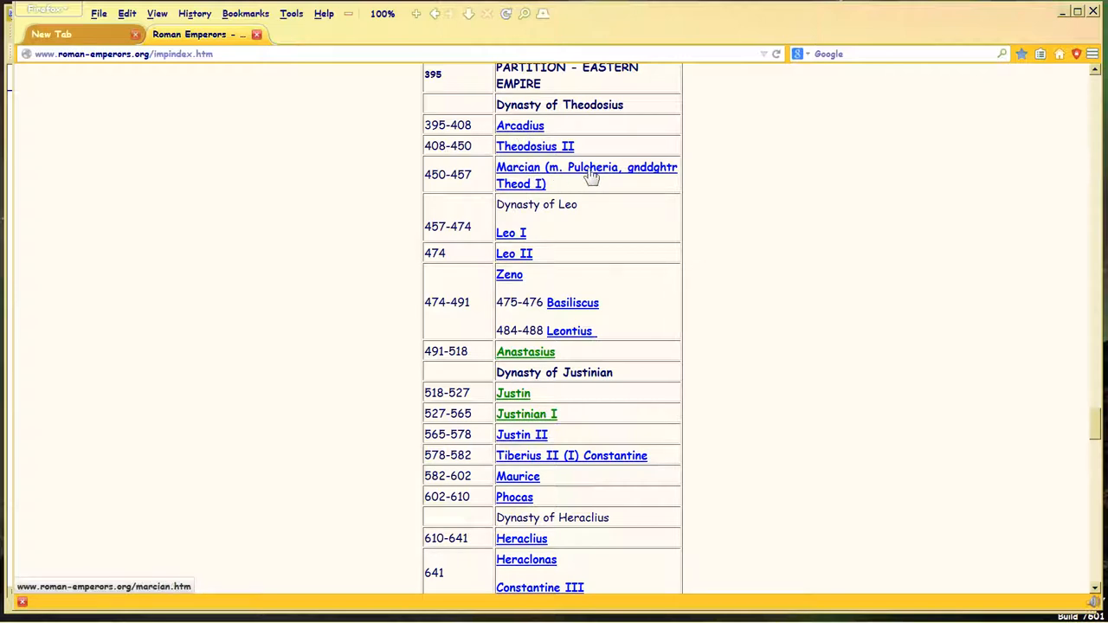
mouse_move(533, 145)
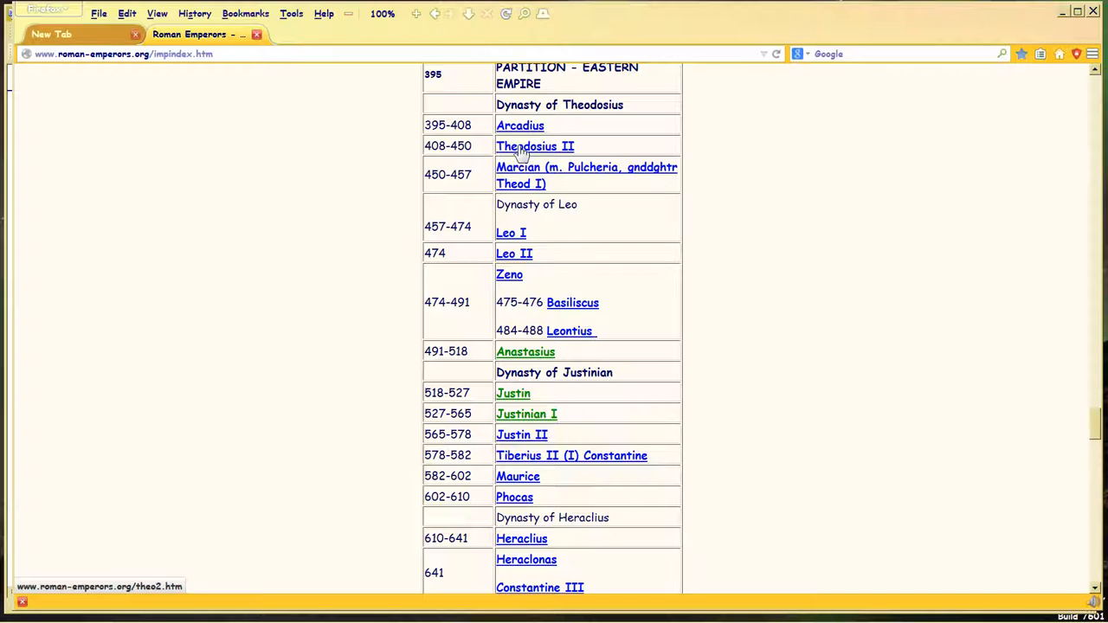
mouse_move(547, 149)
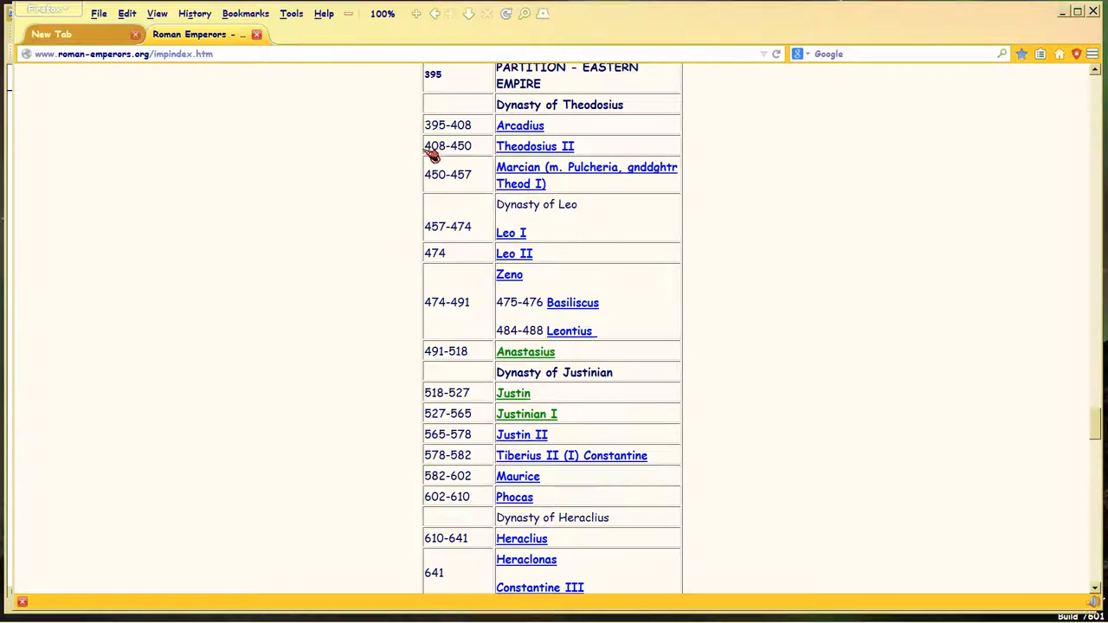
mouse_move(490, 150)
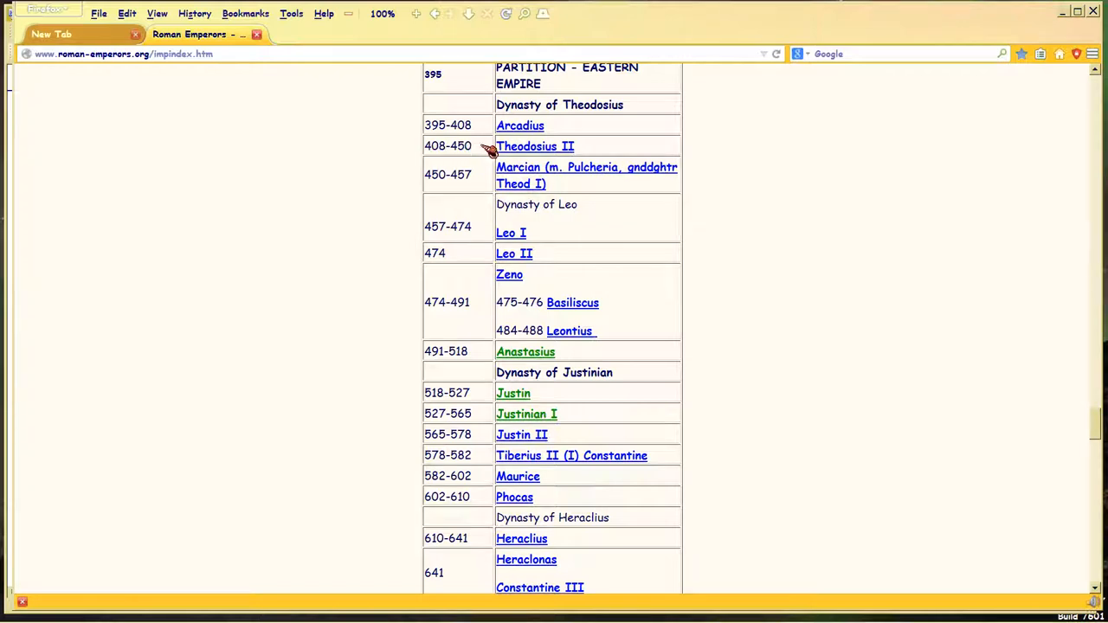
mouse_move(534, 147)
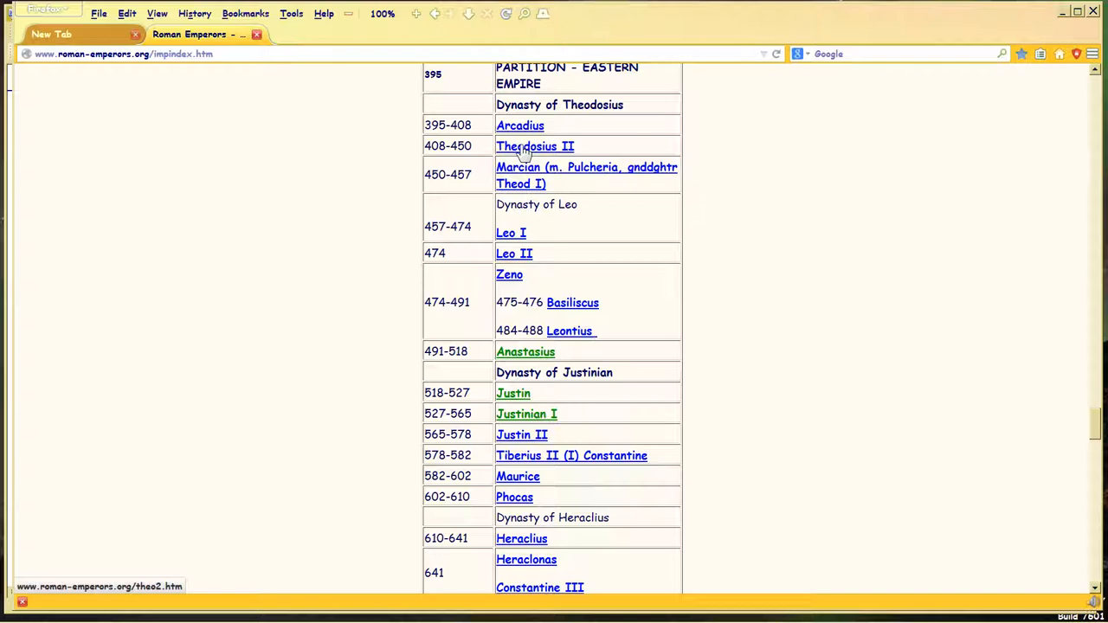
scroll("up", 3)
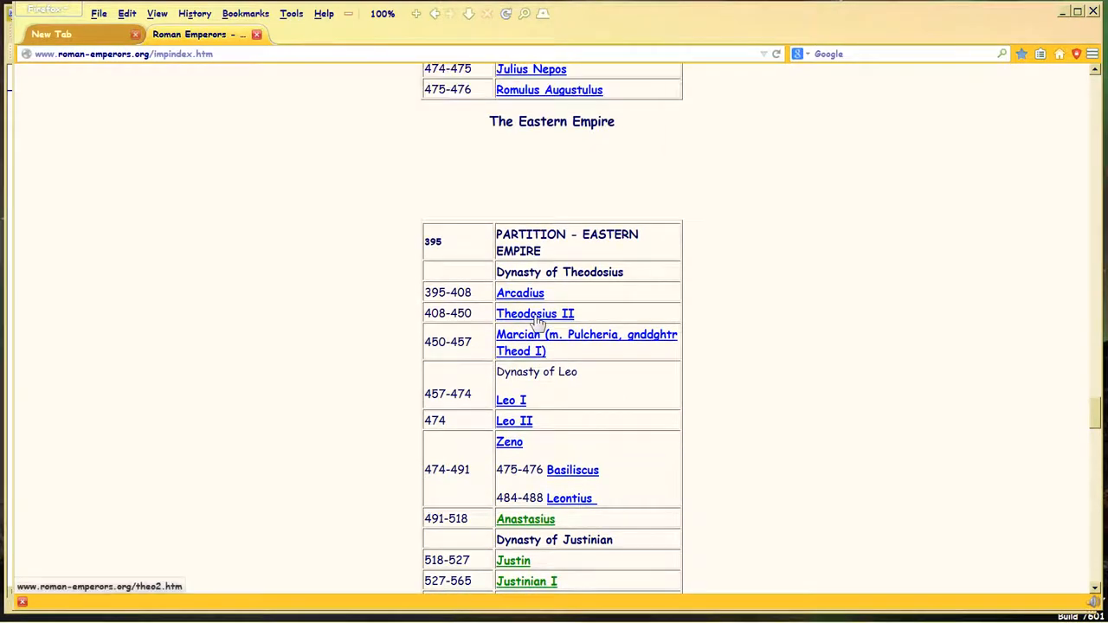
scroll("up", 3)
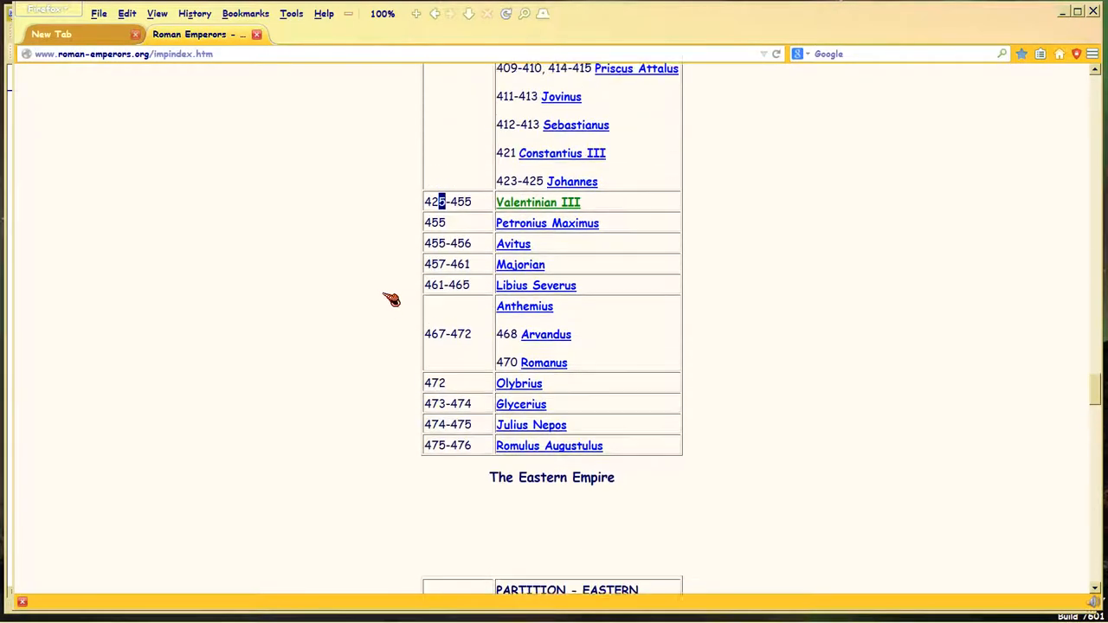
Step: Select the Greek word κεφαλὰς in verse 7 of Rev17R
scroll("up", 3)
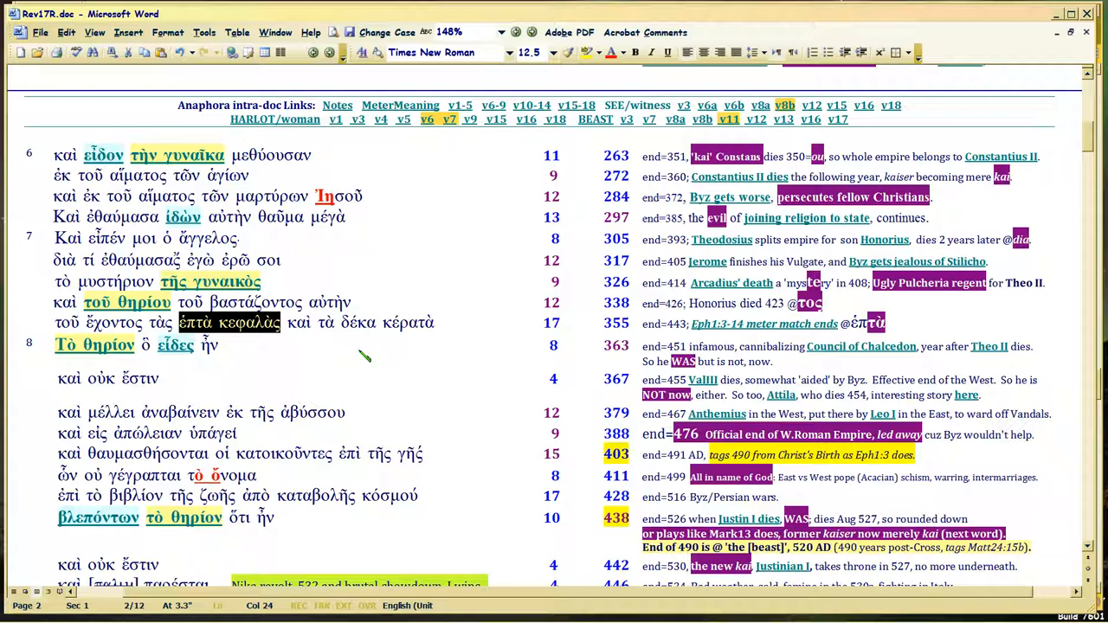
mouse_move(292, 331)
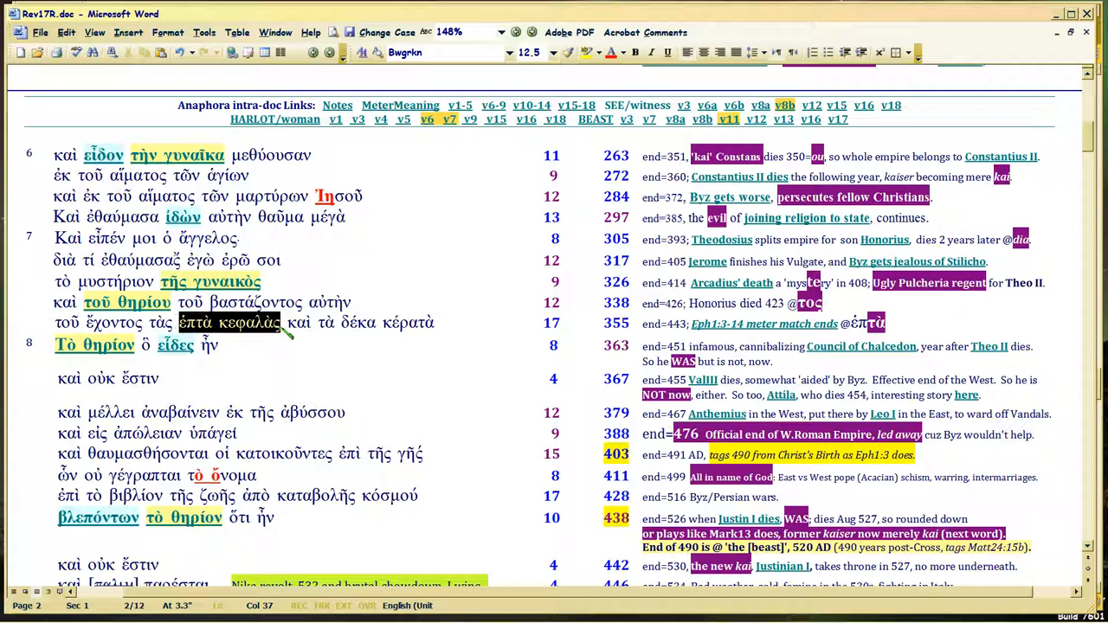
left_click(442, 52)
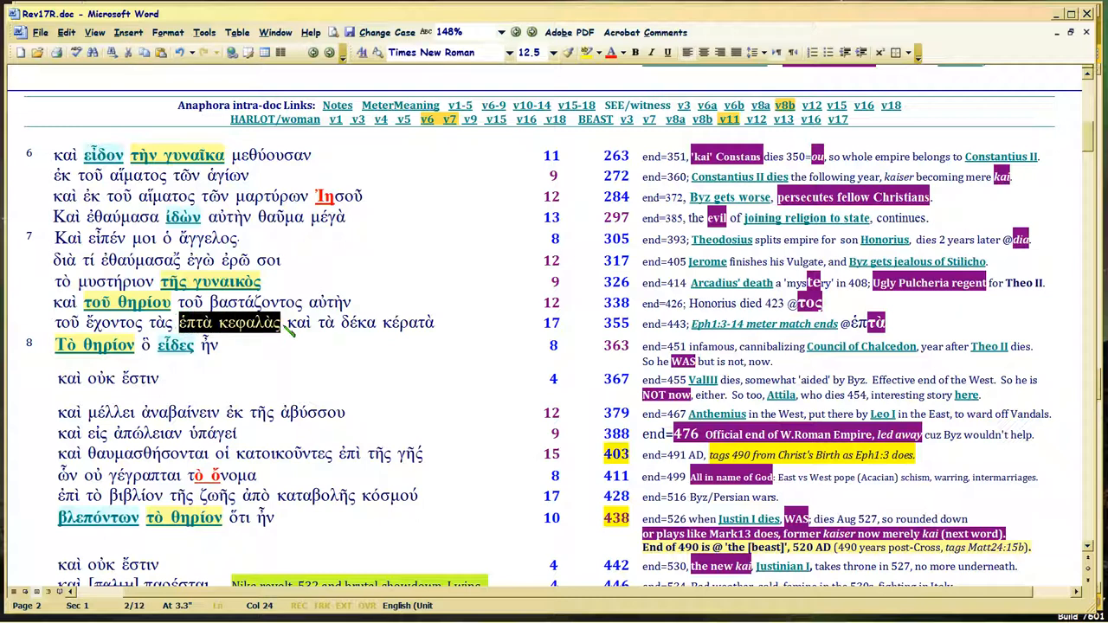
mouse_move(288, 332)
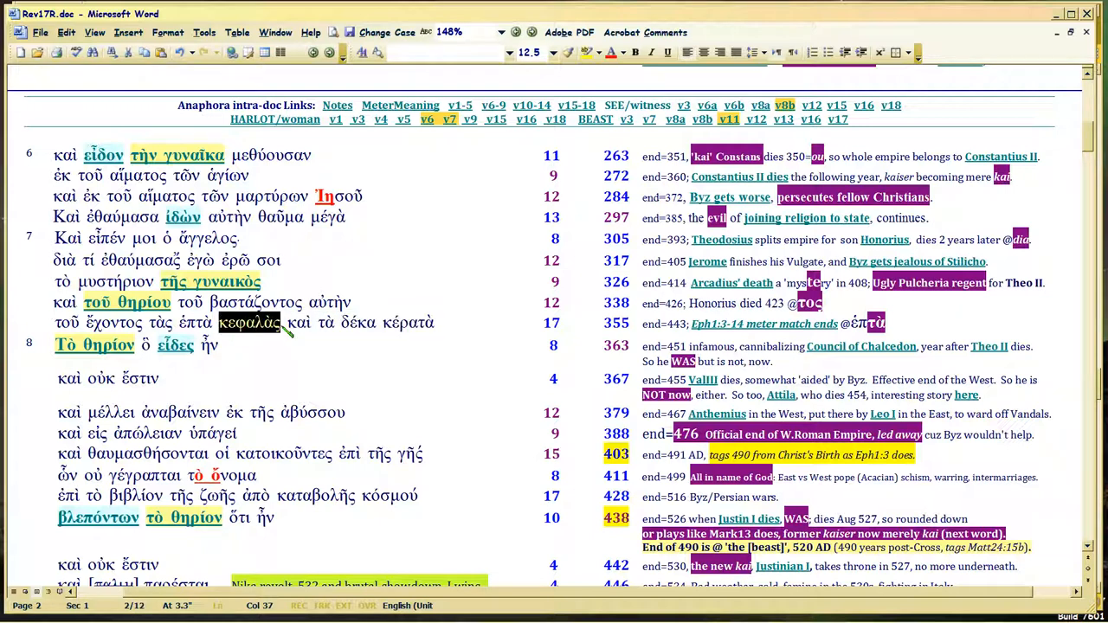
double_click(408, 322)
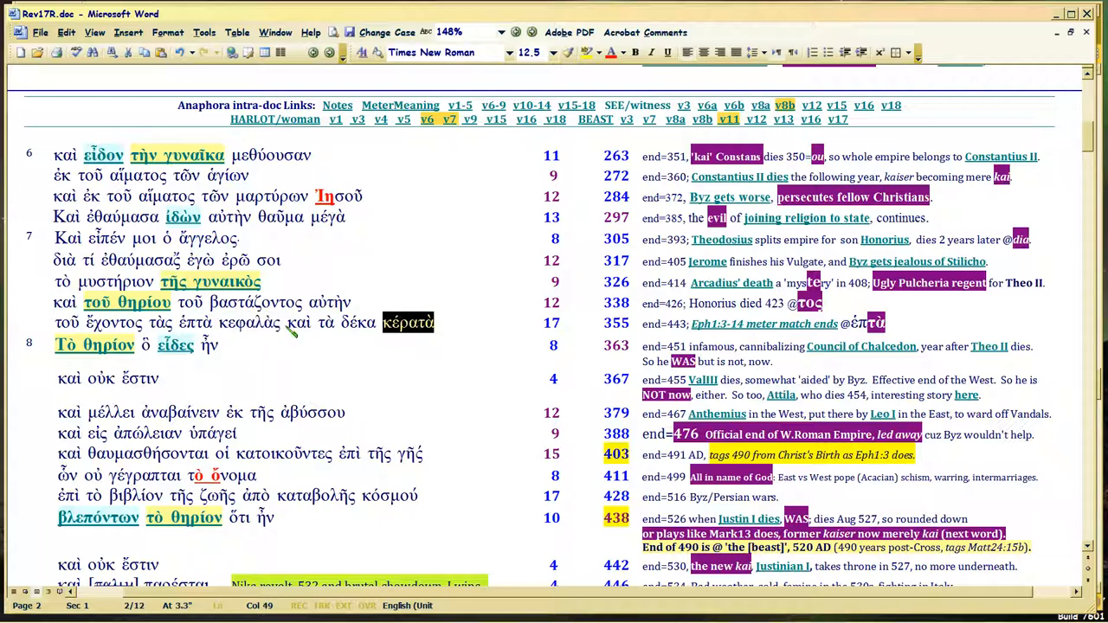
double_click(250, 321)
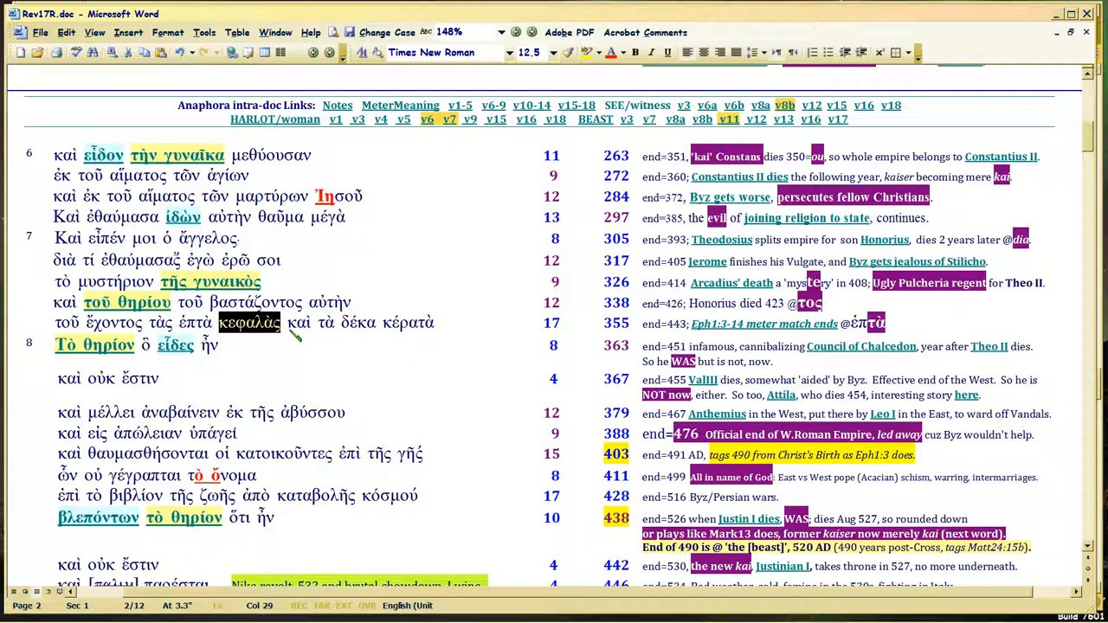
mouse_move(433, 336)
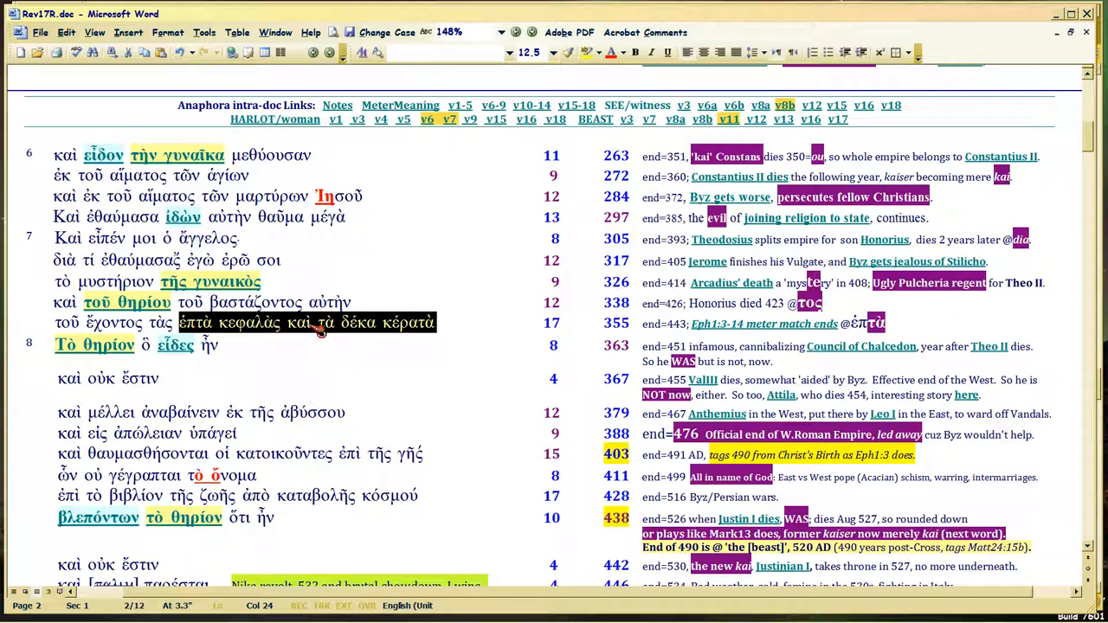
mouse_move(319, 339)
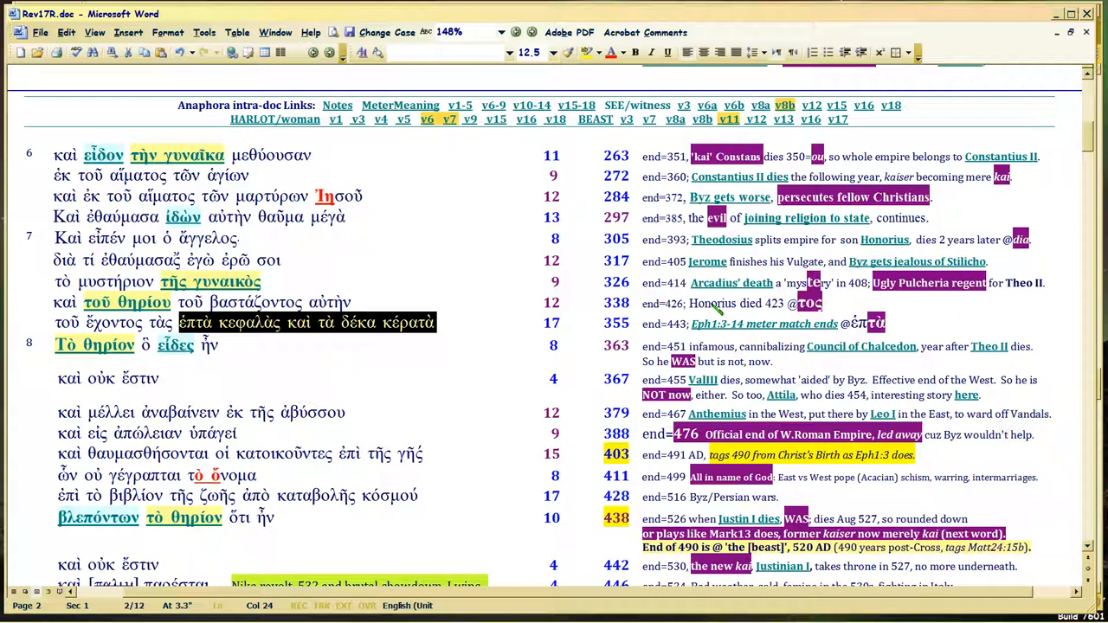
mouse_move(939, 309)
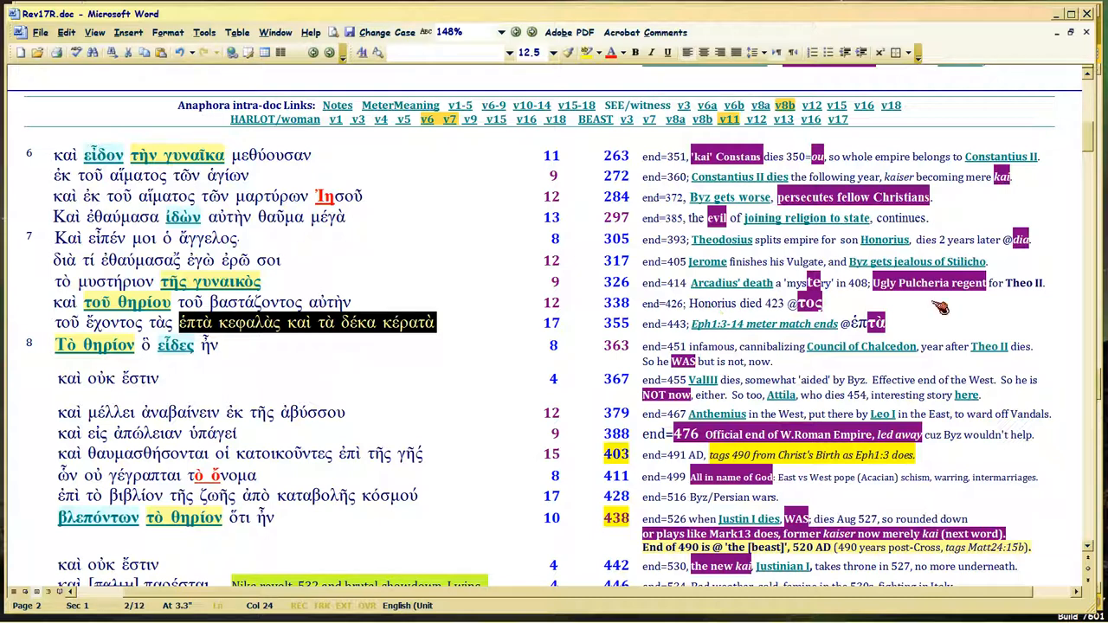
mouse_move(926, 286)
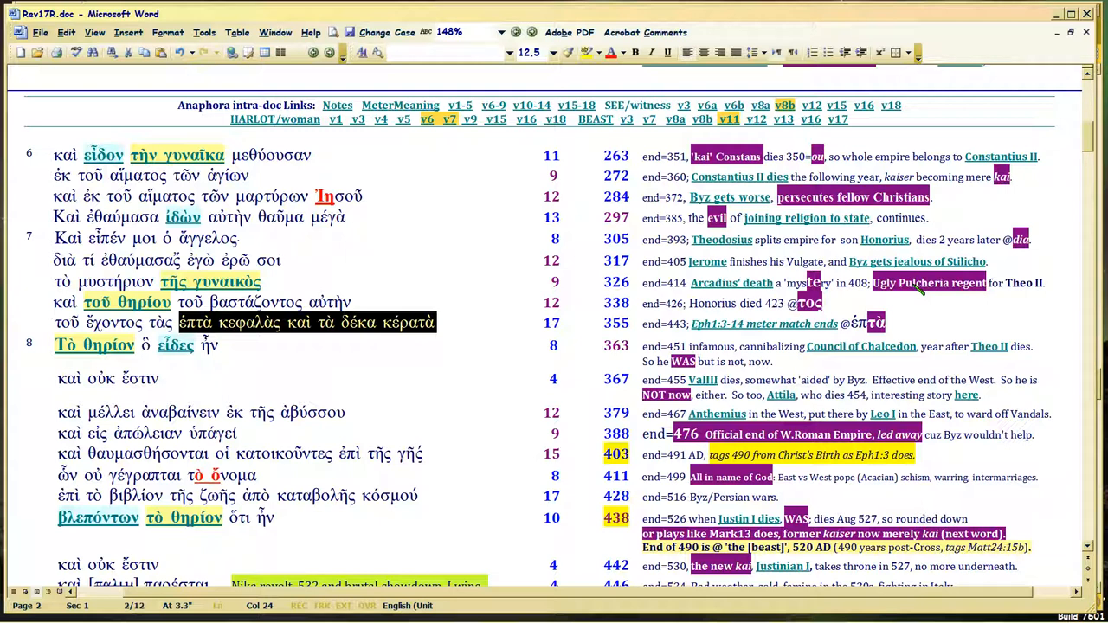
mouse_move(1034, 292)
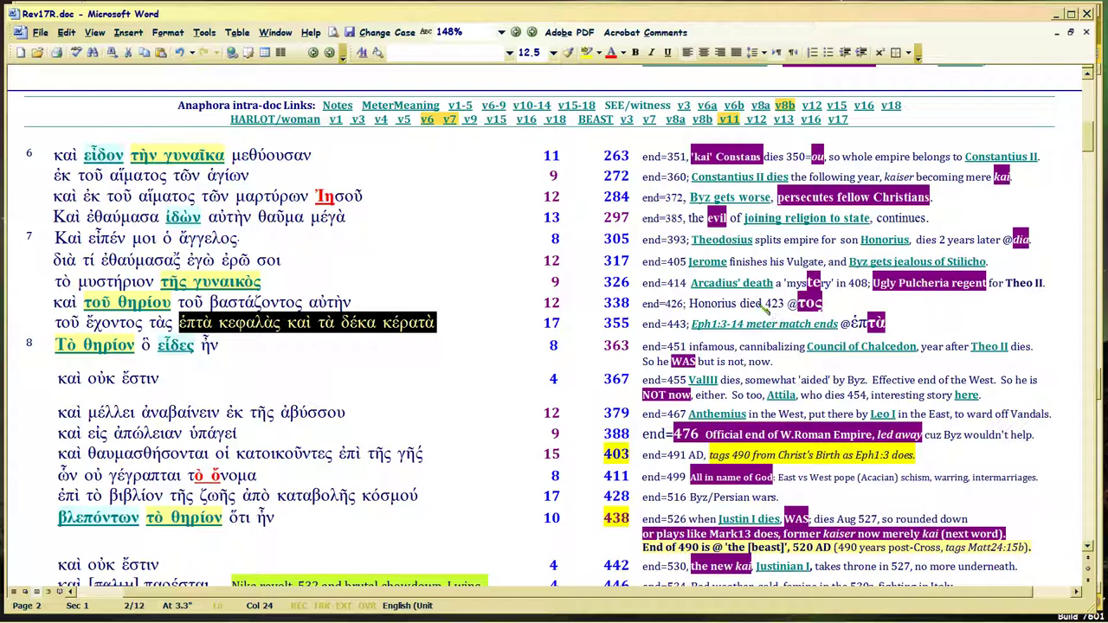
mouse_move(775, 340)
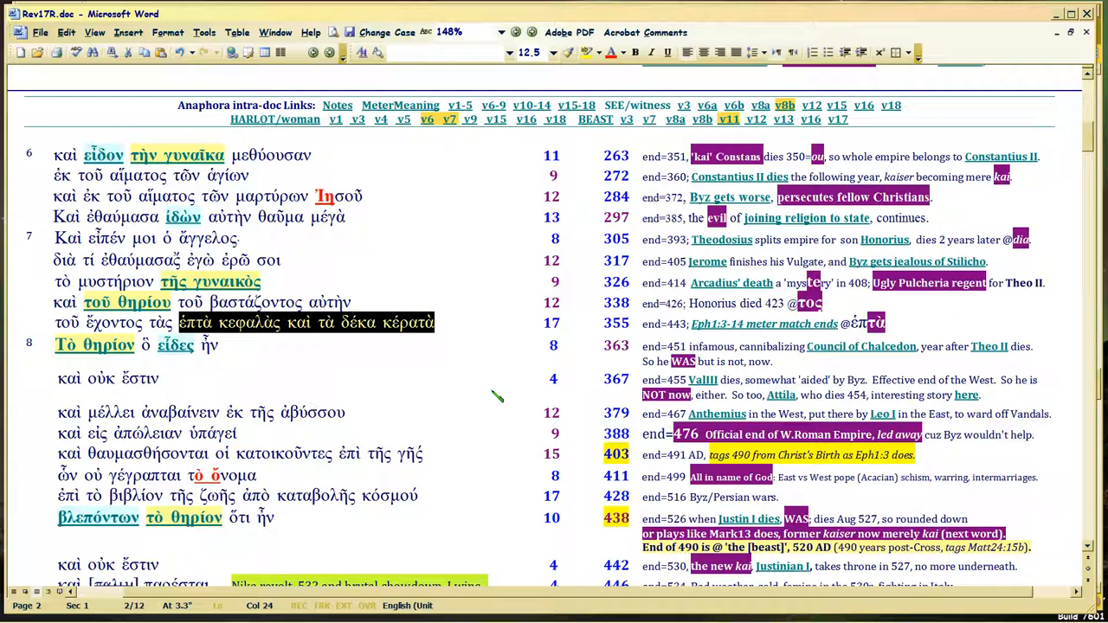
mouse_move(463, 323)
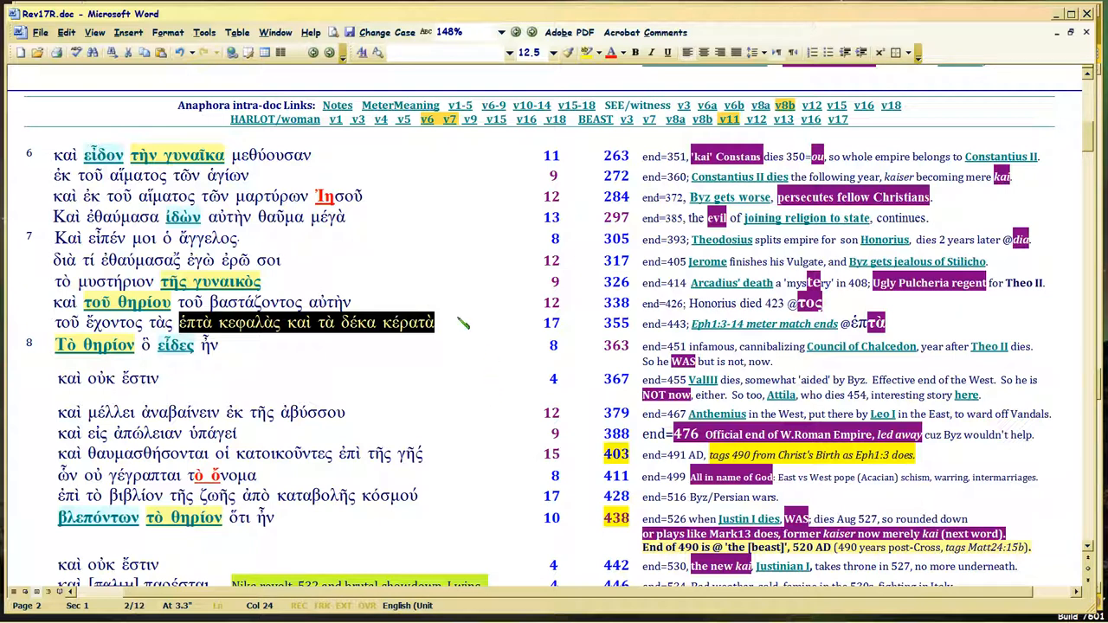
mouse_move(459, 322)
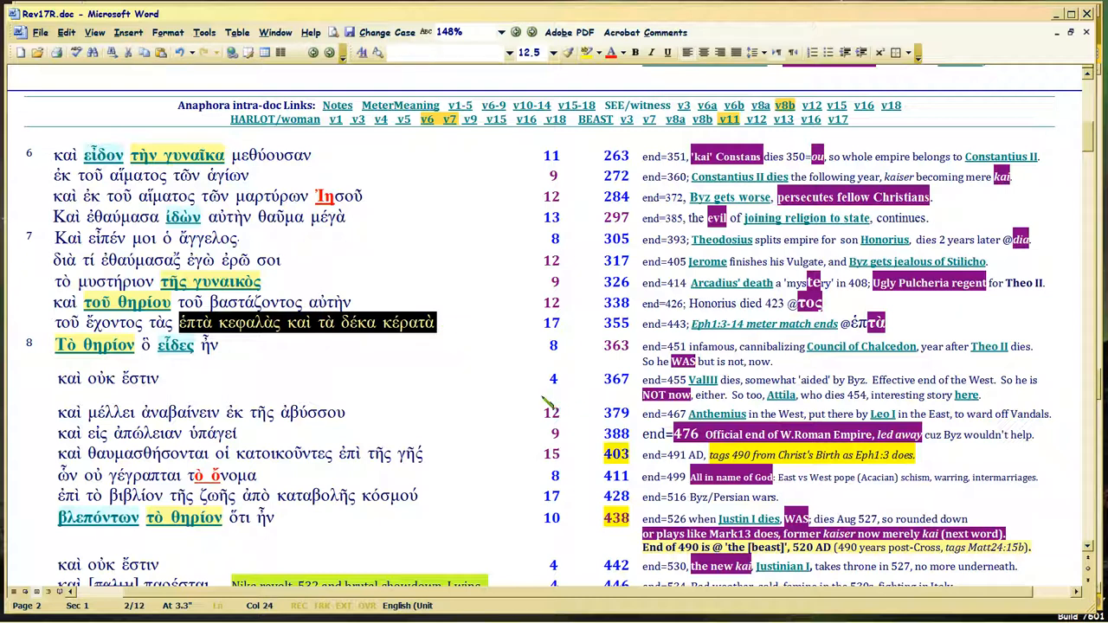
mouse_move(489, 342)
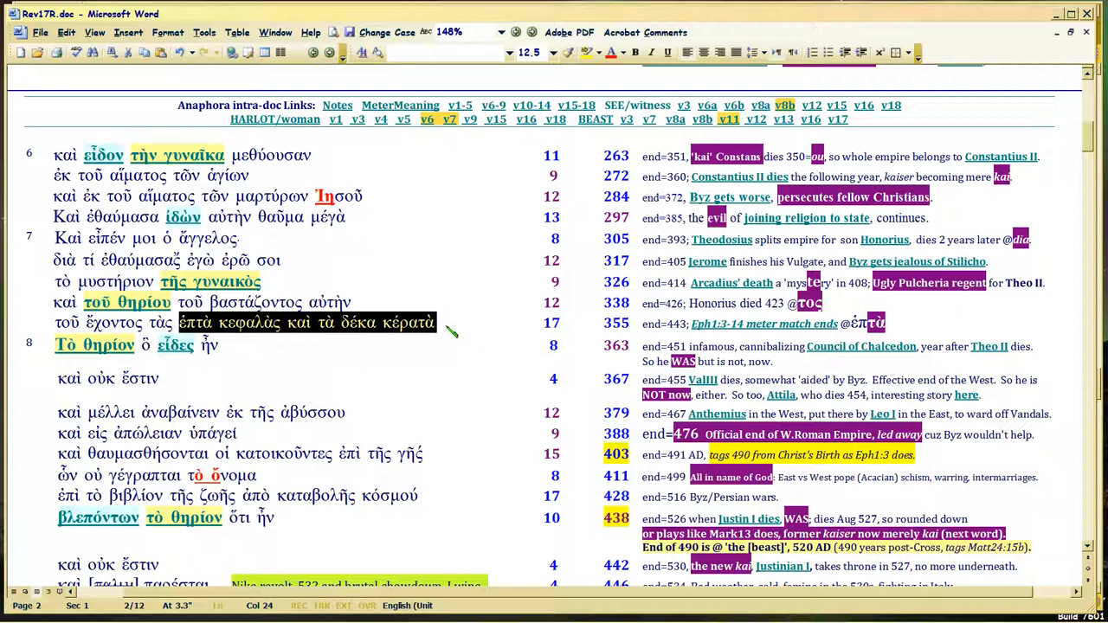
mouse_move(445, 329)
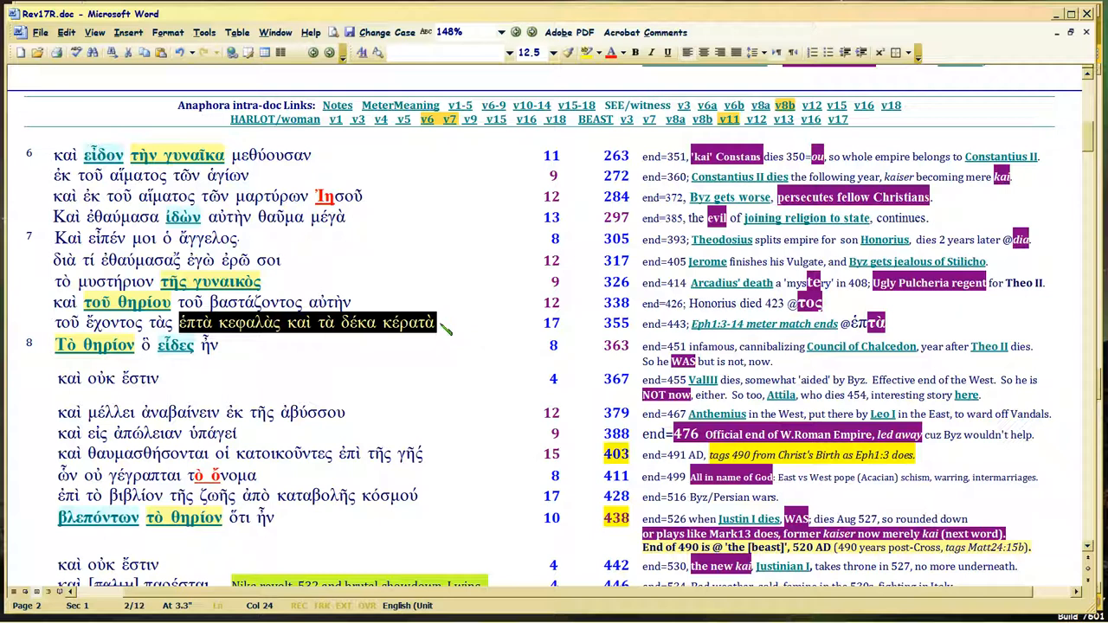
Step: Select the verse 7 phrase from ἑπτὰ through κέρατα
left_click(437, 322)
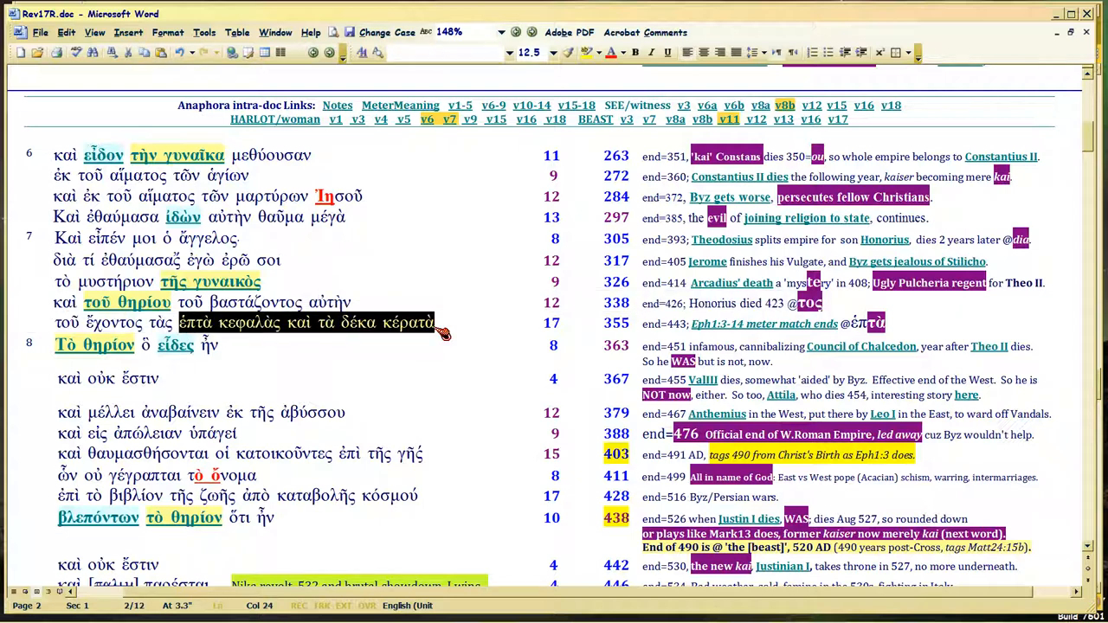
mouse_move(294, 346)
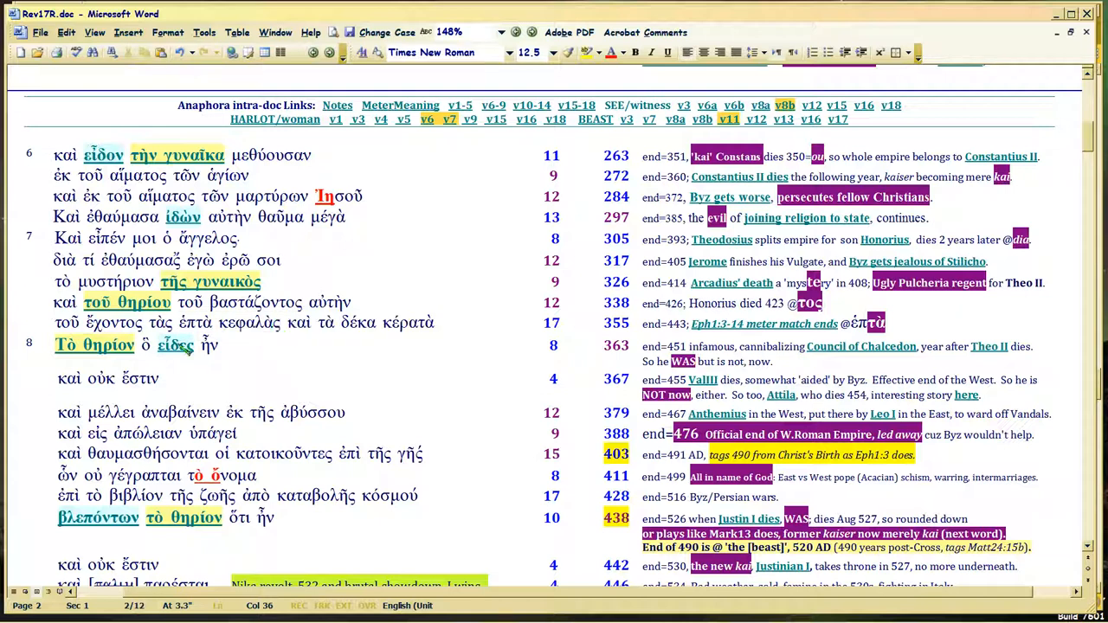
double_click(195, 322)
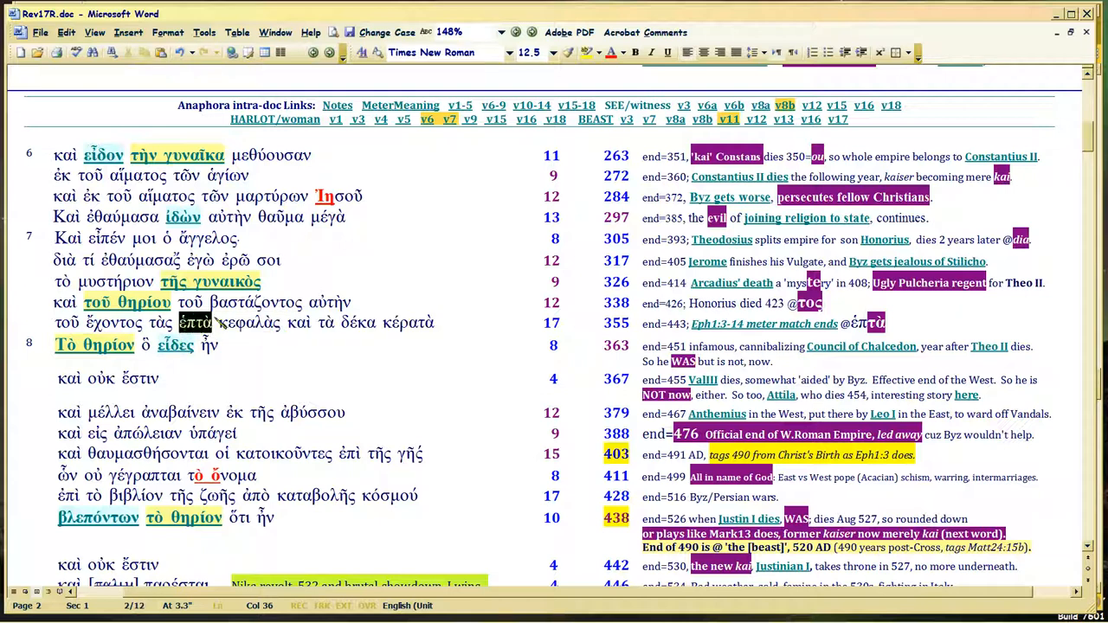
left_click_drag(181, 321, 307, 322)
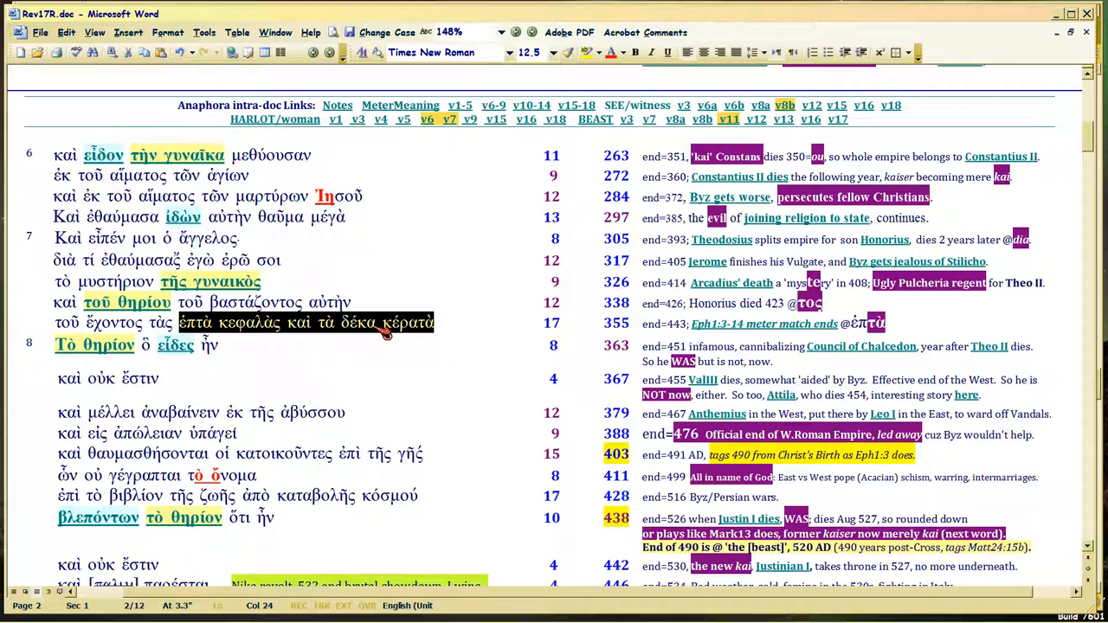
left_click(375, 323)
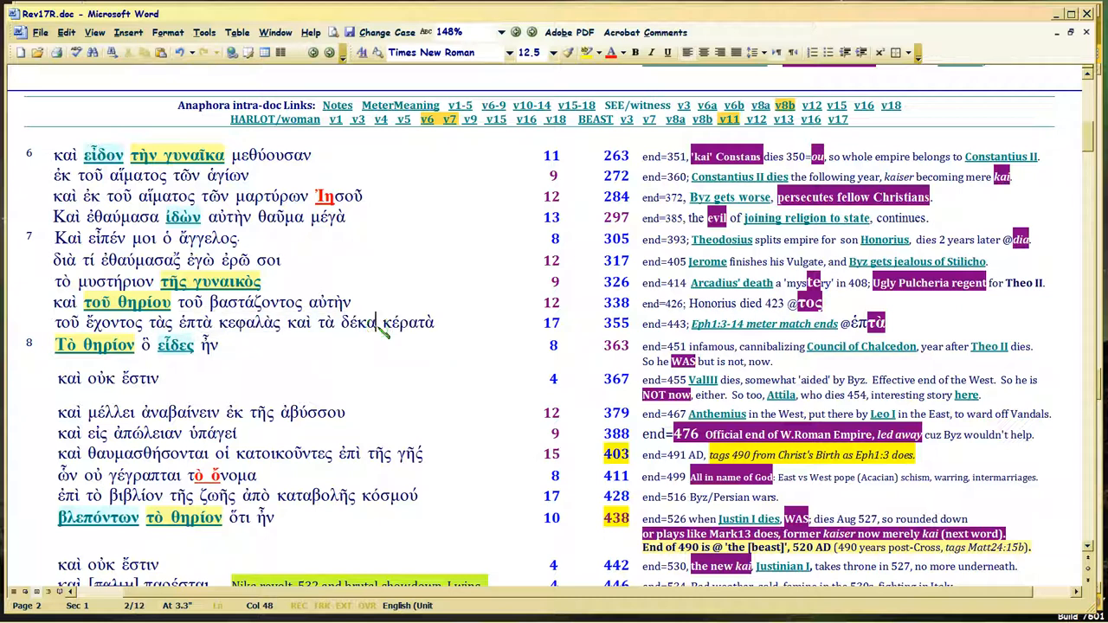
left_click_drag(177, 323, 437, 323)
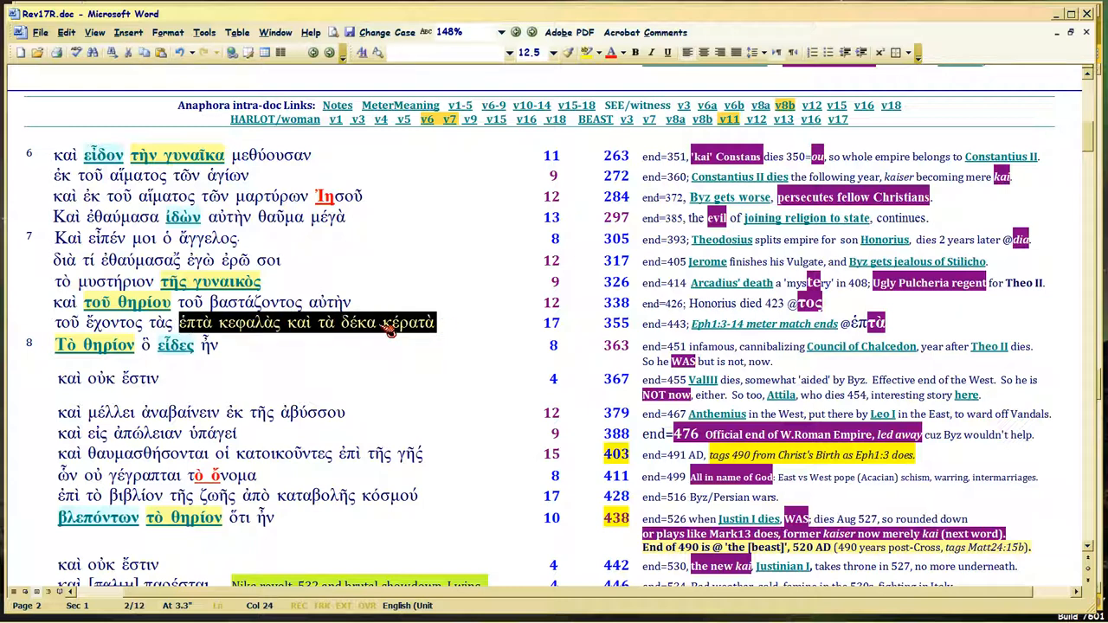
mouse_move(316, 333)
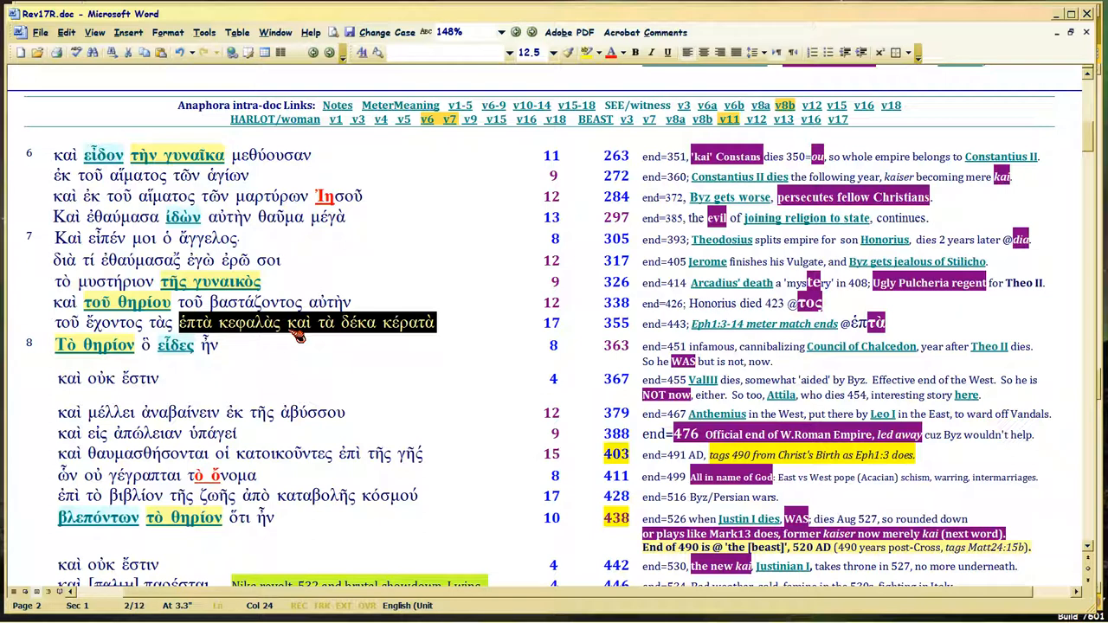
mouse_move(325, 328)
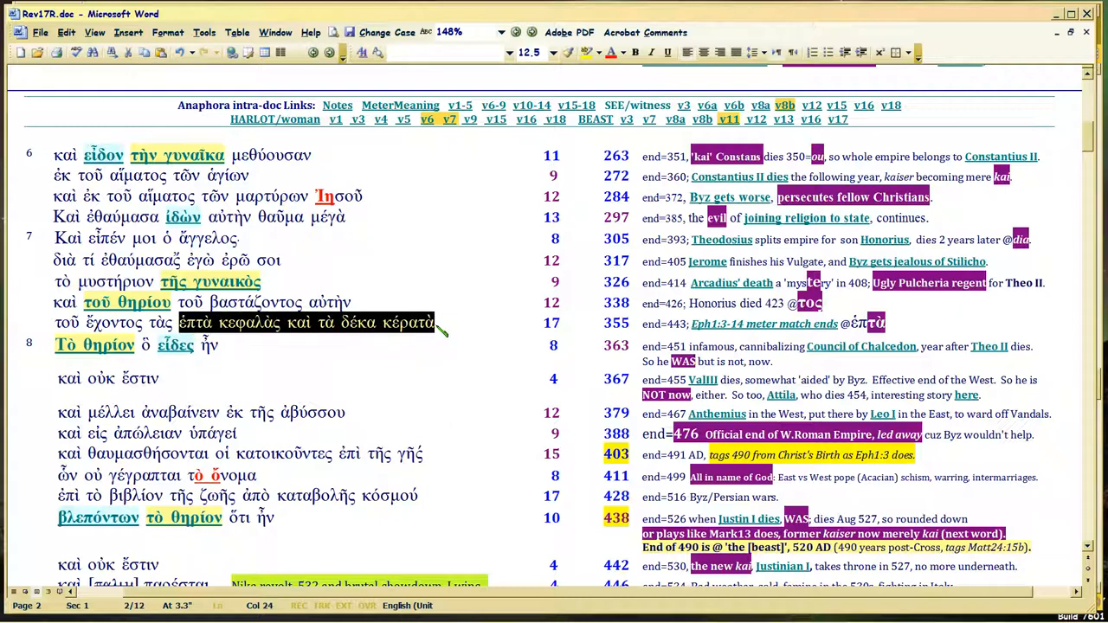
mouse_move(978, 290)
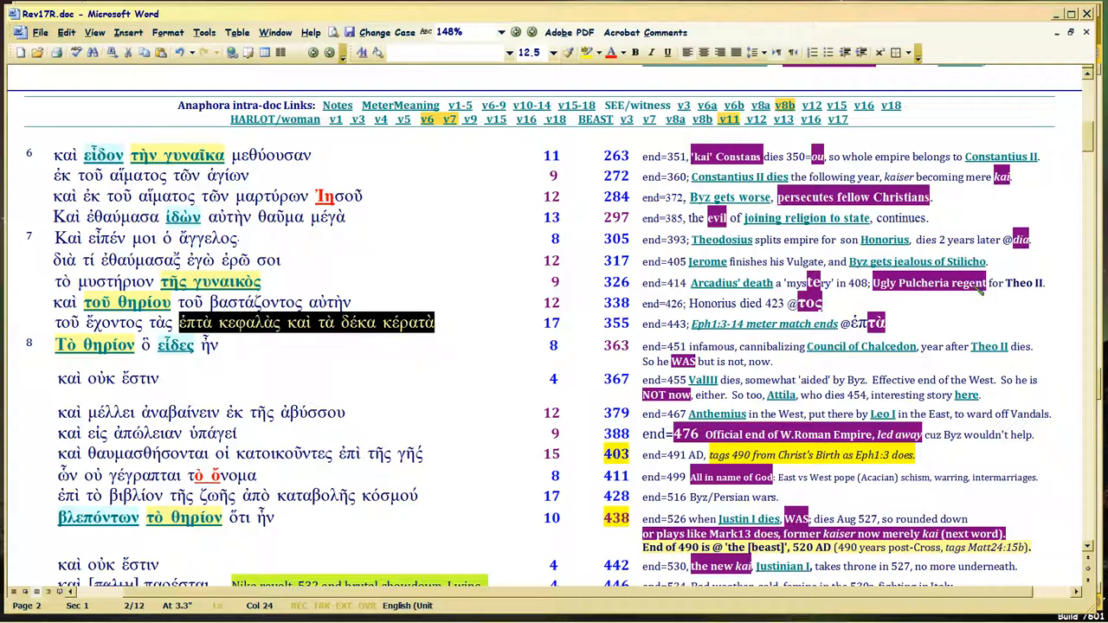
mouse_move(441, 337)
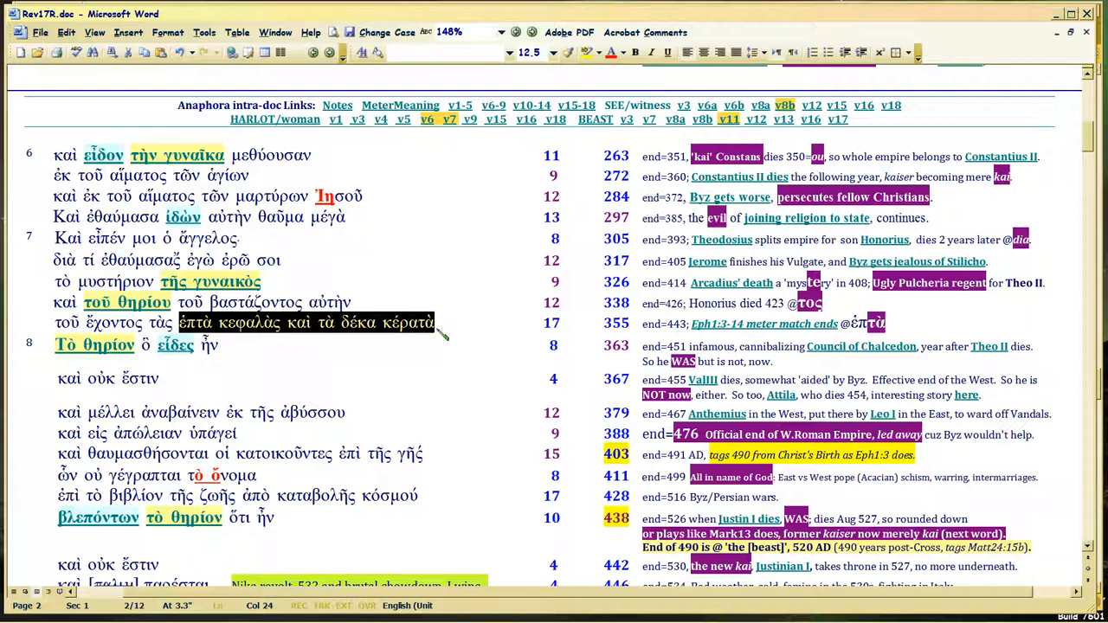
mouse_move(441, 334)
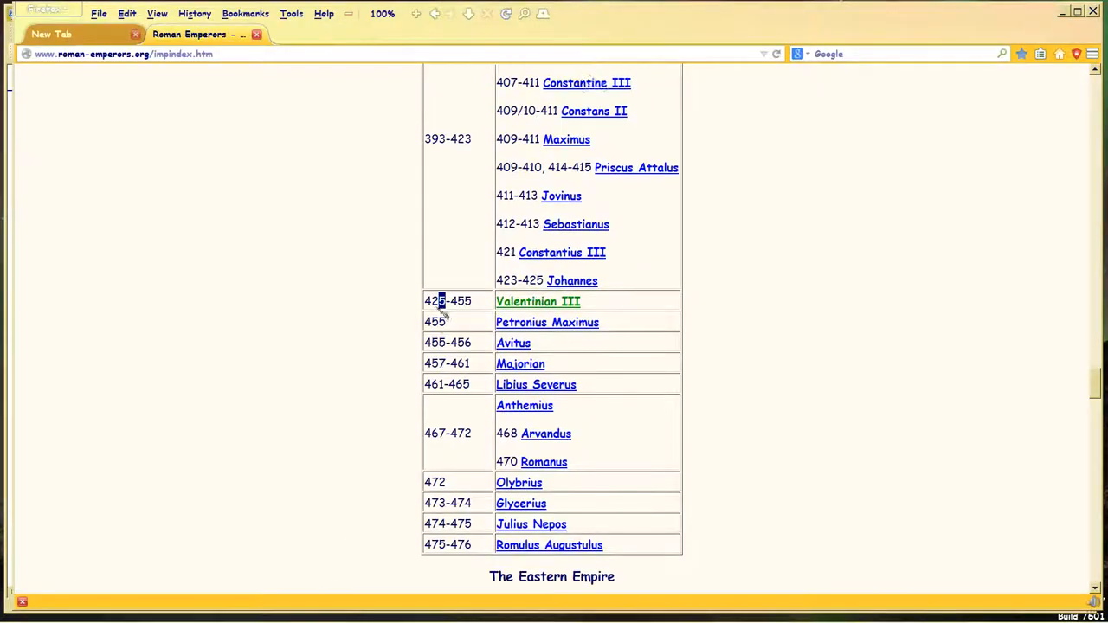
Step: Scroll the roman-emperors.org index to the Western Empire rulers, Honorius to Valentinian III
scroll("up", 3)
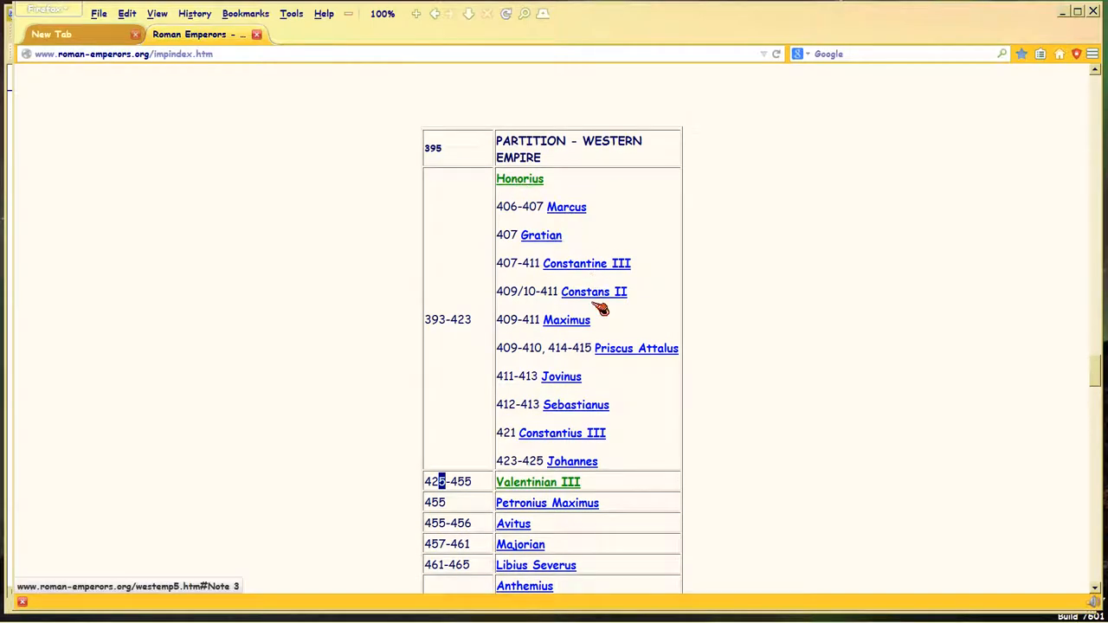
mouse_move(567, 421)
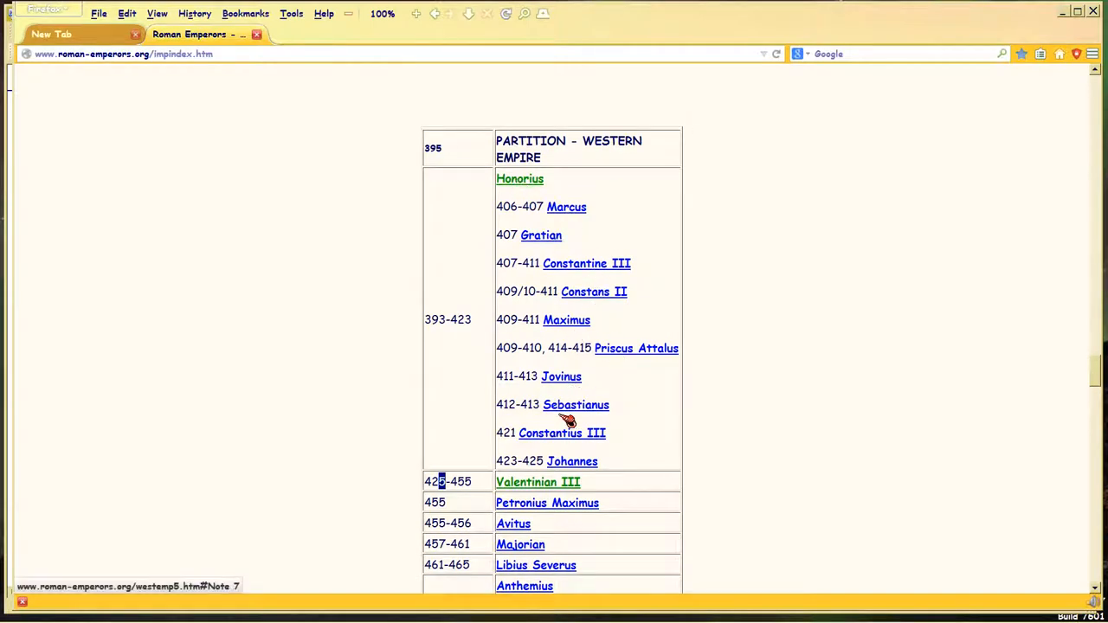
mouse_move(530, 343)
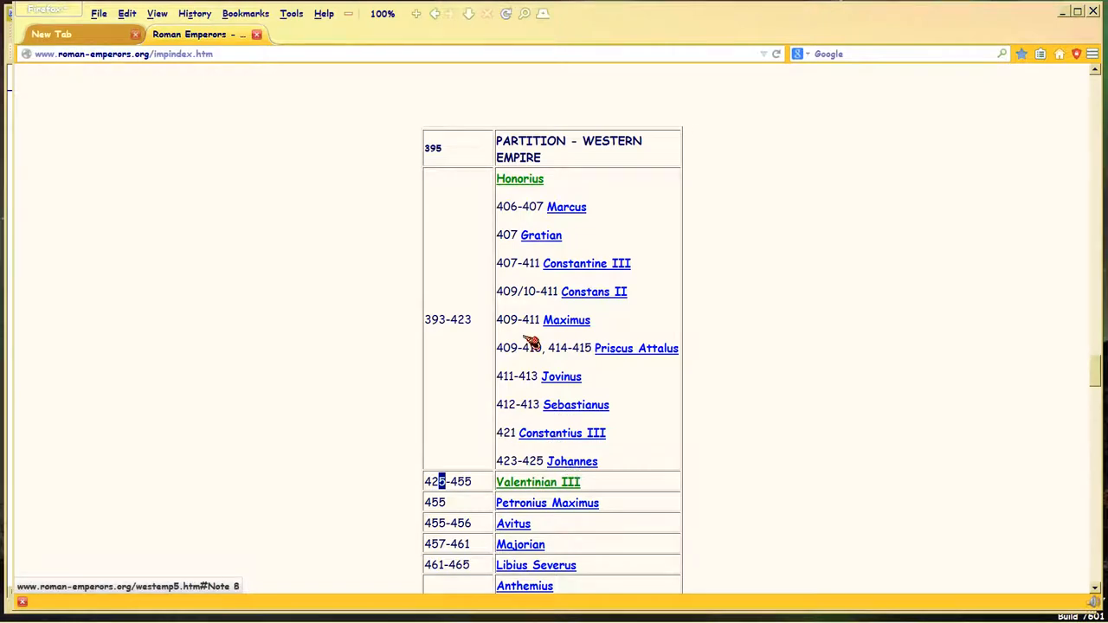
mouse_move(560, 376)
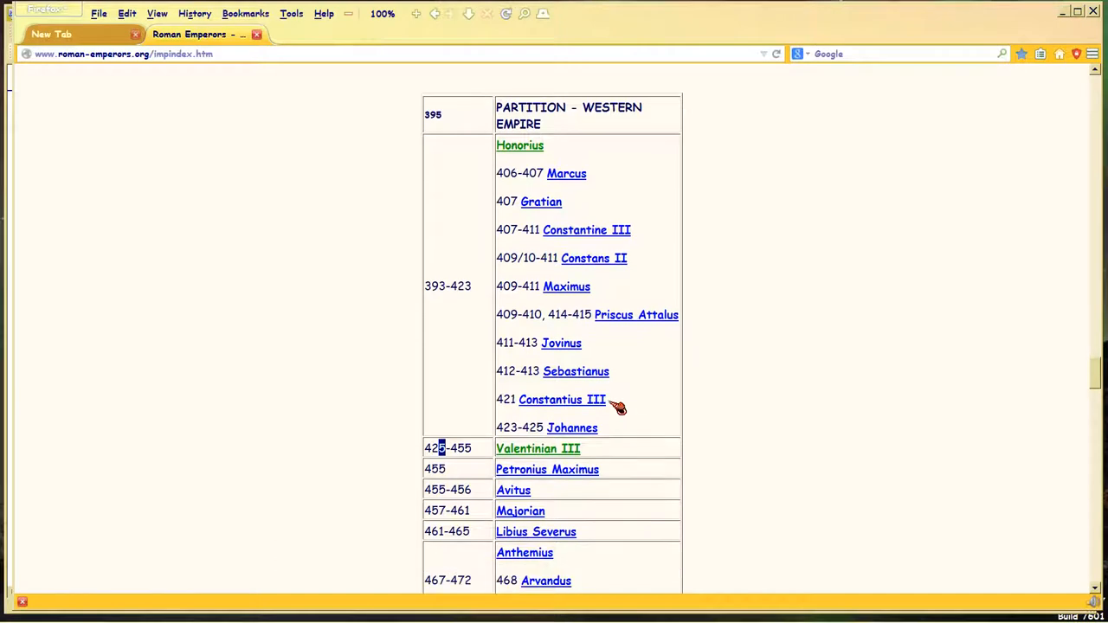
mouse_move(537, 448)
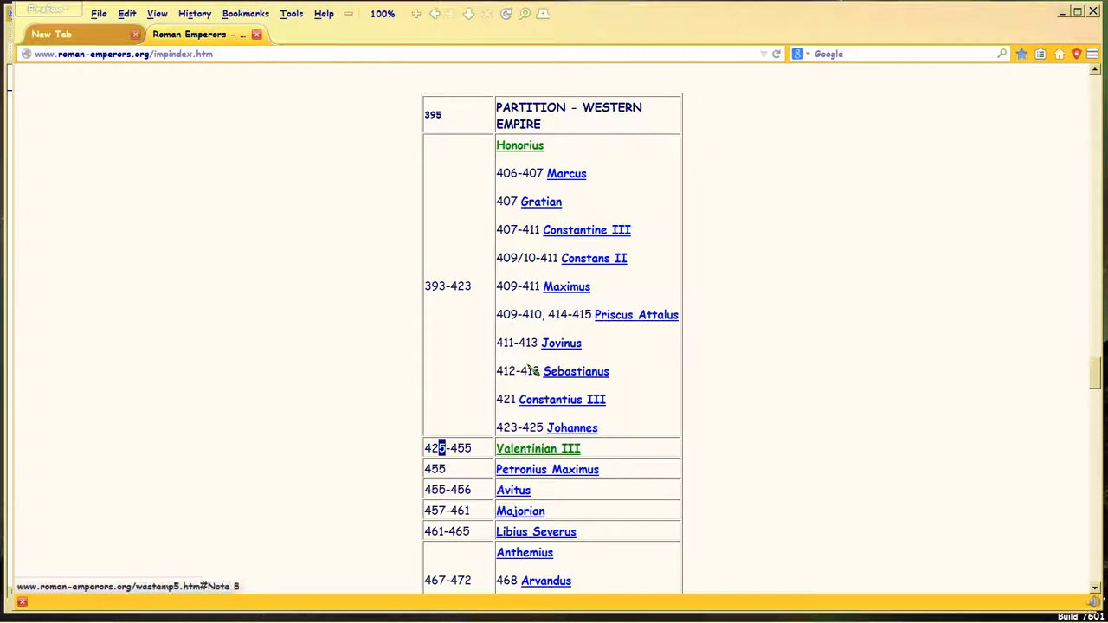
mouse_move(511, 325)
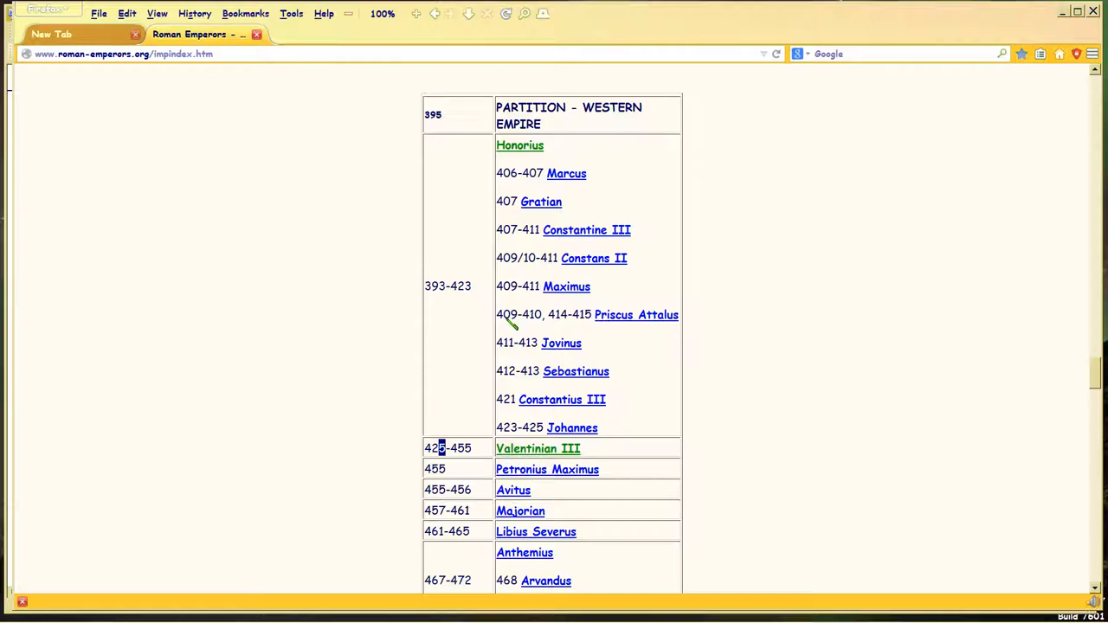
mouse_move(469, 463)
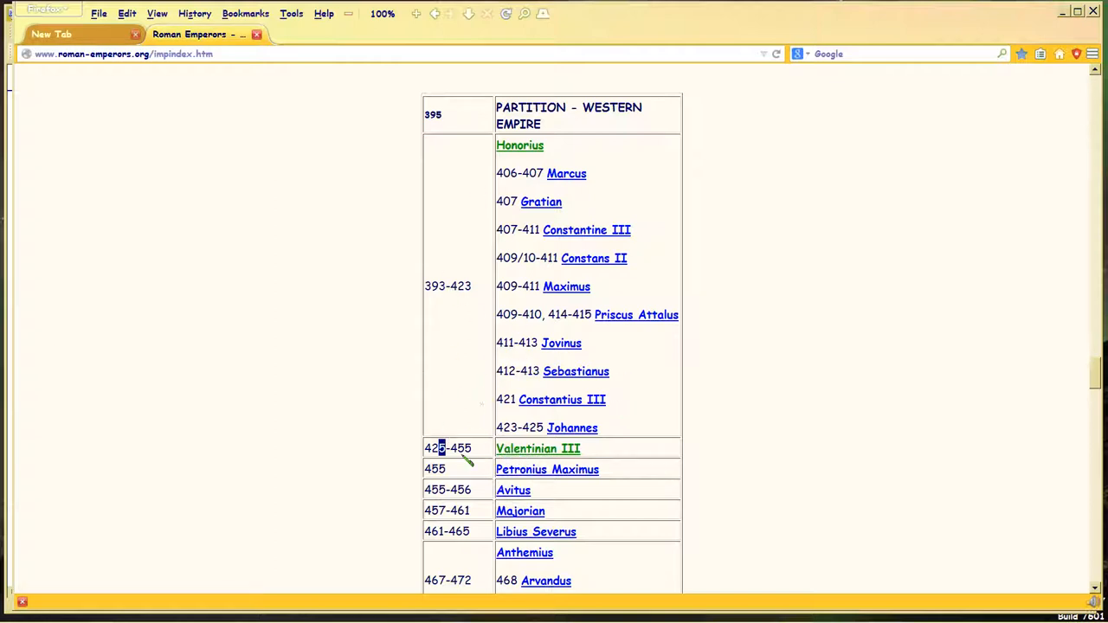
mouse_move(517, 456)
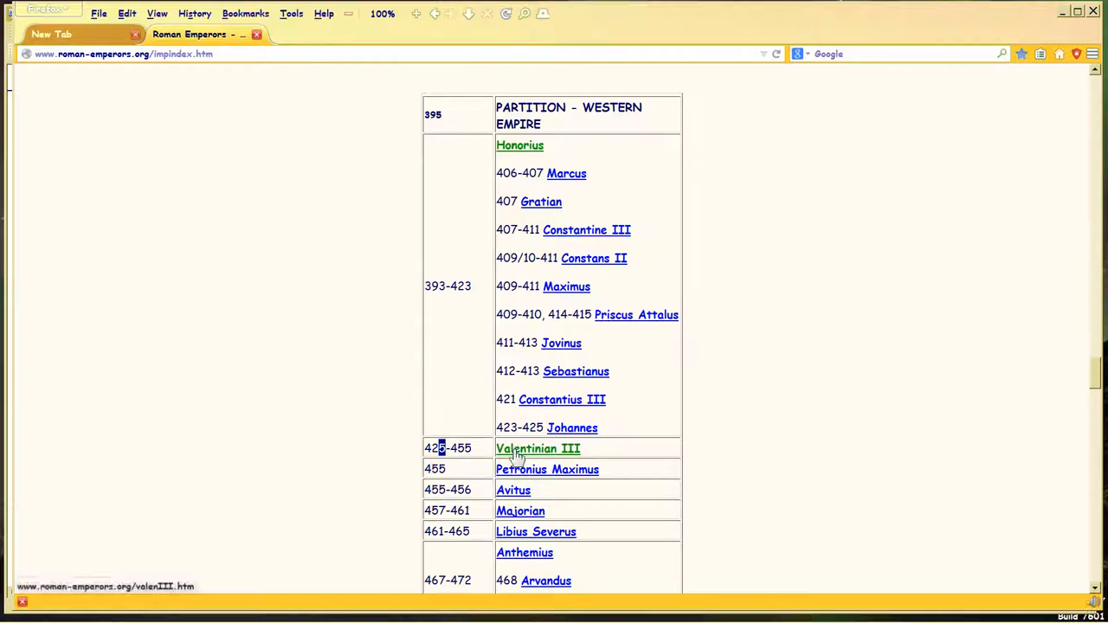
mouse_move(628, 413)
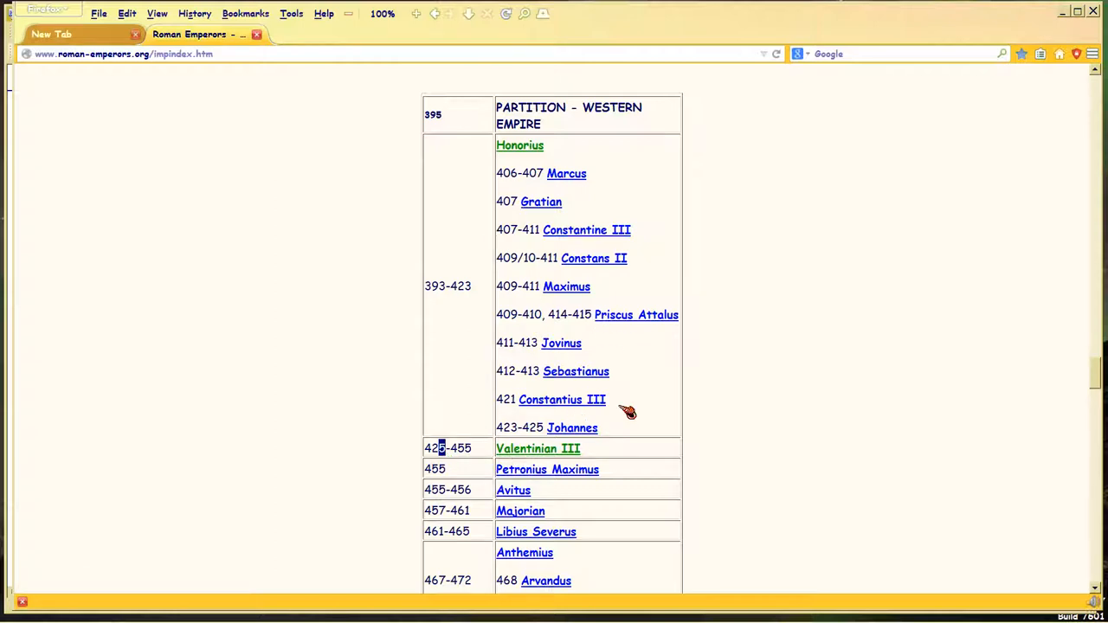
mouse_move(584, 437)
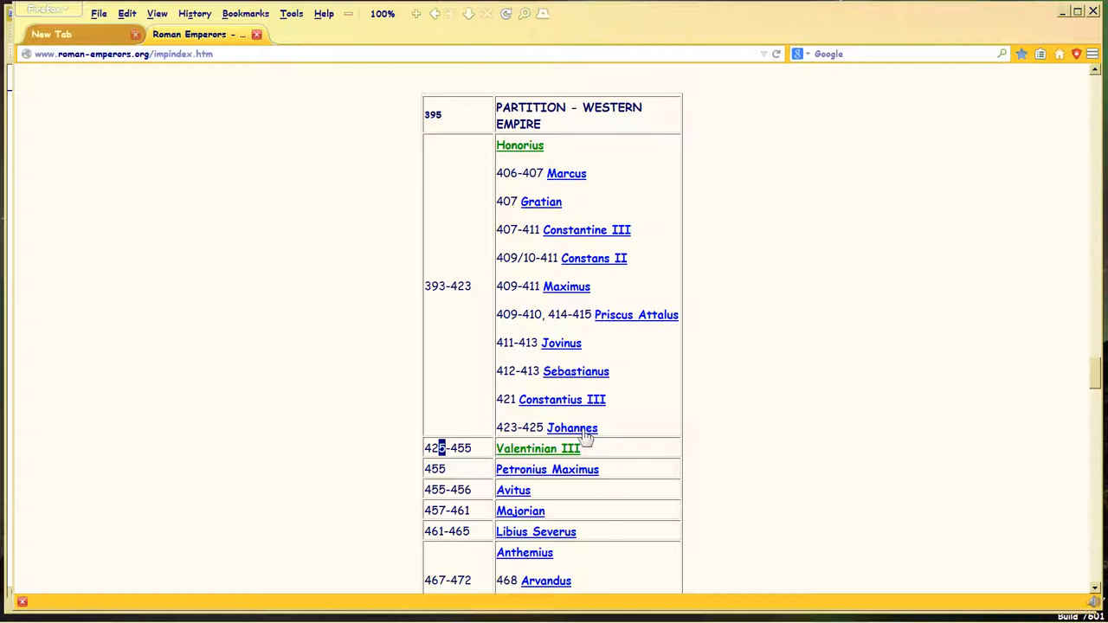
mouse_move(525, 449)
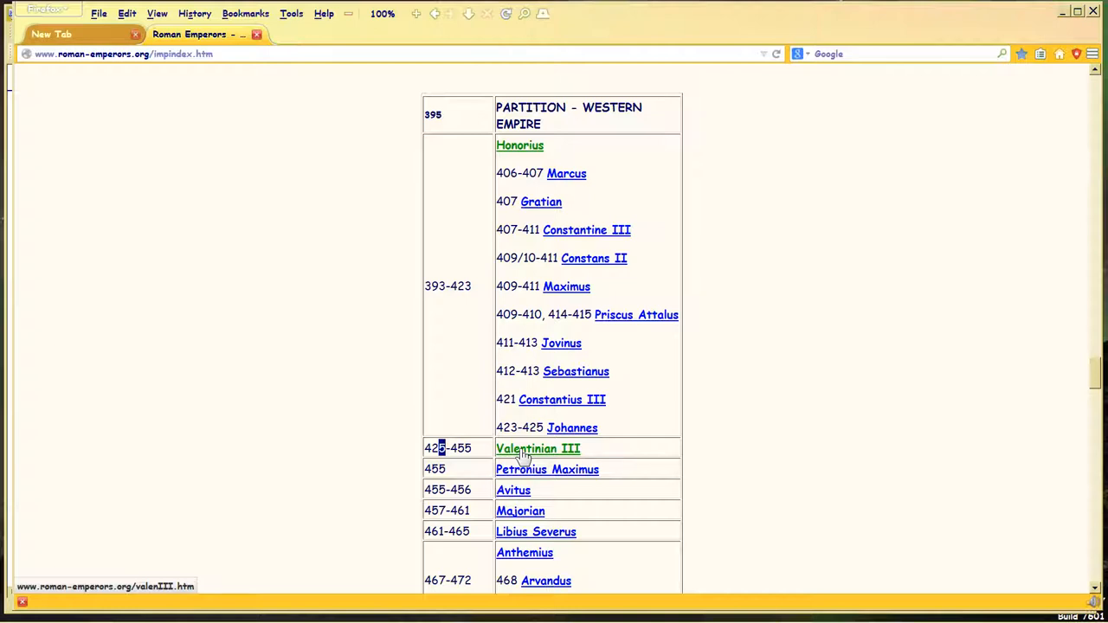
mouse_move(584, 492)
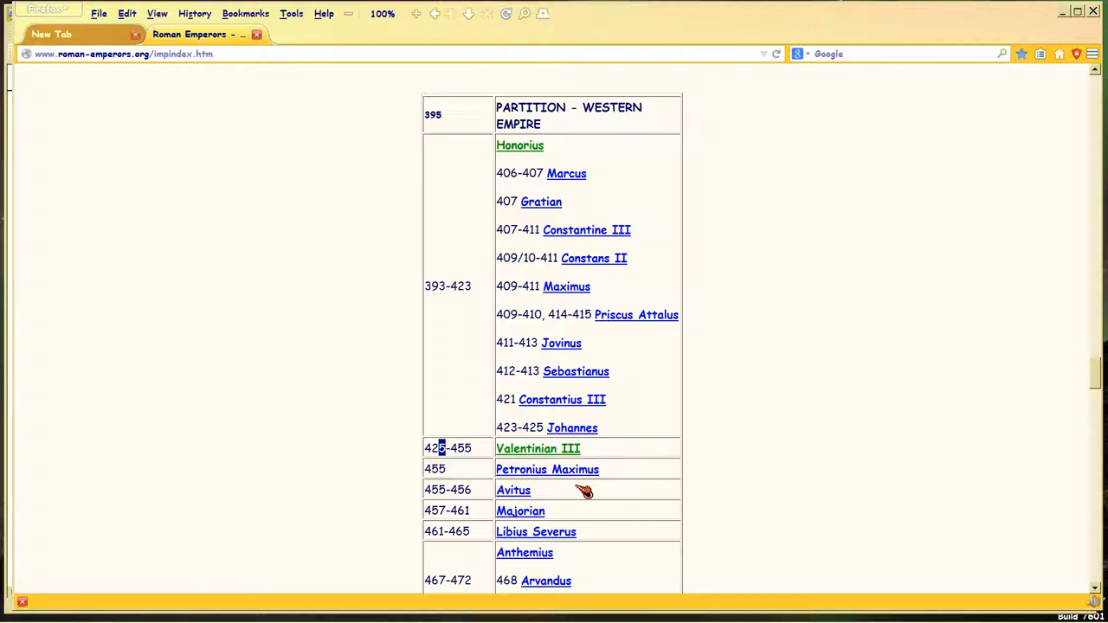
mouse_move(526, 449)
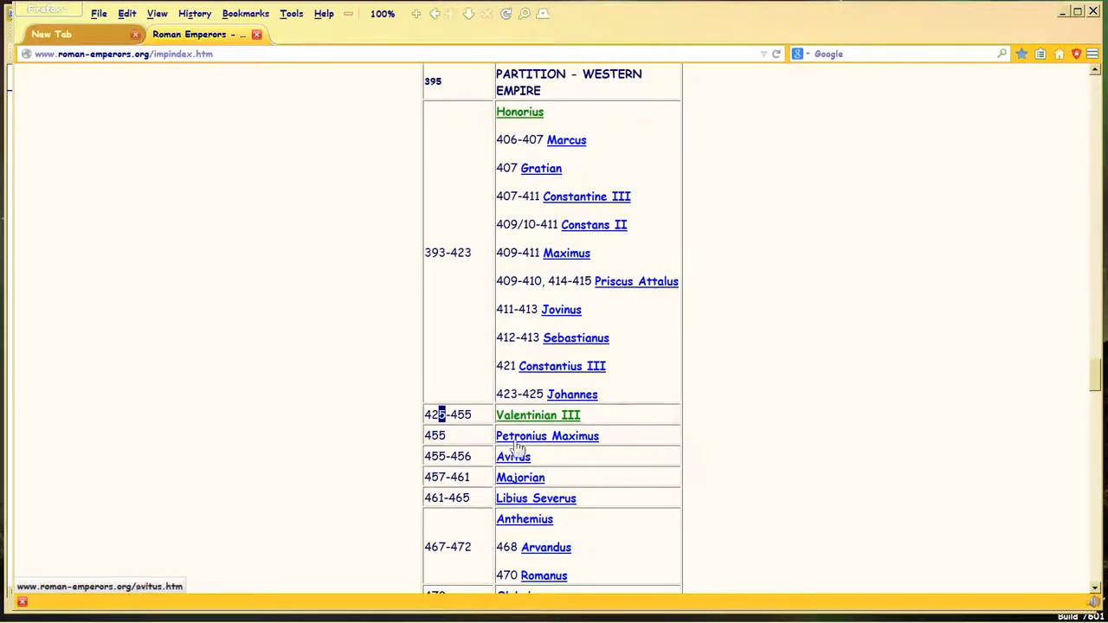
Step: Select Theodosius II's 408-450 reign dates in the Eastern Empire table
scroll("down", 3)
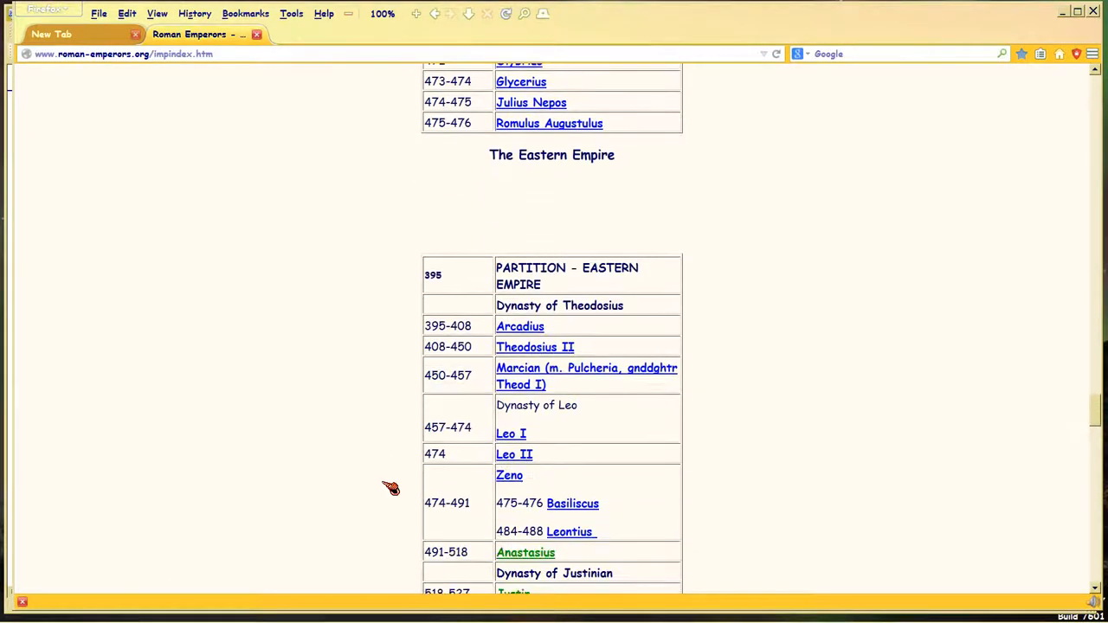
mouse_move(520, 326)
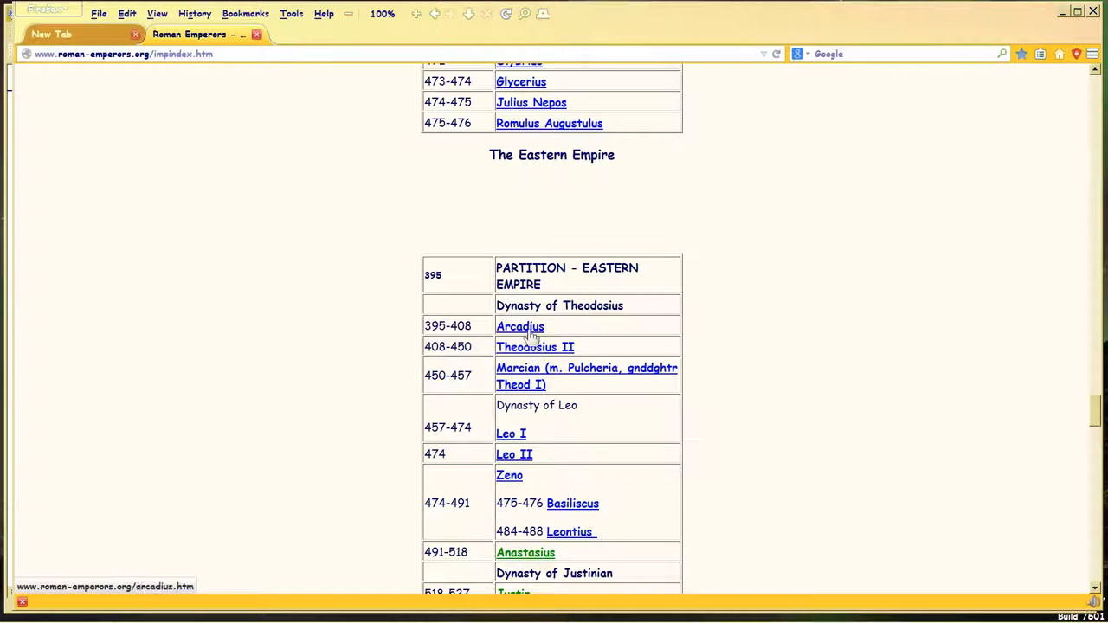
mouse_move(545, 359)
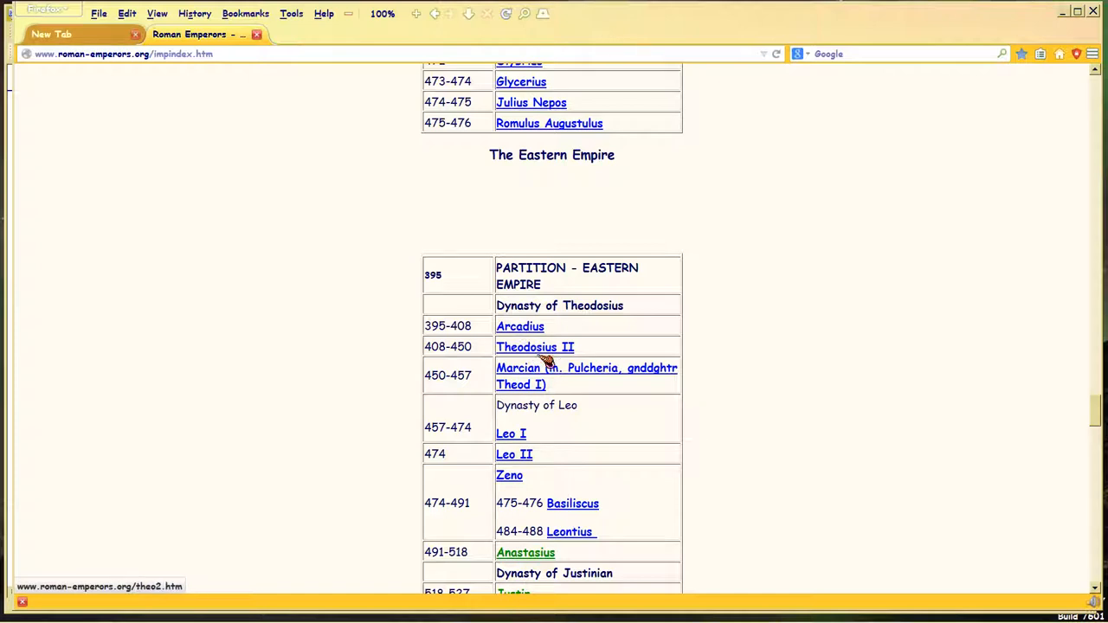
mouse_move(432, 353)
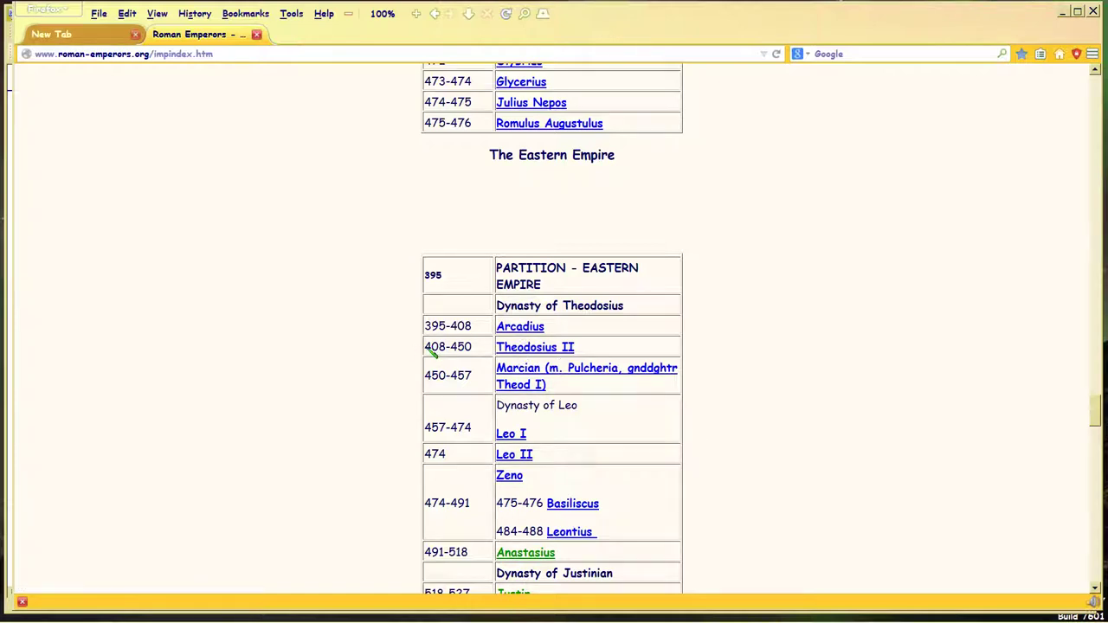
double_click(447, 346)
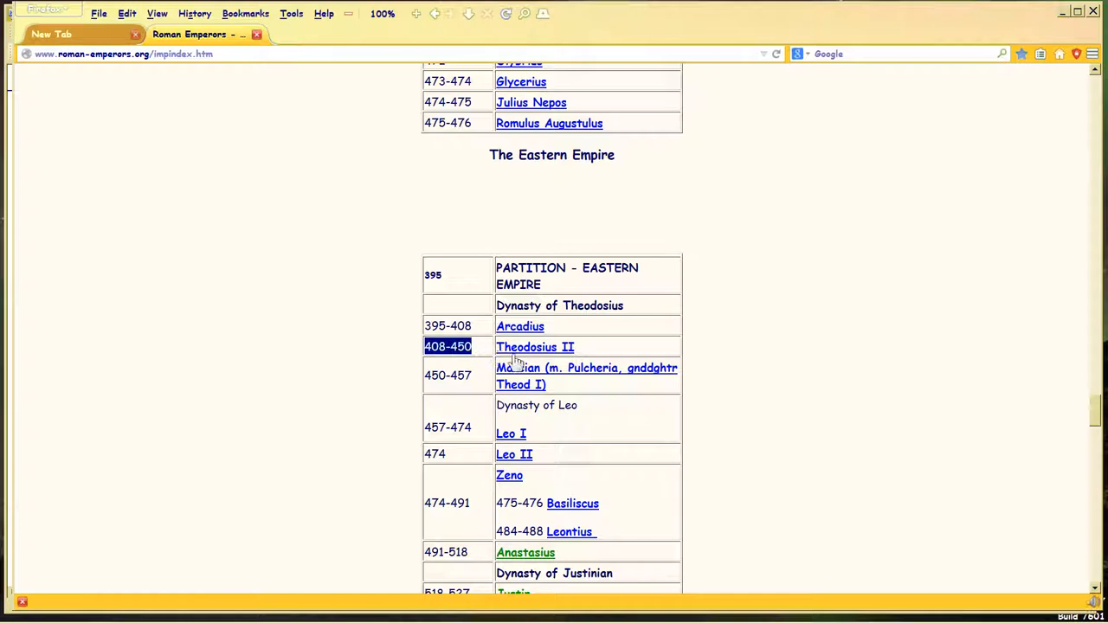
mouse_move(586, 379)
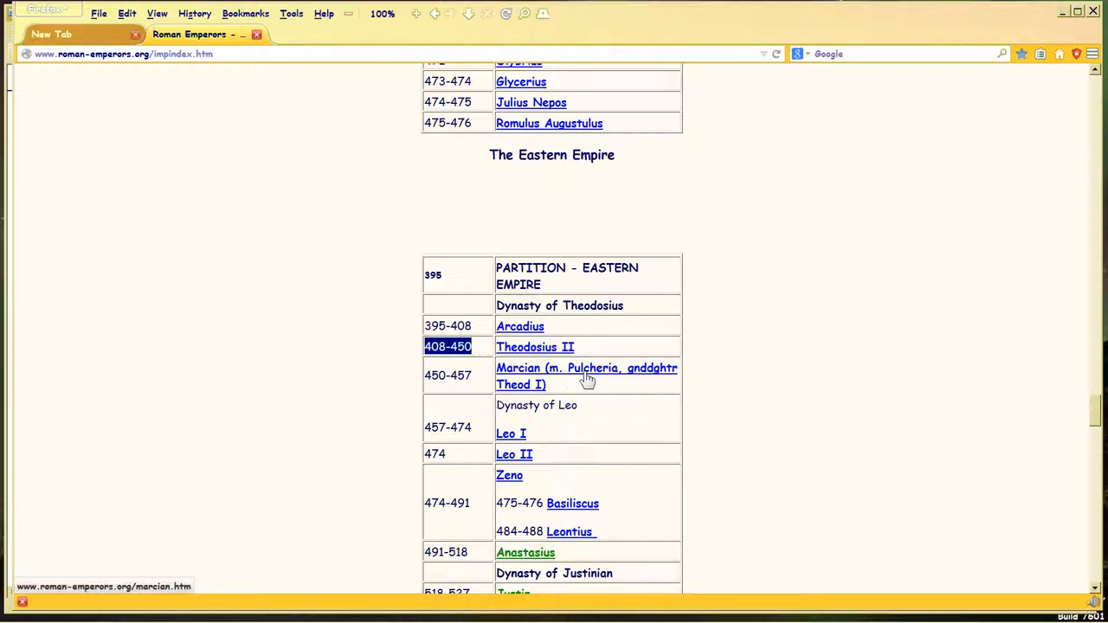
mouse_move(578, 381)
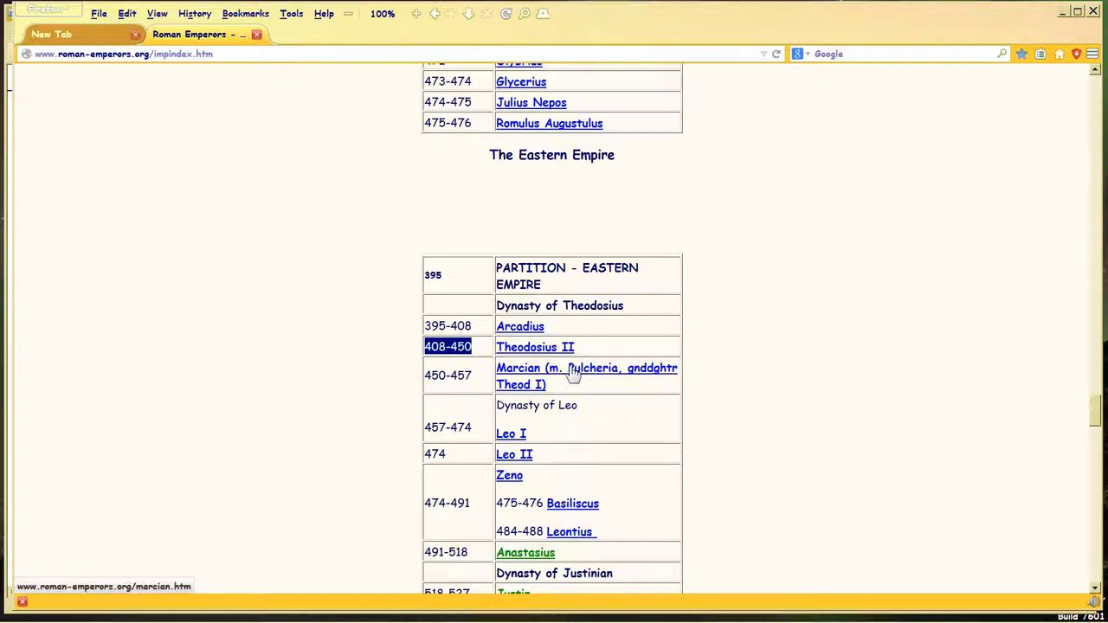
mouse_move(593, 379)
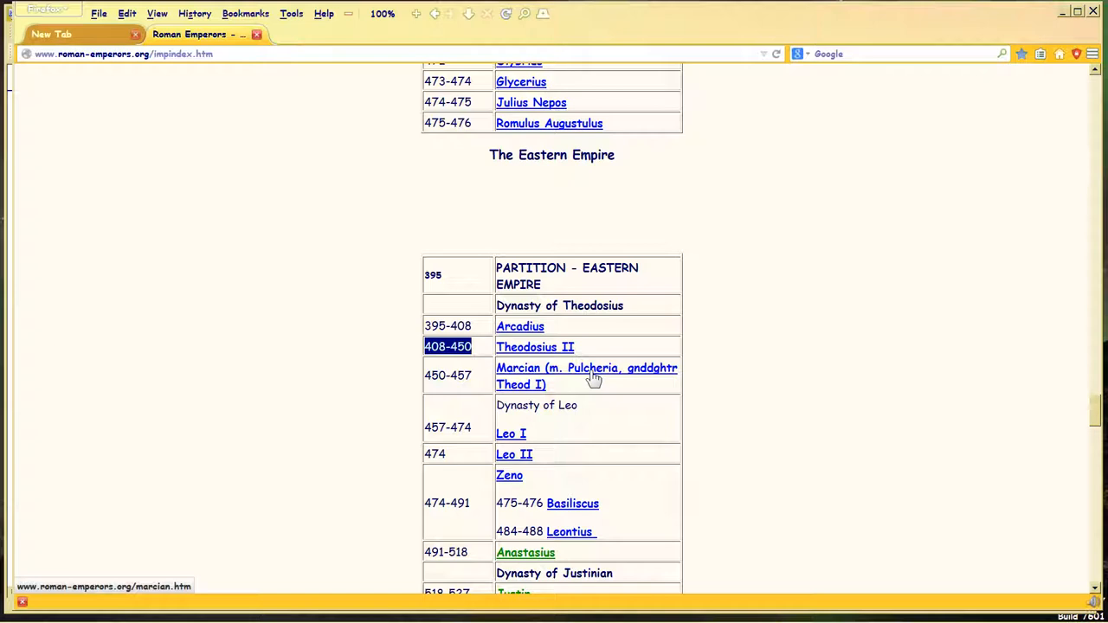
mouse_move(524, 354)
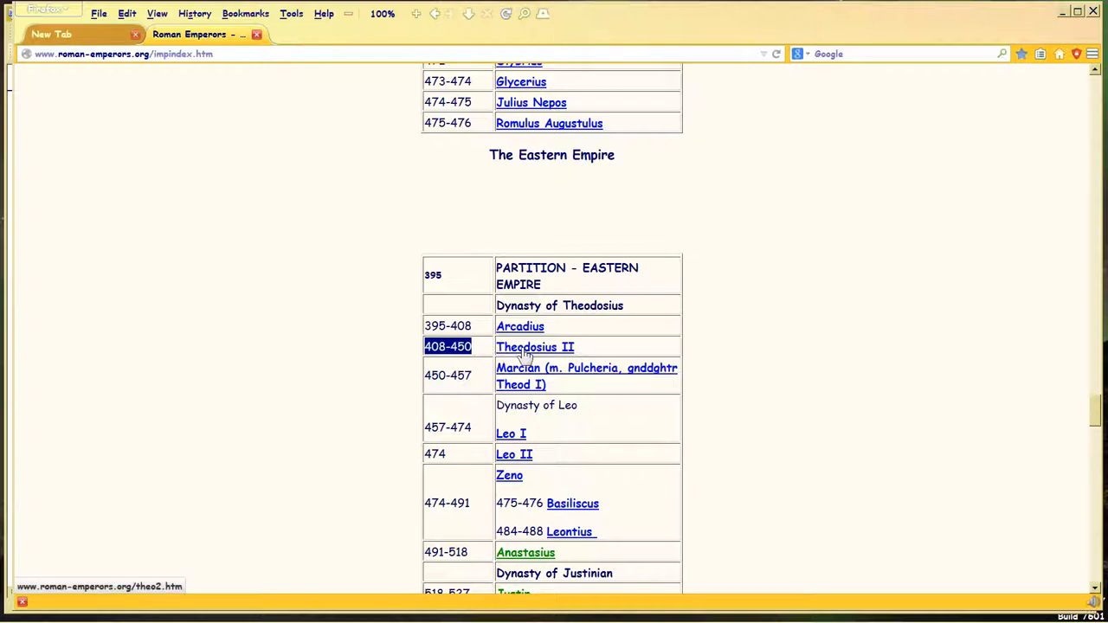
mouse_move(589, 379)
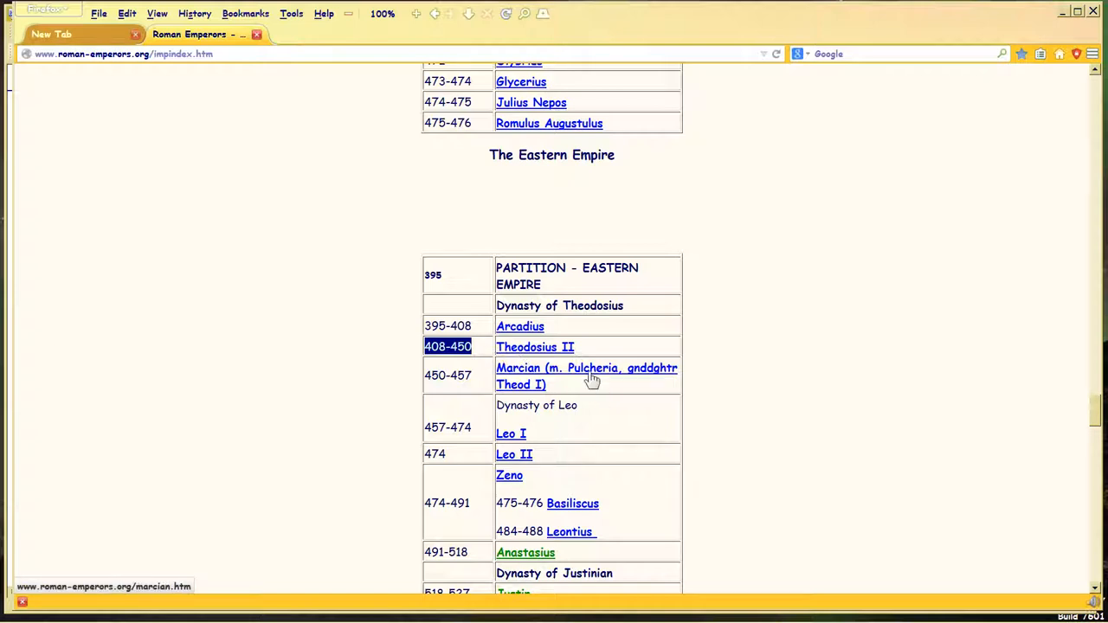
mouse_move(526, 346)
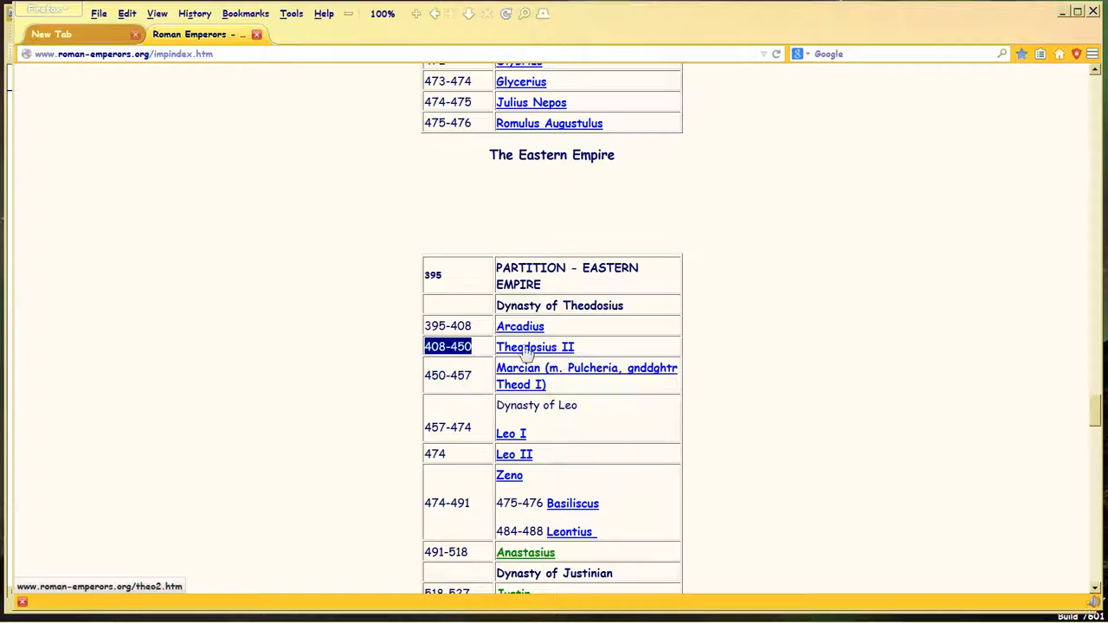
mouse_move(541, 368)
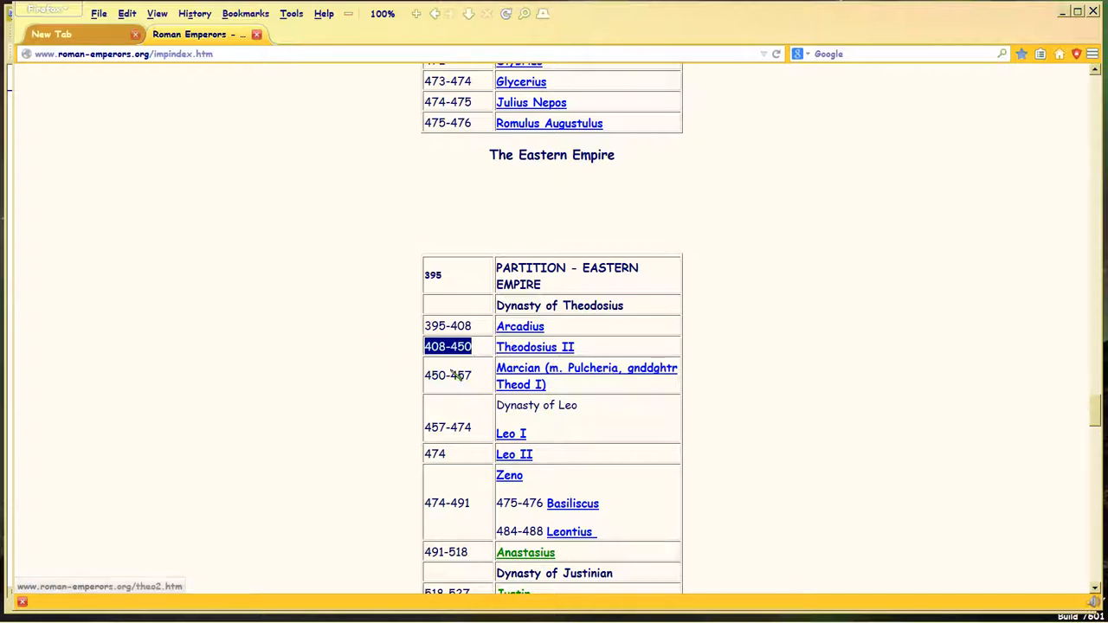
mouse_move(505, 351)
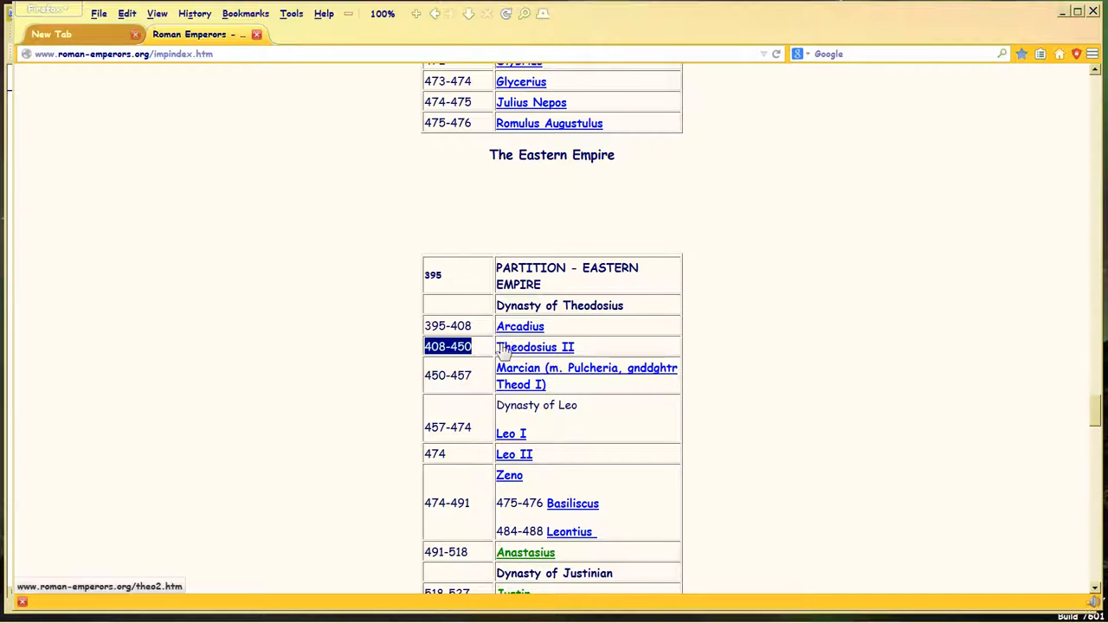
mouse_move(357, 322)
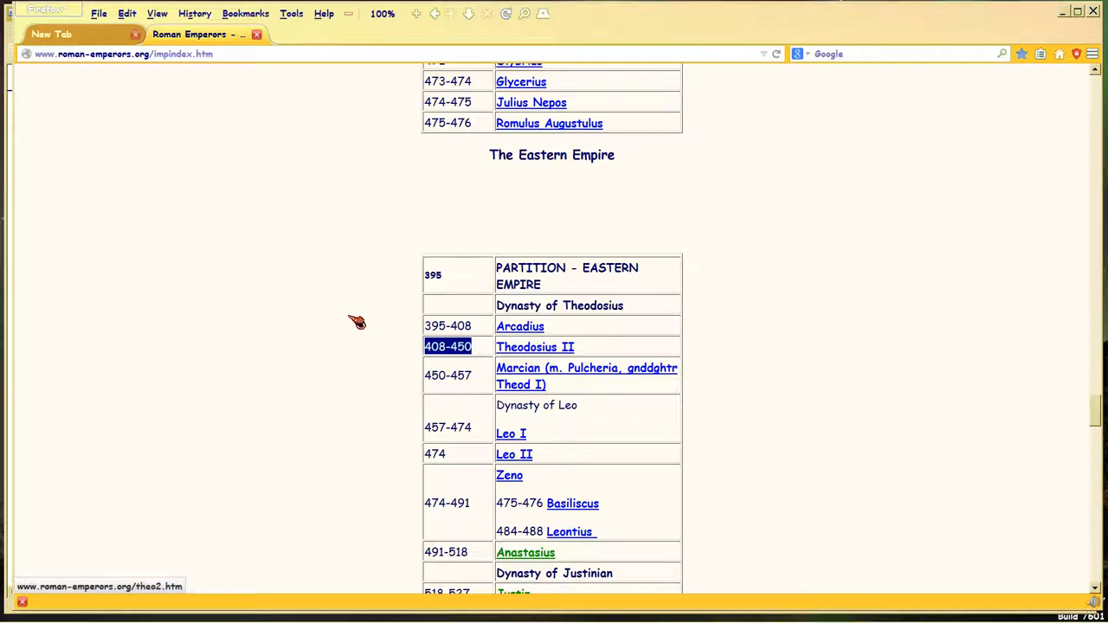
Step: Select Valentinian III's 425-455 dates in the Western Empire table, then scroll back down
scroll("up", 3)
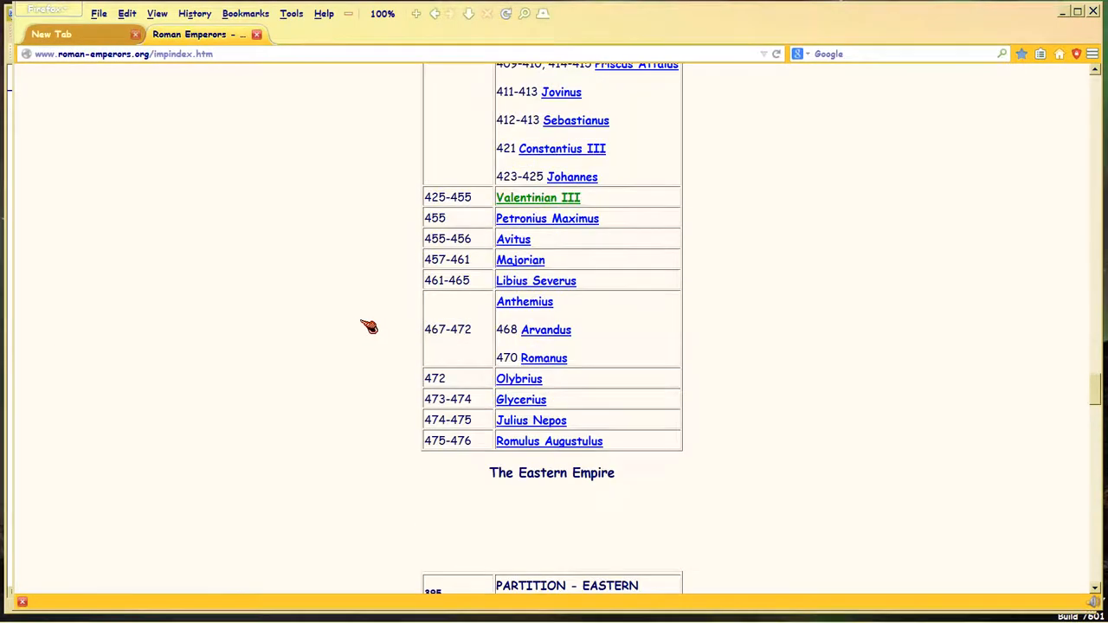
scroll("up", 3)
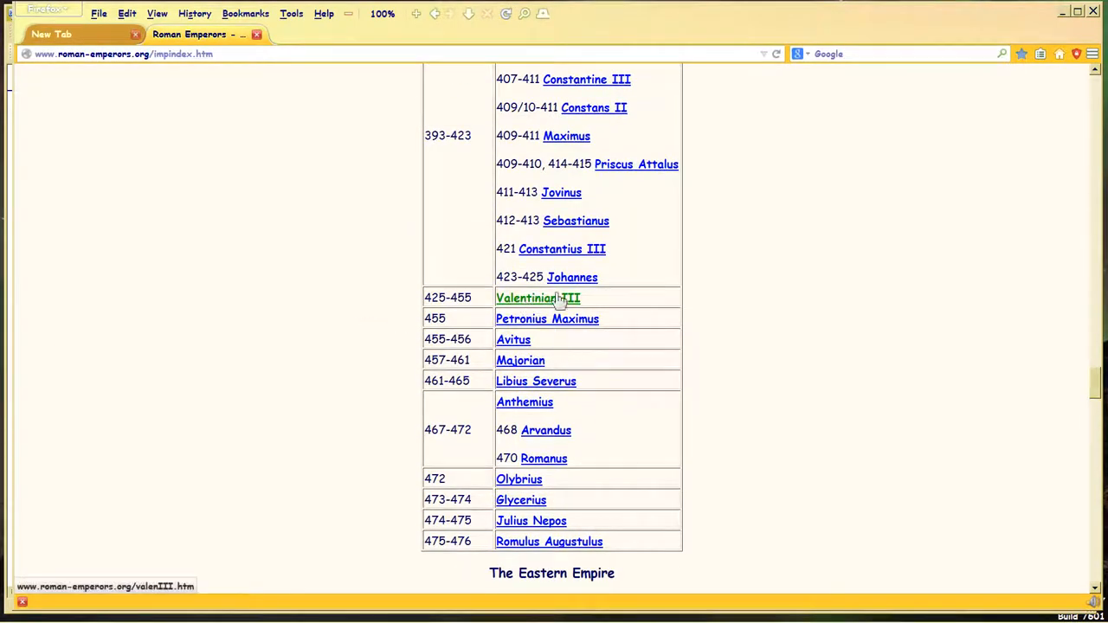
scroll("up", 3)
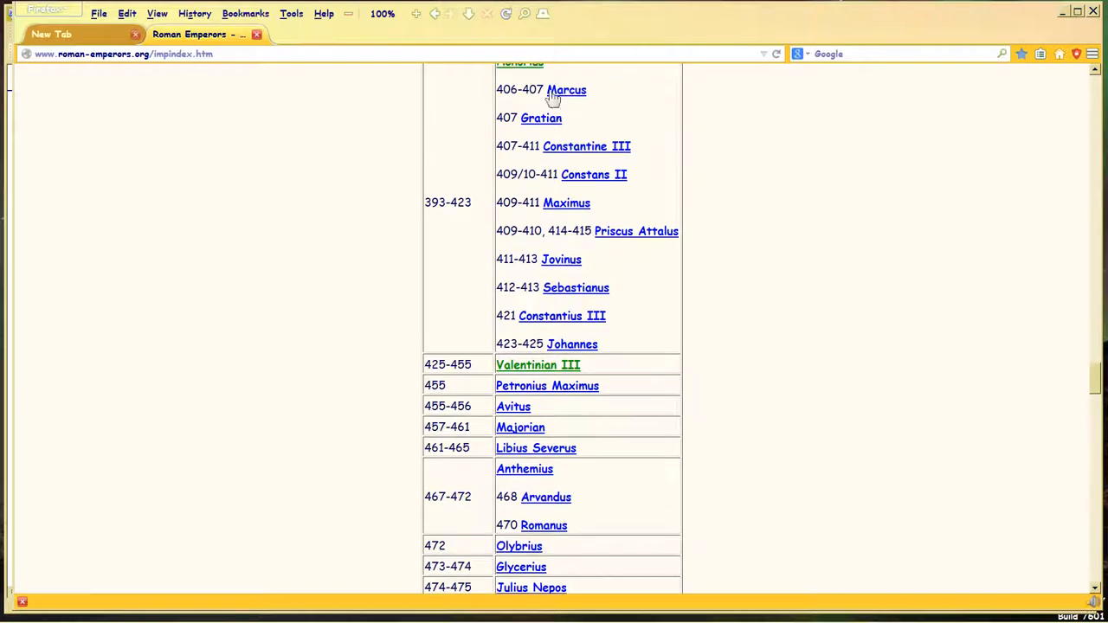
scroll("up", 3)
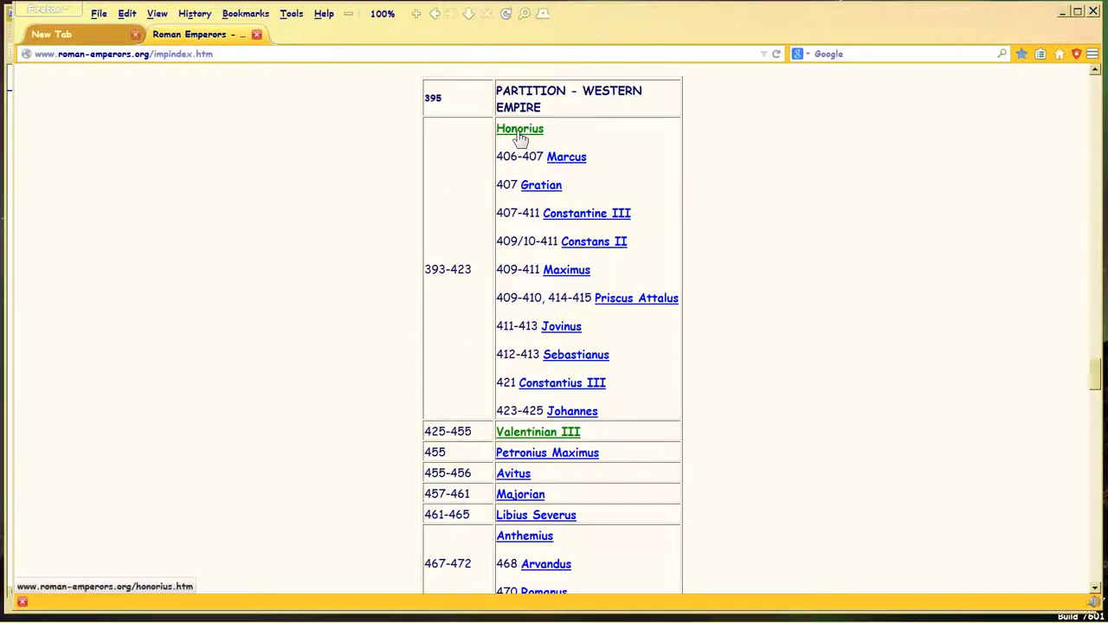
mouse_move(575, 354)
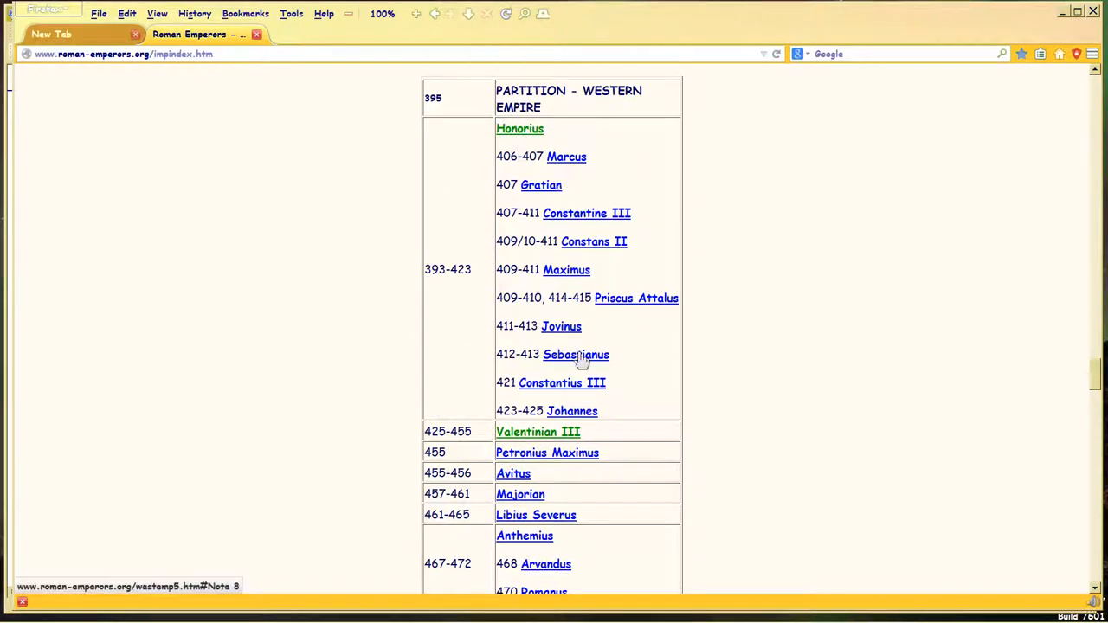
mouse_move(526, 432)
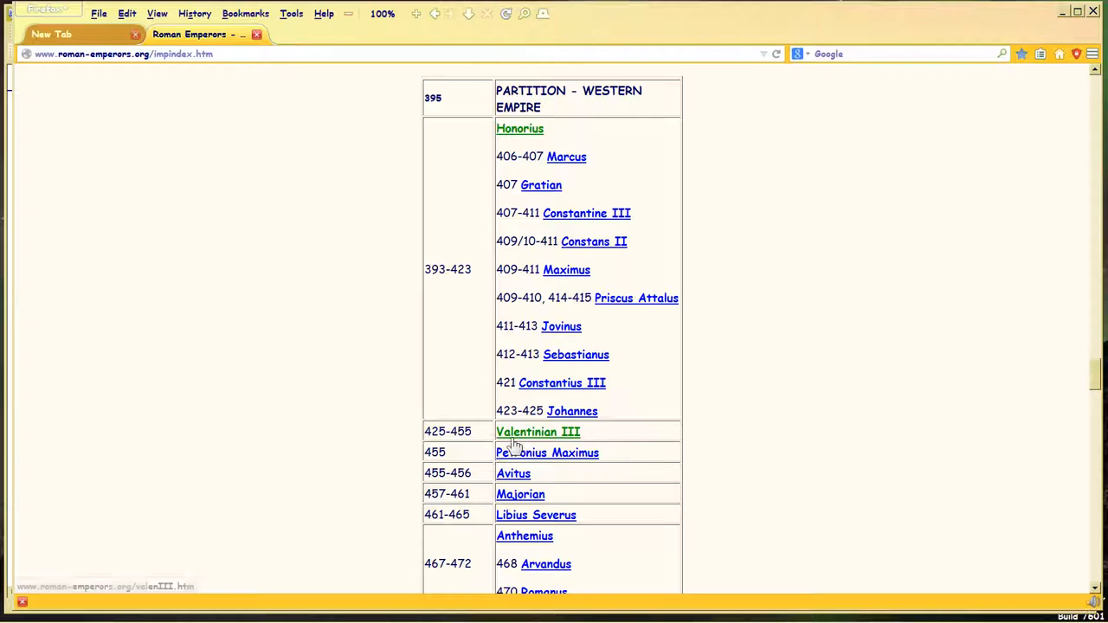
mouse_move(316, 346)
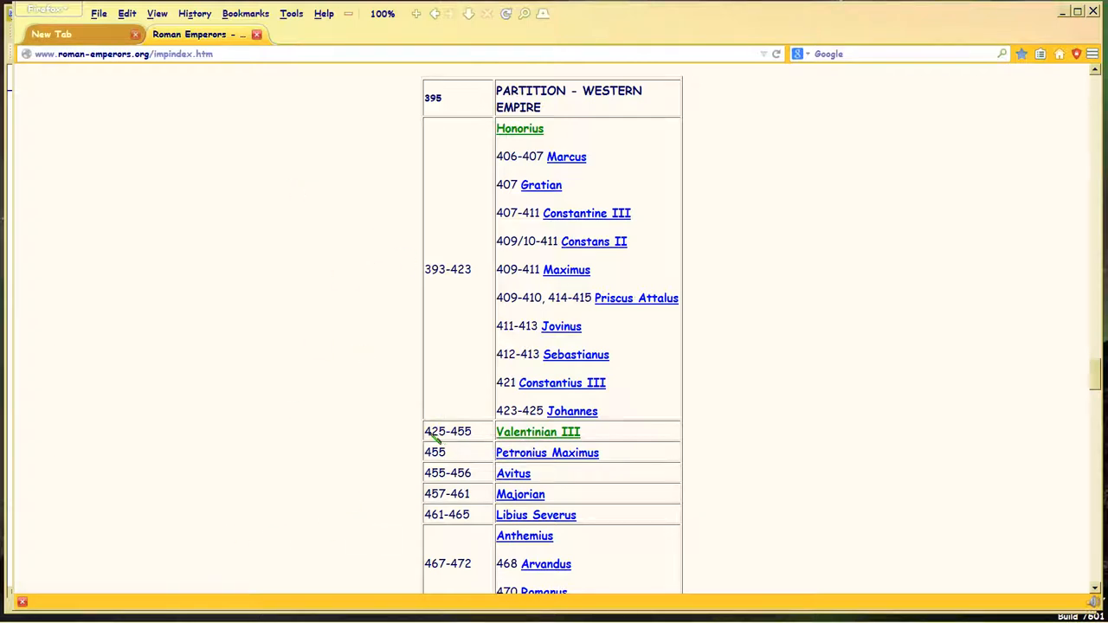
double_click(447, 431)
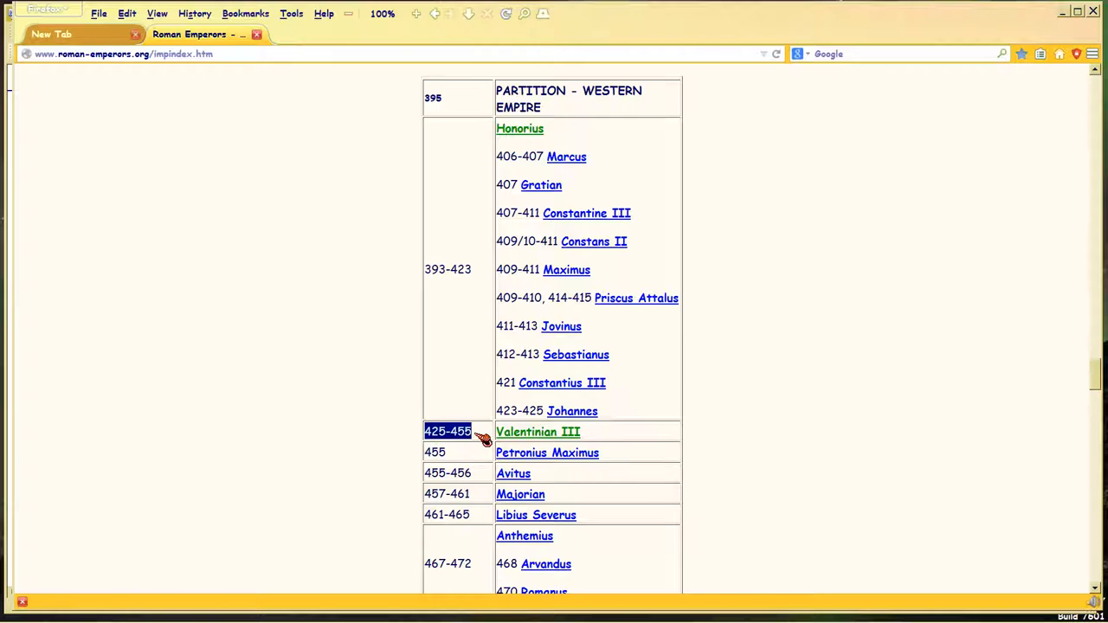
mouse_move(537, 432)
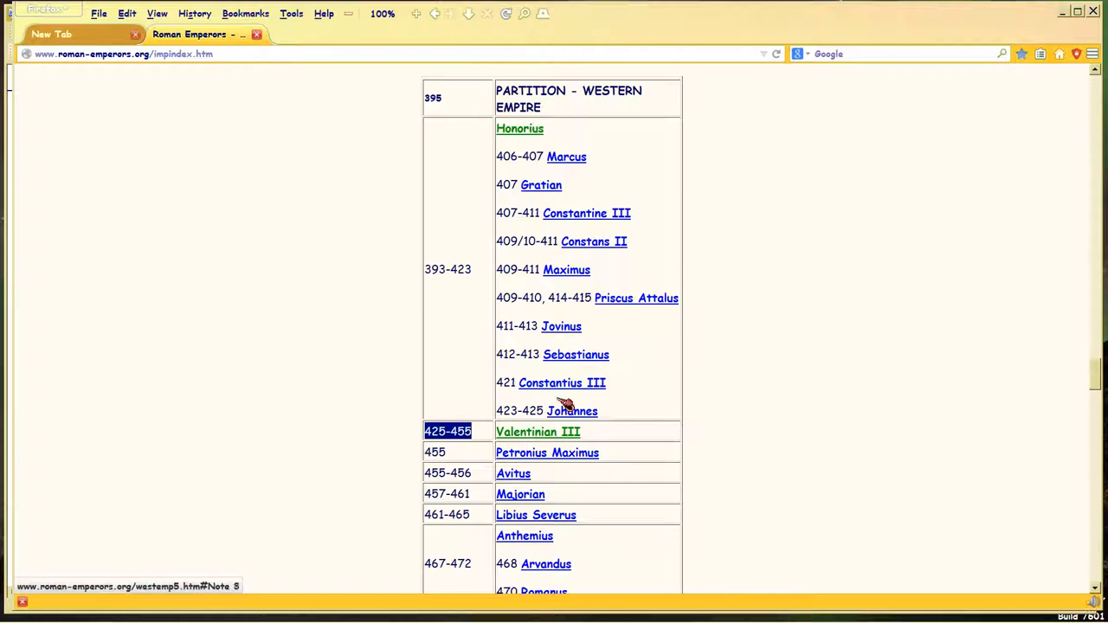
mouse_move(537, 431)
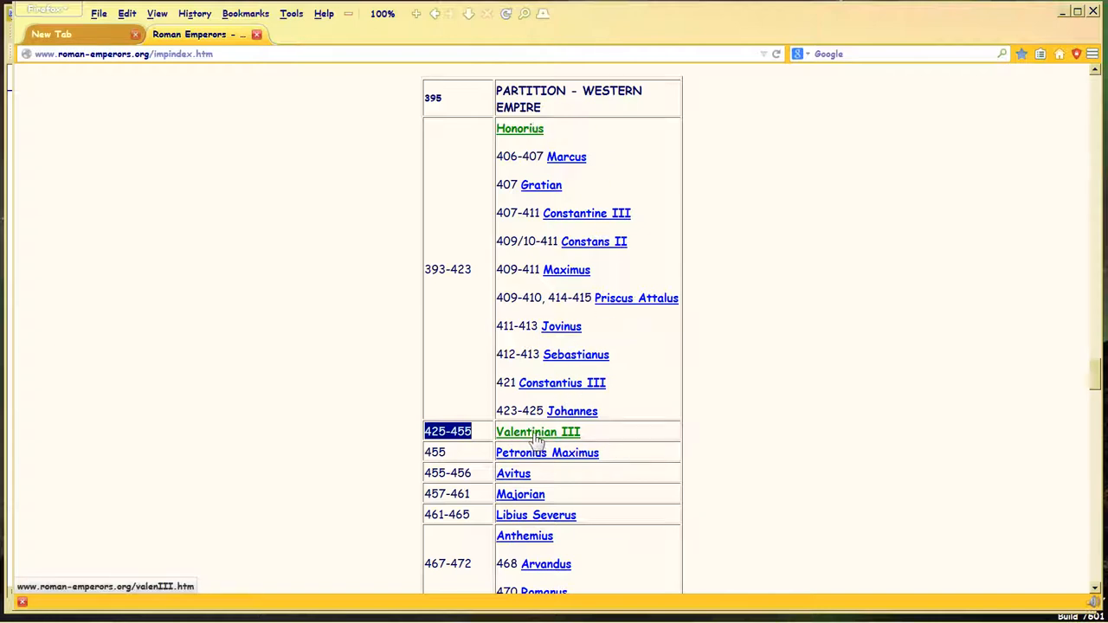
scroll("down", 3)
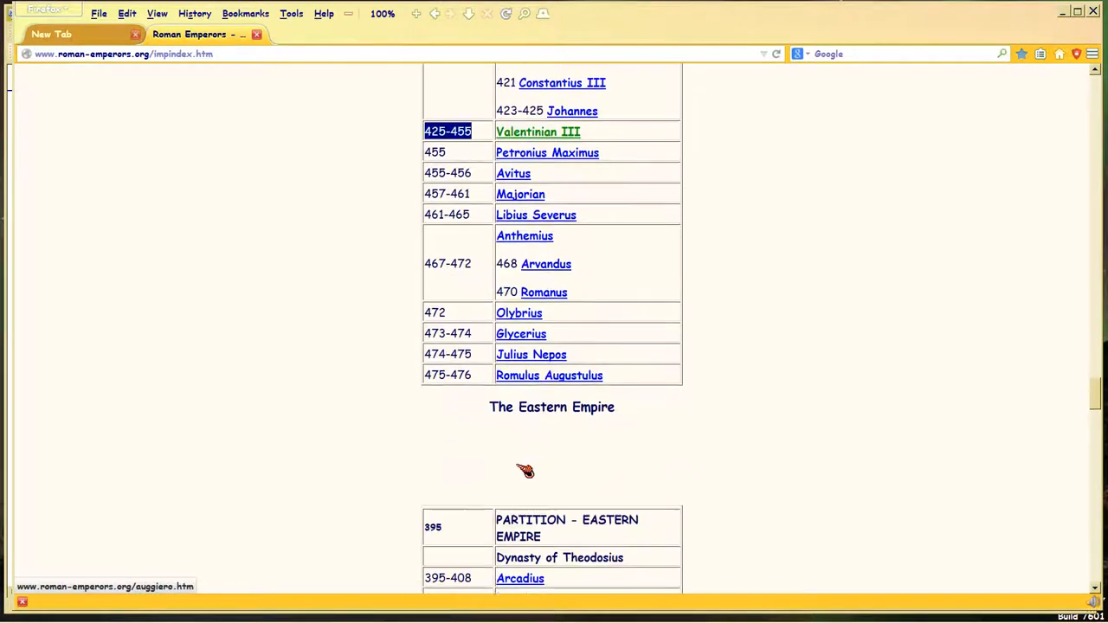
Step: Select ἑπτὰ κεφαλὰς καὶ τὰ δέκα κέρατα in Rev17R's verse 7, then clear and reselect it
left_click(171, 615)
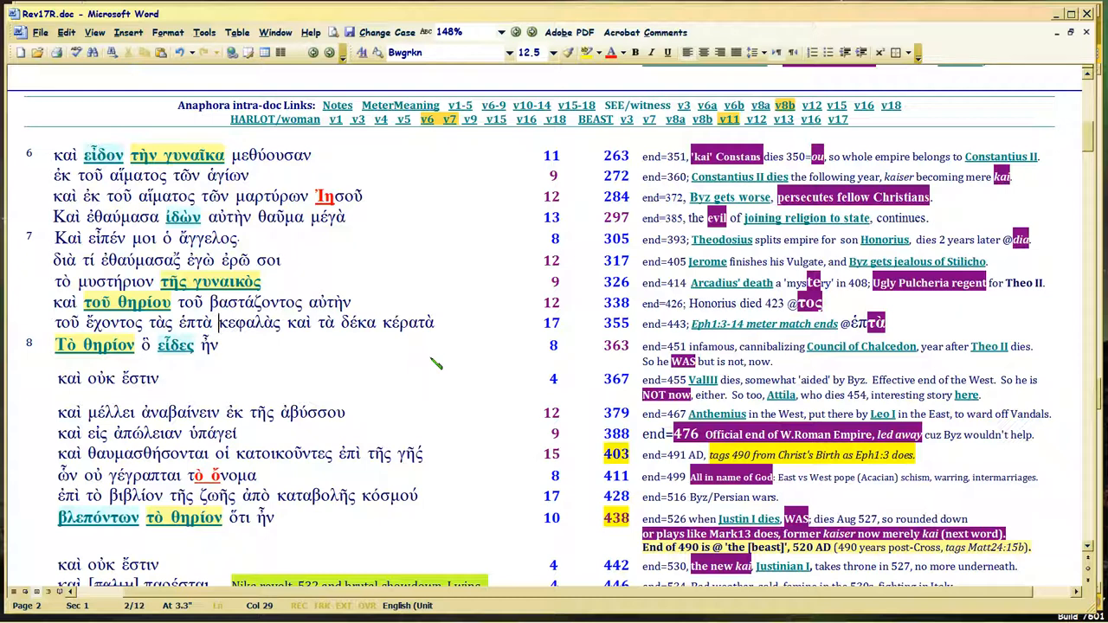
double_click(225, 322)
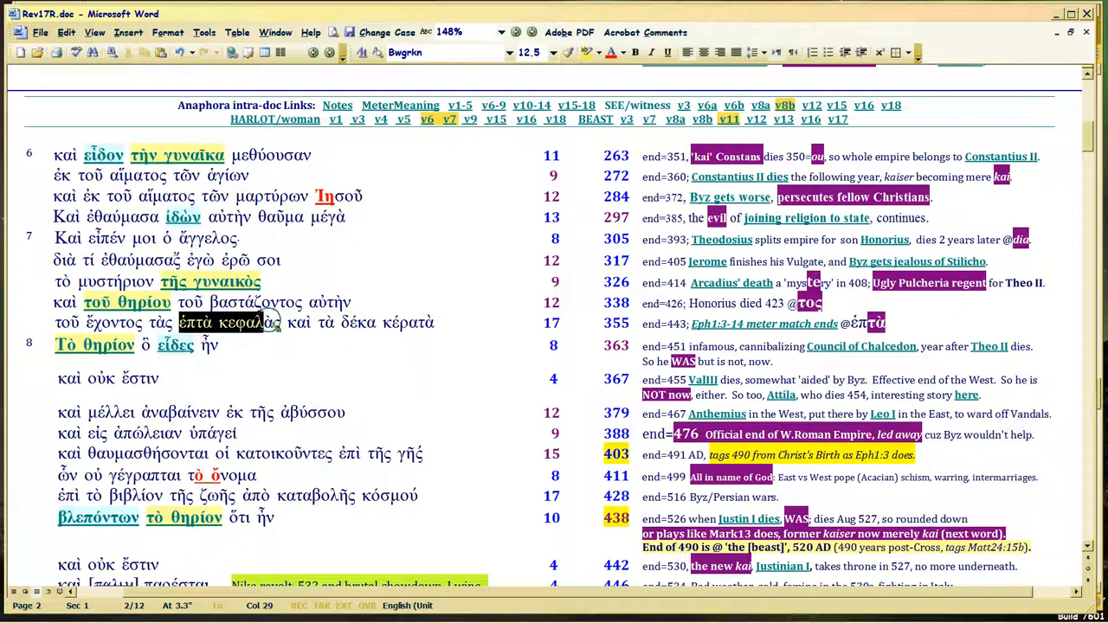
left_click_drag(277, 322, 437, 322)
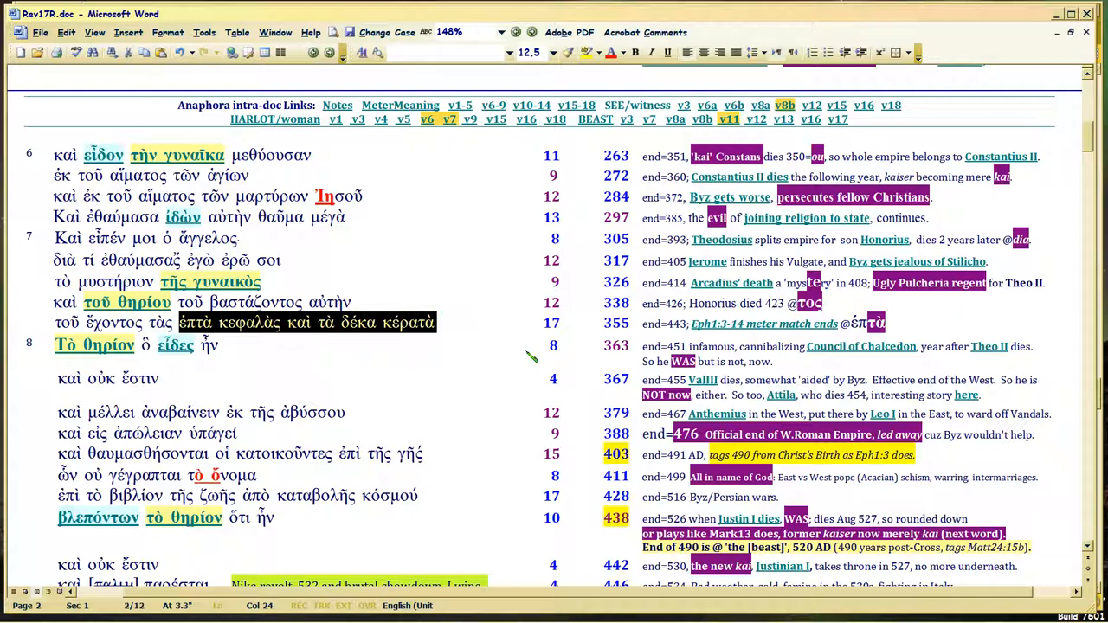
mouse_move(595, 344)
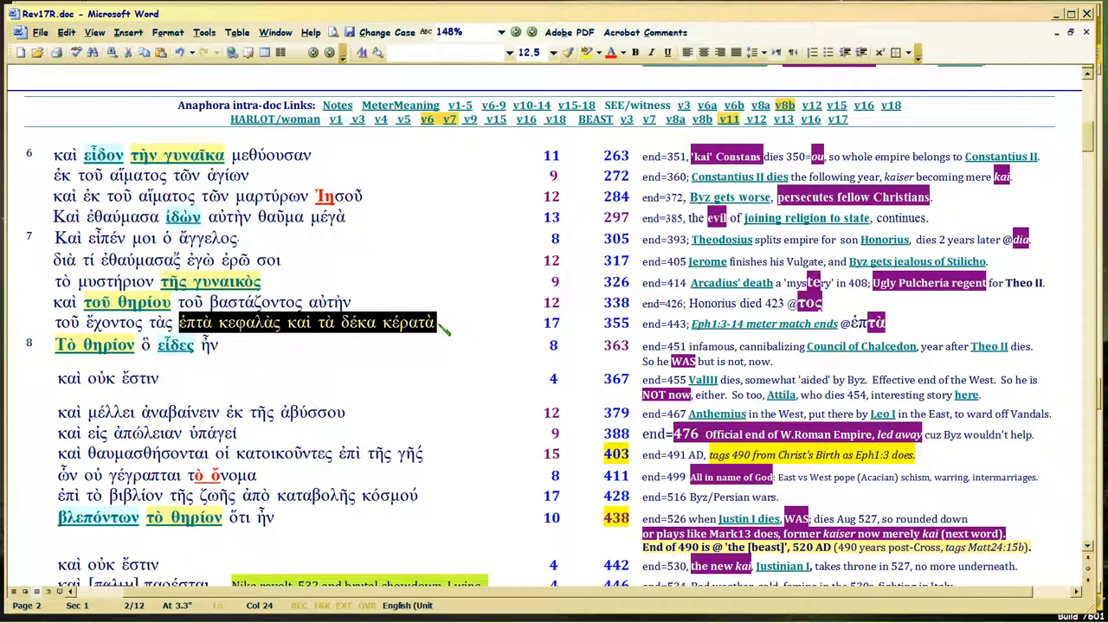
left_click(205, 333)
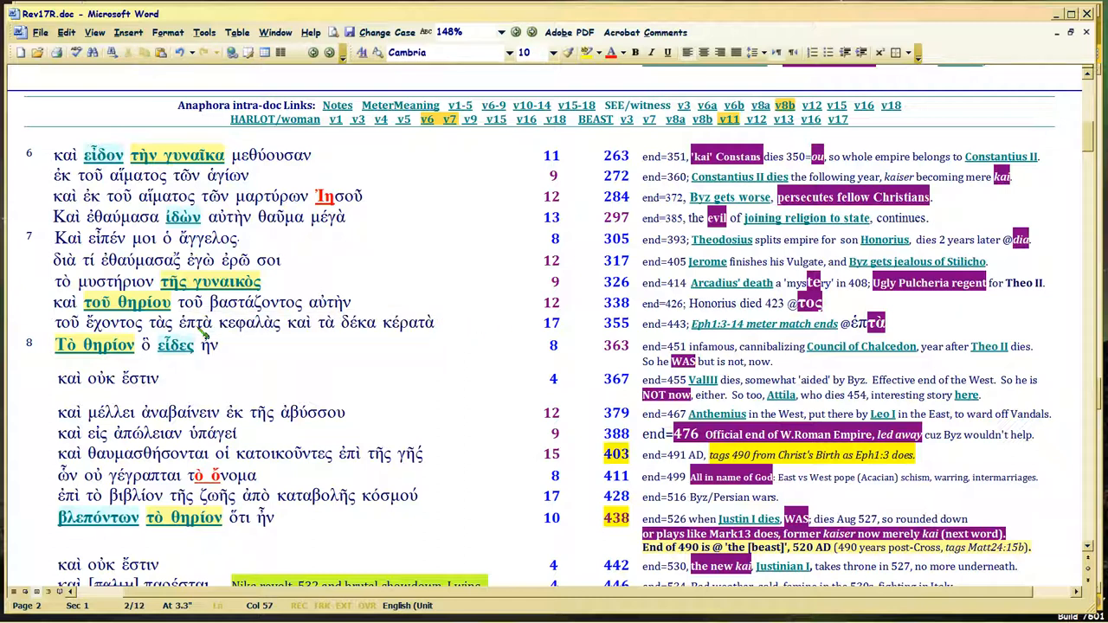
left_click_drag(179, 322, 437, 321)
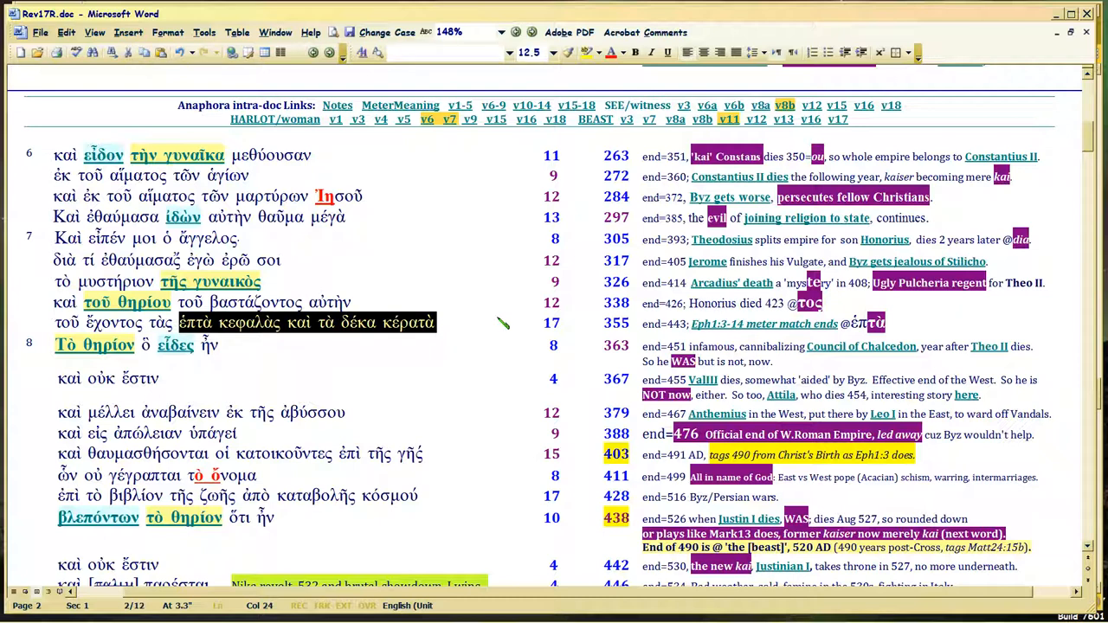
mouse_move(465, 335)
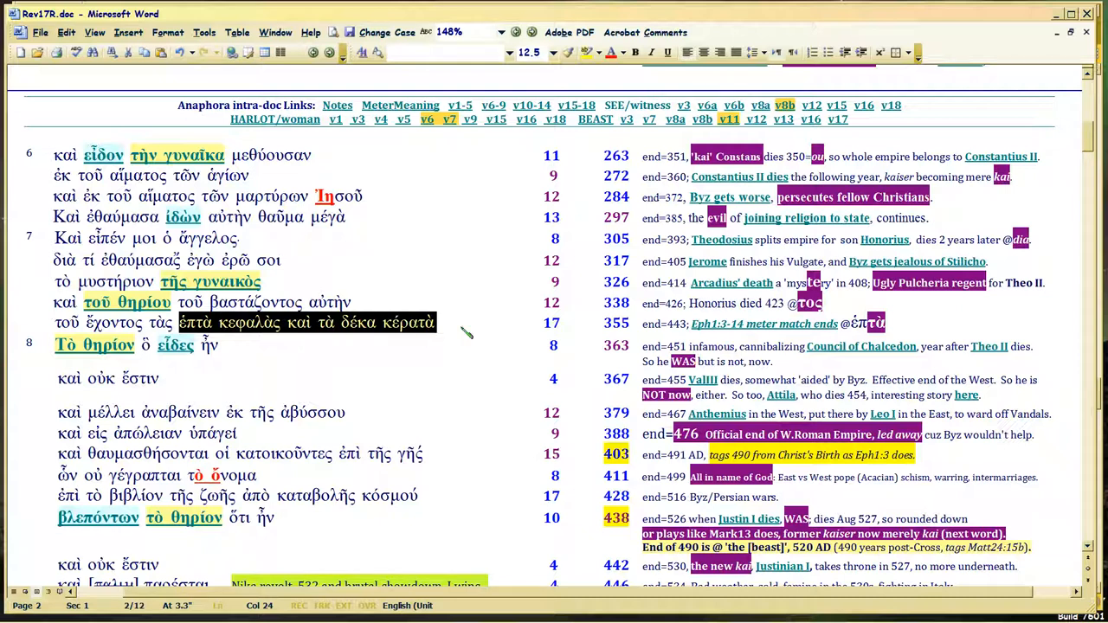
mouse_move(480, 383)
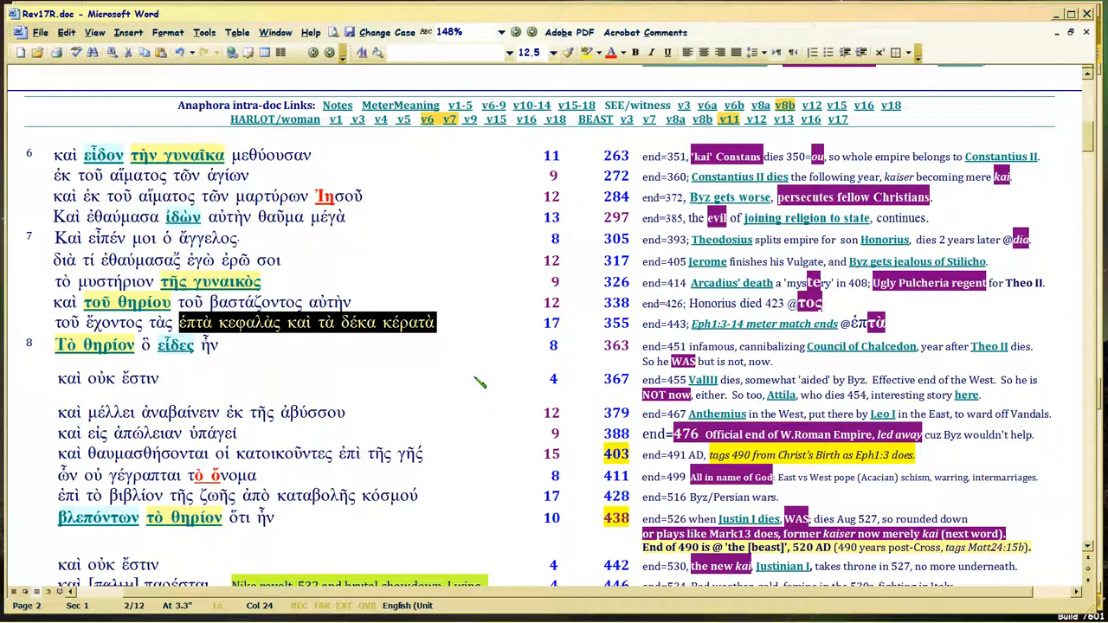
mouse_move(640, 333)
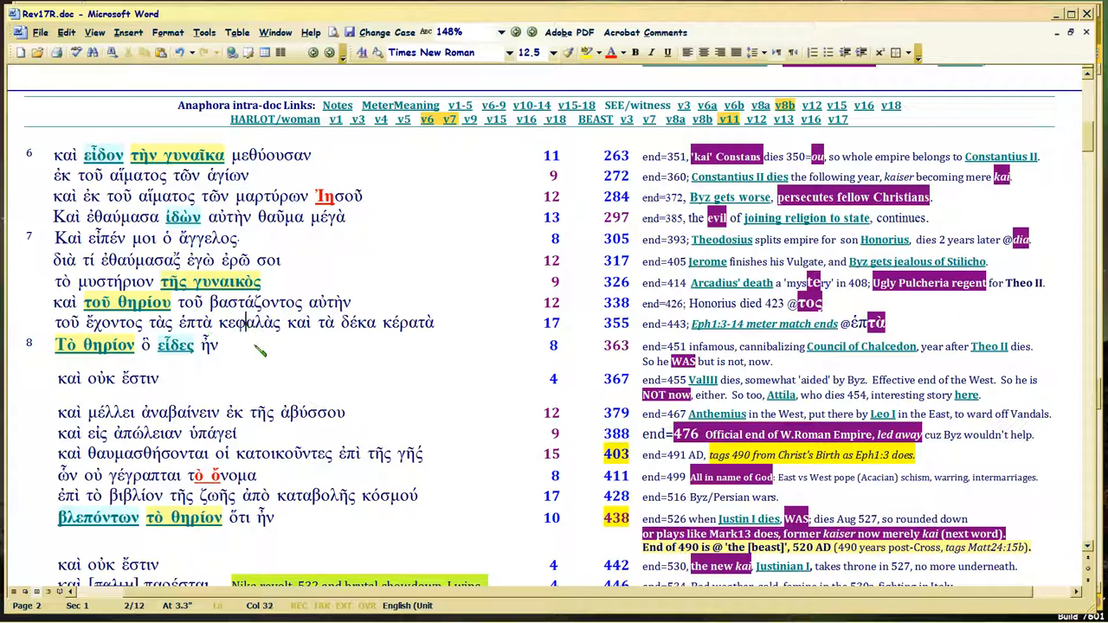
mouse_move(273, 355)
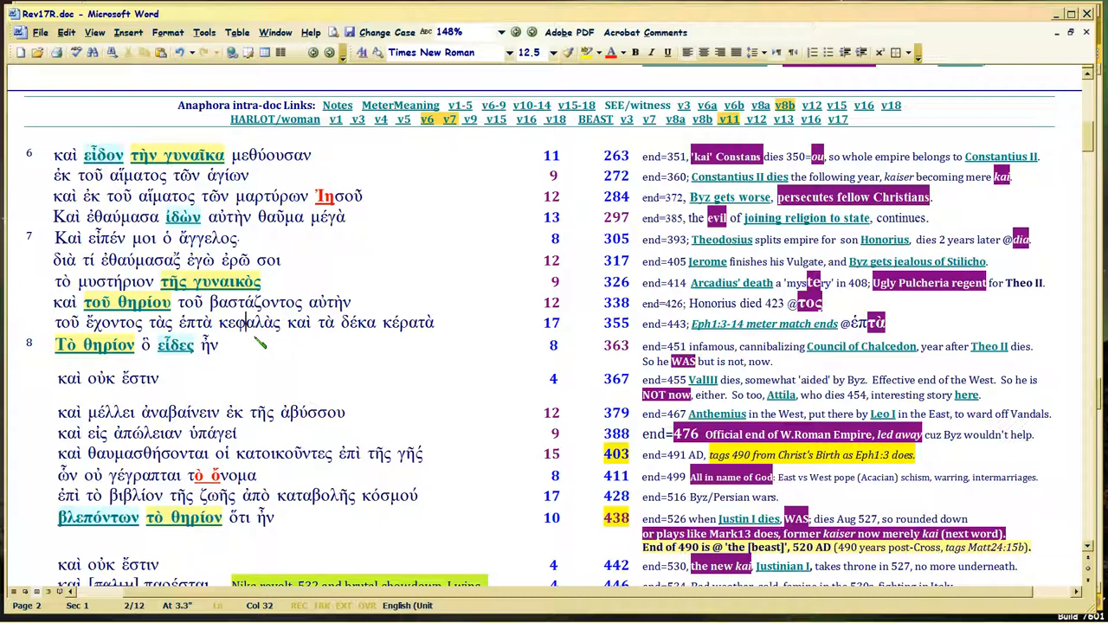
mouse_move(204, 331)
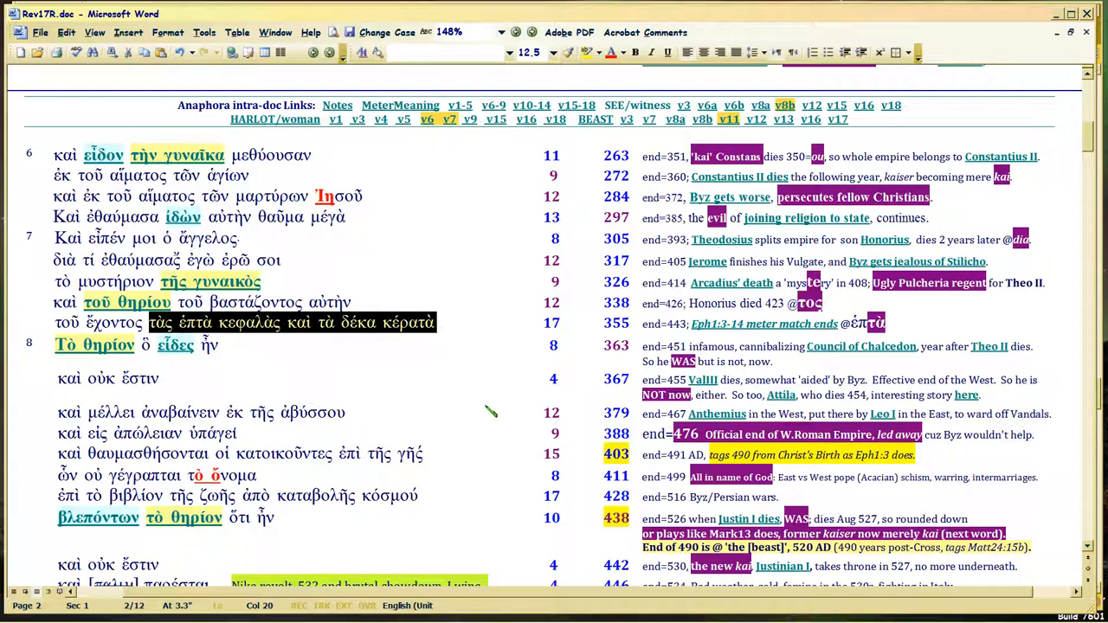
left_click(216, 322)
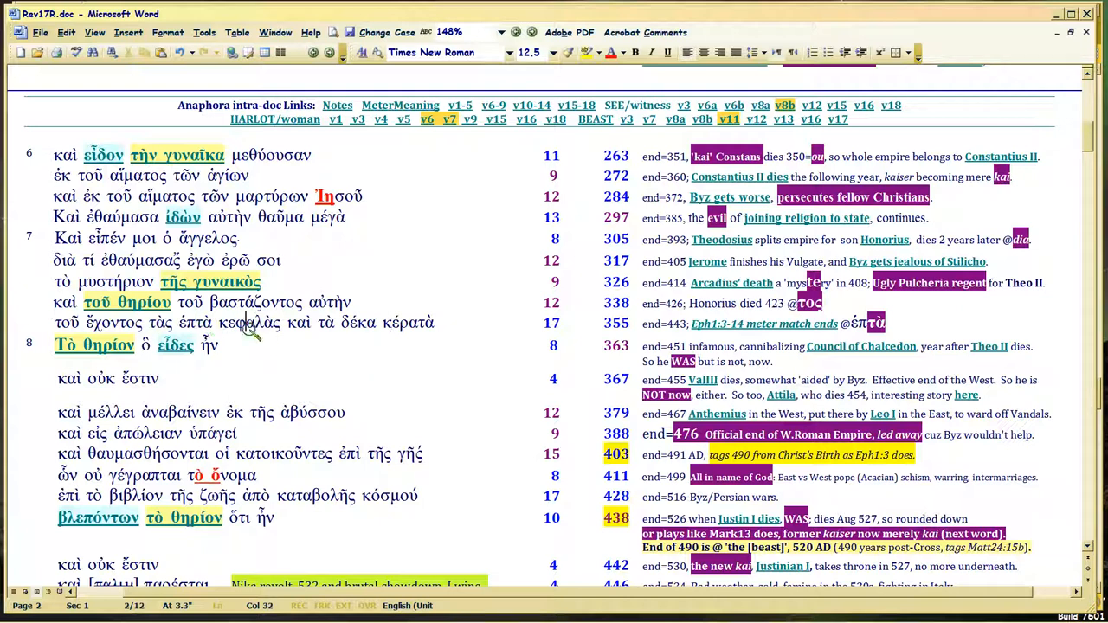
mouse_move(260, 337)
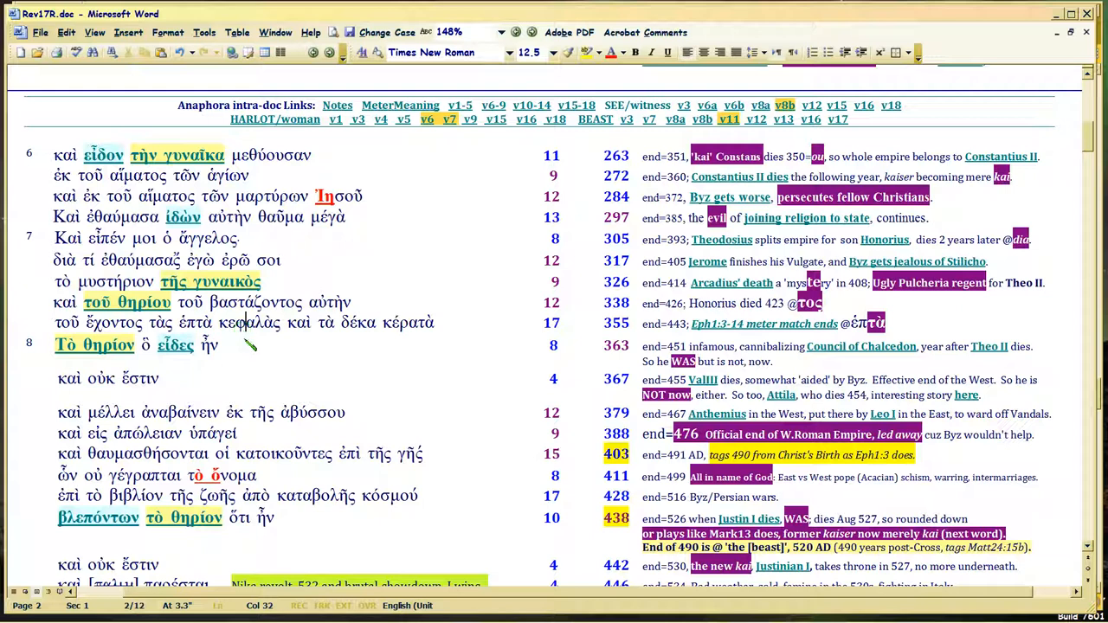
mouse_move(411, 348)
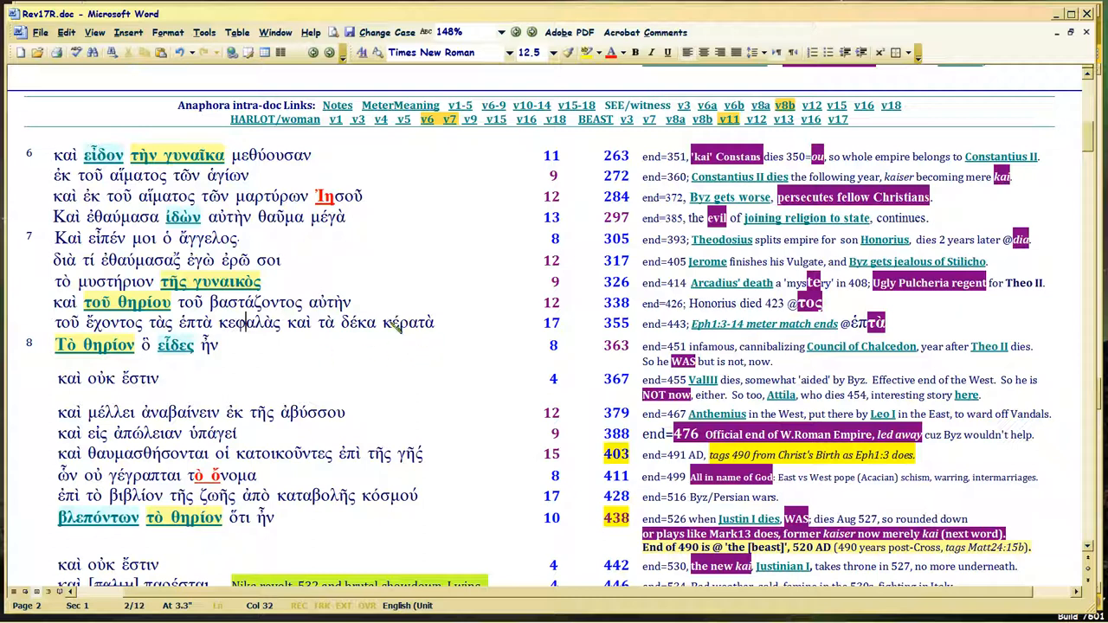
double_click(357, 322)
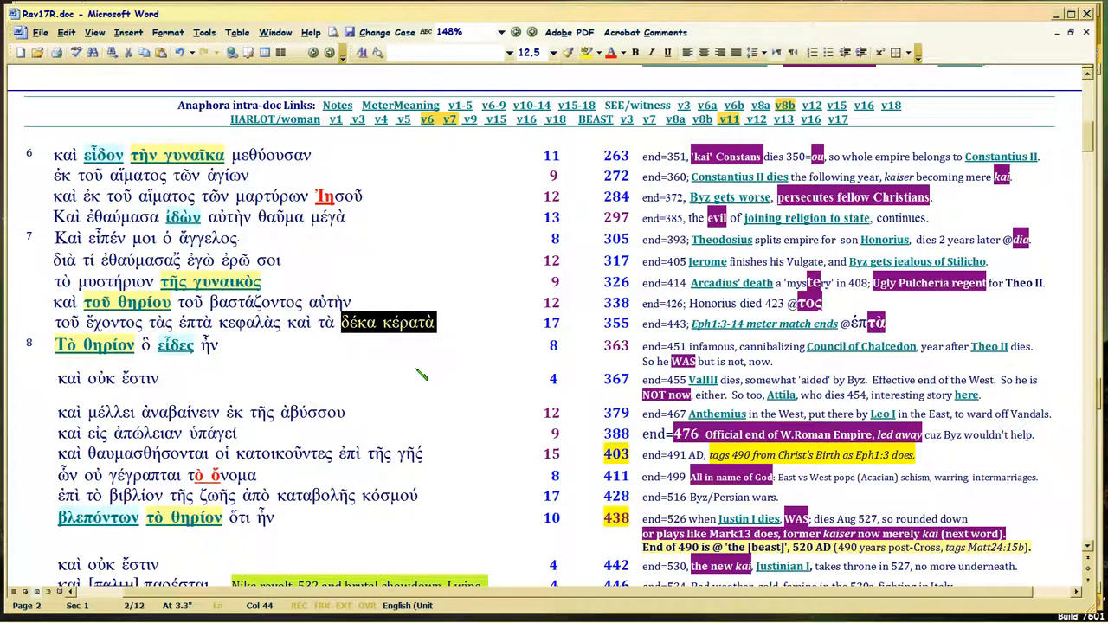
mouse_move(388, 336)
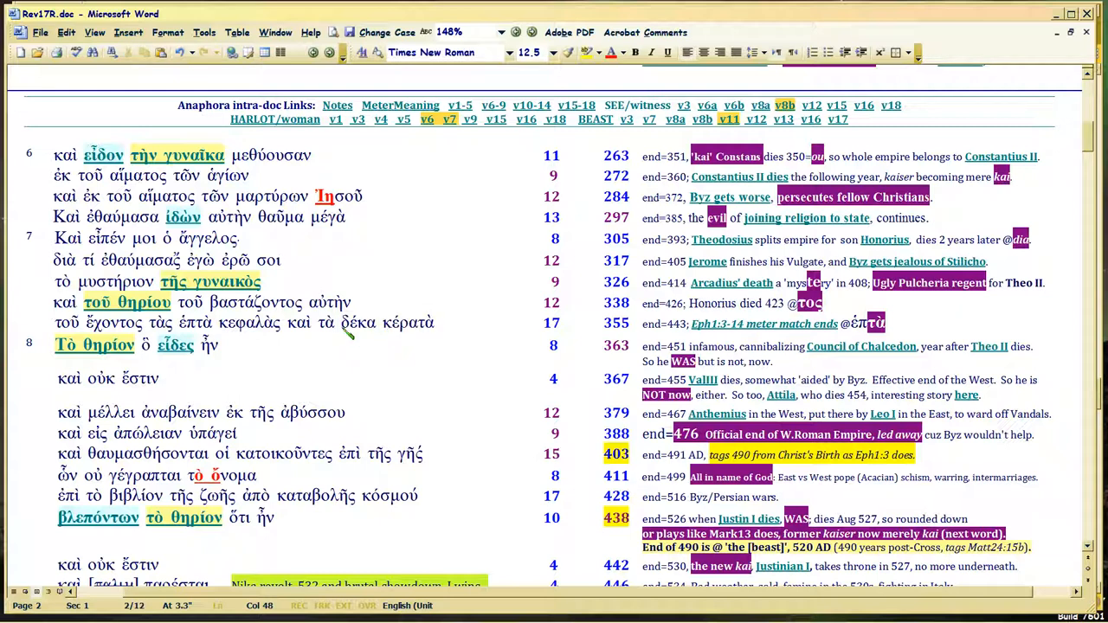
double_click(387, 322)
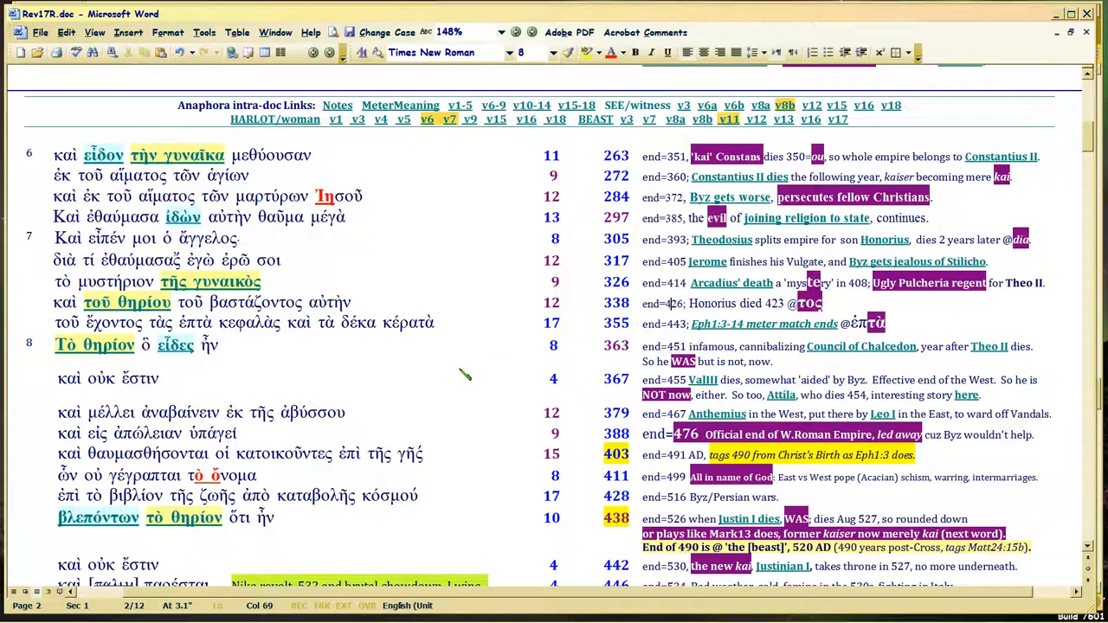
mouse_move(104, 355)
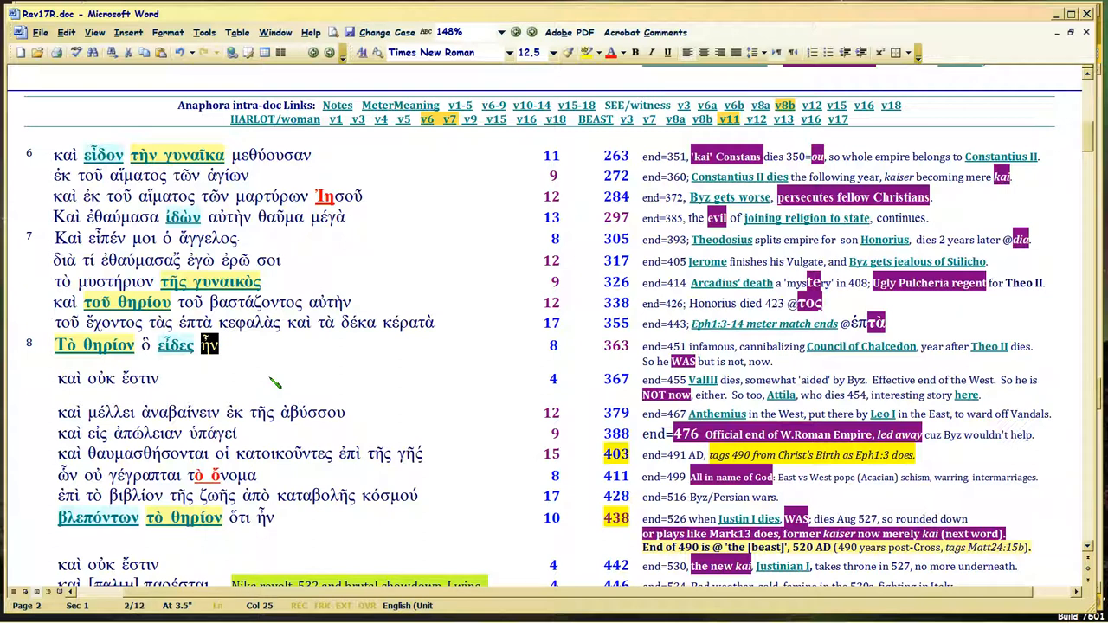
mouse_move(304, 364)
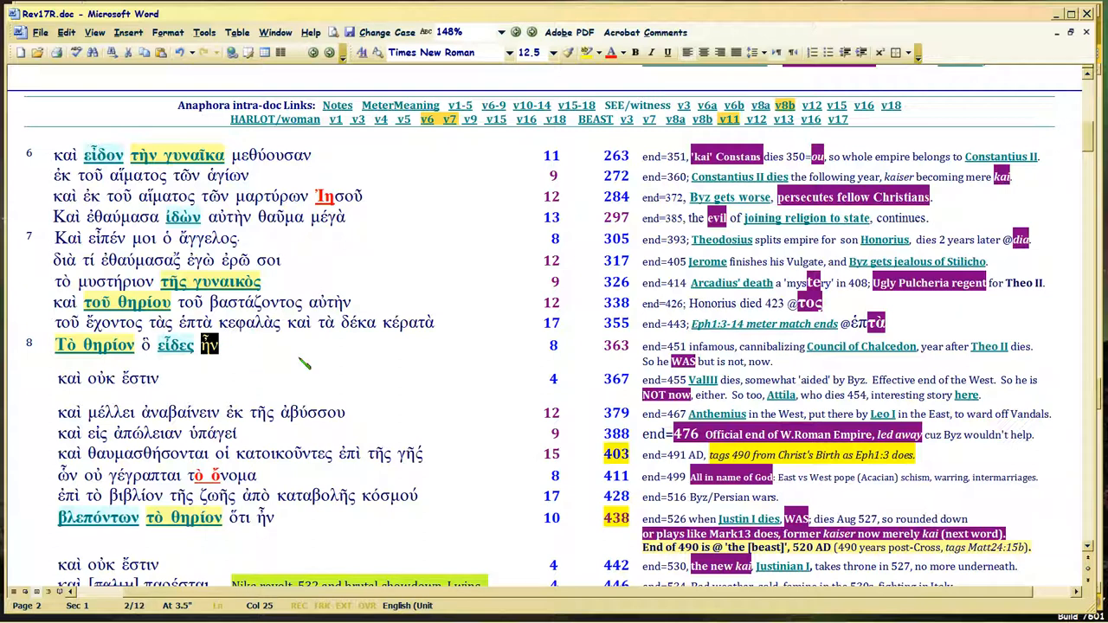
mouse_move(264, 357)
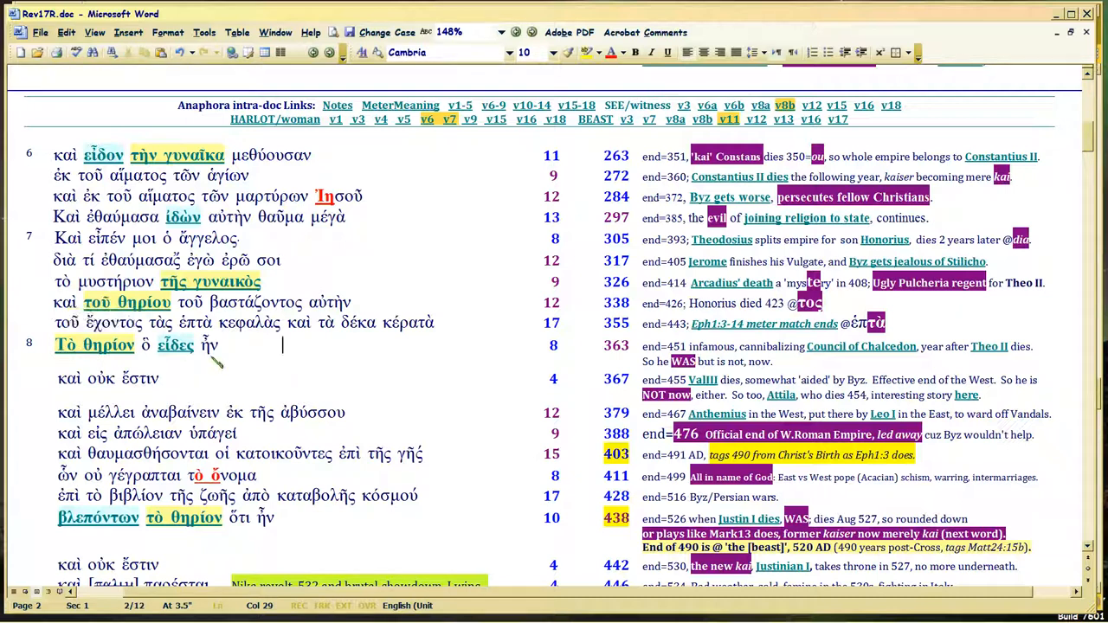
left_click_drag(54, 344, 219, 345)
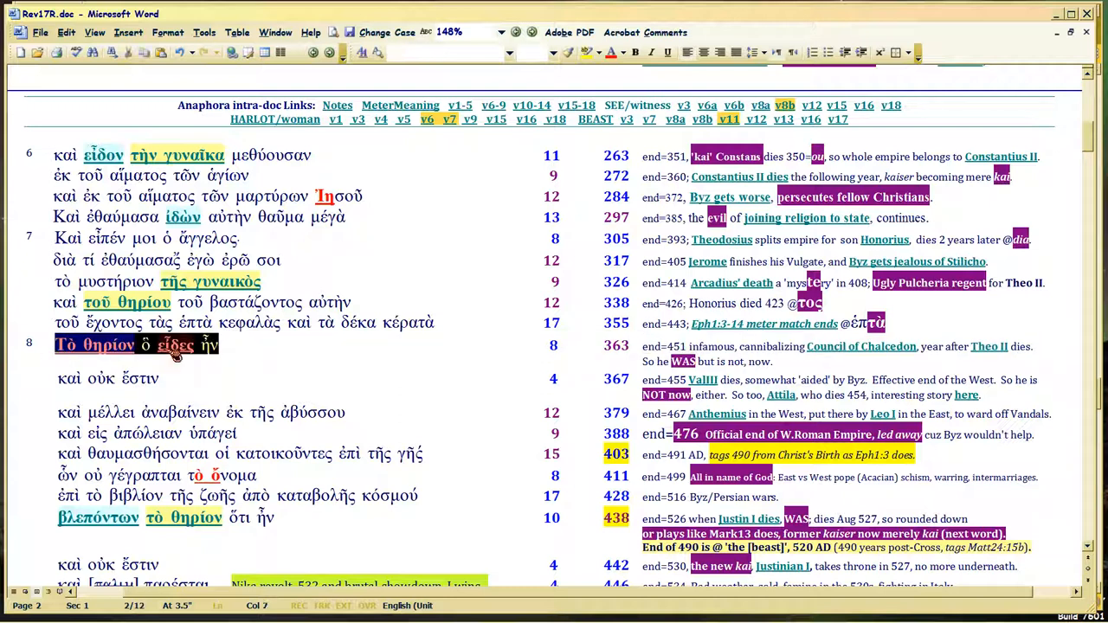
mouse_move(268, 357)
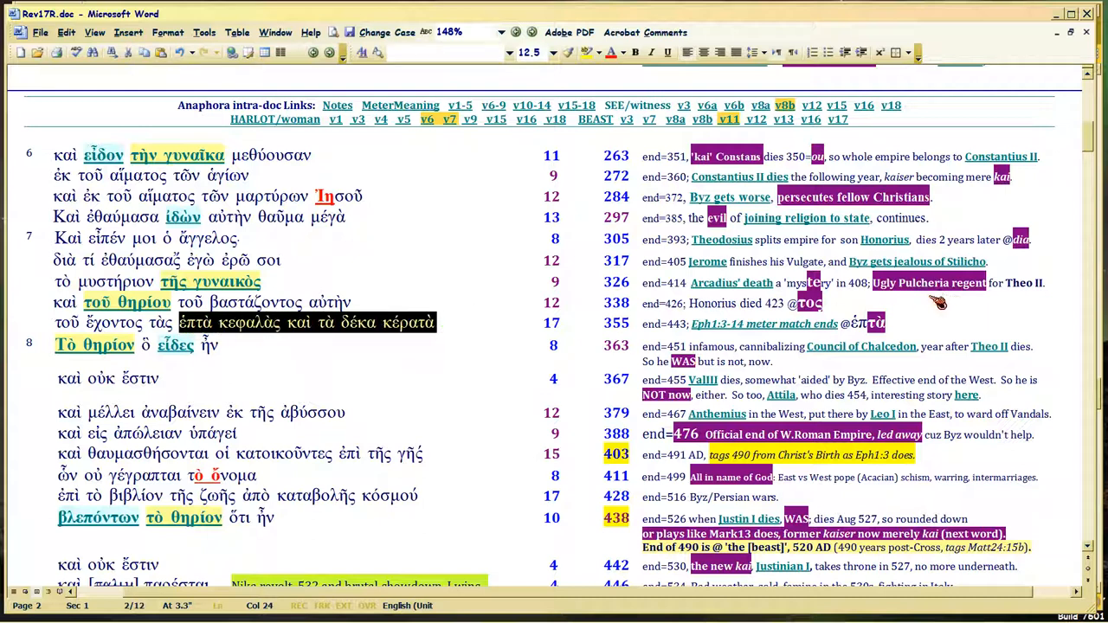
left_click(922, 282)
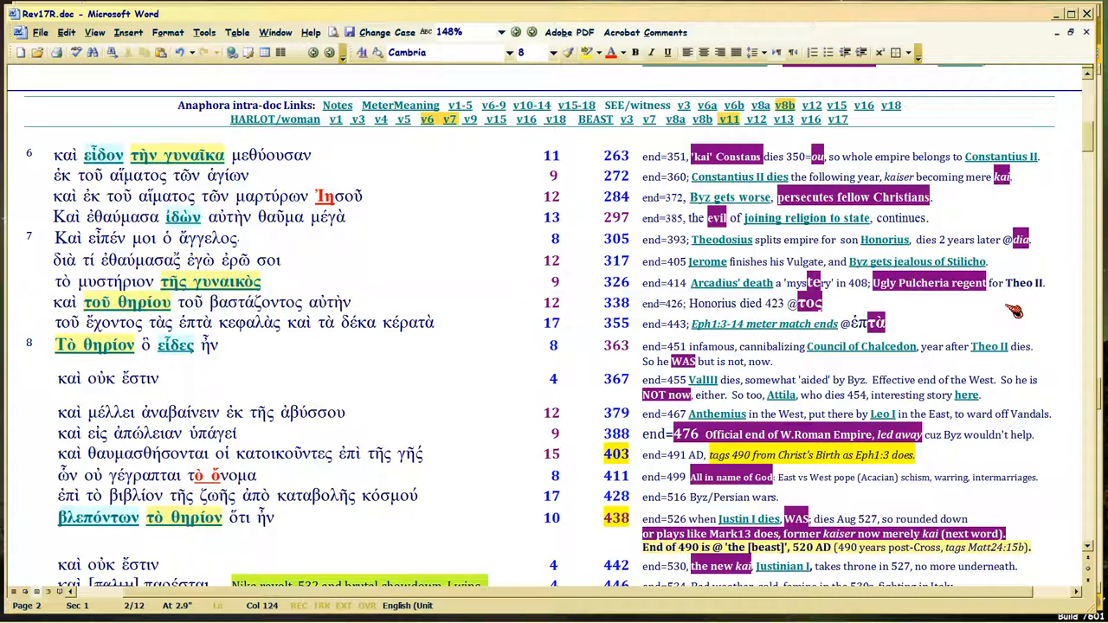
mouse_move(359, 327)
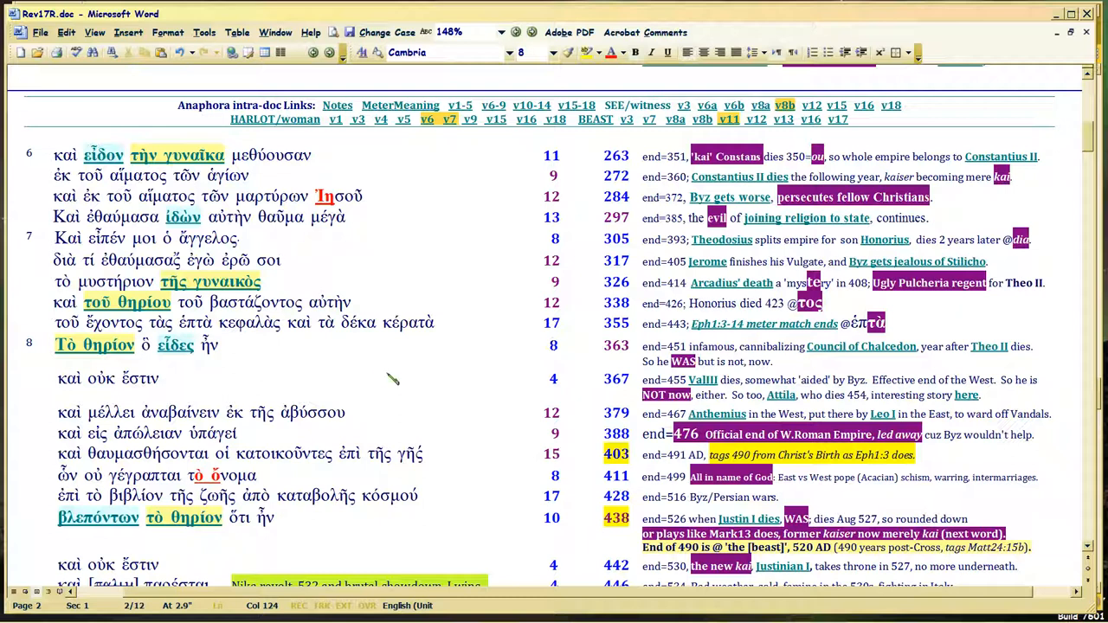
mouse_move(179, 327)
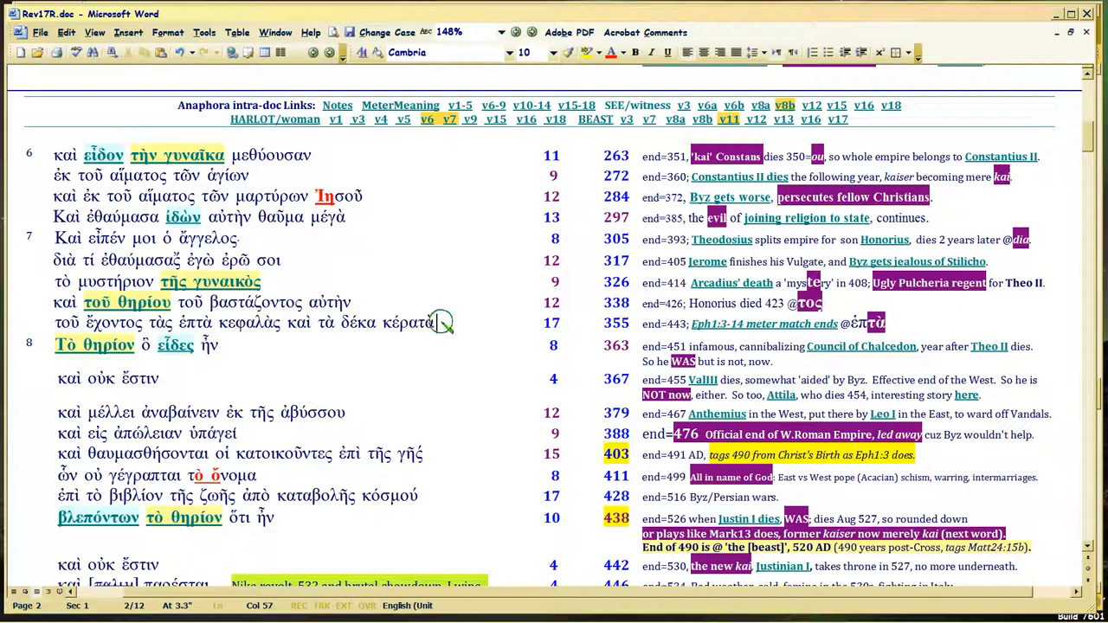
mouse_move(511, 314)
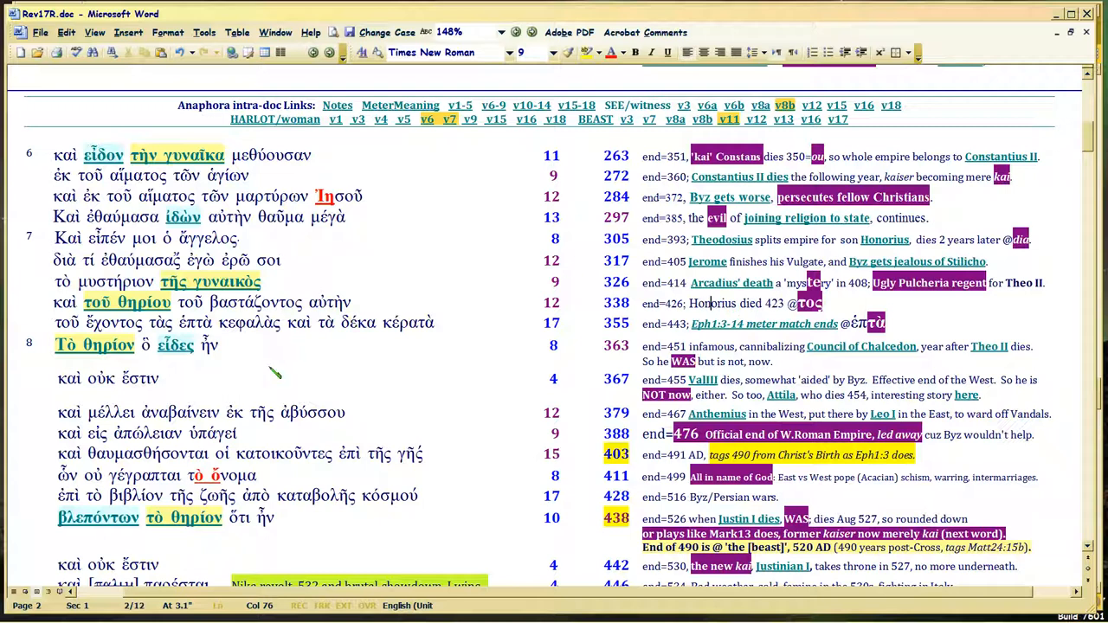
mouse_move(212, 346)
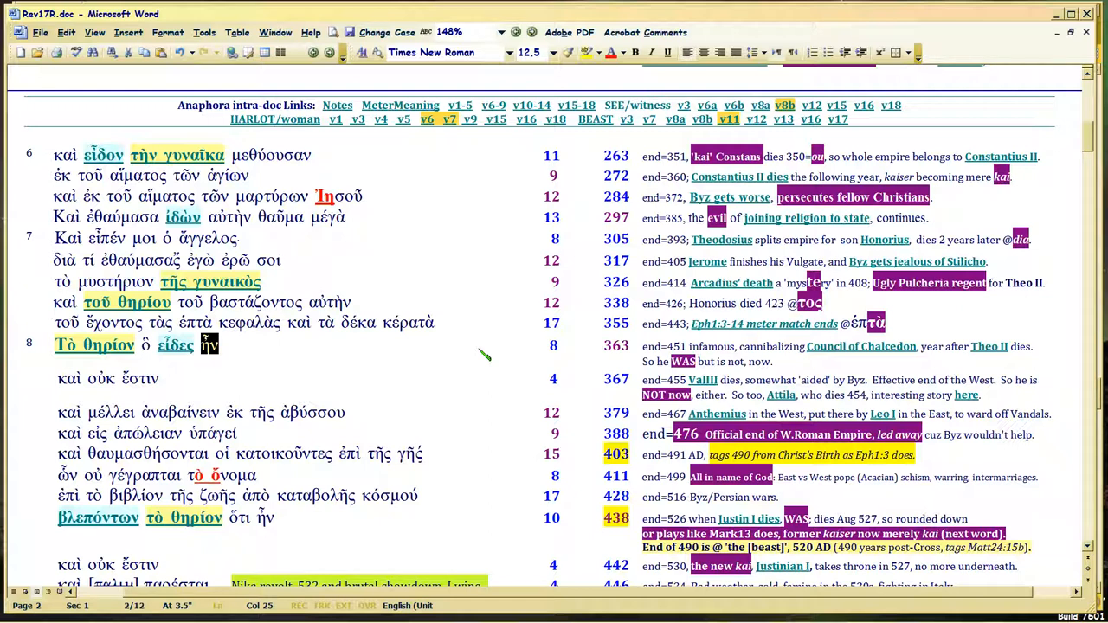
left_click(225, 344)
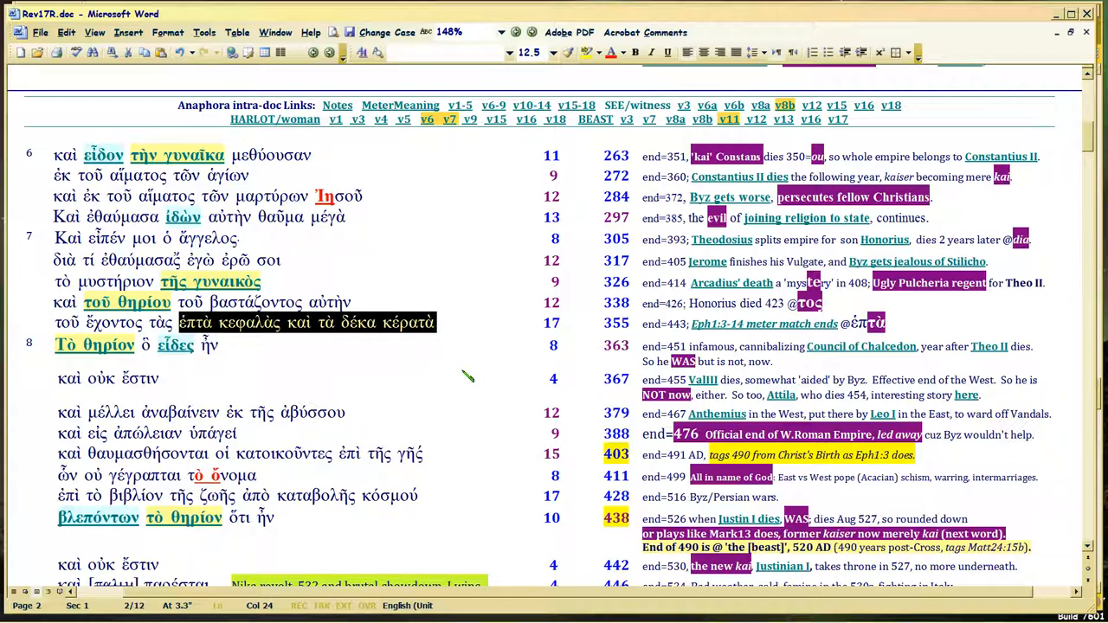
mouse_move(207, 359)
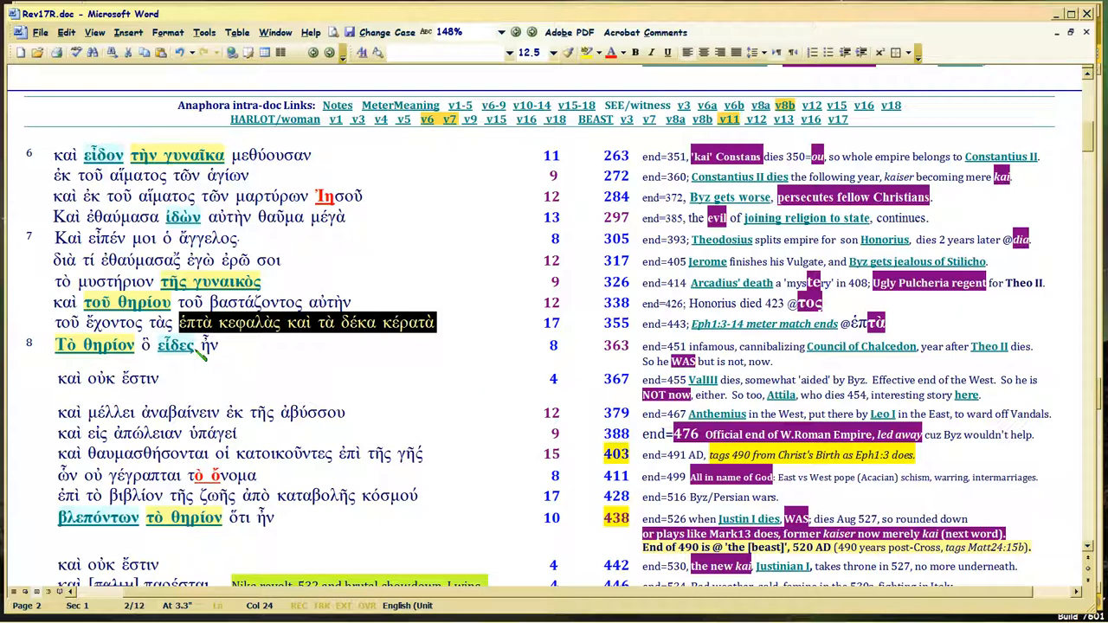
left_click(209, 344)
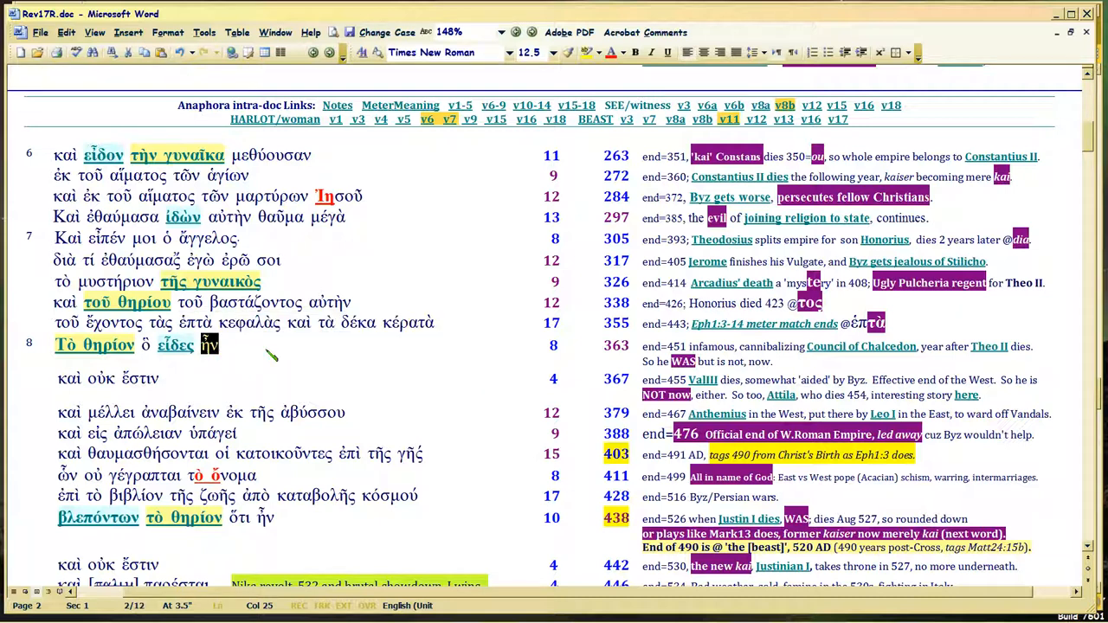
mouse_move(272, 359)
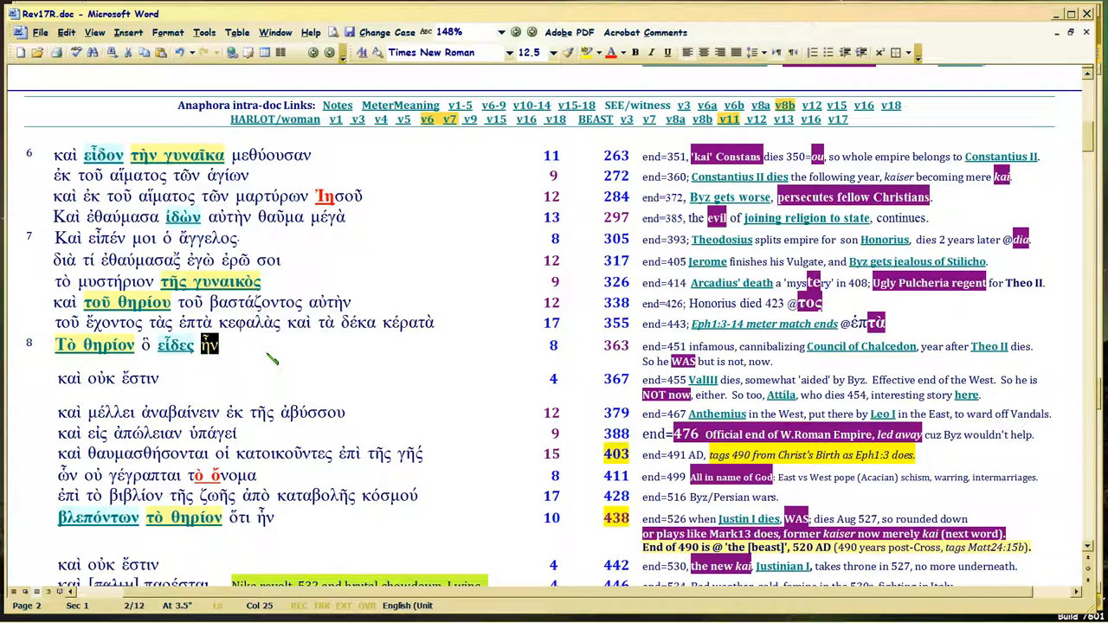
mouse_move(264, 353)
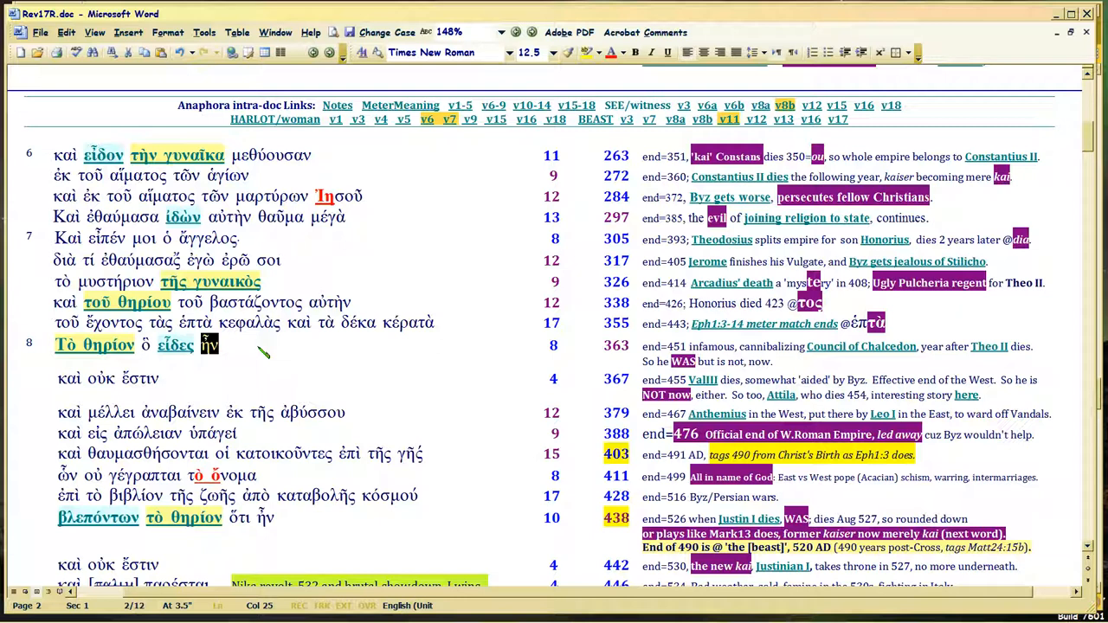
mouse_move(500, 407)
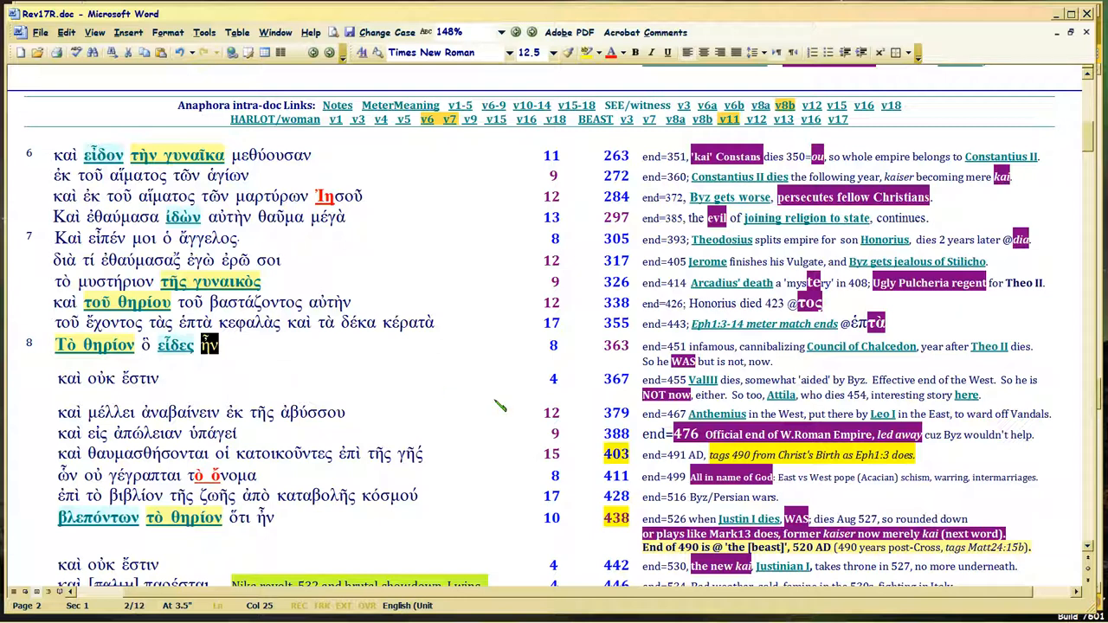
mouse_move(295, 394)
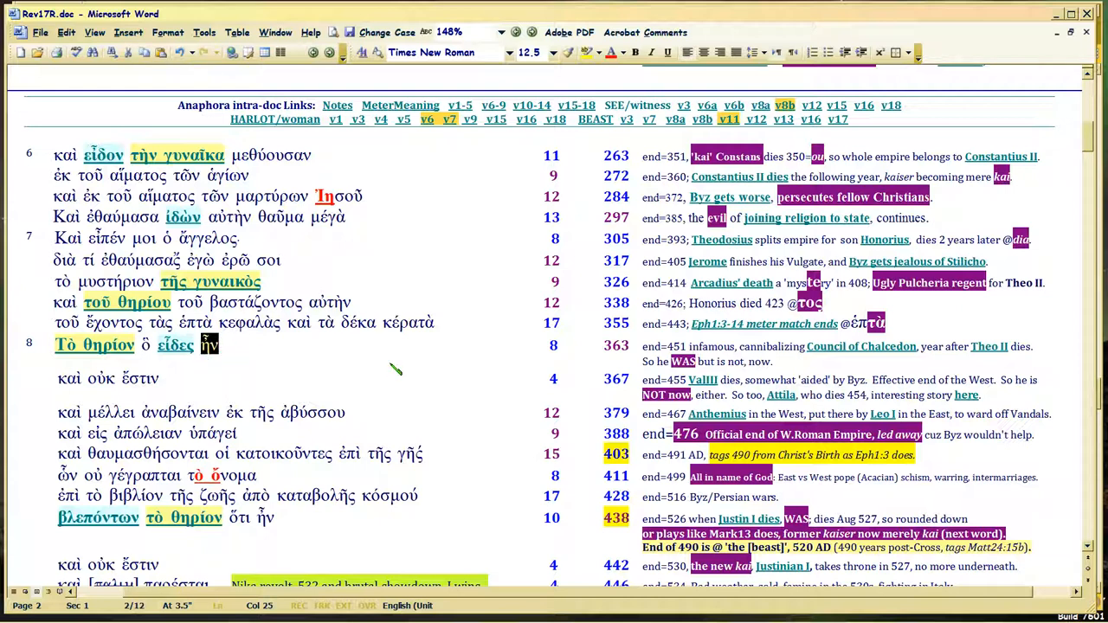
mouse_move(861, 363)
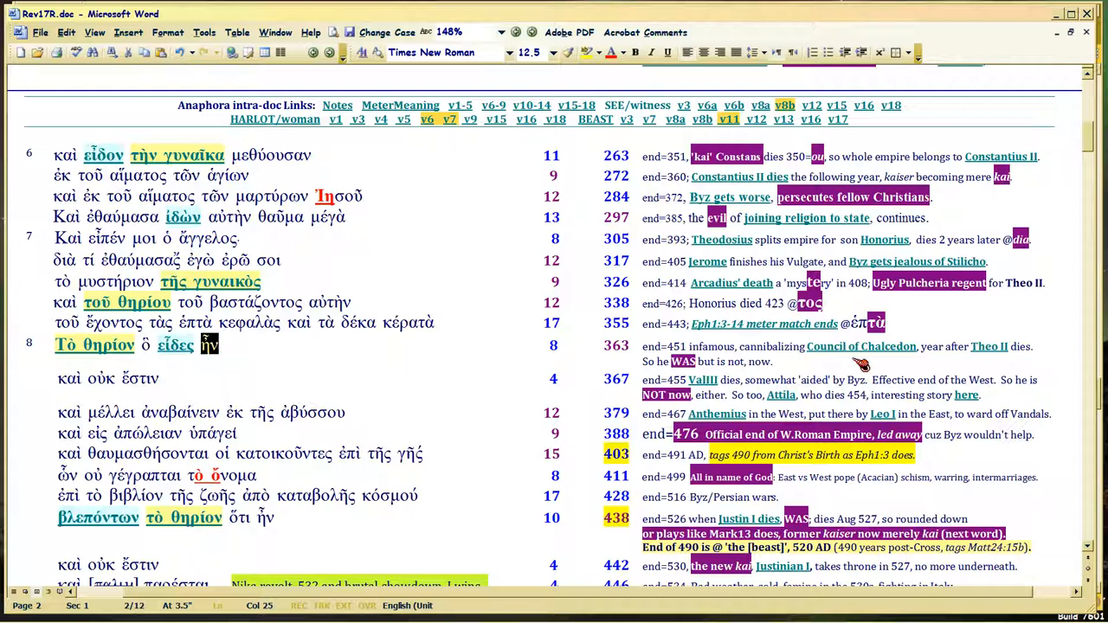
mouse_move(861, 346)
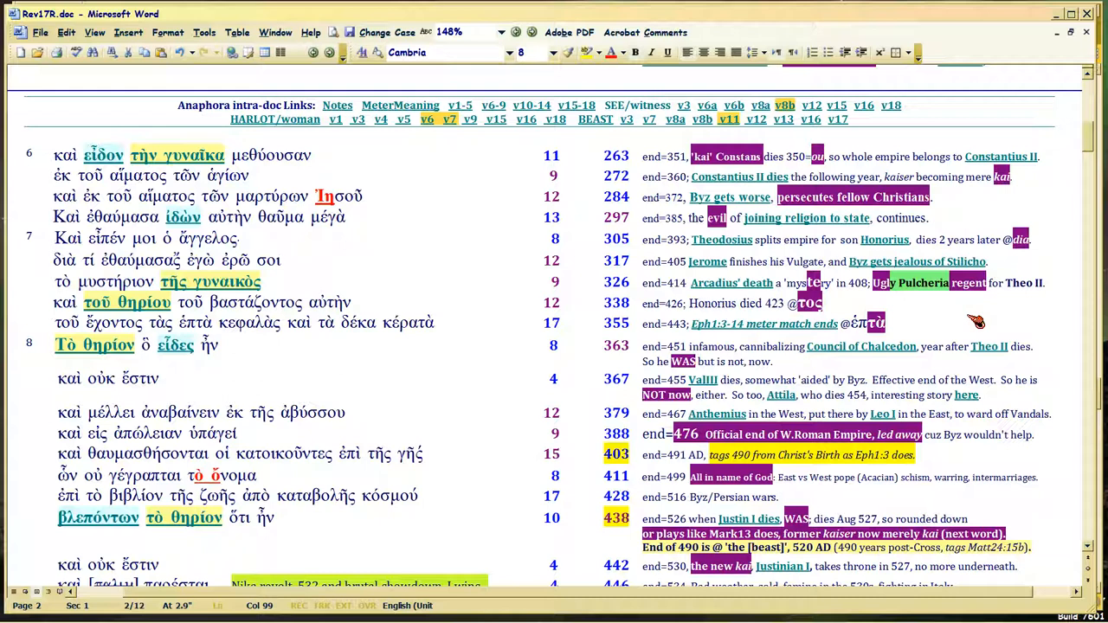
mouse_move(861, 347)
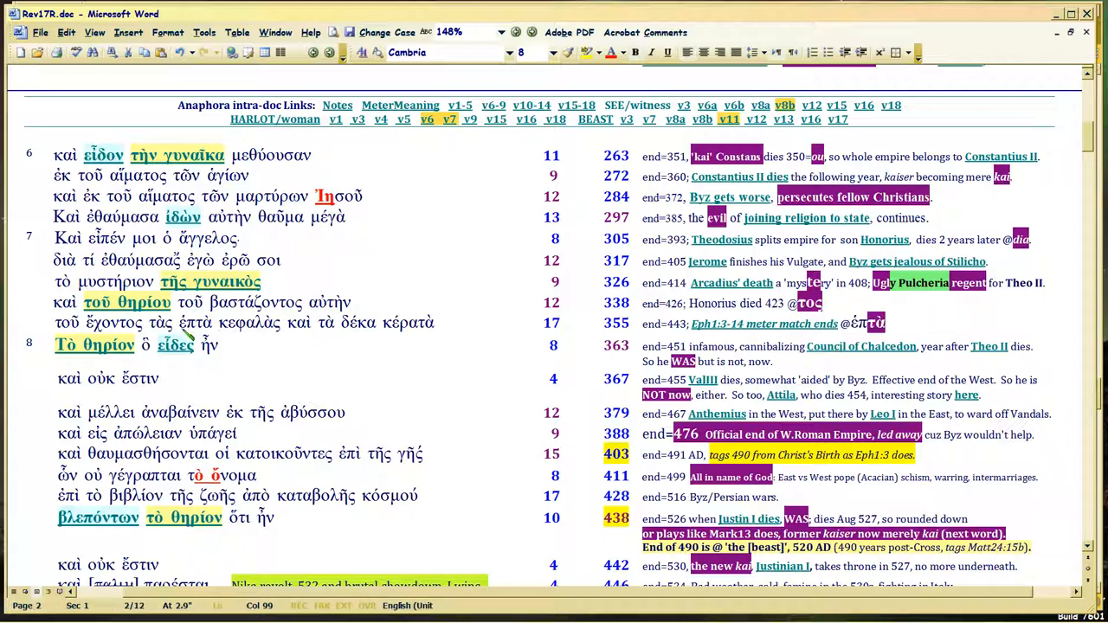
left_click_drag(179, 322, 434, 322)
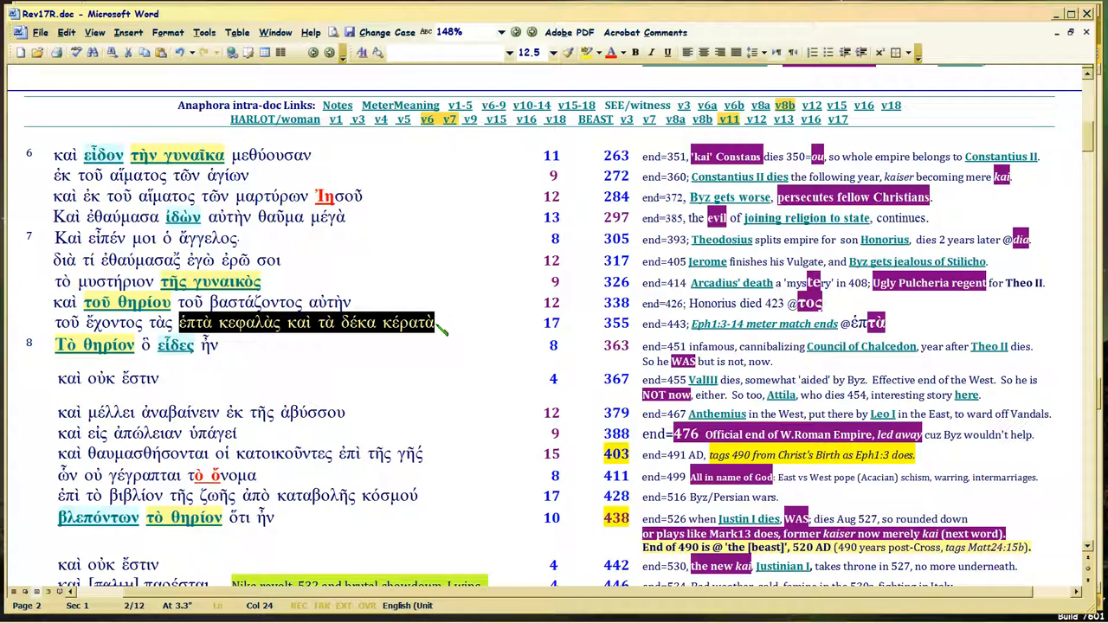
mouse_move(850, 357)
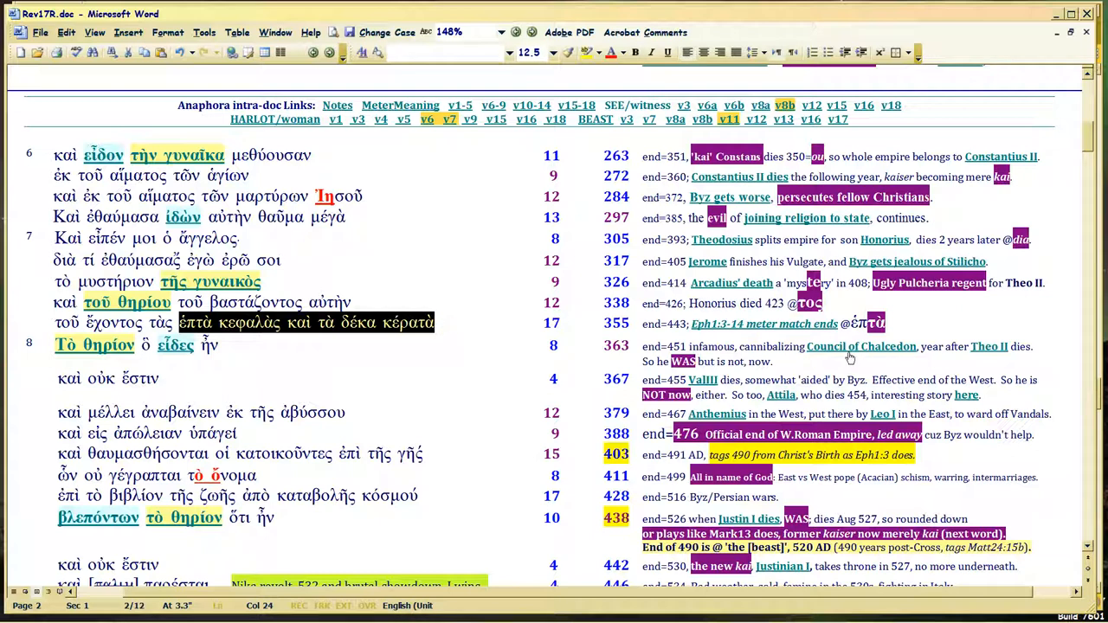
mouse_move(860, 346)
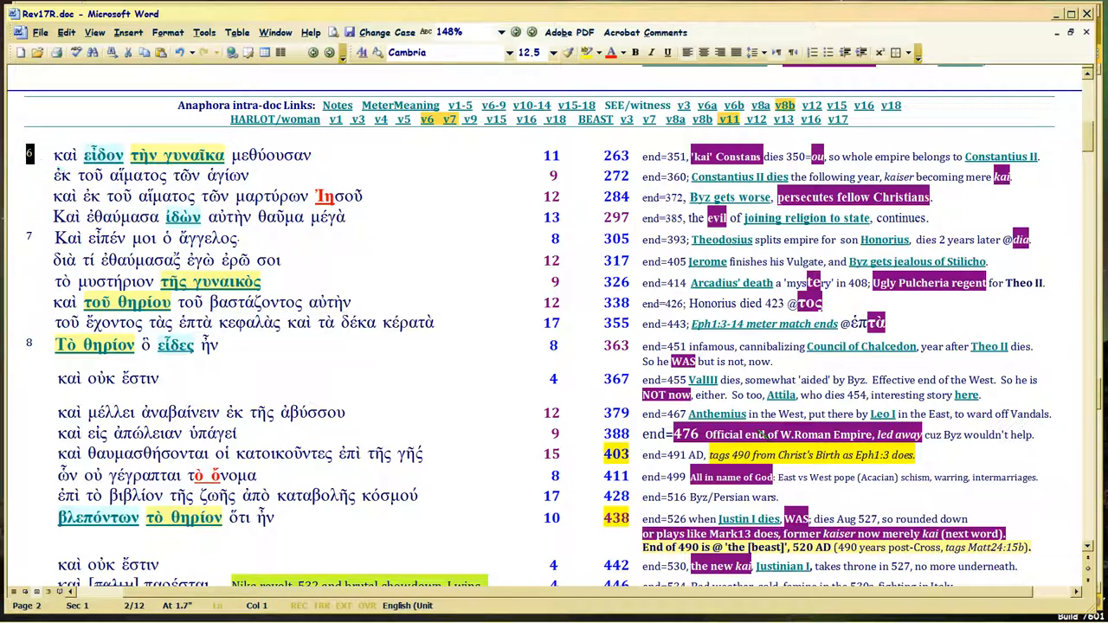
mouse_move(748, 364)
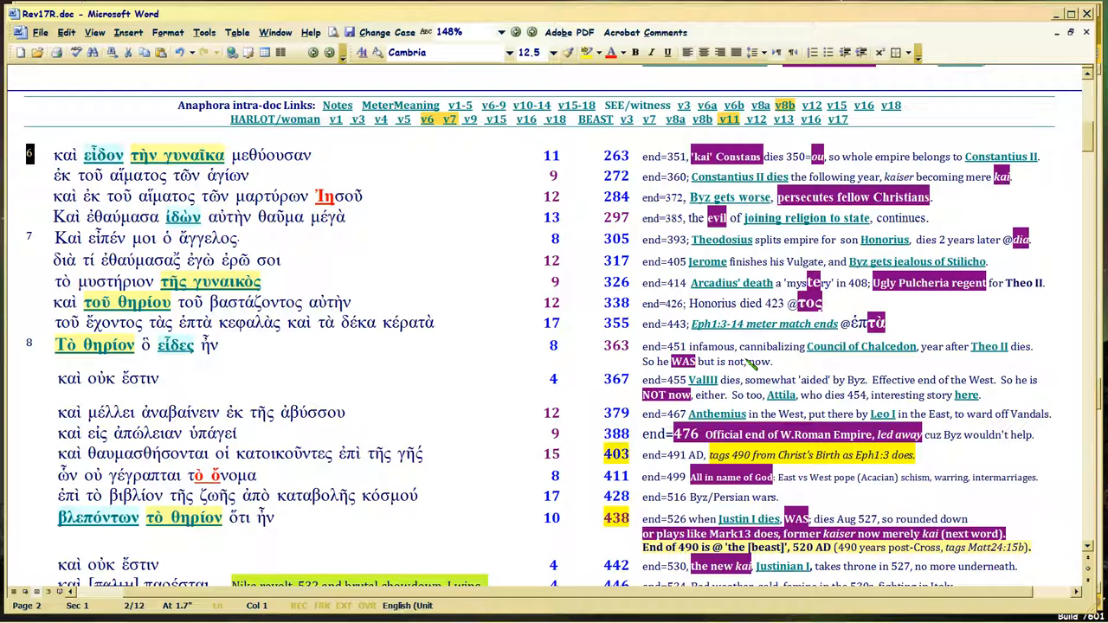
mouse_move(861, 347)
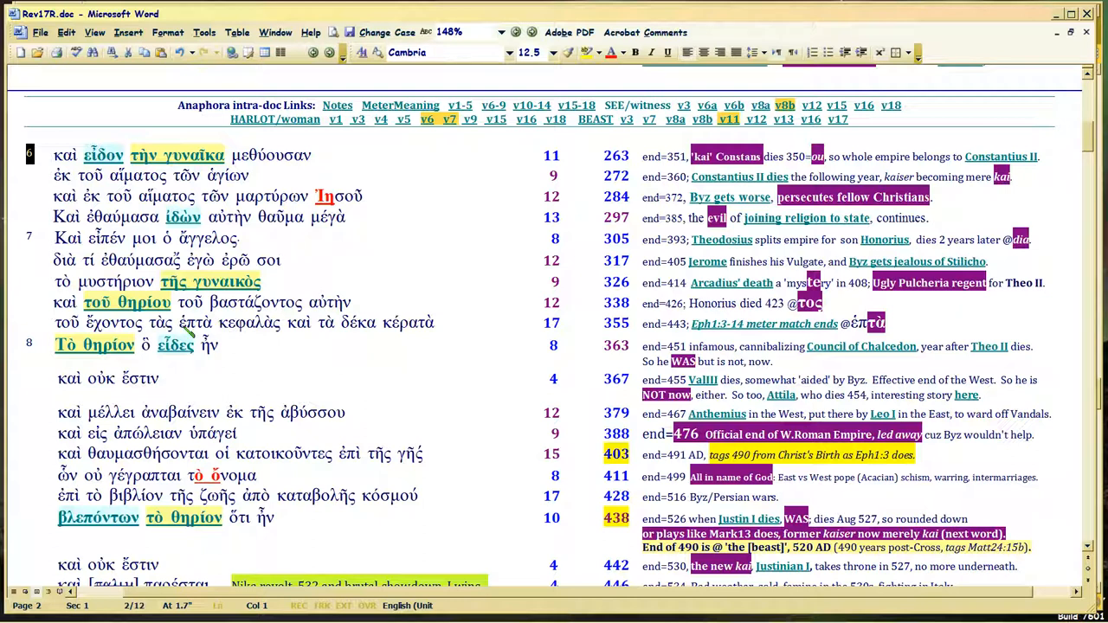
left_click_drag(179, 322, 438, 321)
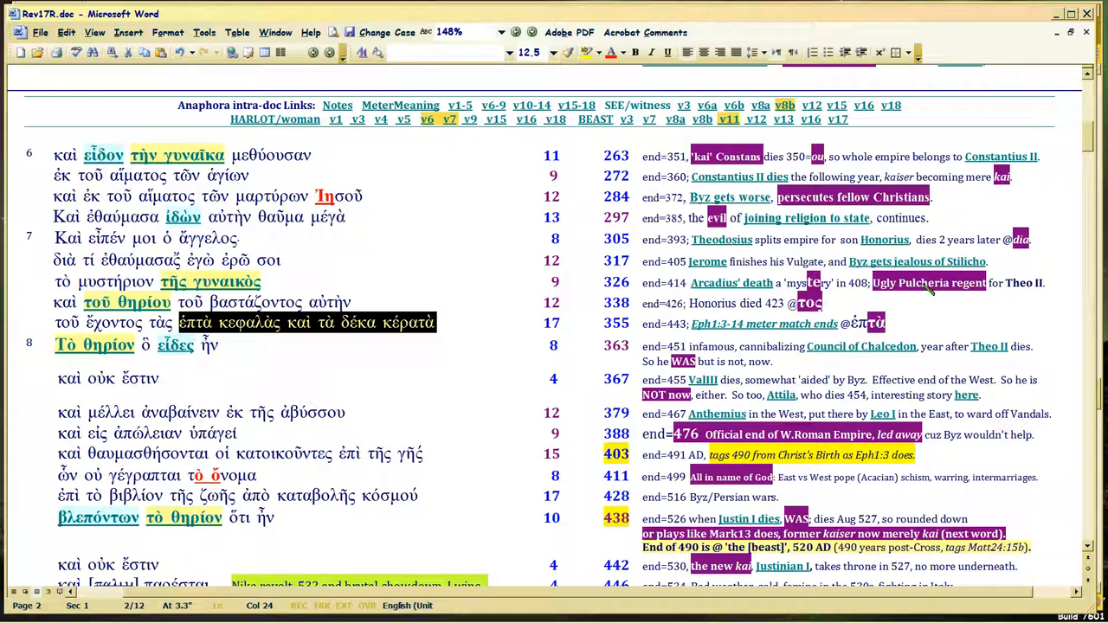
mouse_move(861, 346)
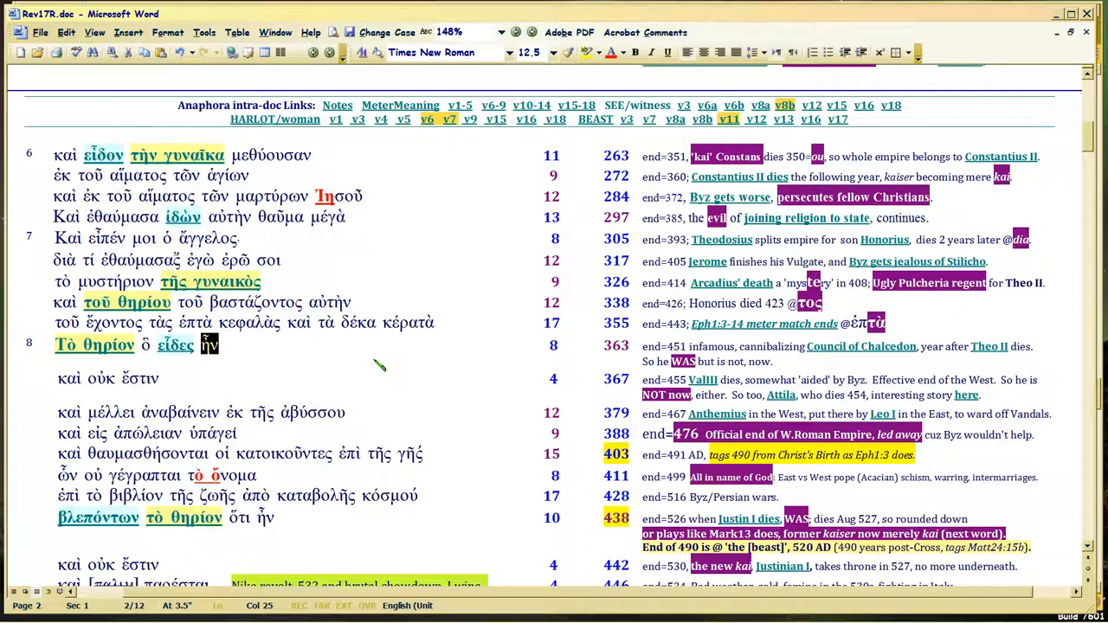
mouse_move(828, 359)
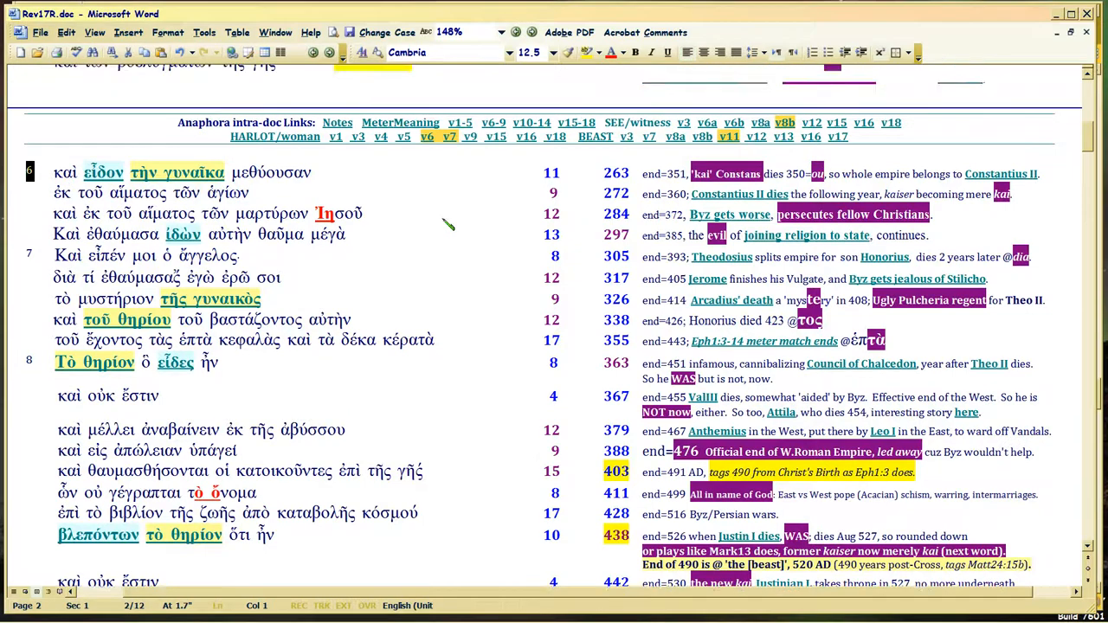
scroll("up", 3)
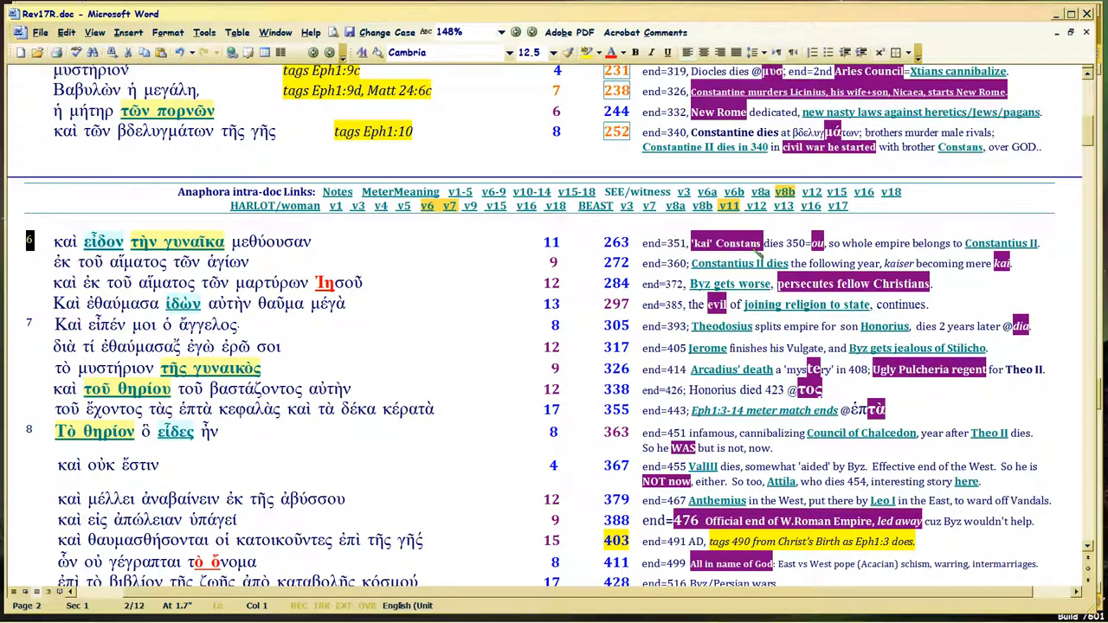
mouse_move(999, 244)
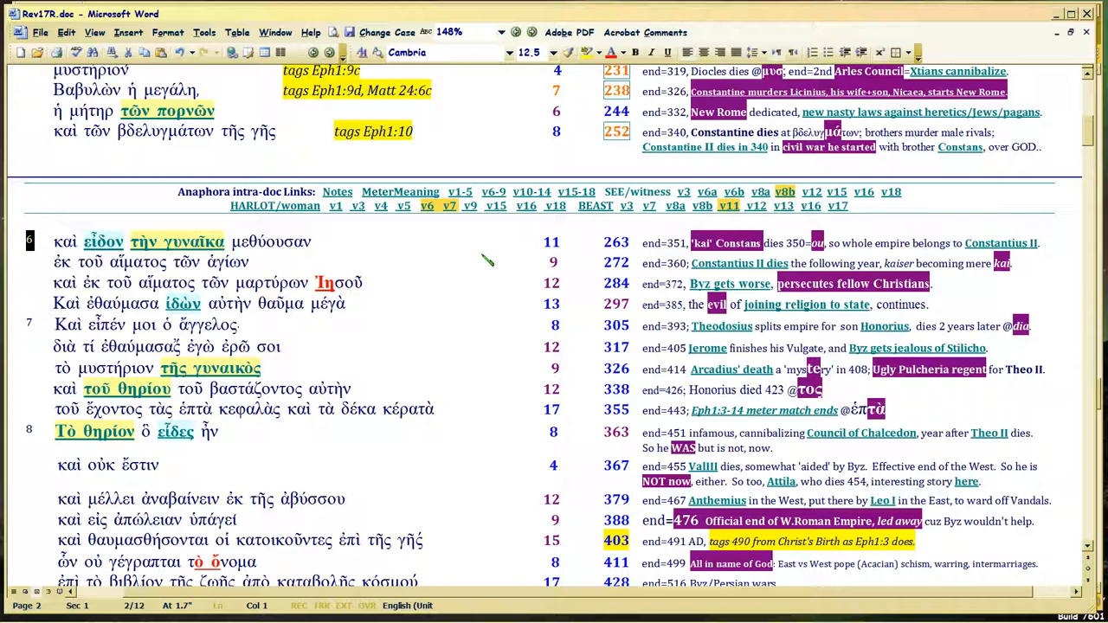
mouse_move(416, 247)
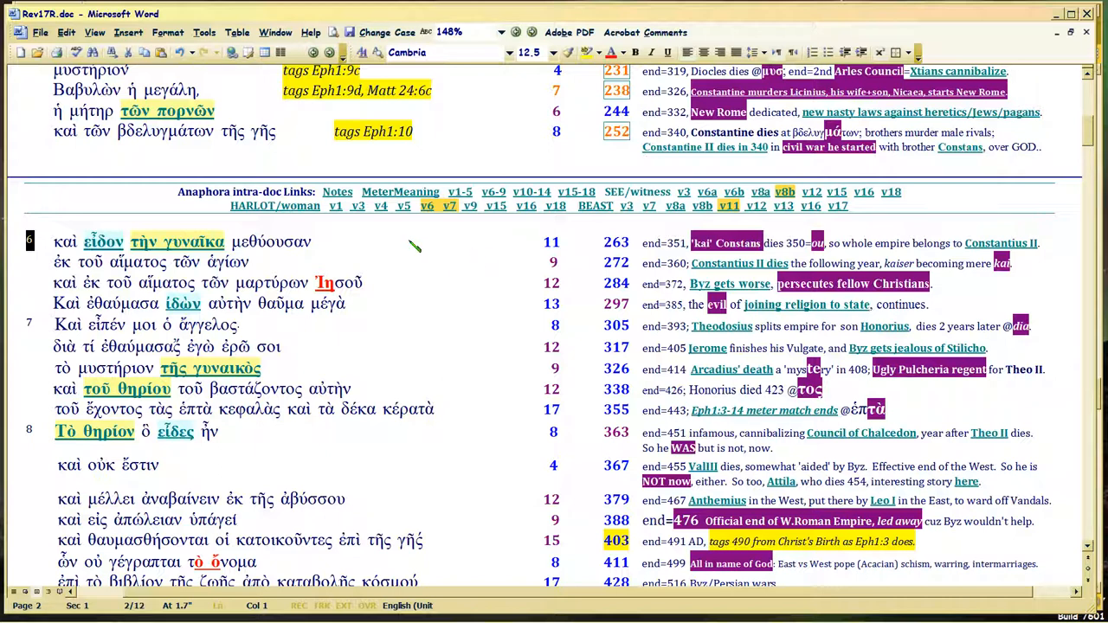
scroll("down", 3)
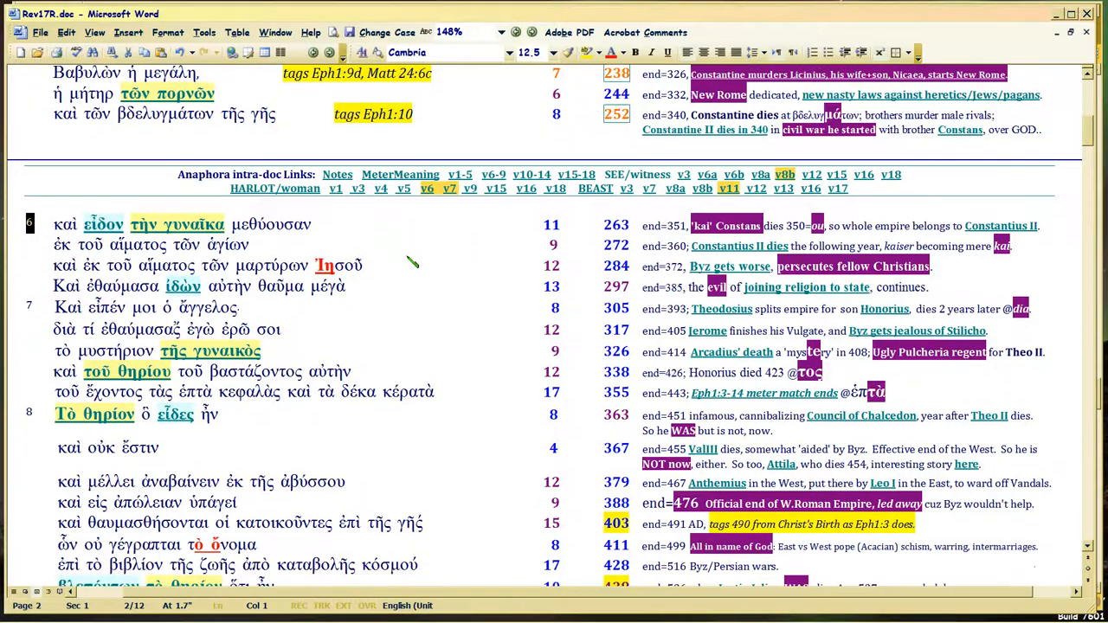
scroll("down", 3)
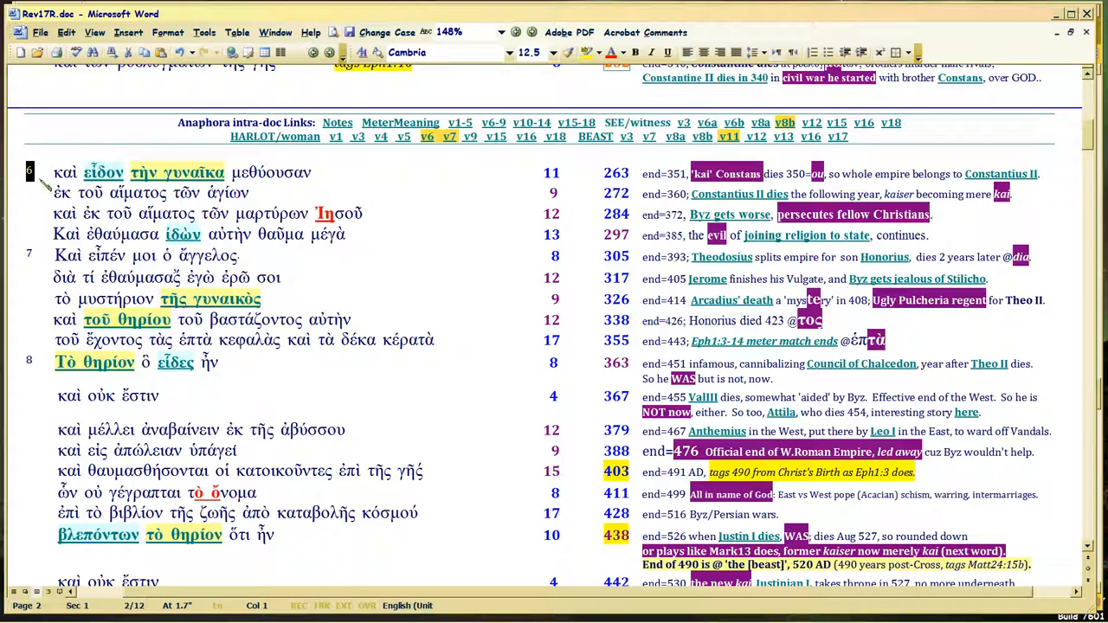
scroll("up", 3)
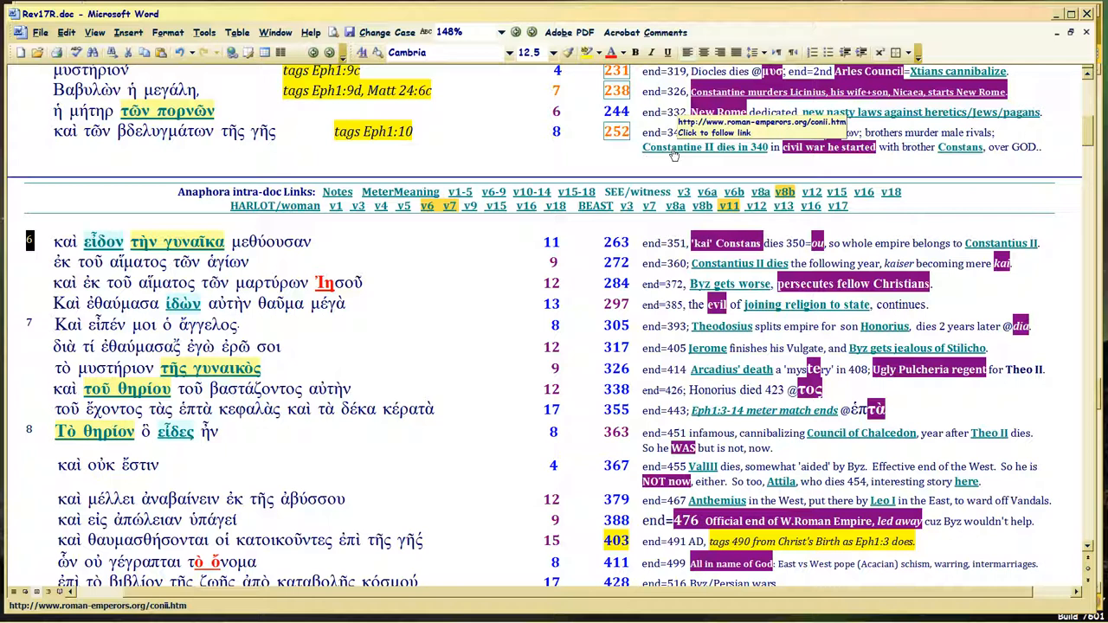
mouse_move(959, 146)
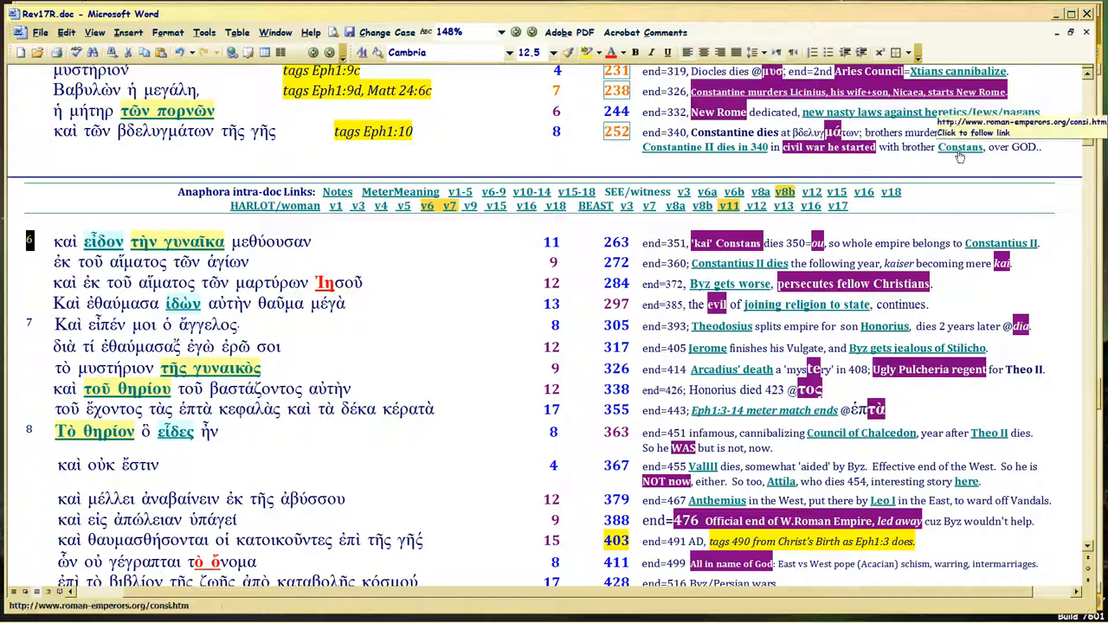
scroll("down", 3)
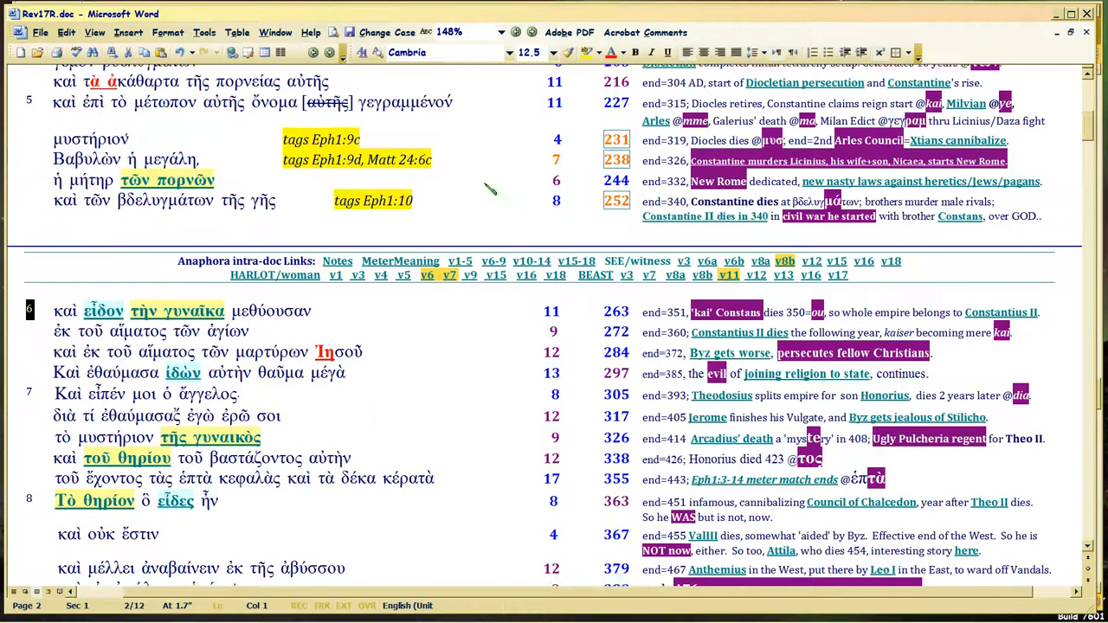
scroll("up", 3)
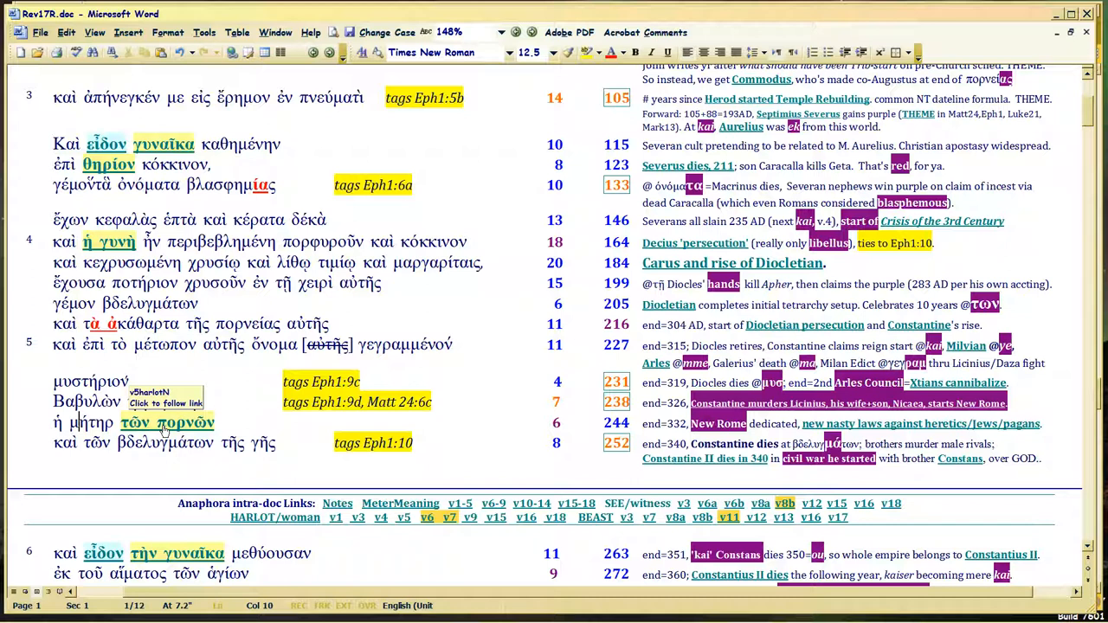
scroll("down", 3)
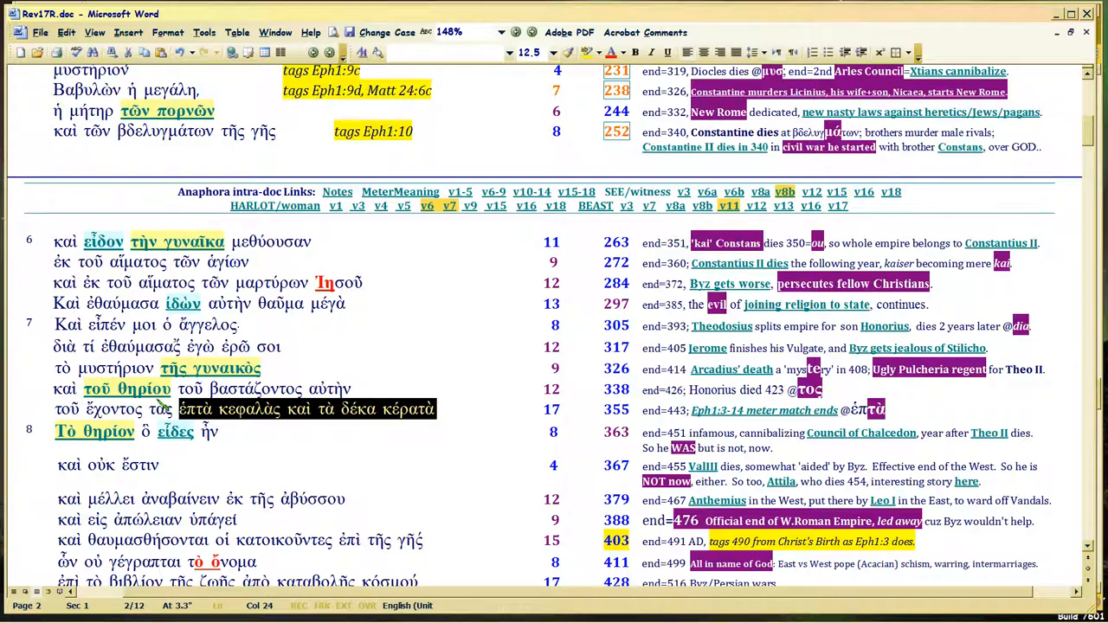
scroll("up", 3)
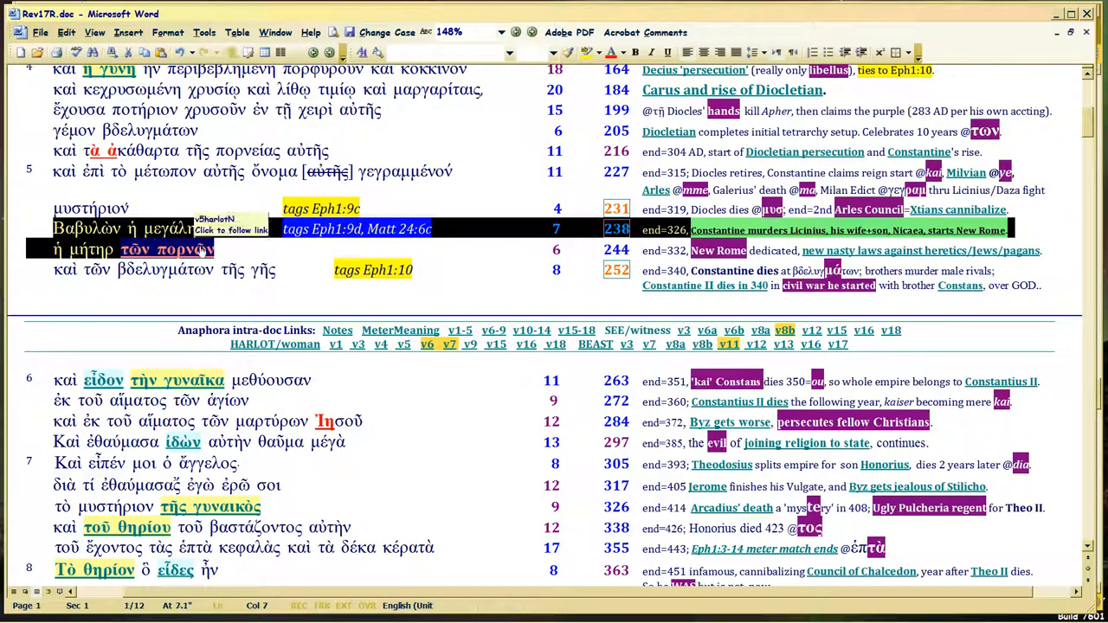
scroll("down", 3)
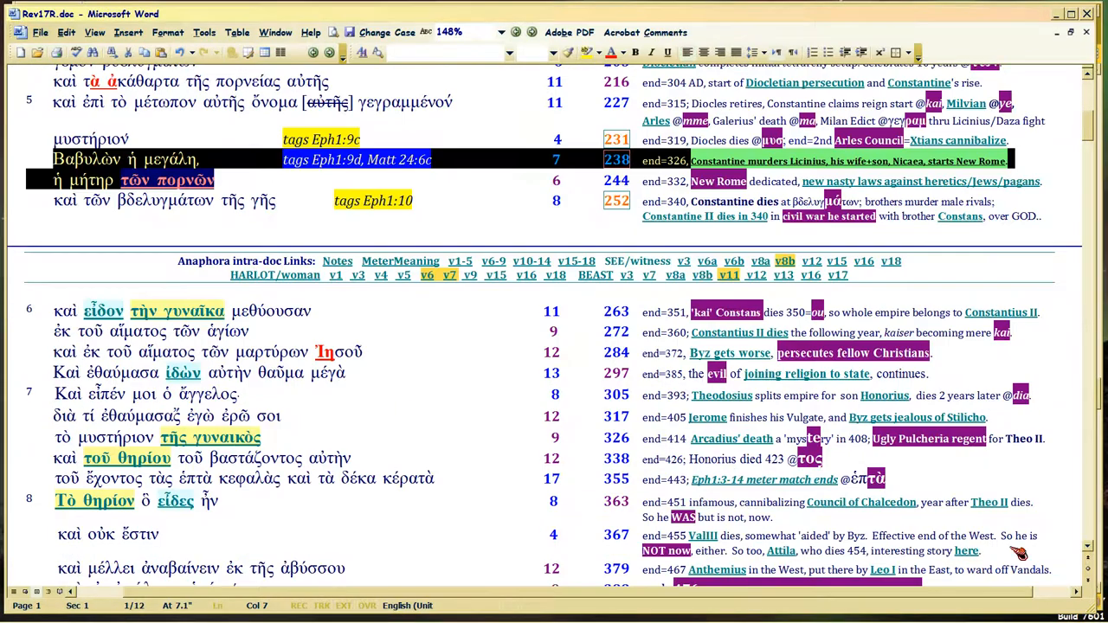
mouse_move(860, 501)
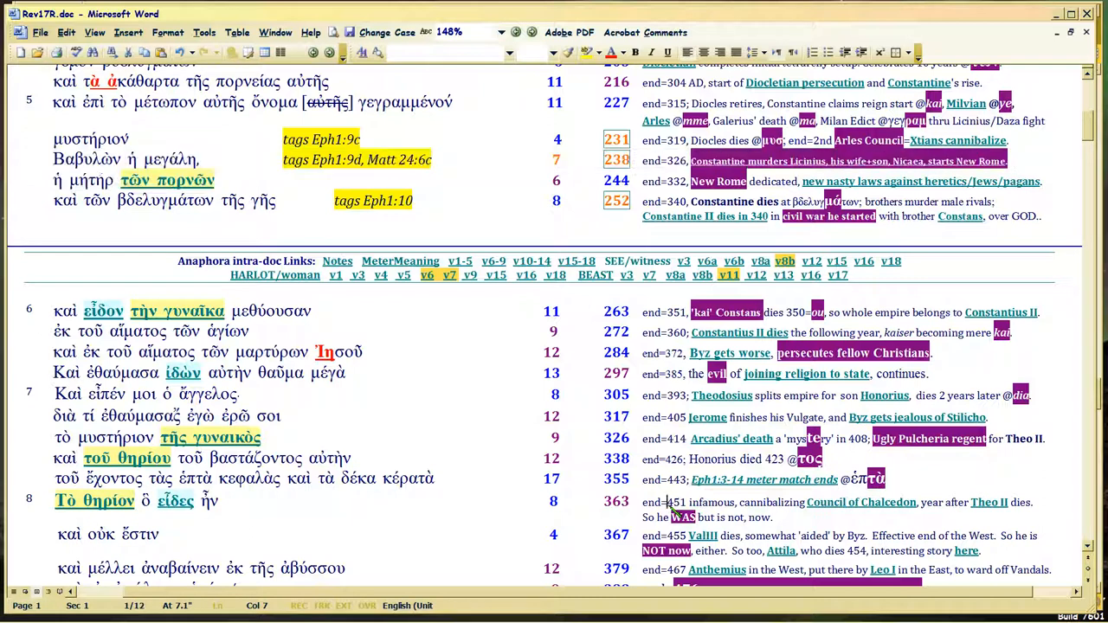
left_click(678, 502)
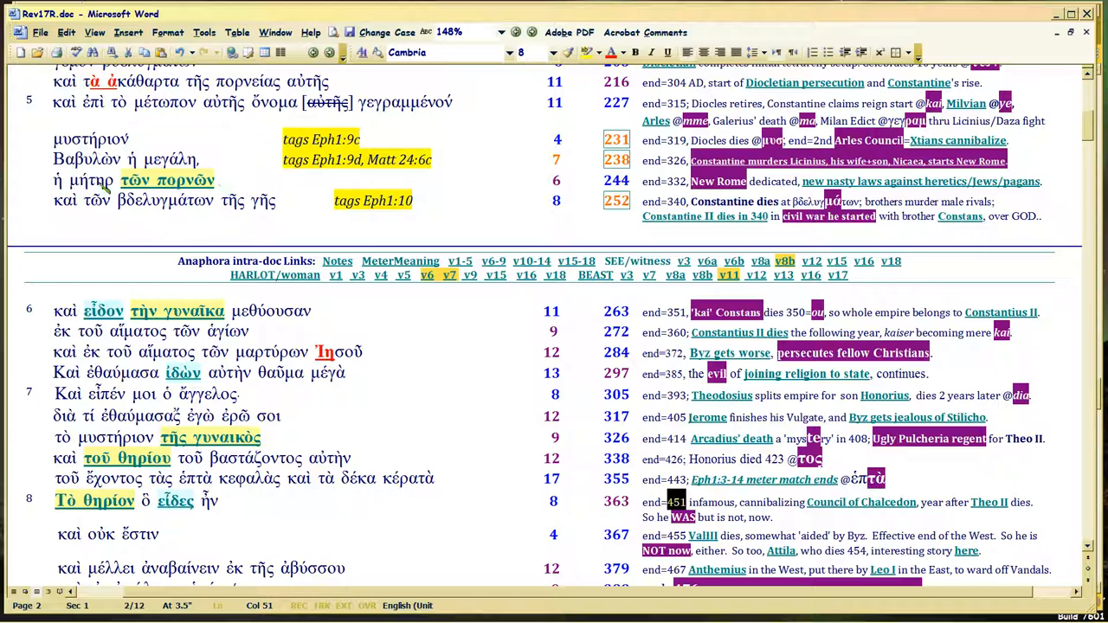
mouse_move(489, 251)
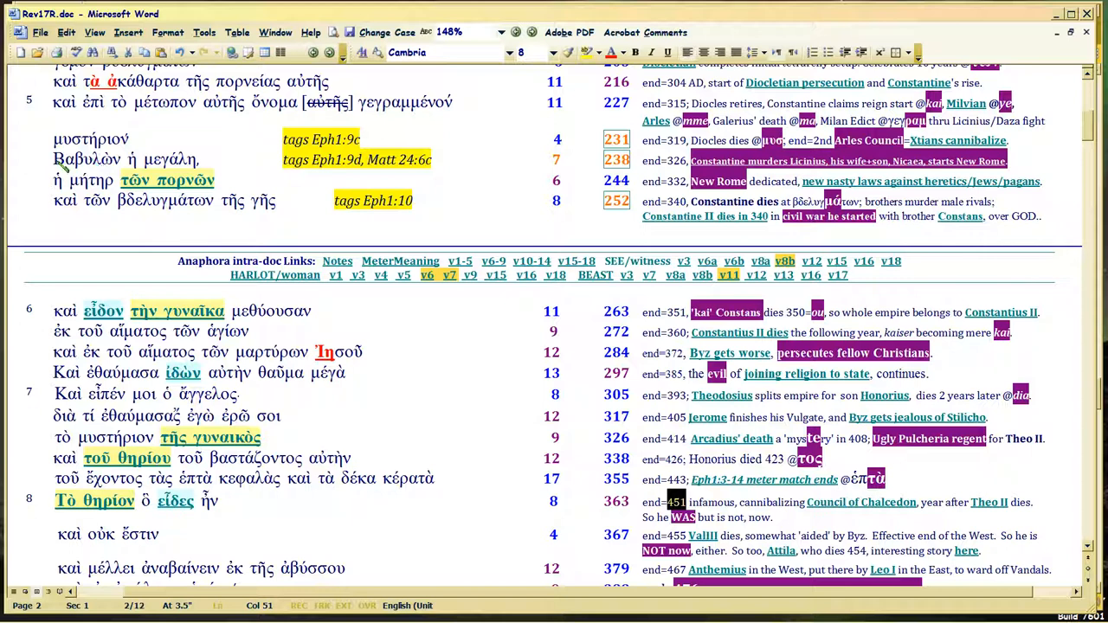
left_click_drag(53, 160, 217, 182)
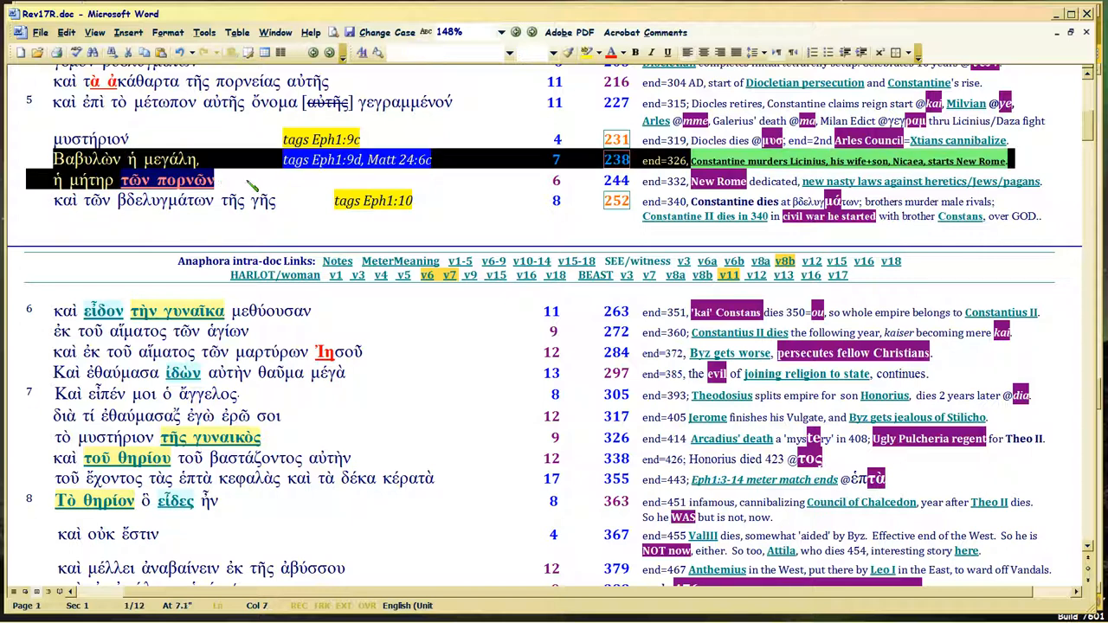
mouse_move(264, 190)
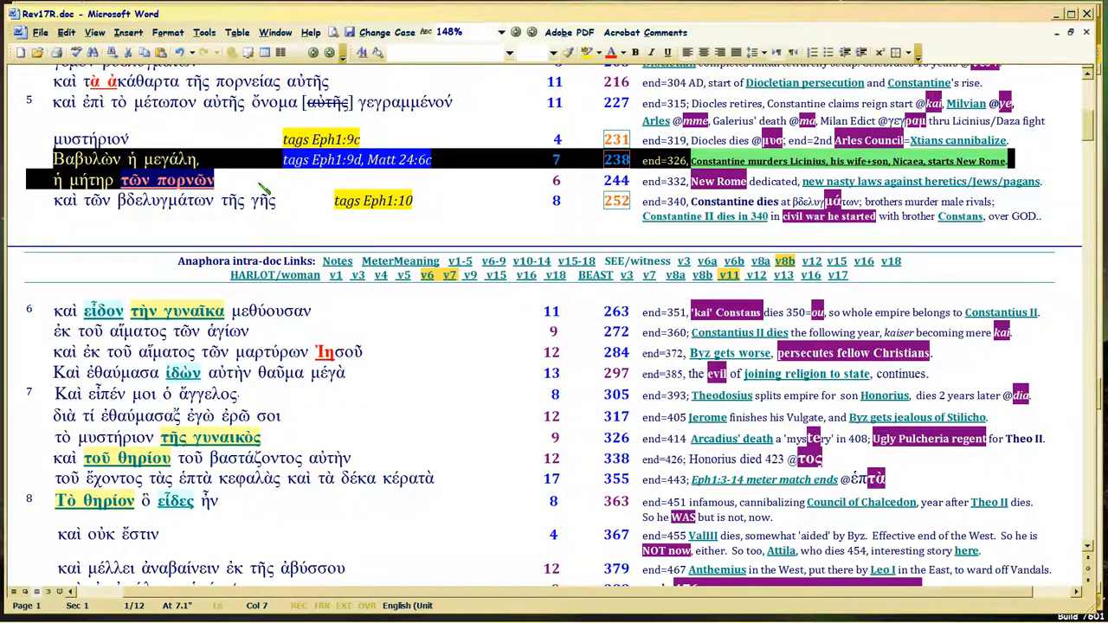
scroll("down", 3)
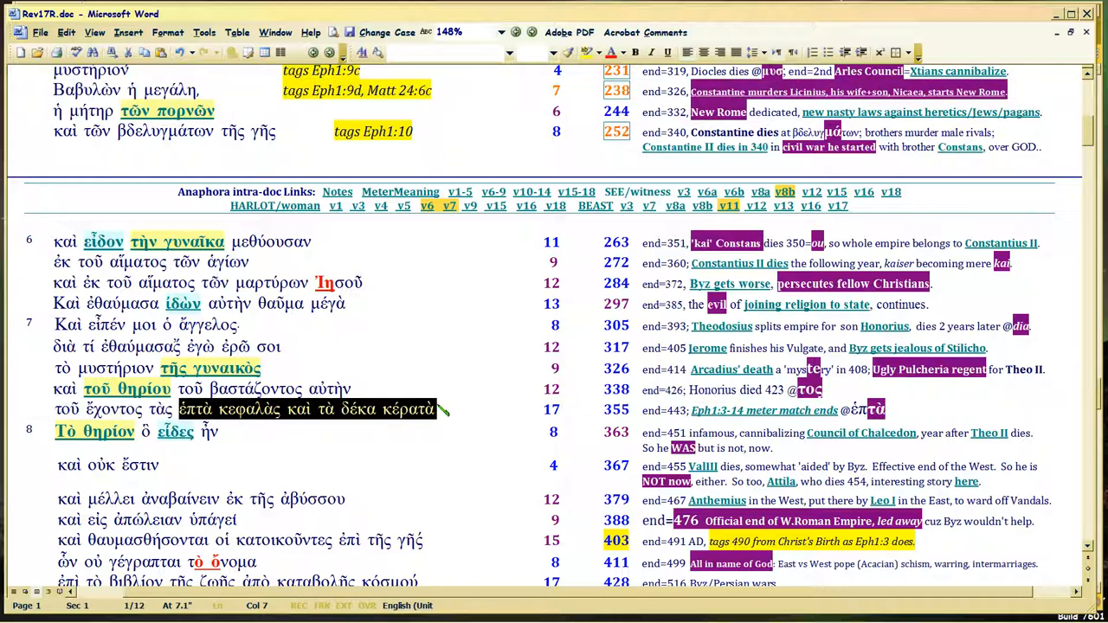
left_click(402, 411)
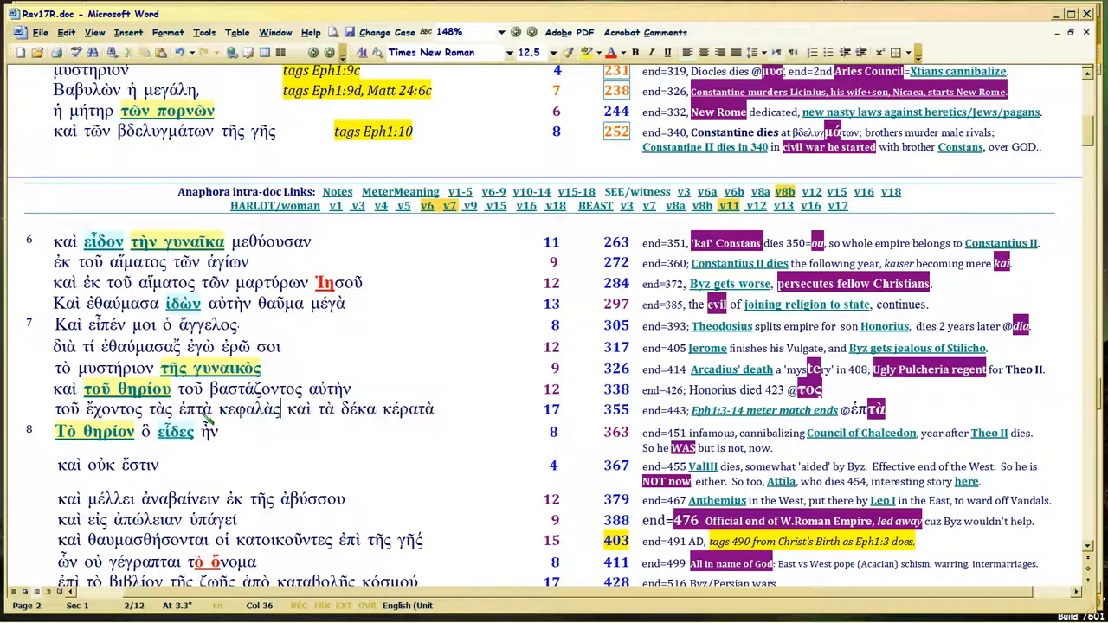
left_click_drag(179, 409, 439, 409)
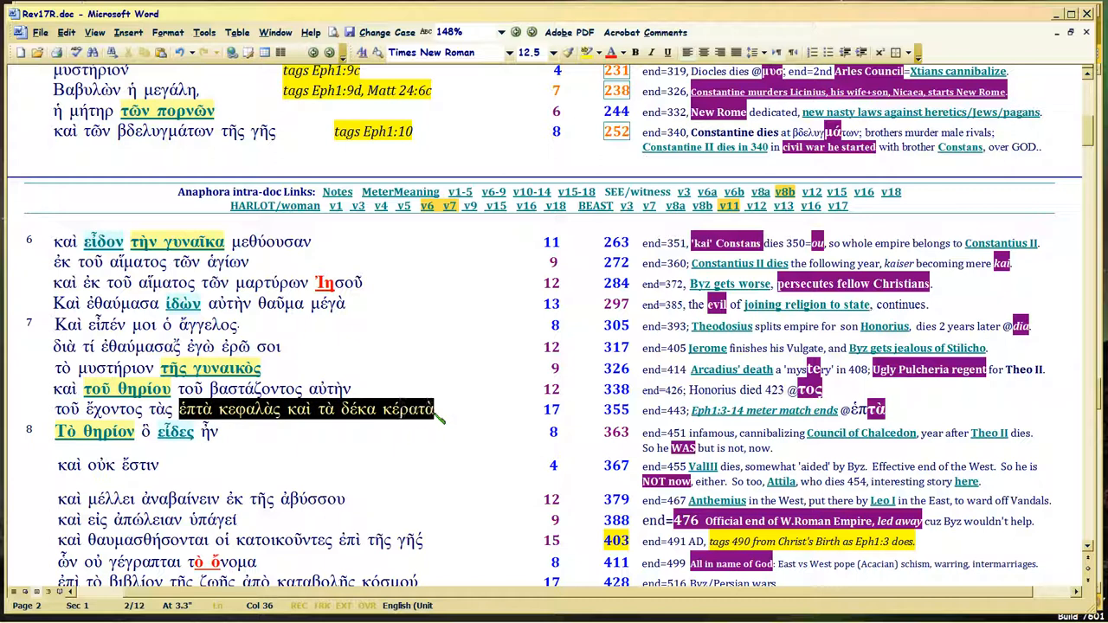
mouse_move(861, 432)
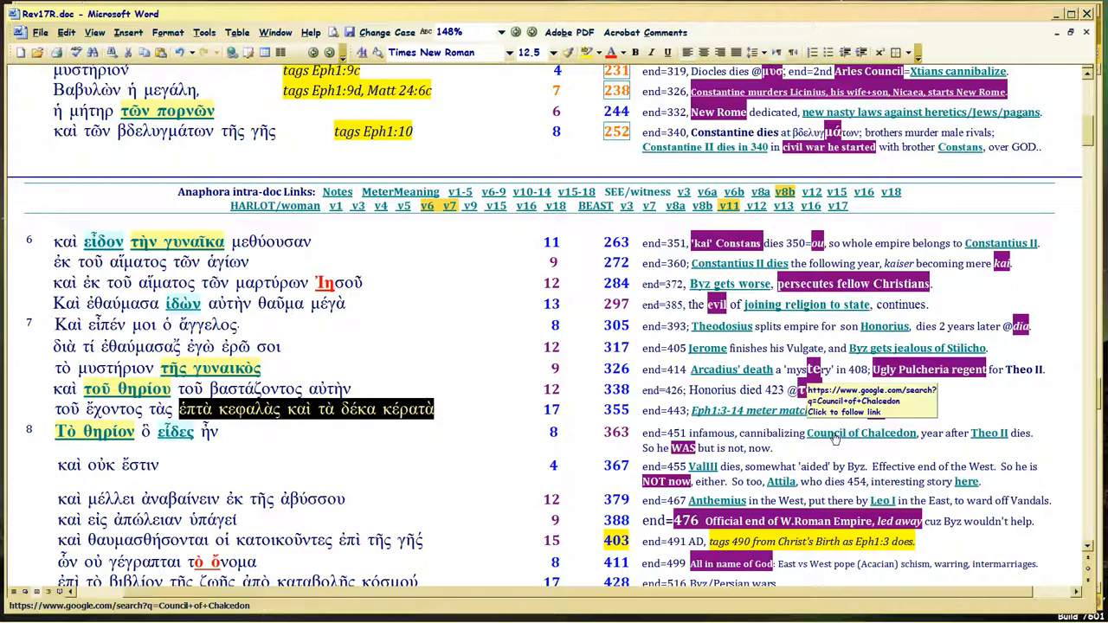
scroll("up", 3)
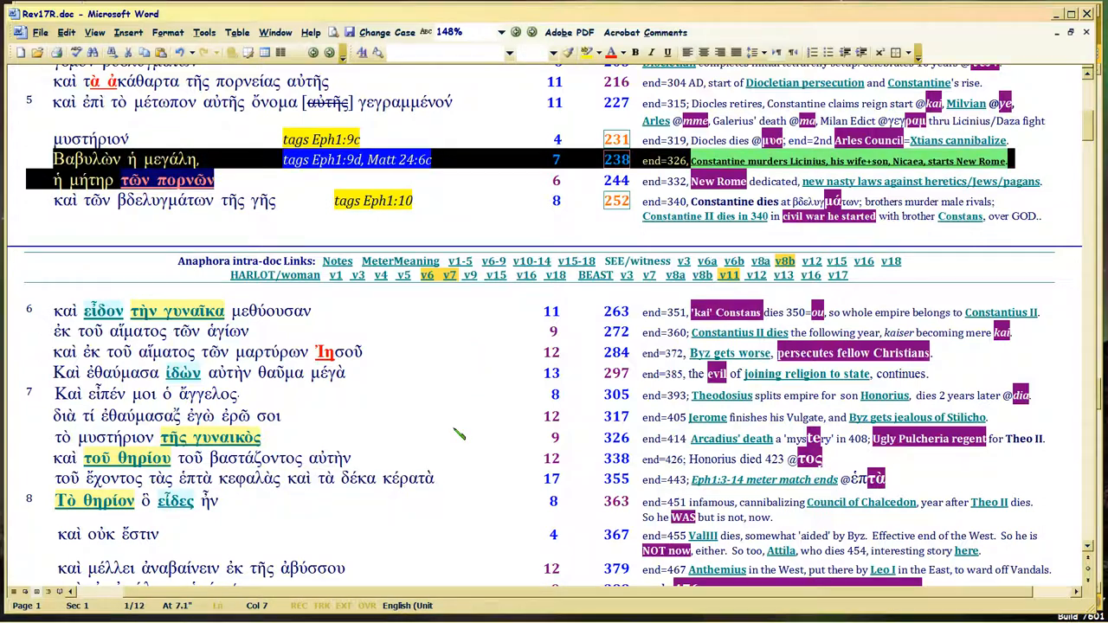
scroll("down", 3)
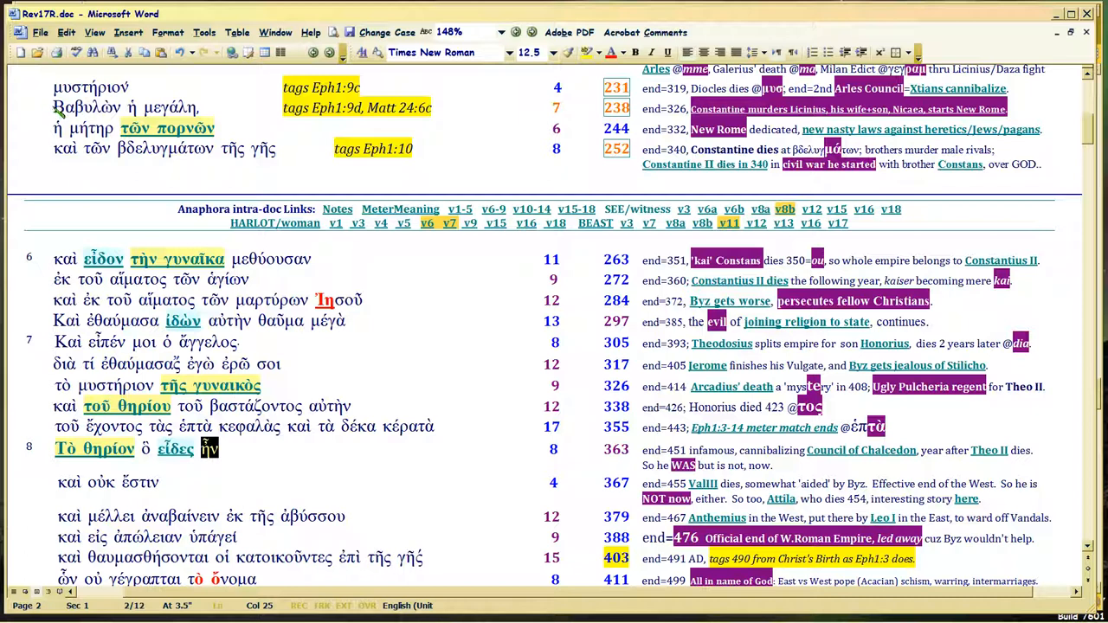
double_click(125, 107)
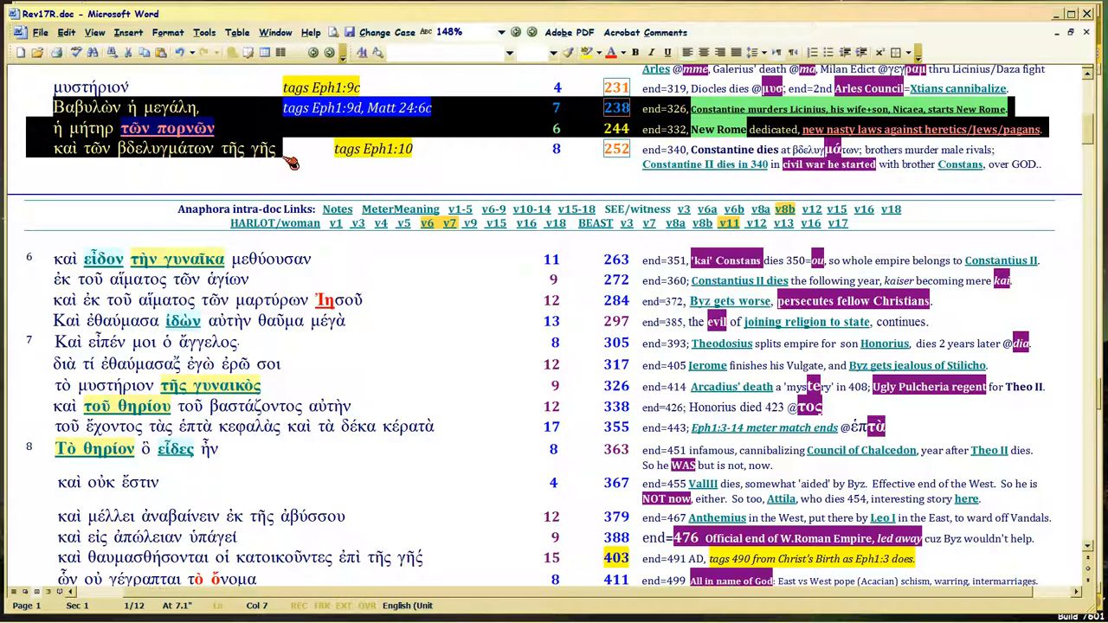
mouse_move(615, 188)
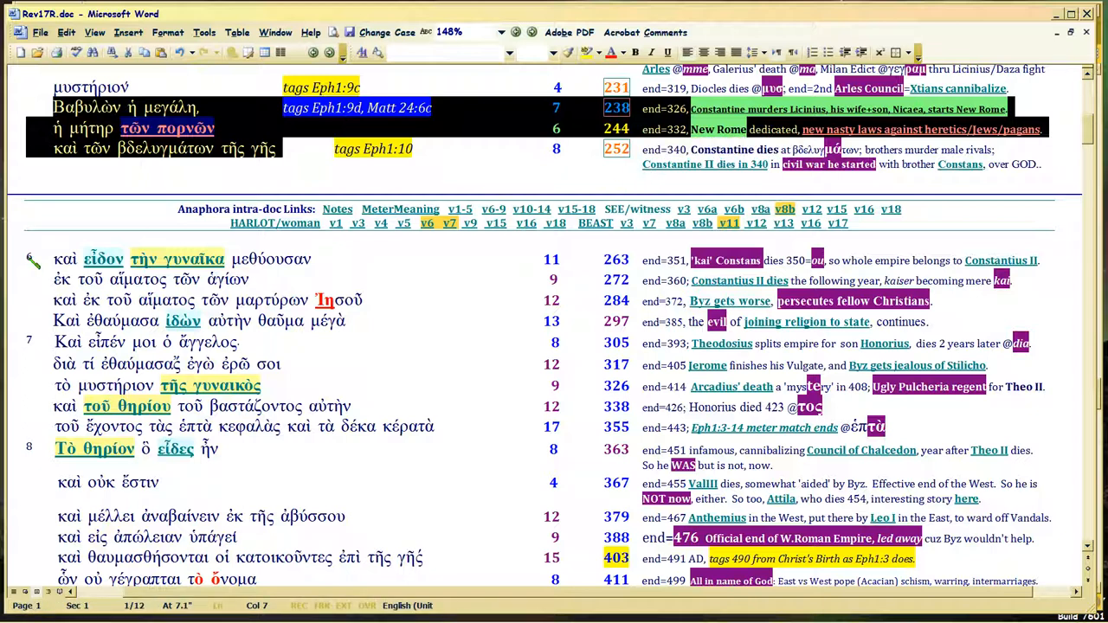
Step: Scroll down to verse 8's year-451 Chalcedon note in Rev17R
scroll("down", 3)
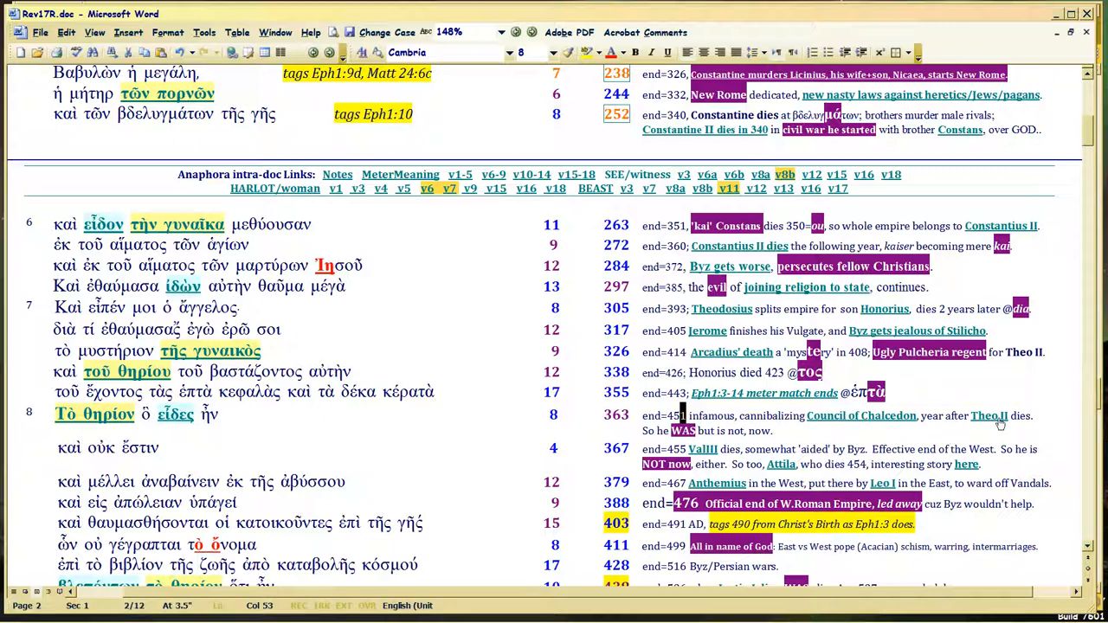
mouse_move(990, 416)
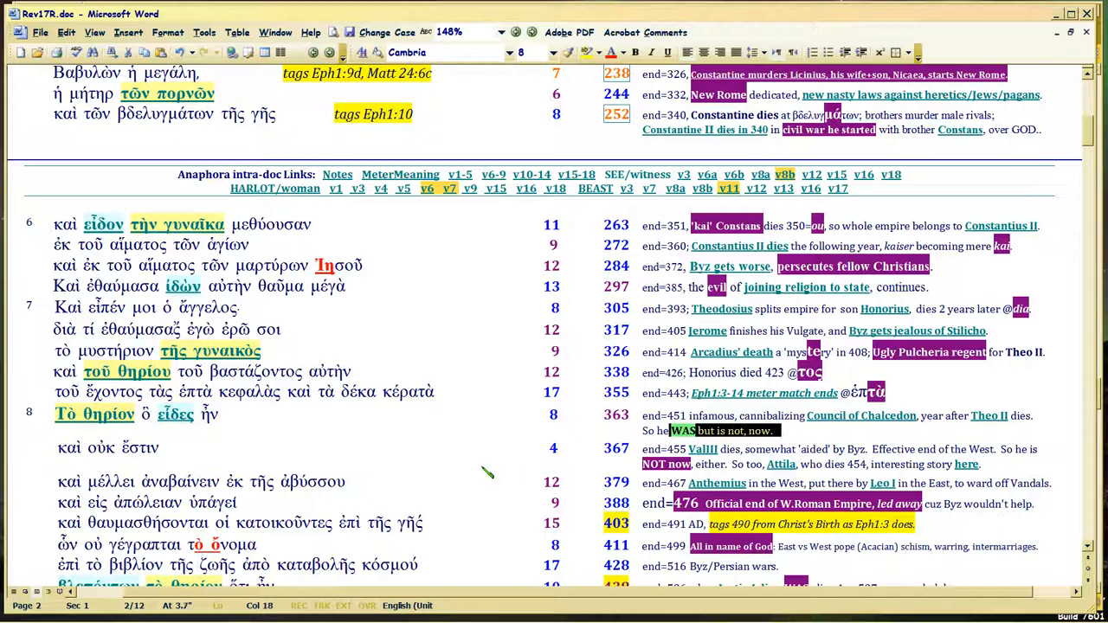
mouse_move(989, 420)
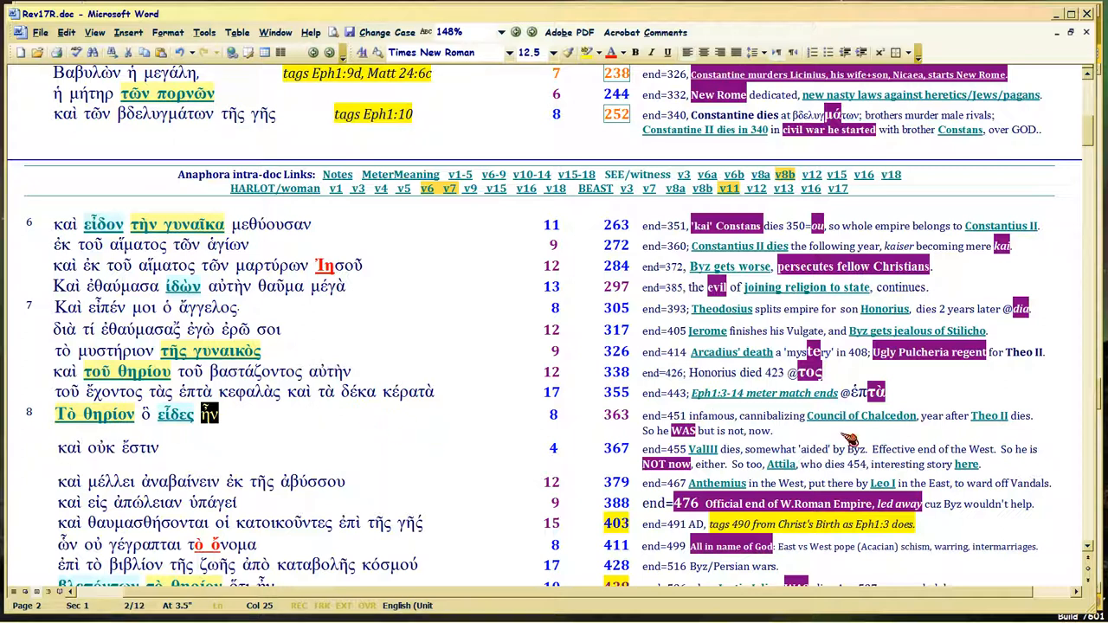
mouse_move(861, 415)
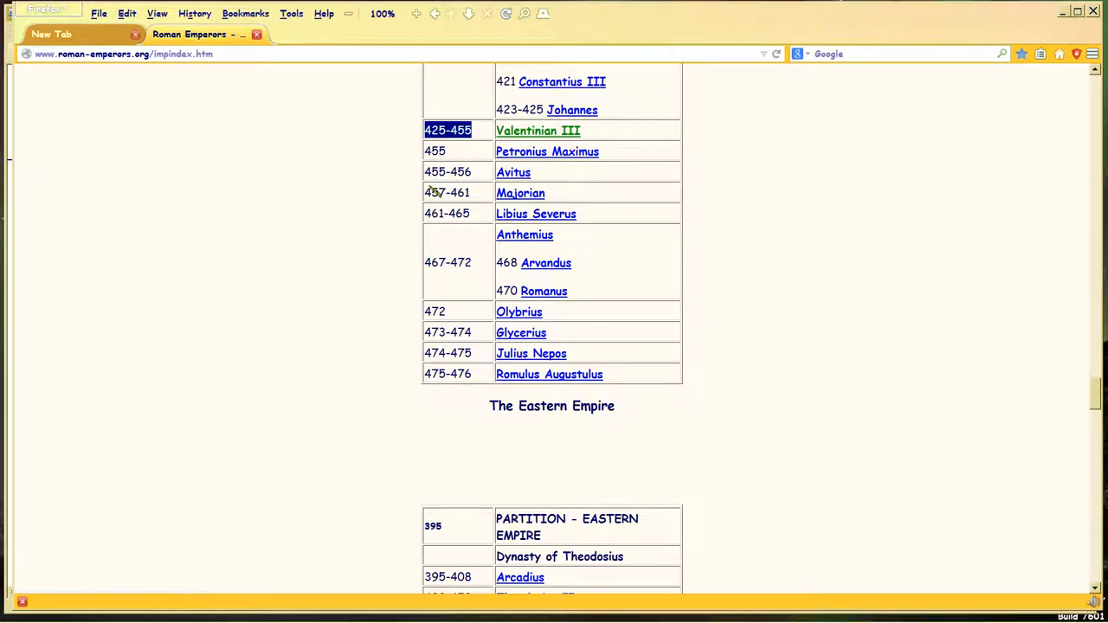
Step: Scroll the emperors index to the Eastern Empire table, Arcadius through Maurice
scroll("up", 3)
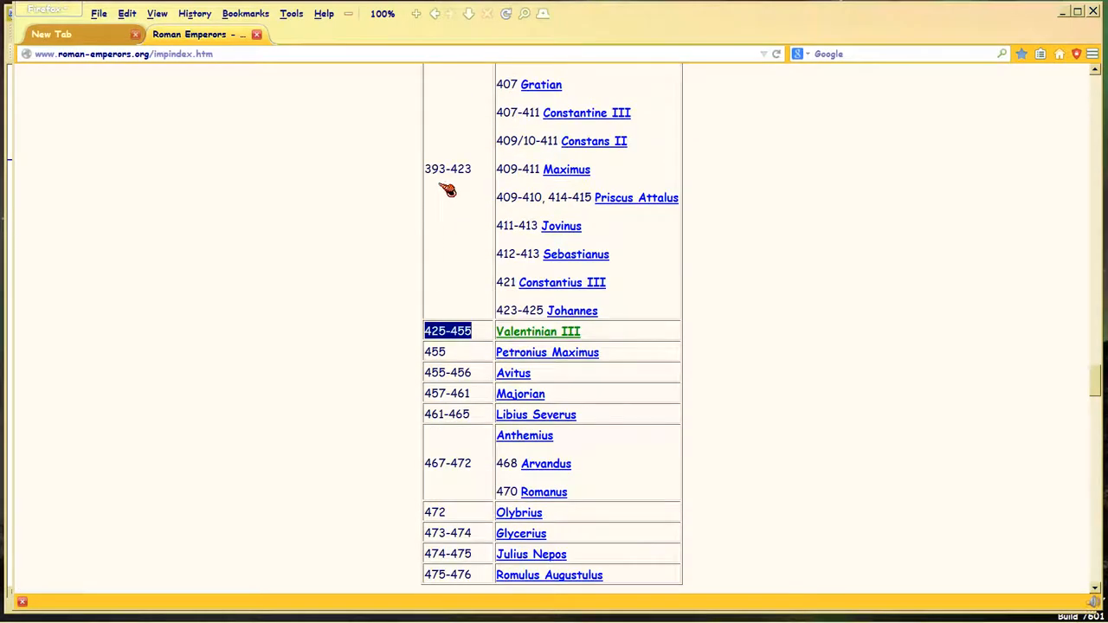
scroll("up", 3)
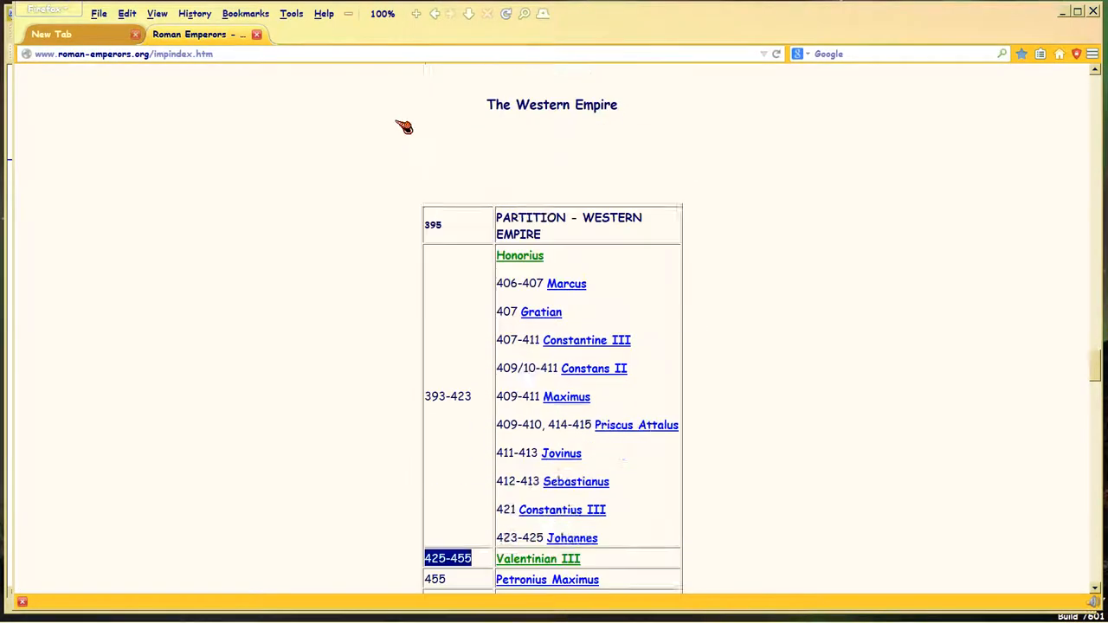
scroll("down", 3)
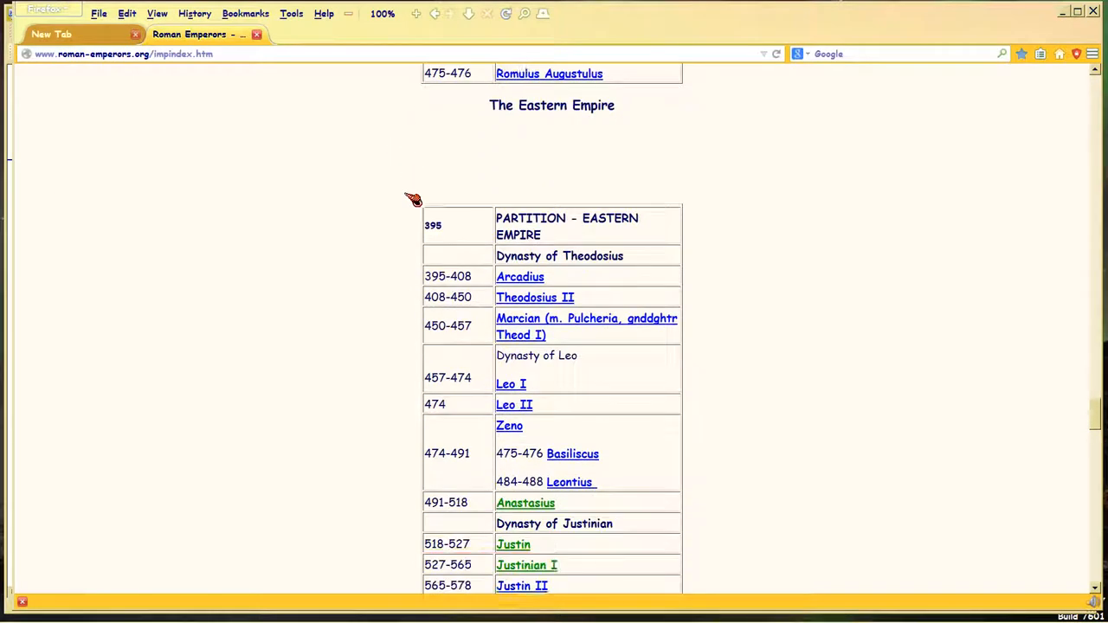
scroll("down", 3)
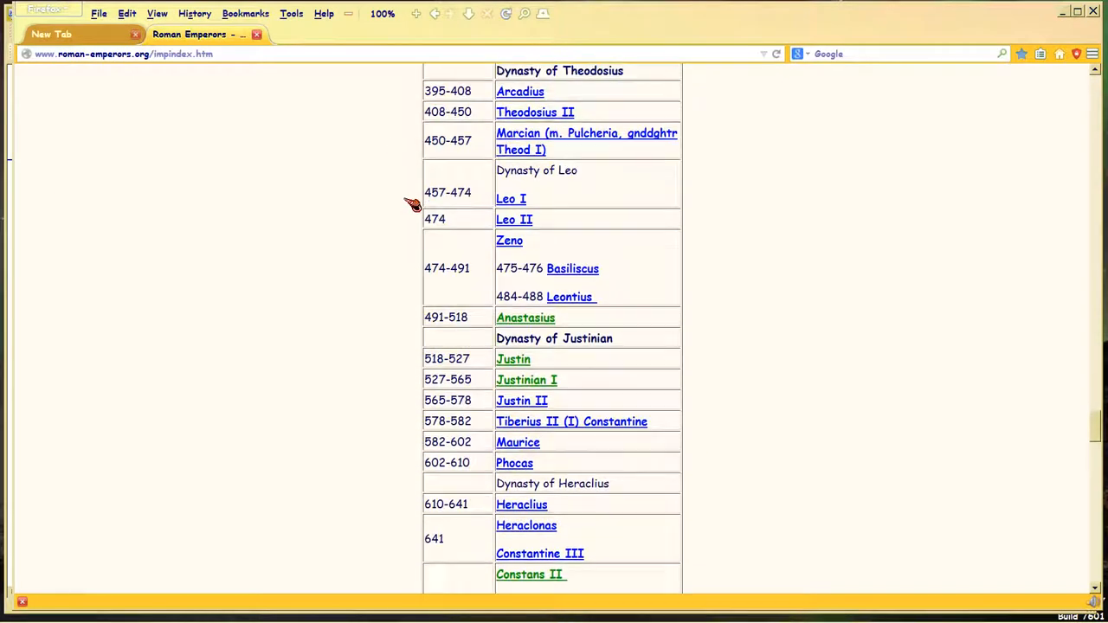
scroll("up", 3)
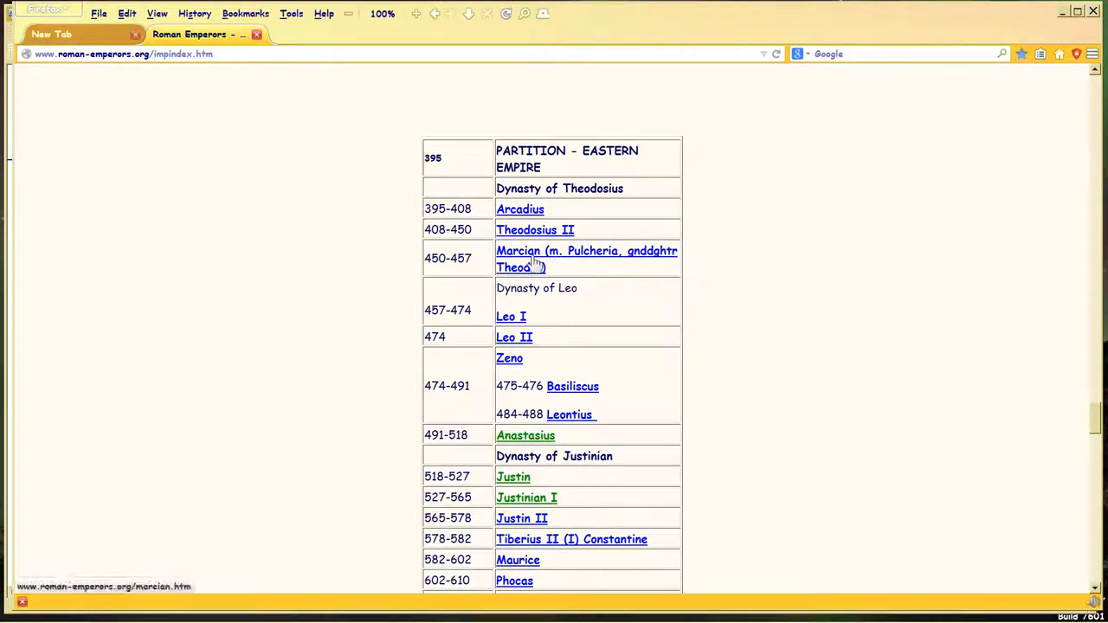
mouse_move(589, 259)
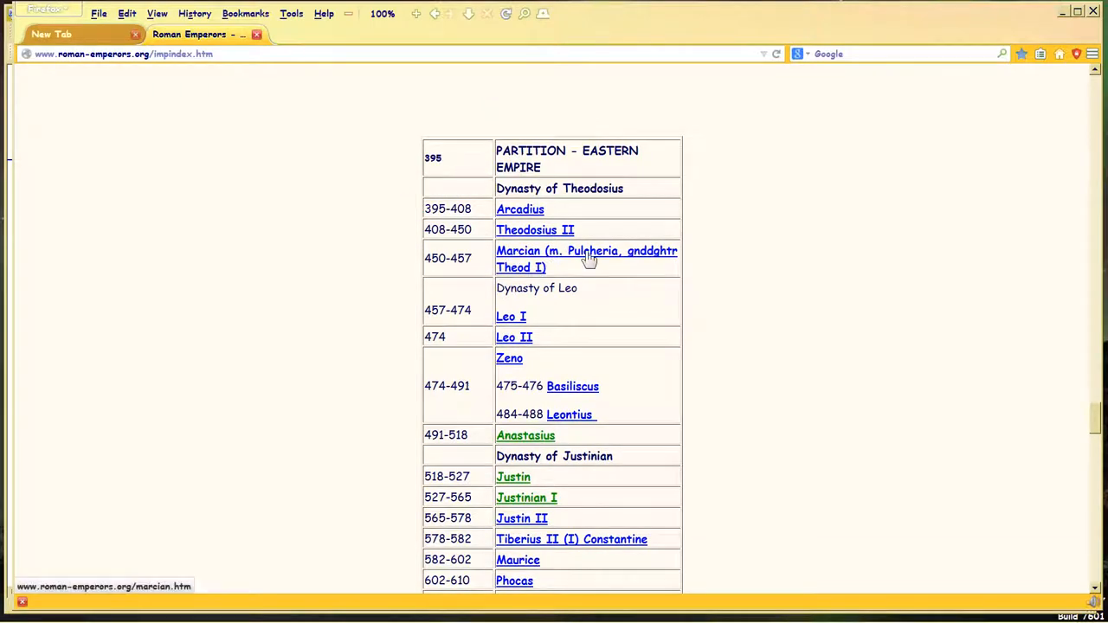
mouse_move(521, 272)
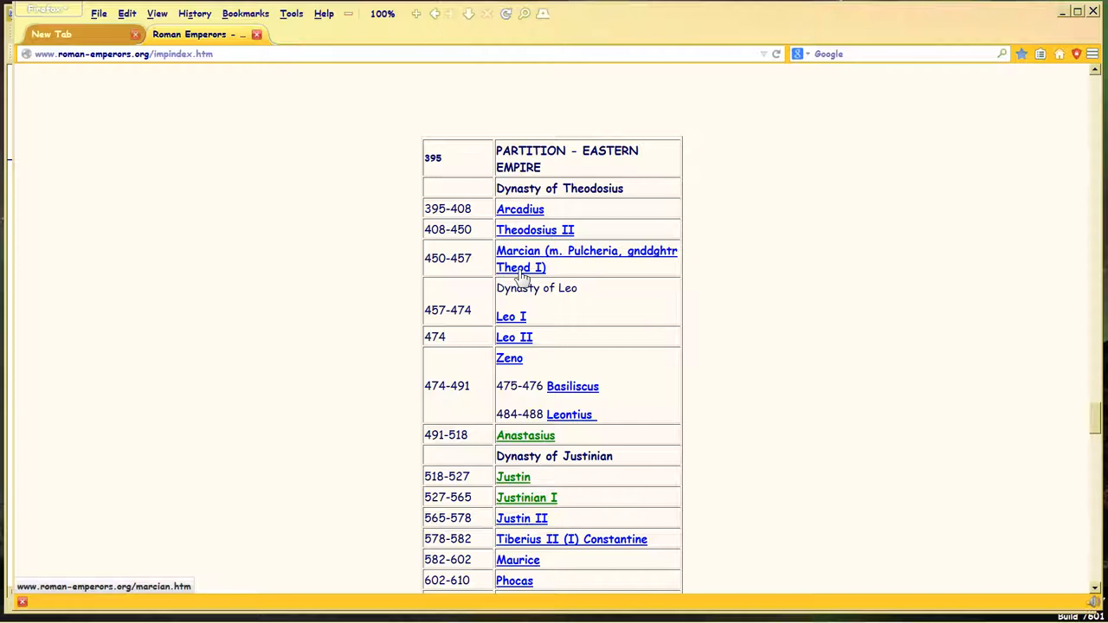
mouse_move(515, 264)
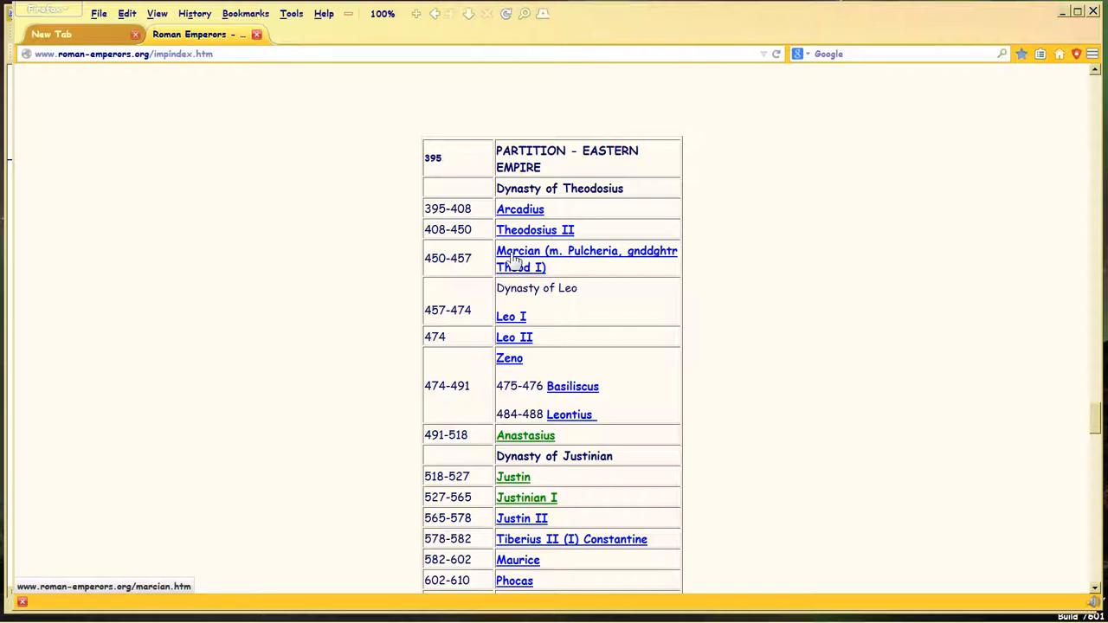
mouse_move(595, 266)
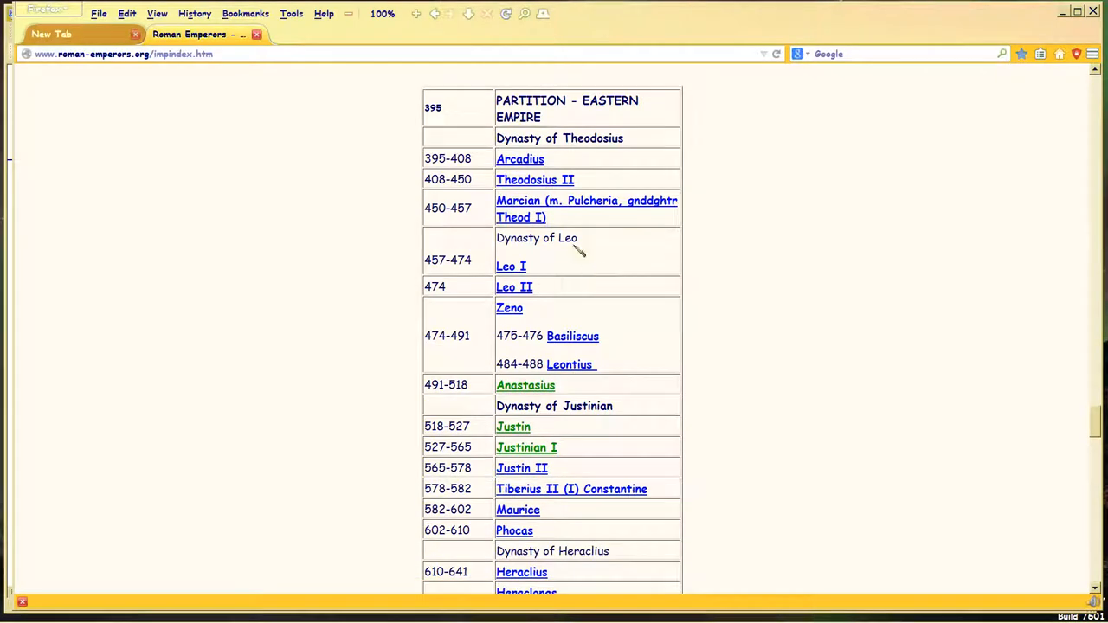
mouse_move(1073, 43)
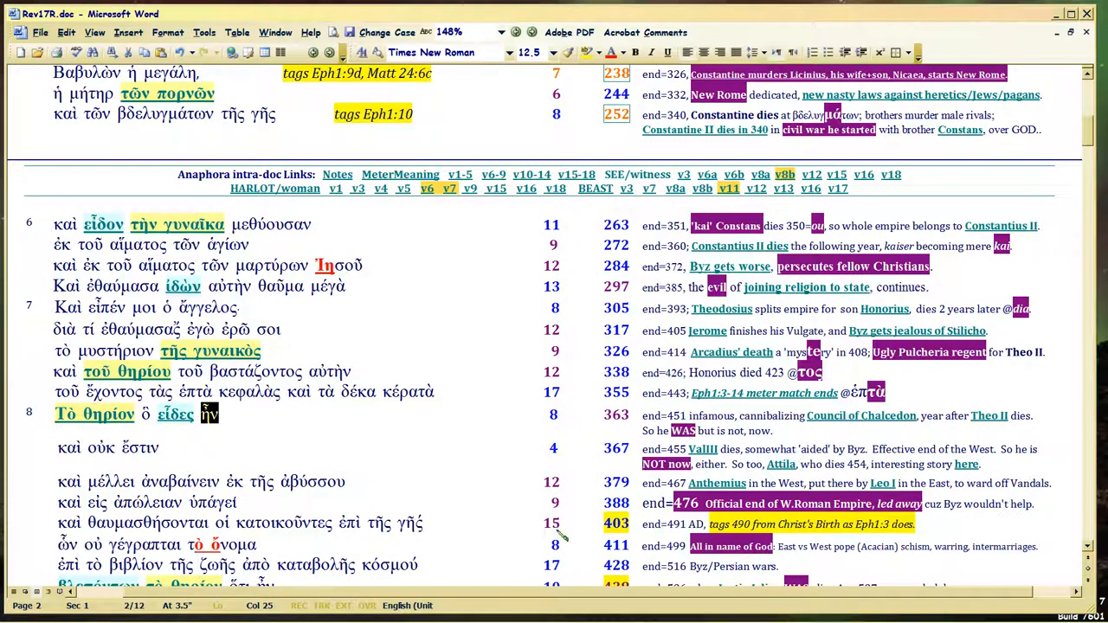
scroll("down", 3)
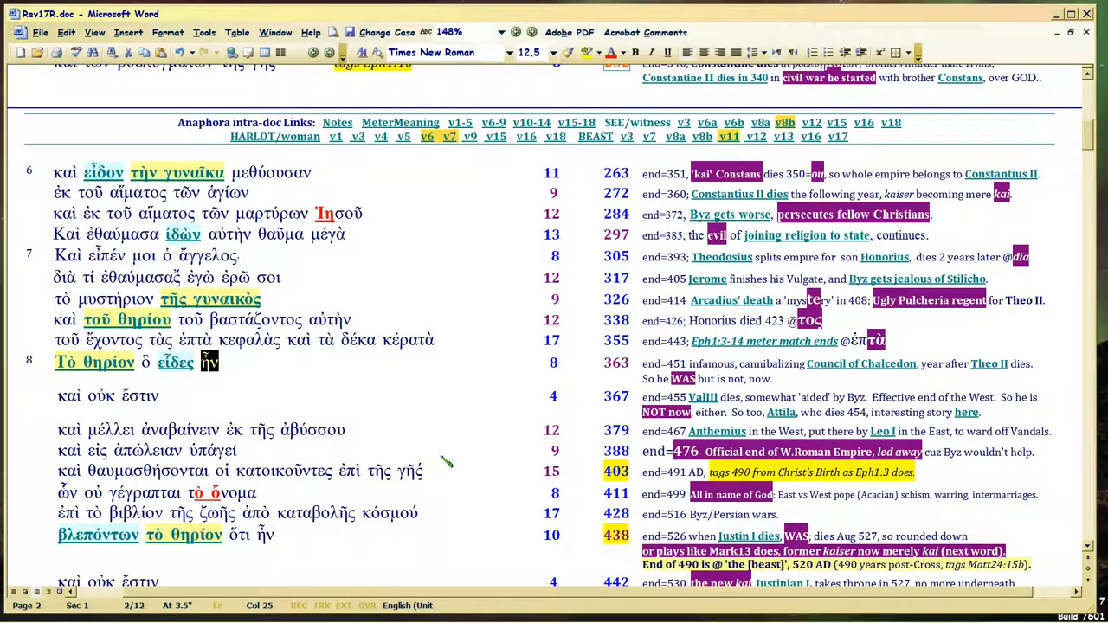
mouse_move(292, 204)
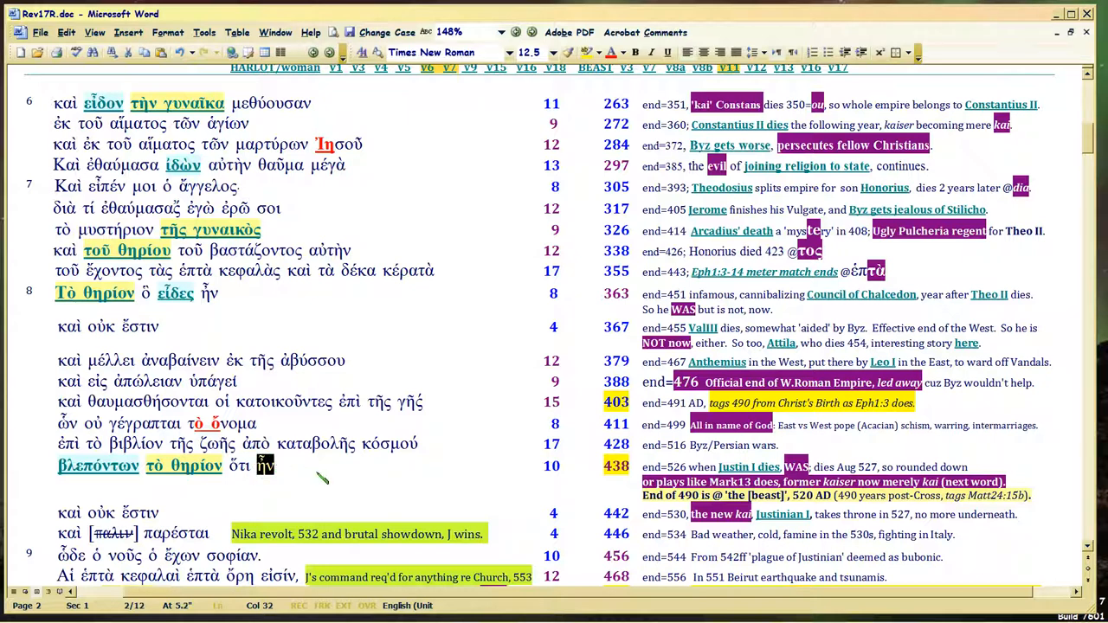
scroll("up", 3)
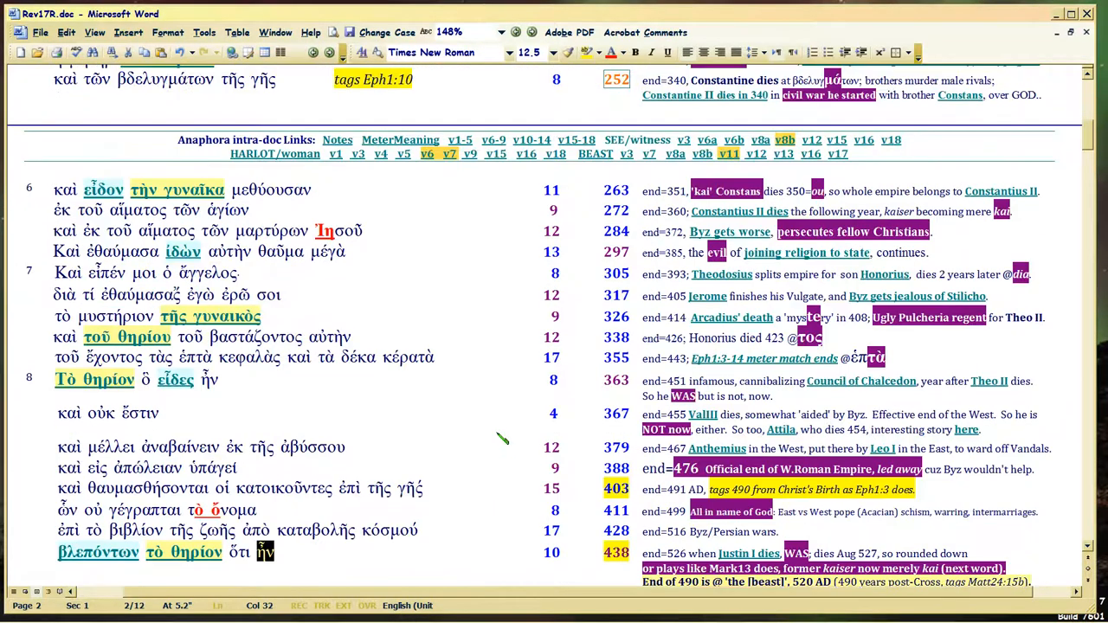
scroll("up", 3)
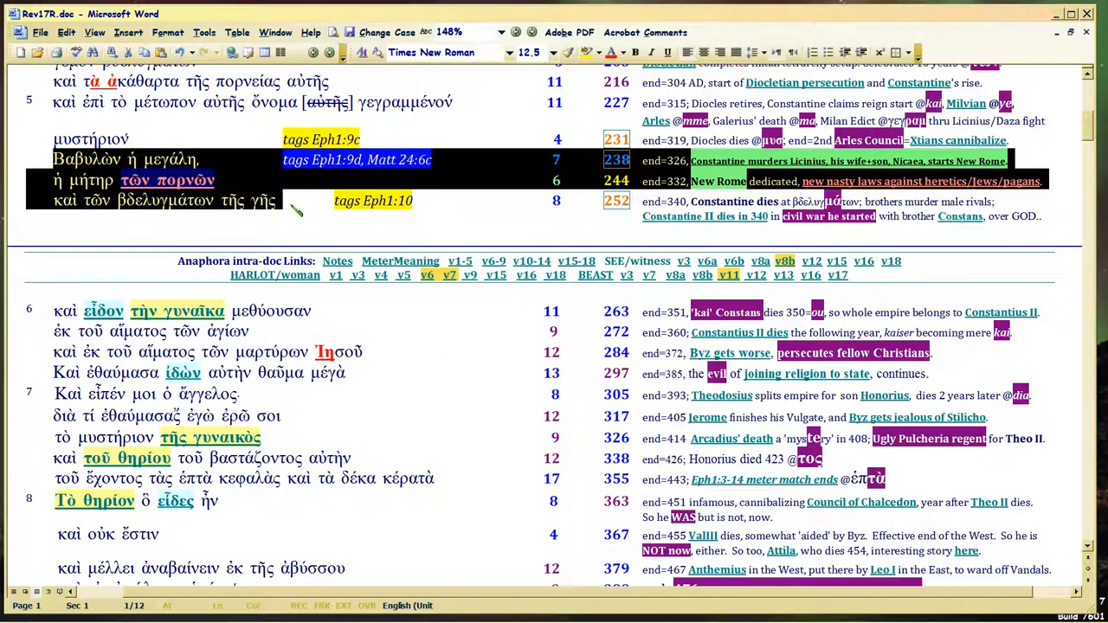
scroll("down", 3)
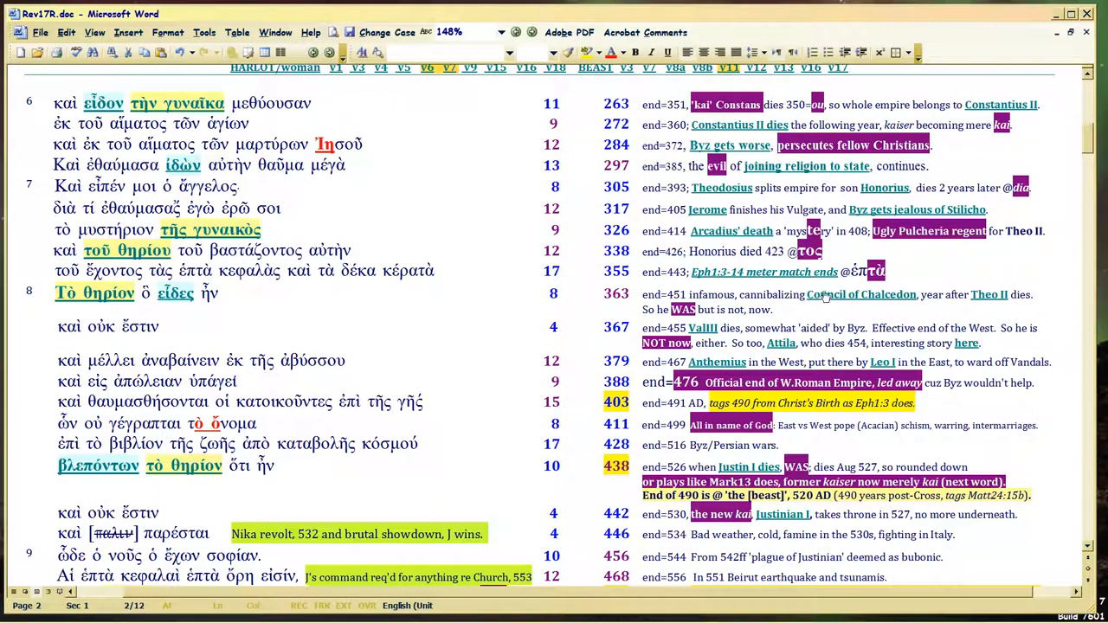
mouse_move(861, 294)
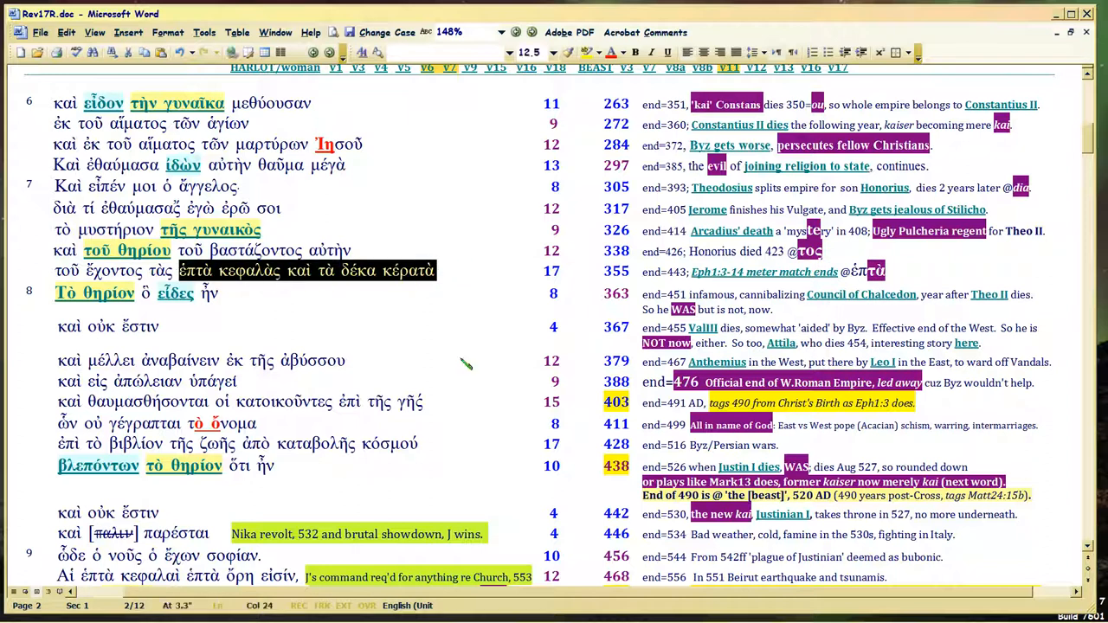
mouse_move(447, 275)
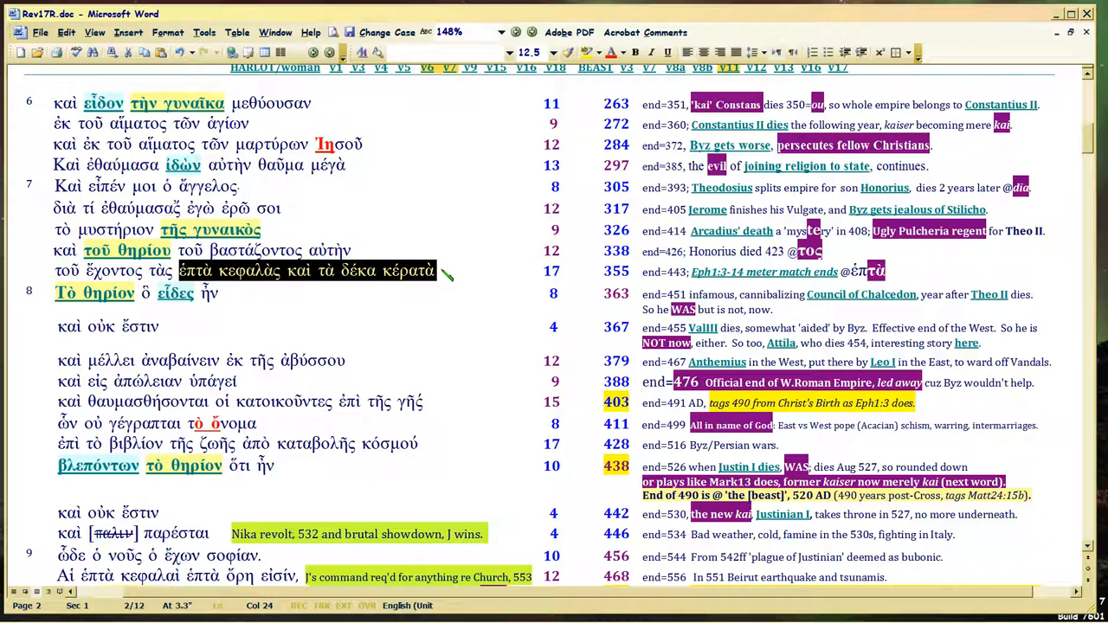
mouse_move(843, 295)
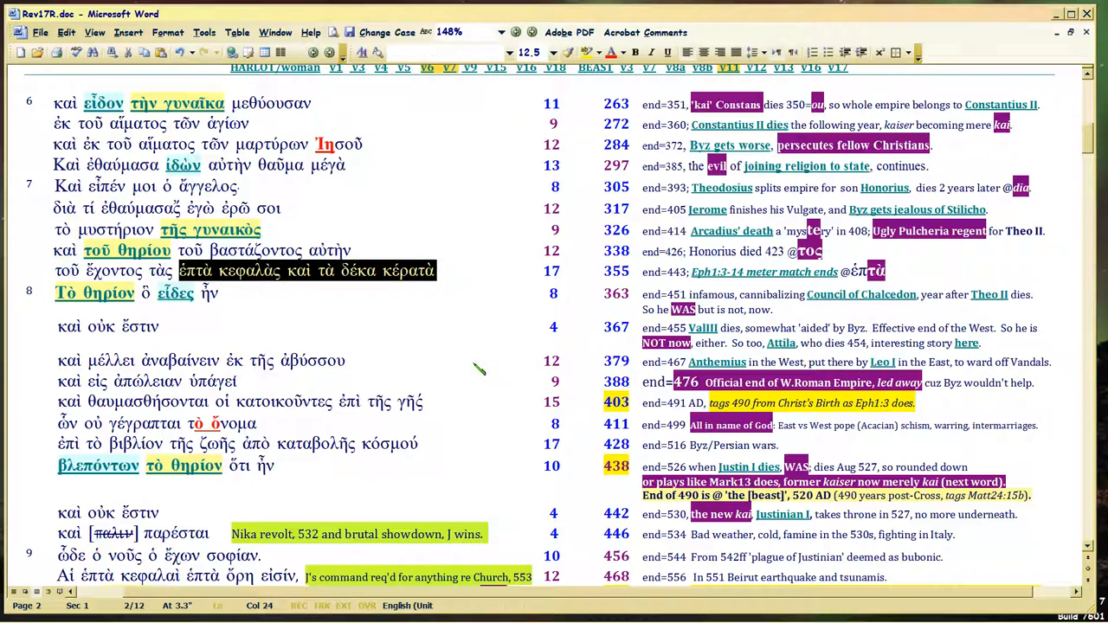
mouse_move(977, 300)
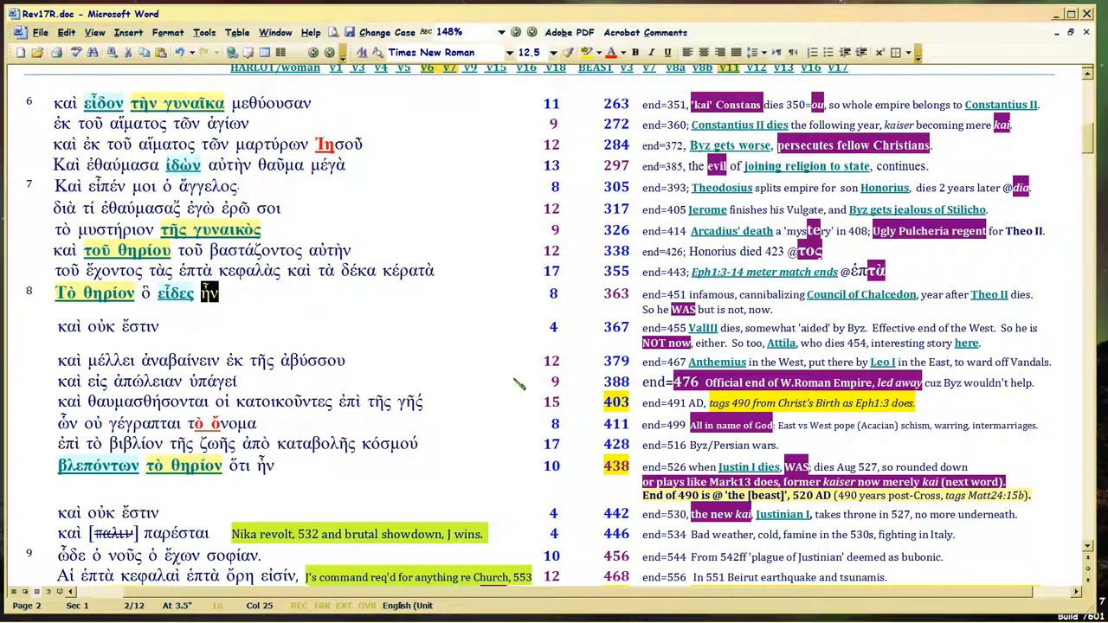
mouse_move(536, 374)
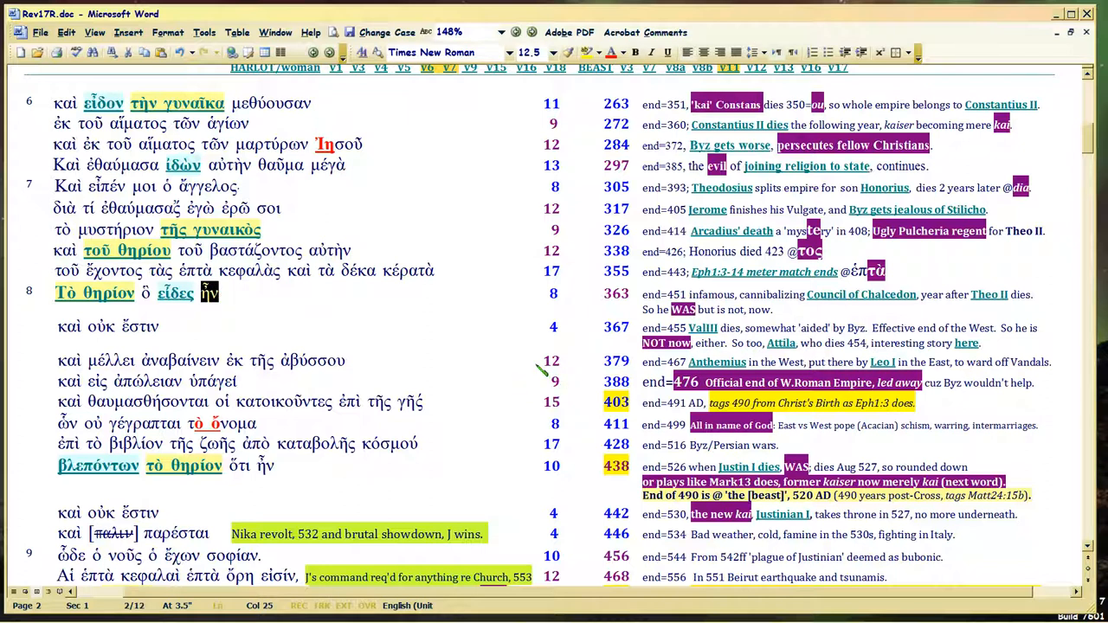
mouse_move(501, 336)
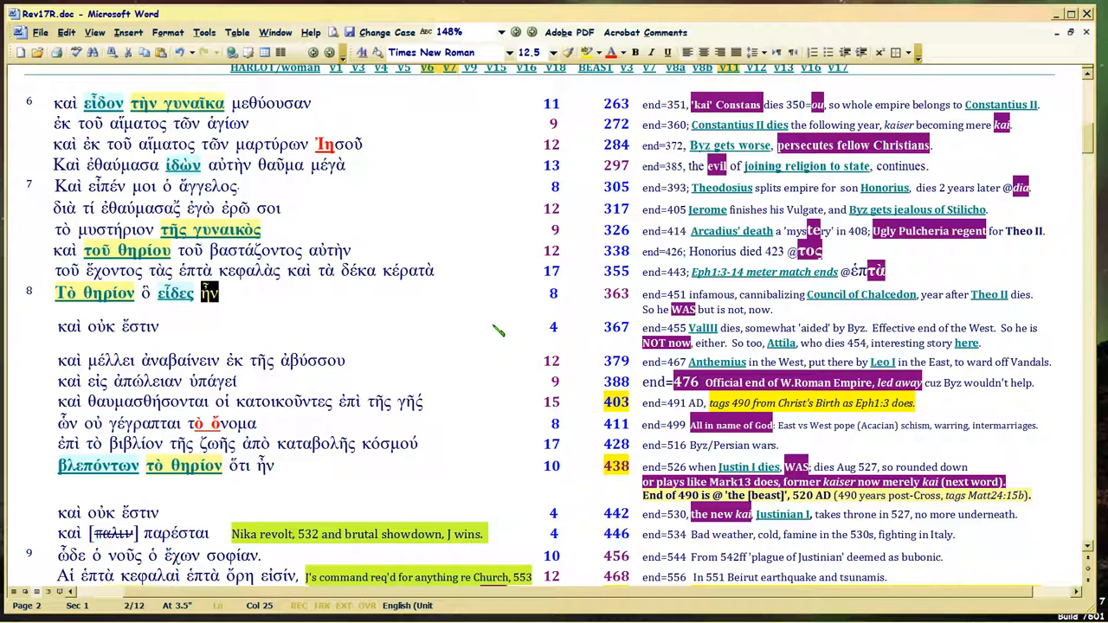
scroll("down", 3)
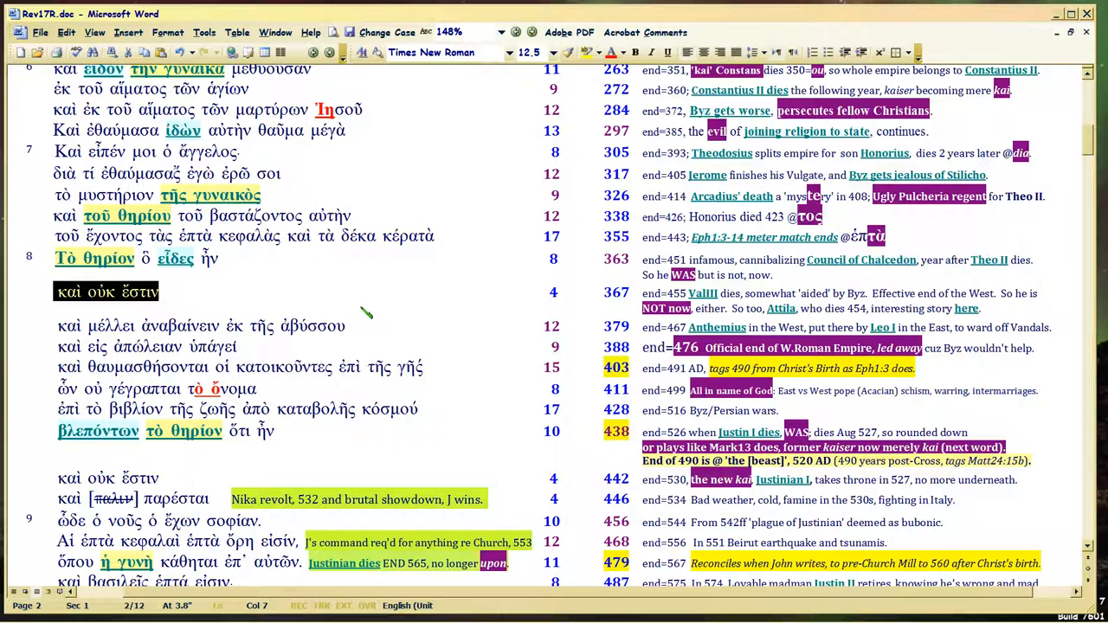
mouse_move(431, 307)
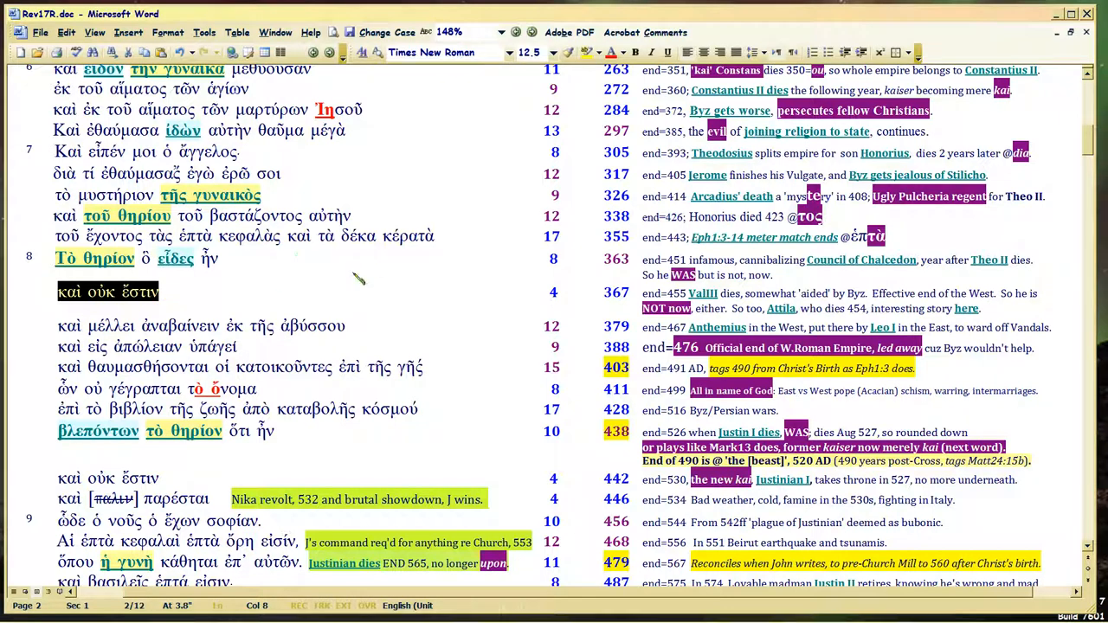
mouse_move(835, 272)
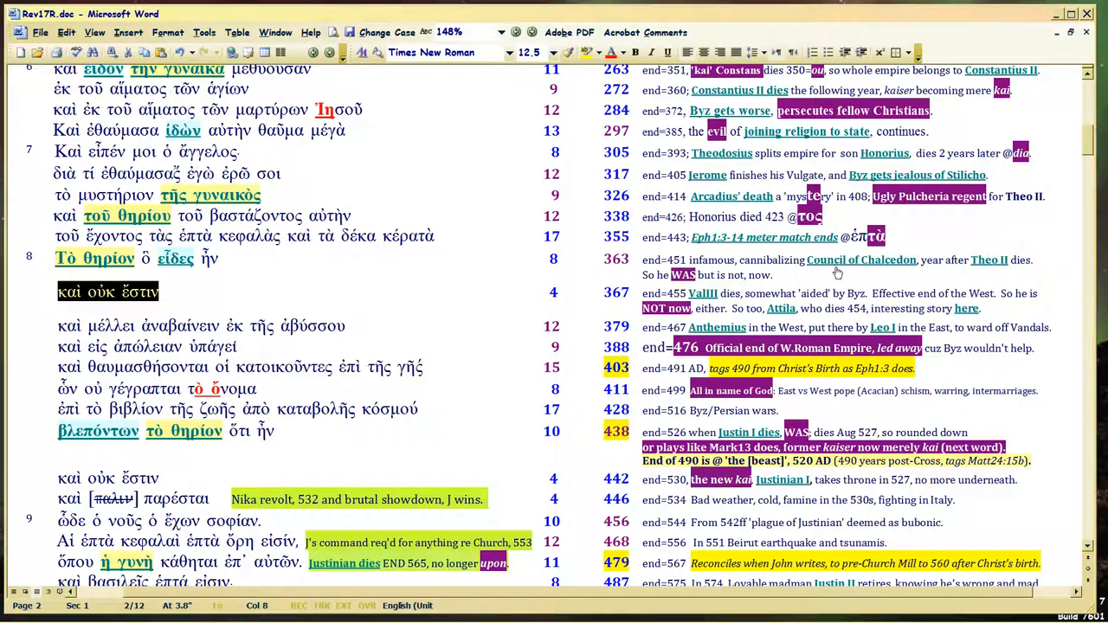
mouse_move(224, 271)
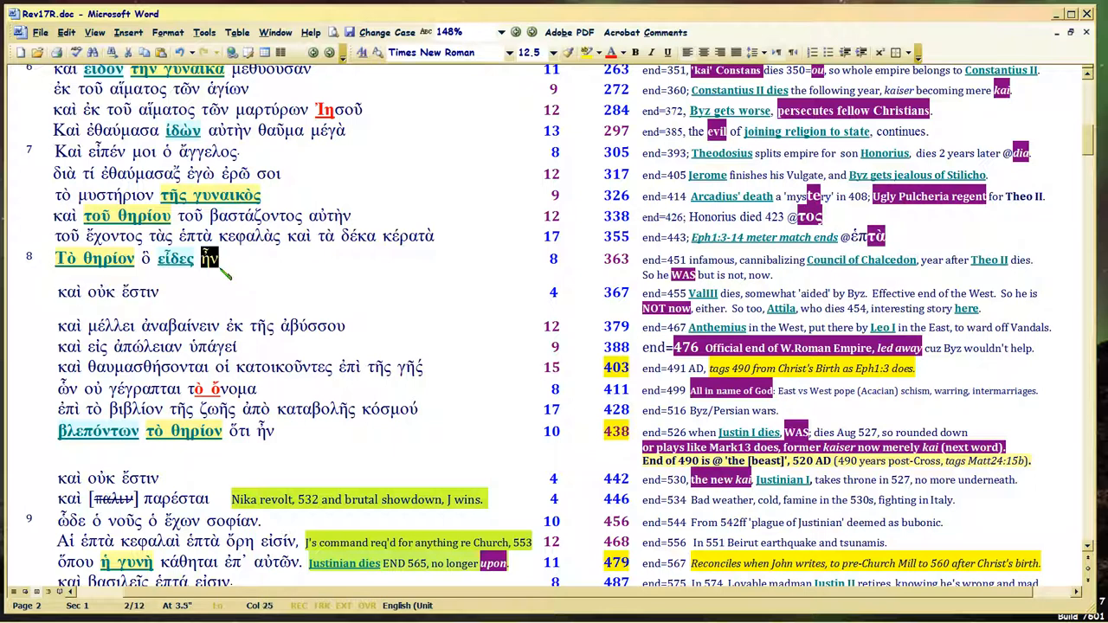
mouse_move(952, 234)
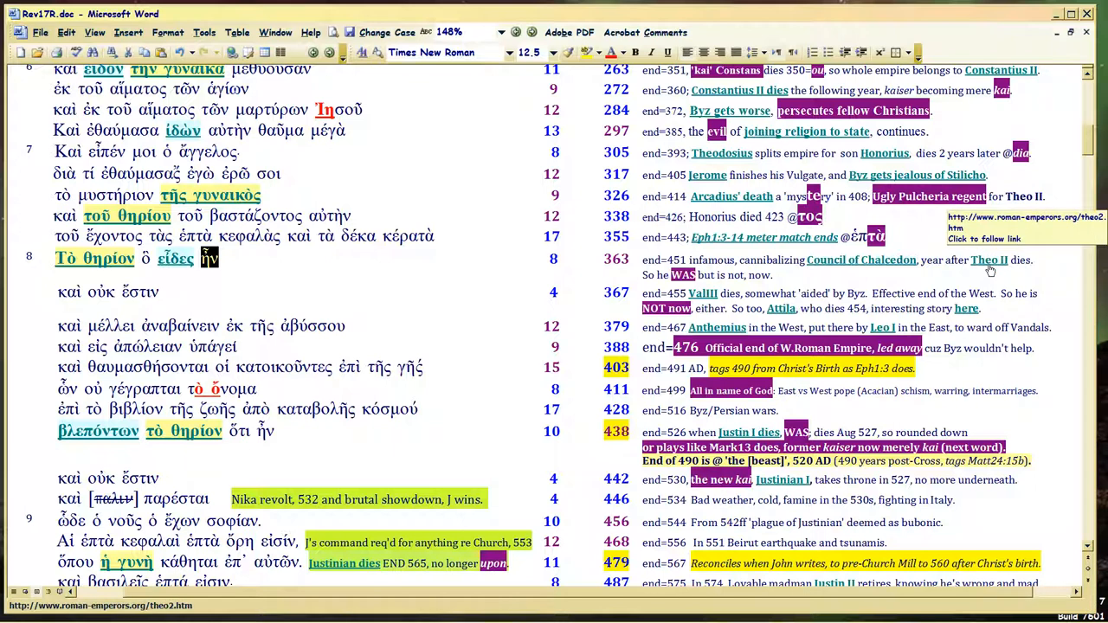
mouse_move(971, 273)
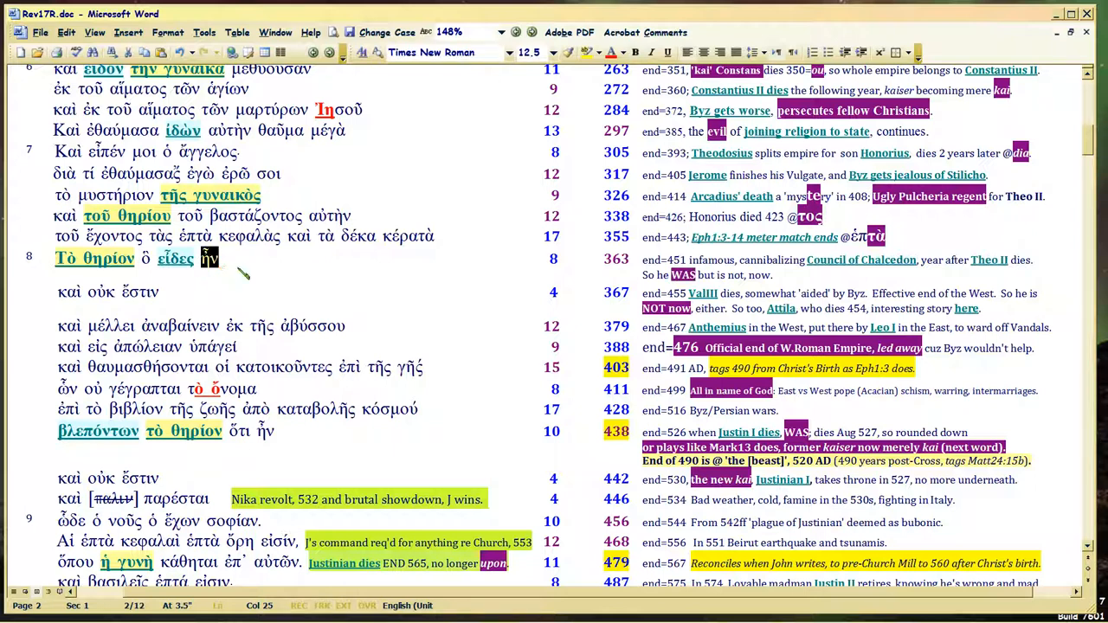
mouse_move(251, 275)
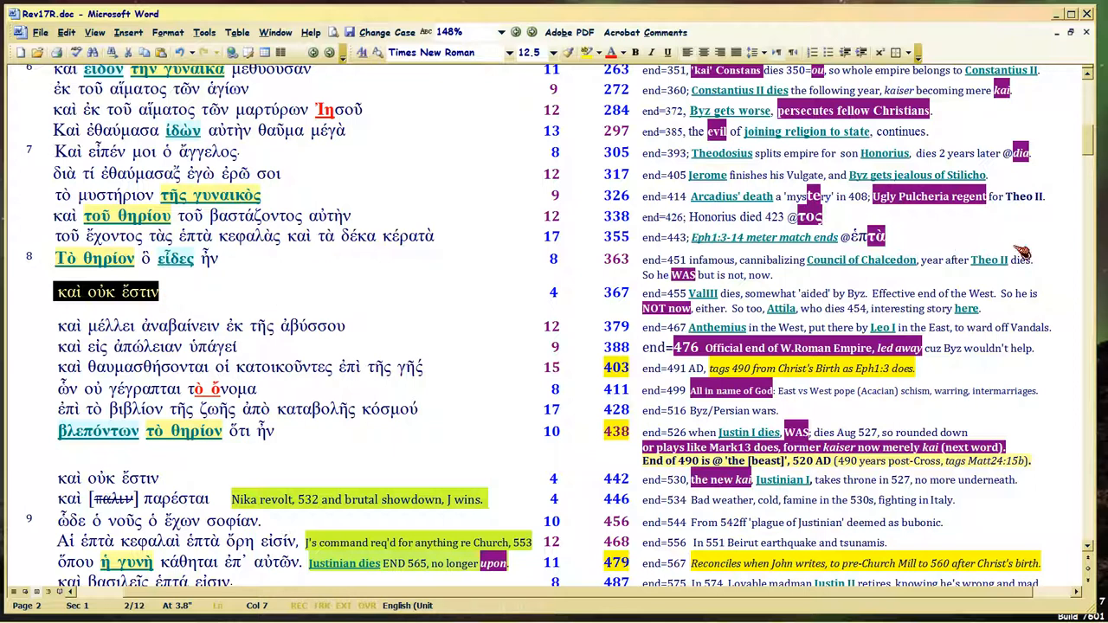
mouse_move(993, 265)
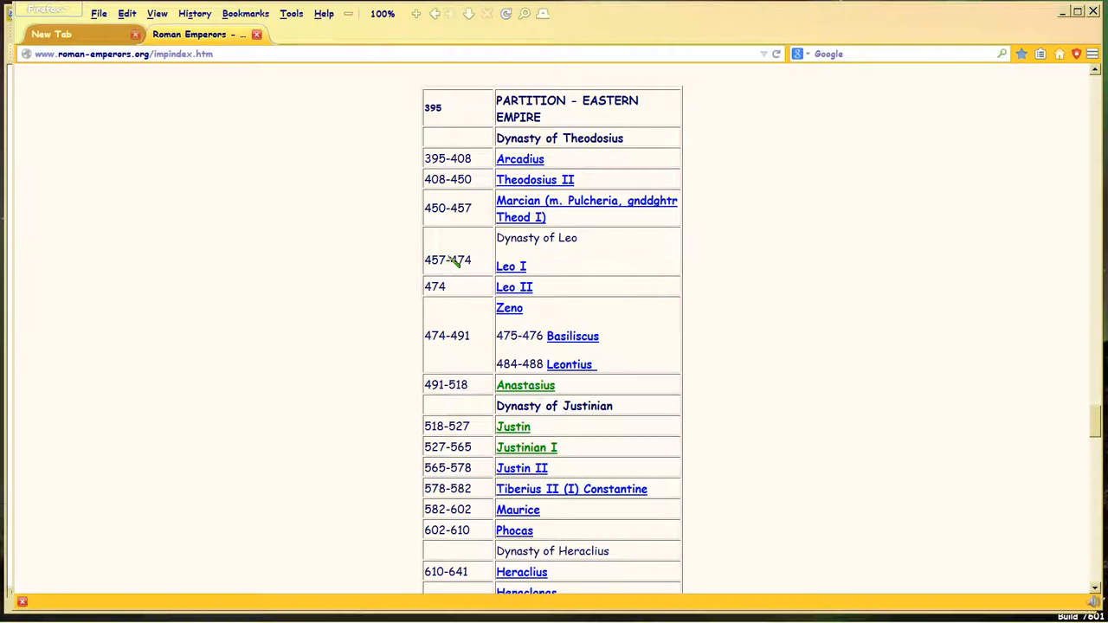
mouse_move(476, 189)
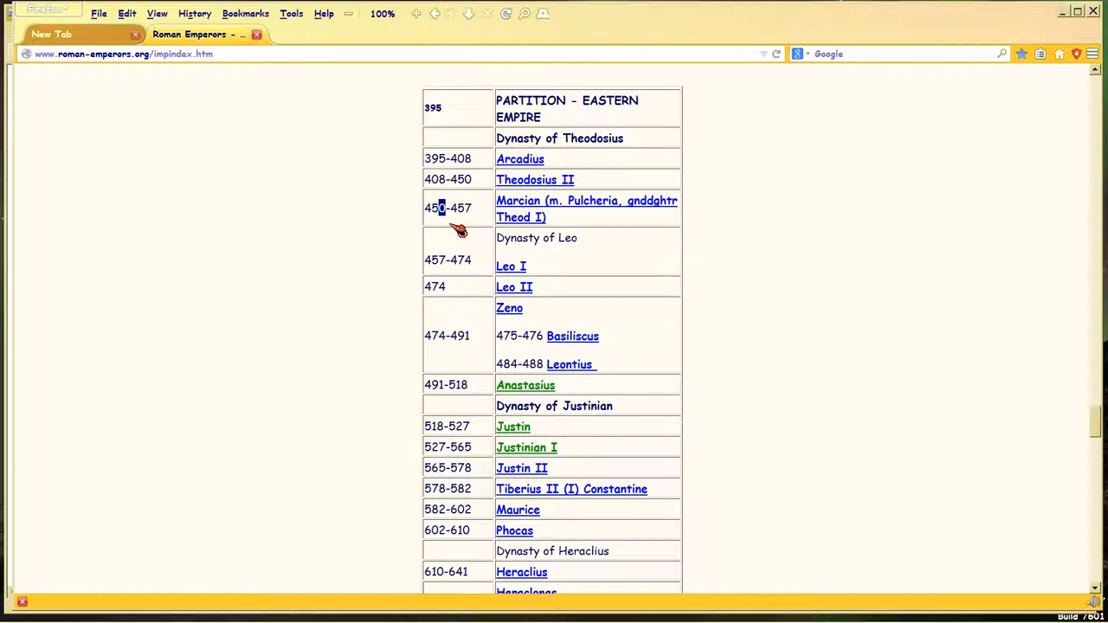
mouse_move(521, 208)
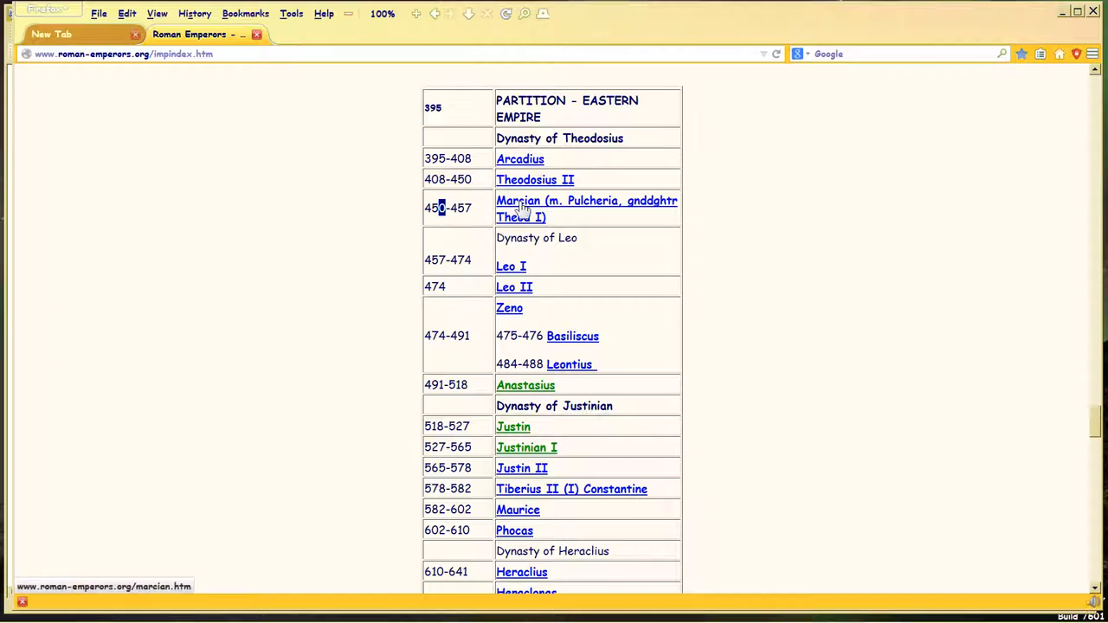
mouse_move(578, 213)
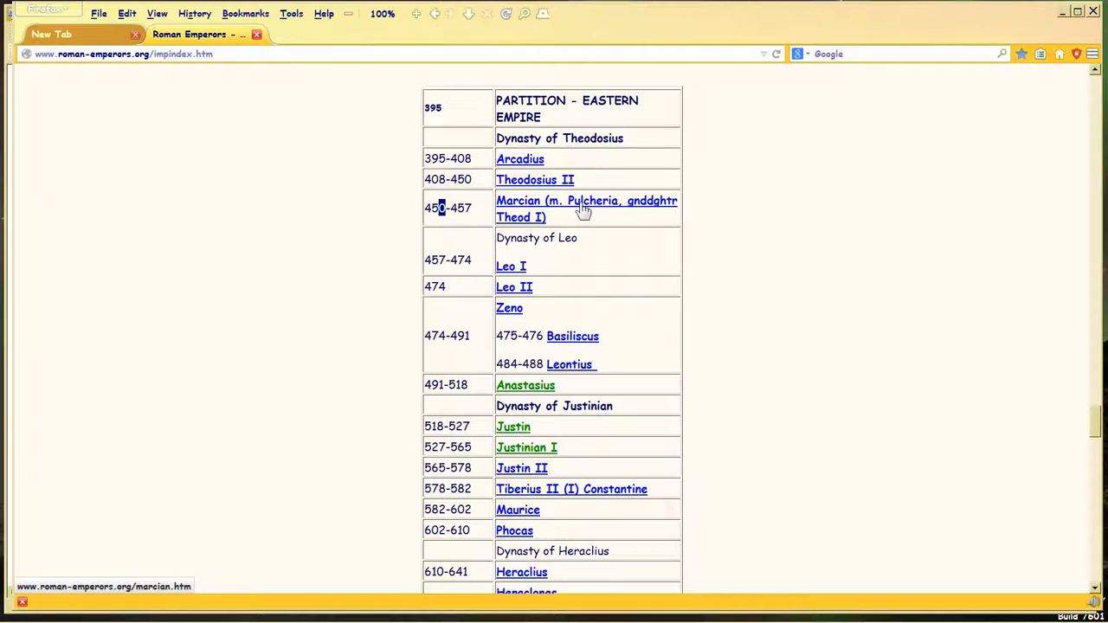
mouse_move(1027, 87)
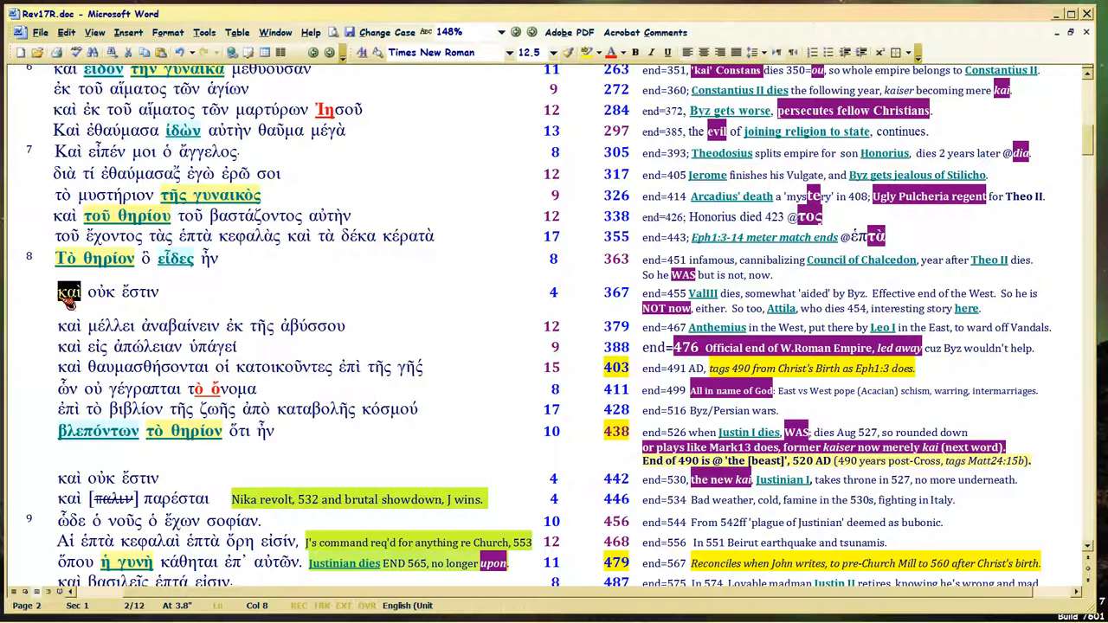
left_click(82, 292)
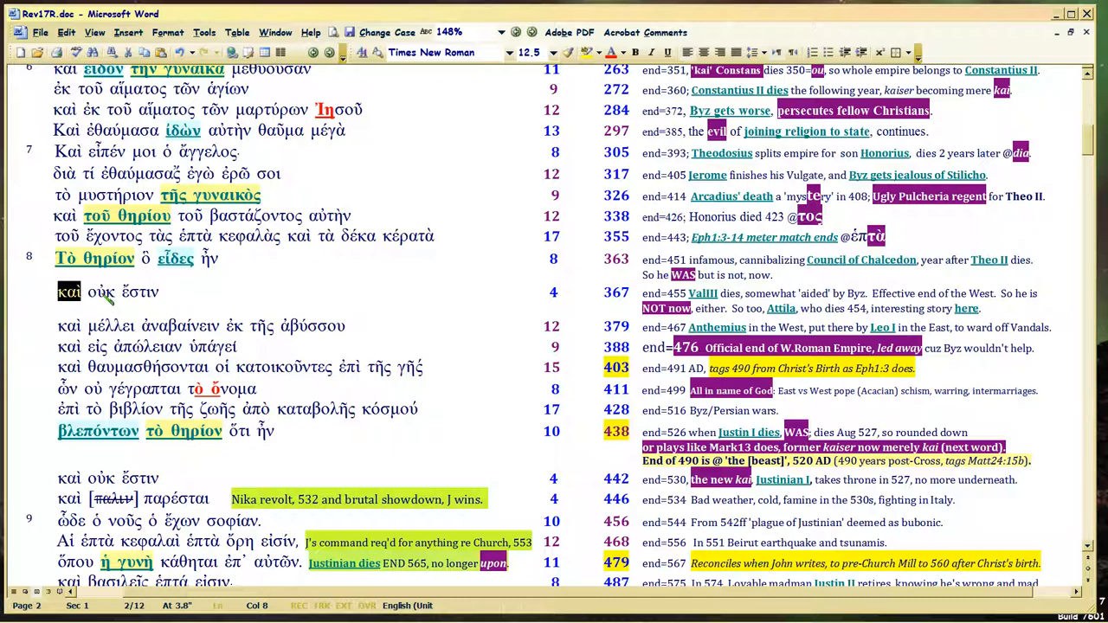
left_click(69, 292)
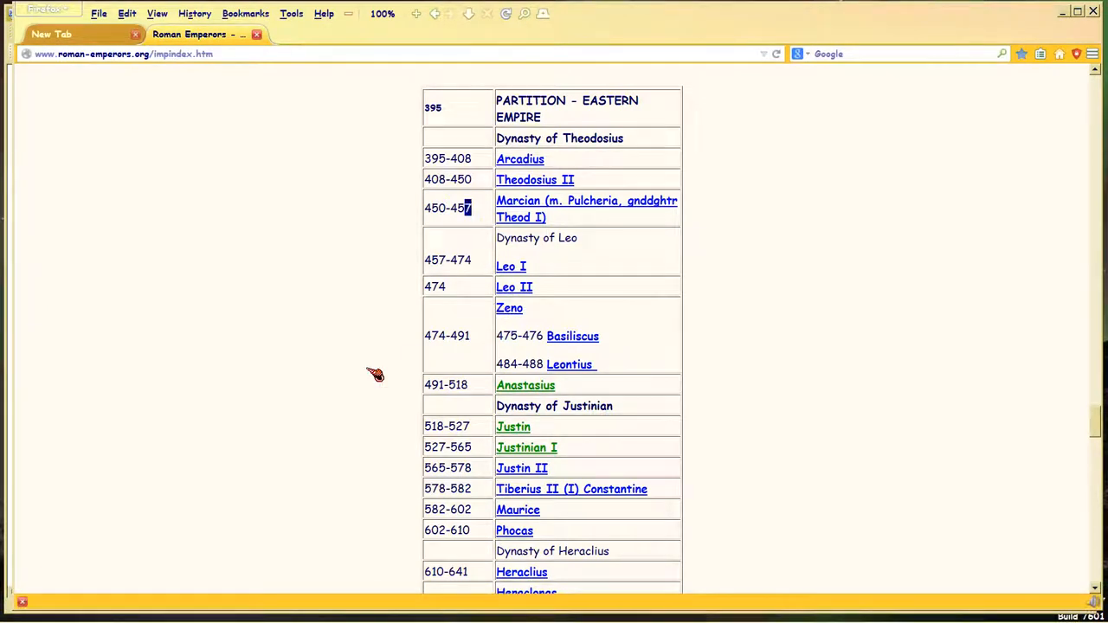
mouse_move(567, 179)
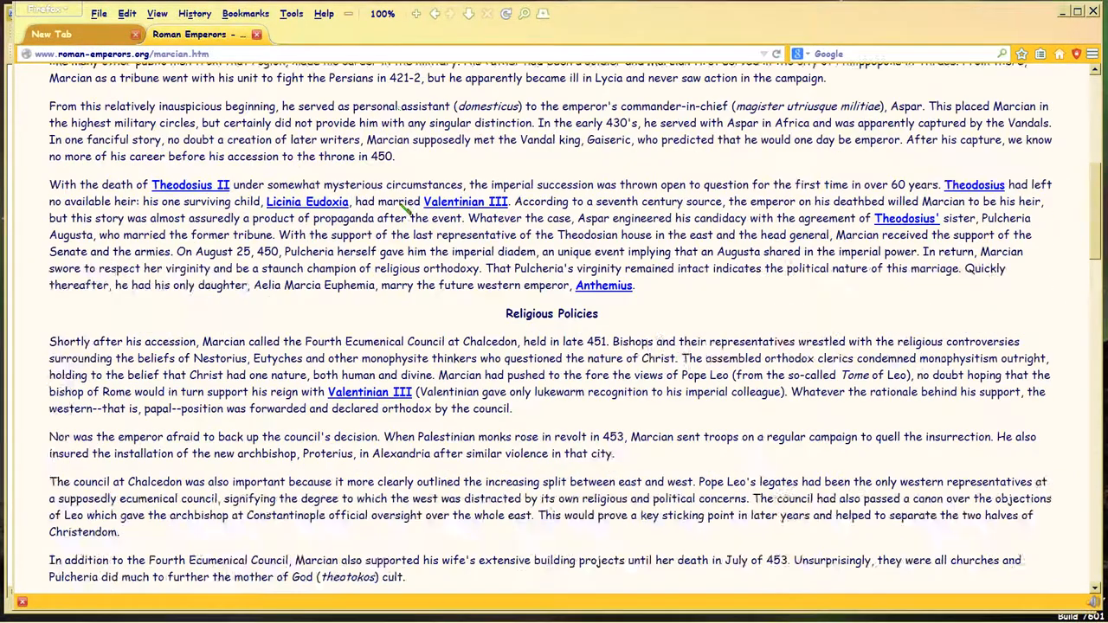
Step: Highlight Marcian's Chalcedon council and Nestorius/monophysite sentences, then clear the selection
scroll("down", 3)
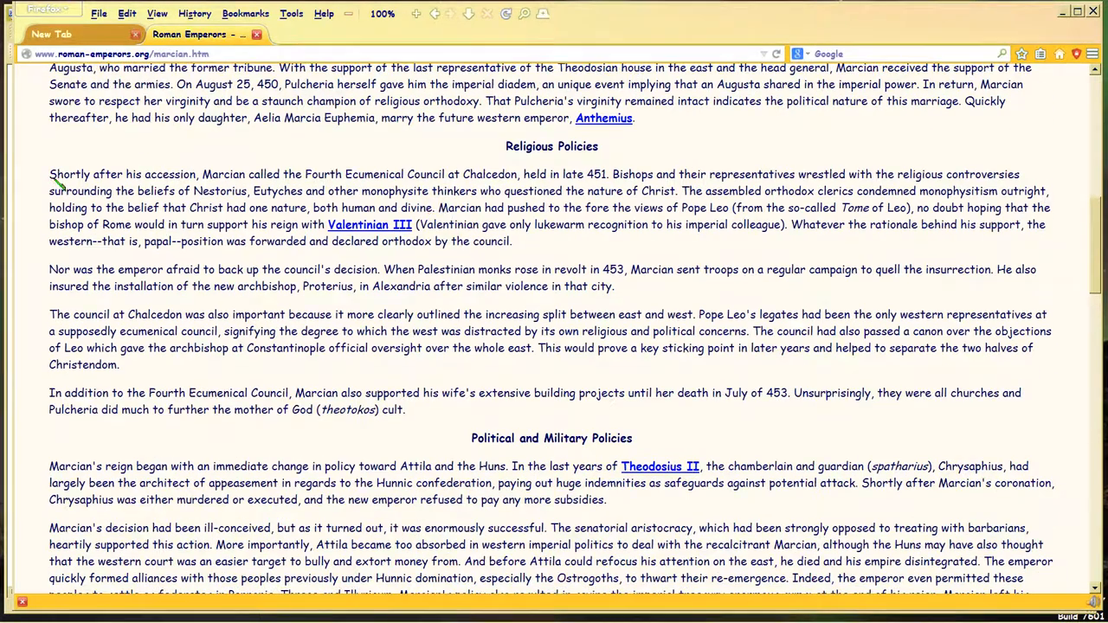
left_click_drag(50, 174, 444, 174)
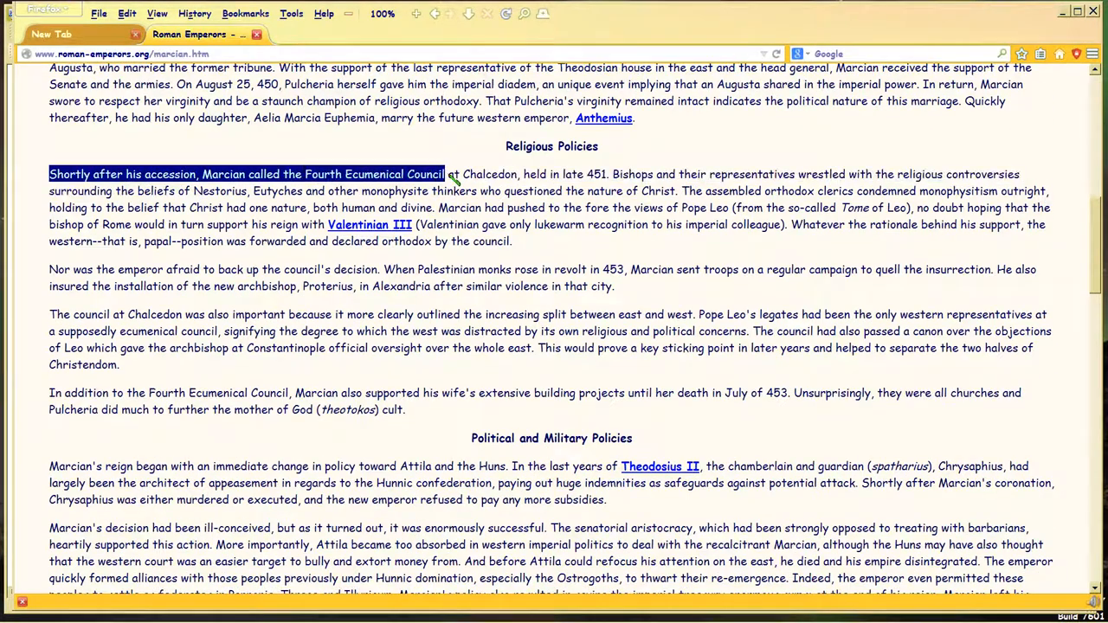
left_click_drag(444, 174, 608, 173)
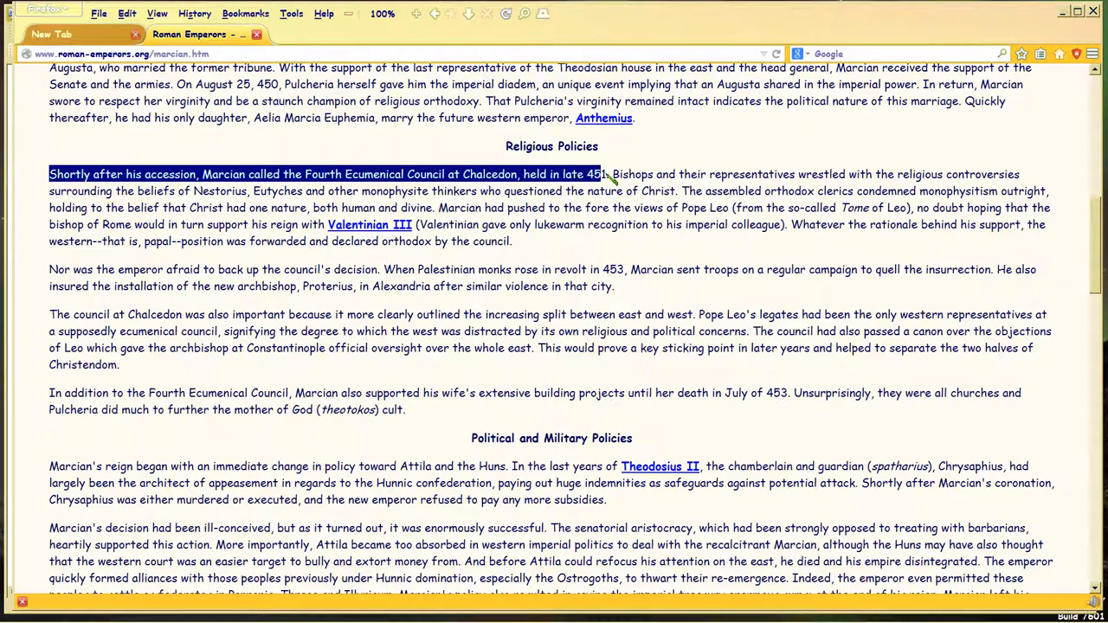
mouse_move(562, 208)
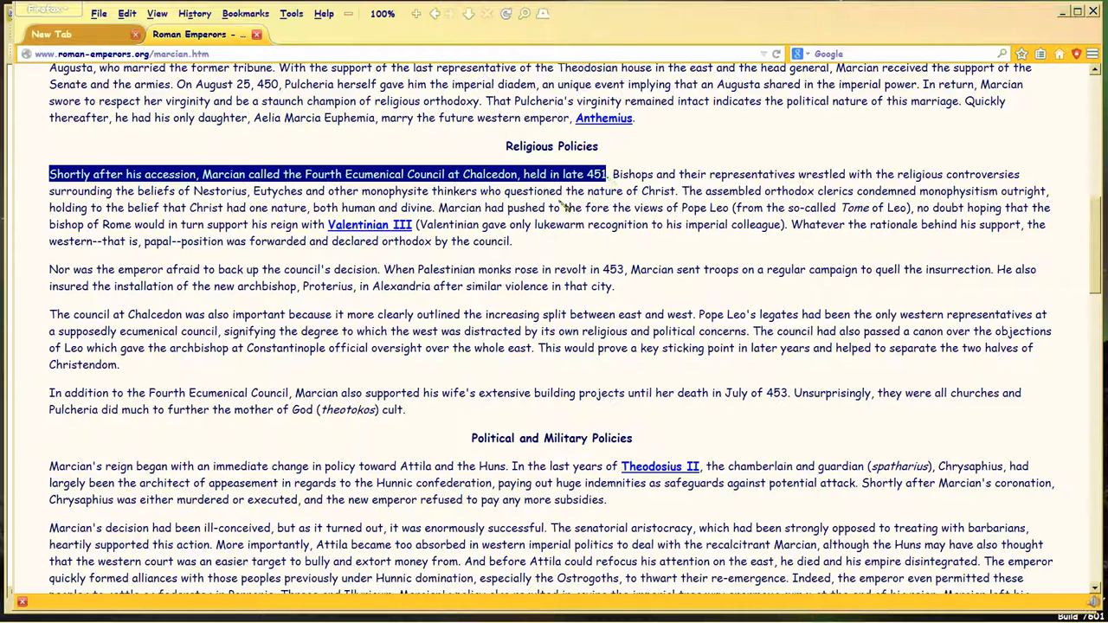
mouse_move(588, 215)
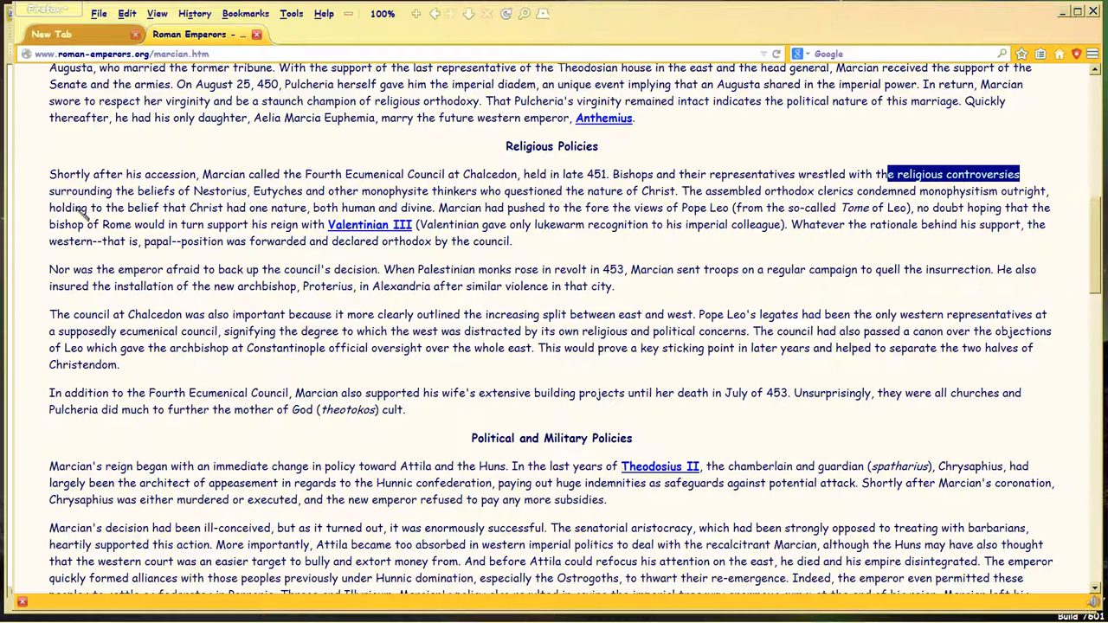
left_click_drag(885, 174, 245, 208)
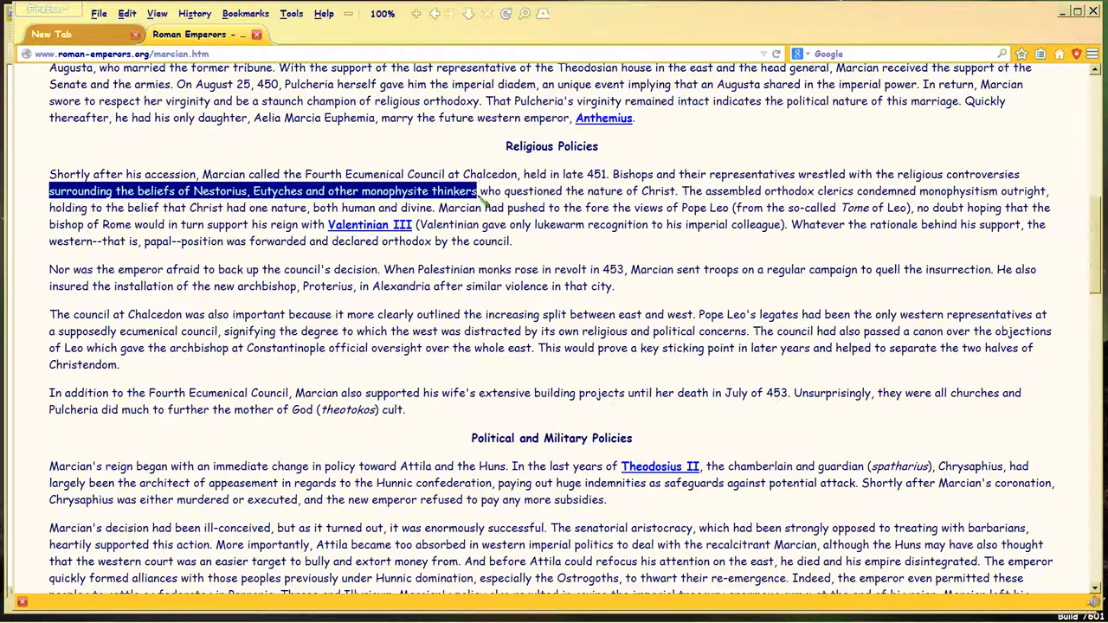
left_click_drag(480, 191, 701, 207)
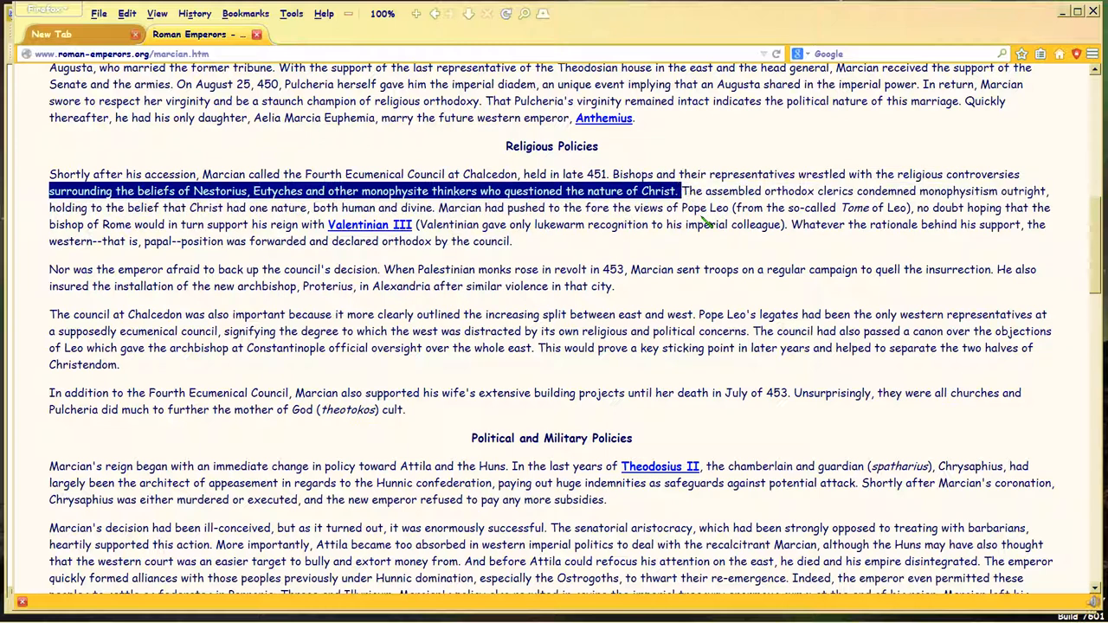
mouse_move(699, 249)
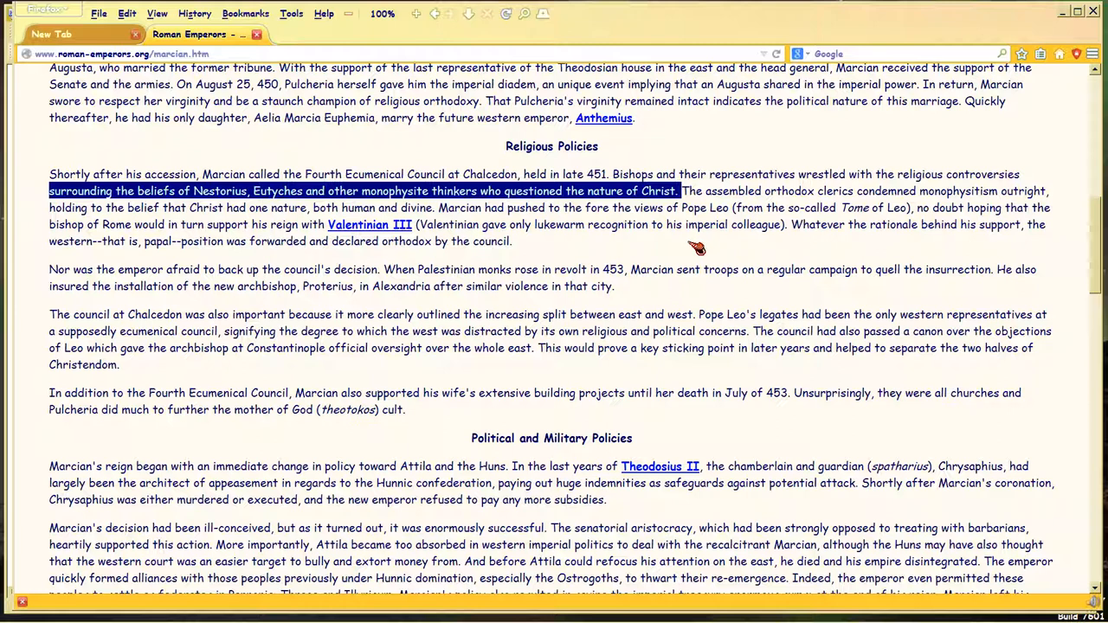
mouse_move(571, 255)
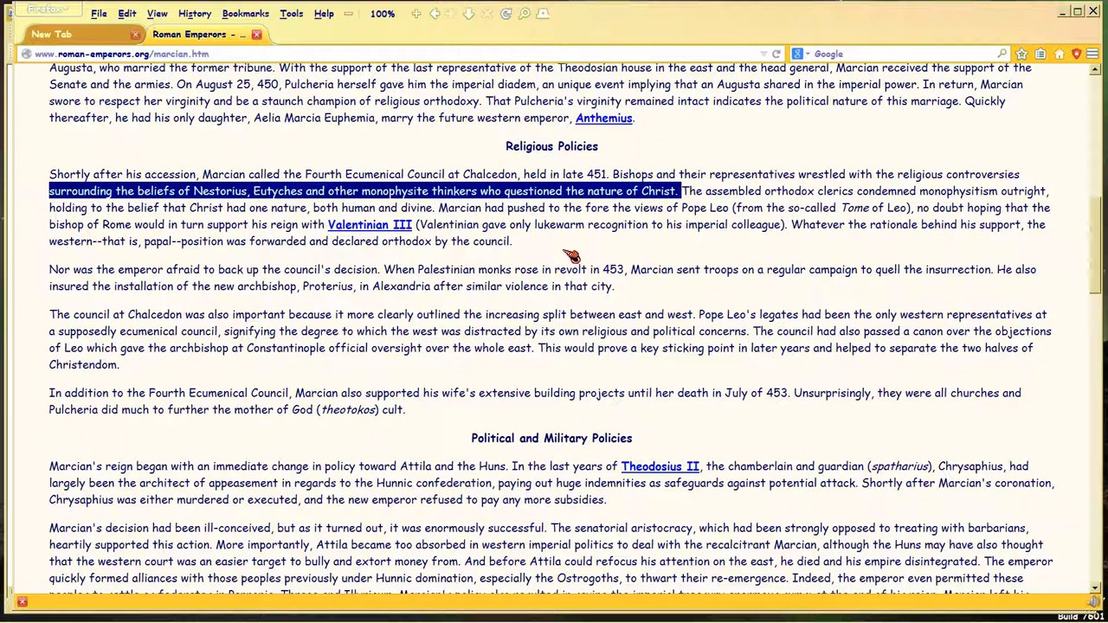
mouse_move(368, 224)
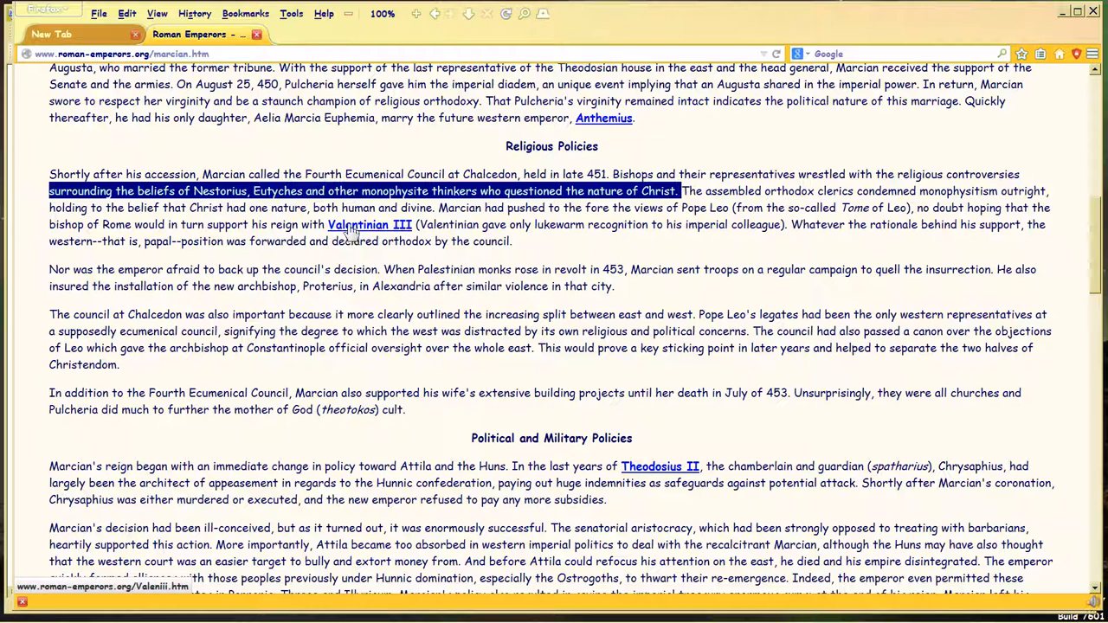
mouse_move(552, 247)
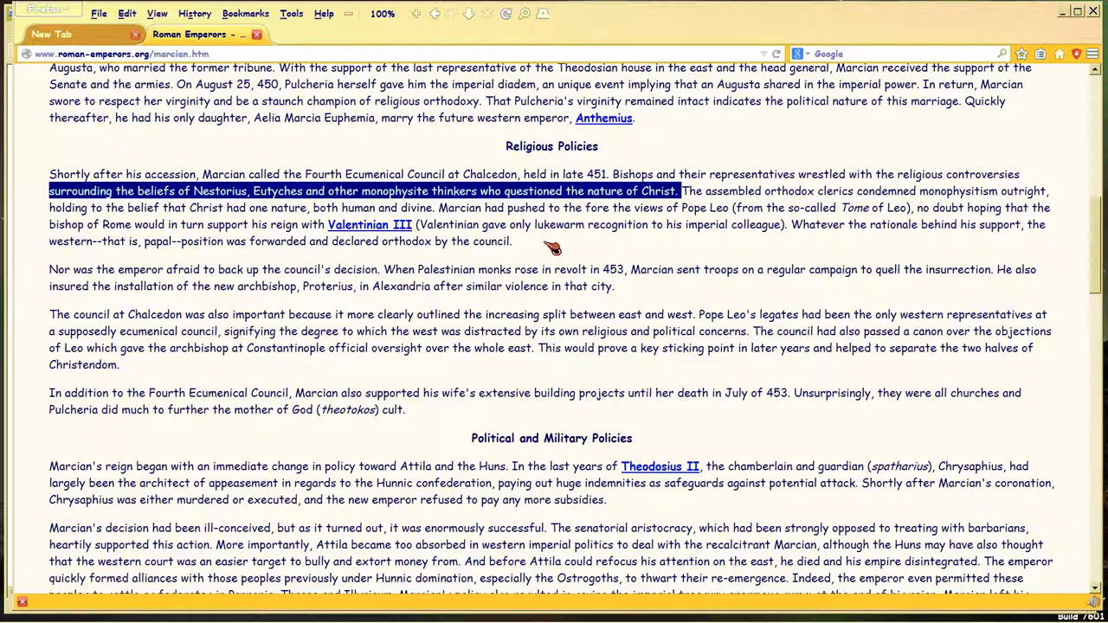
mouse_move(644, 277)
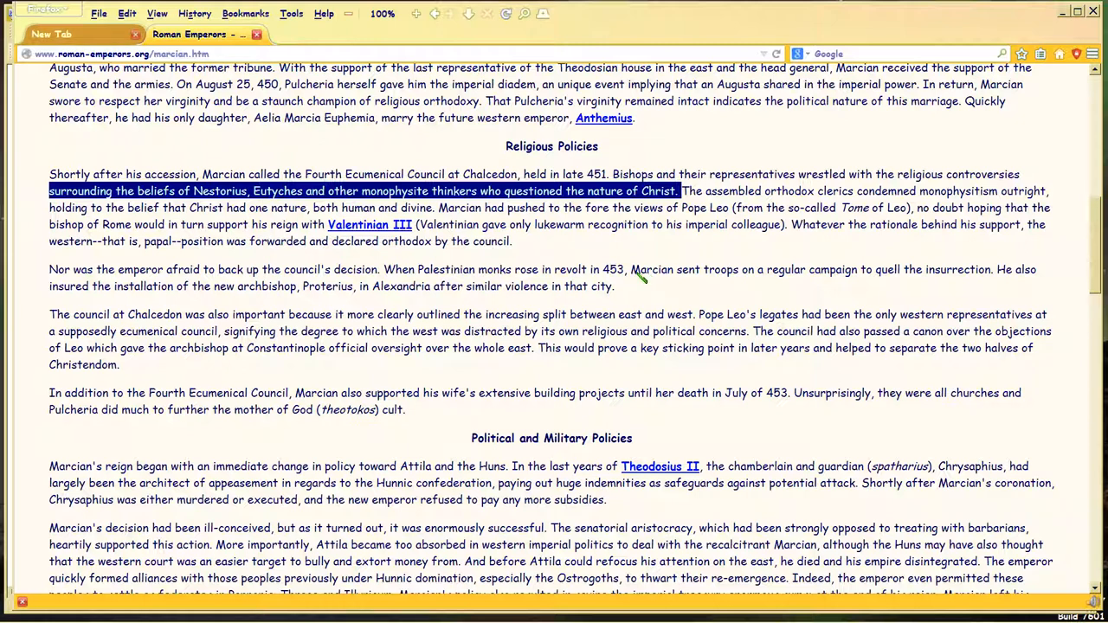
double_click(652, 269)
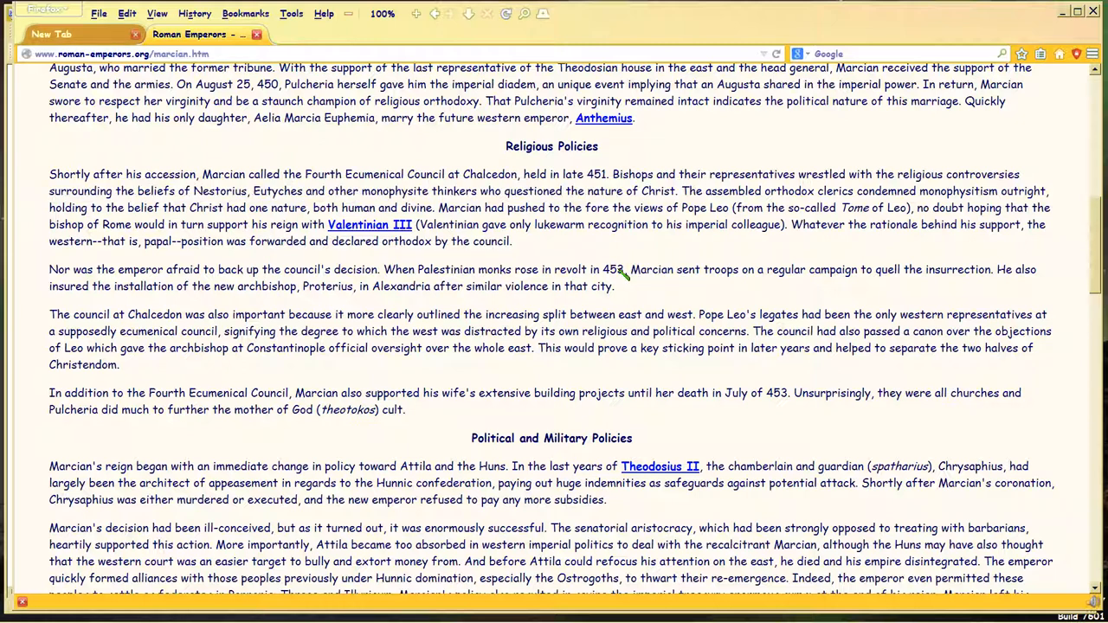
scroll("down", 3)
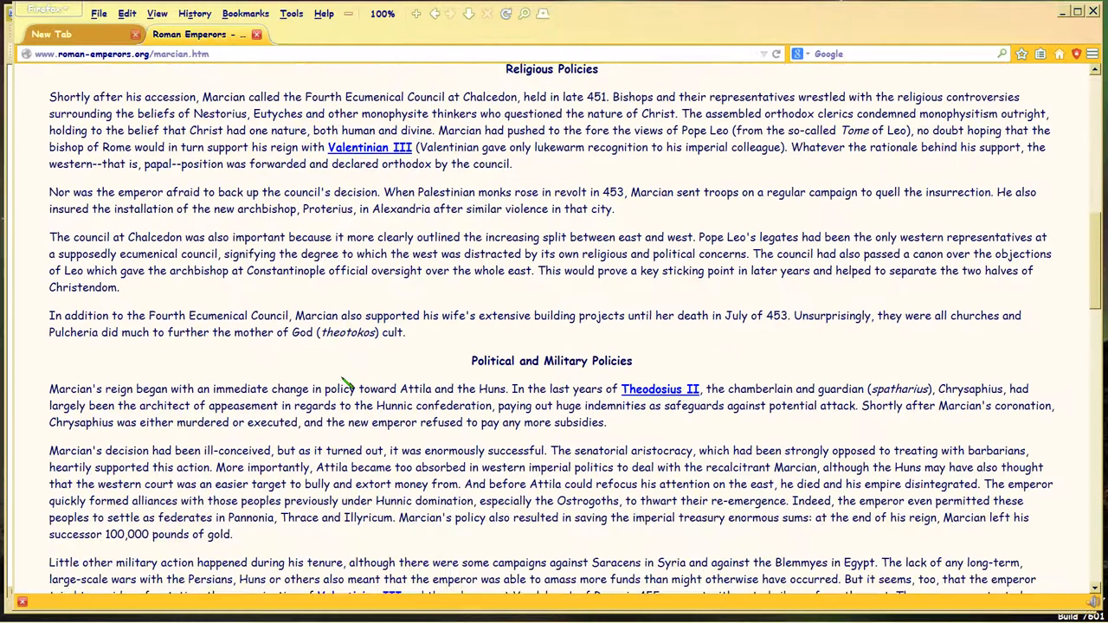
scroll("down", 3)
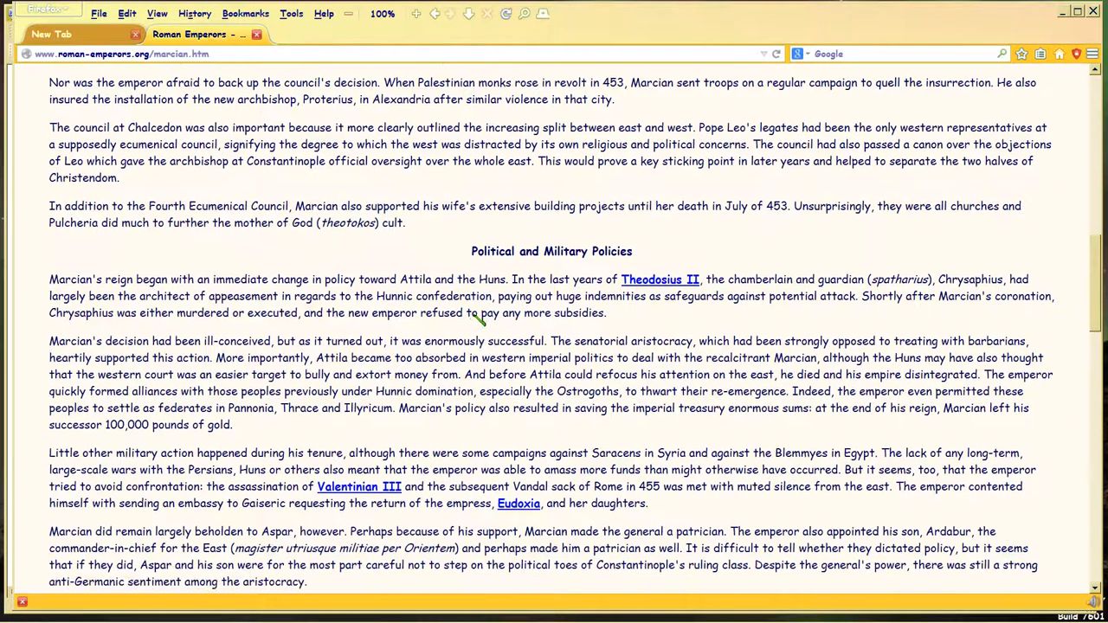
scroll("down", 3)
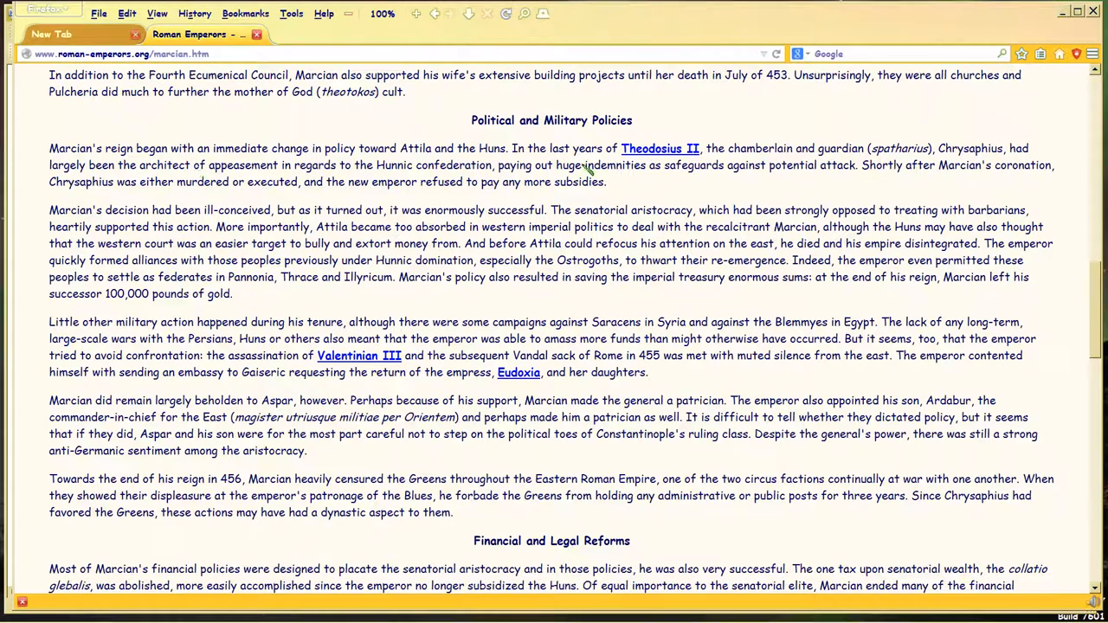
scroll("down", 3)
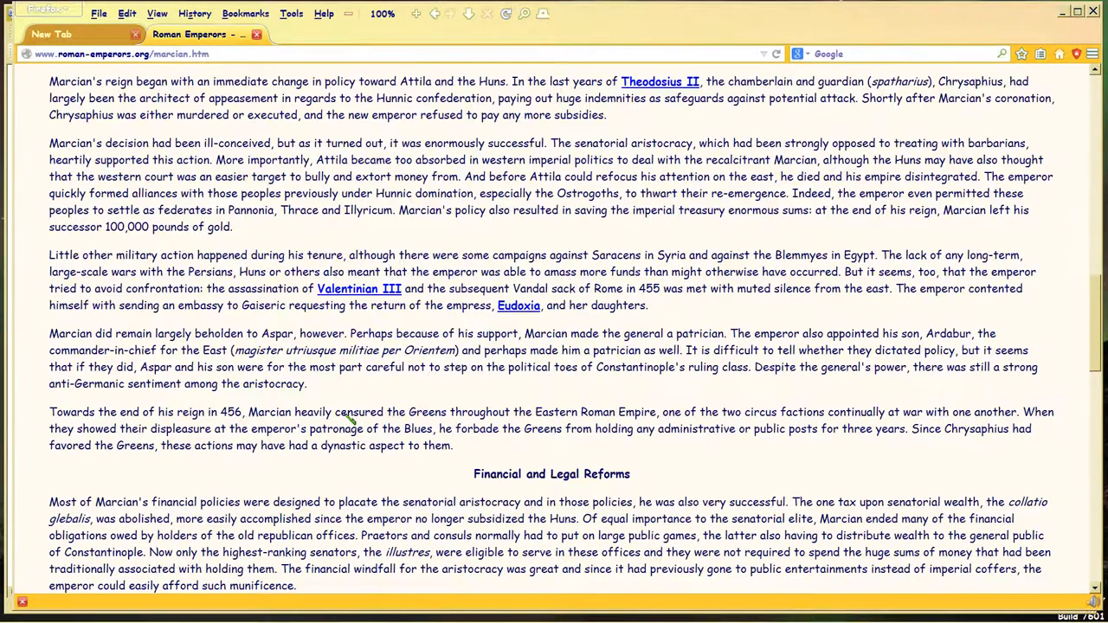
scroll("down", 3)
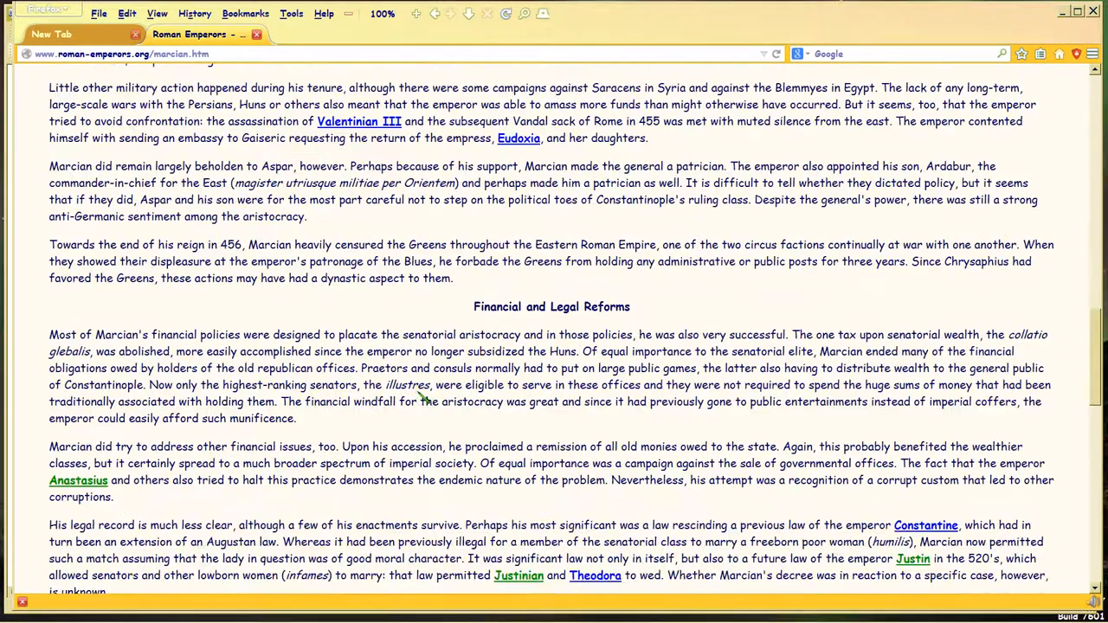
scroll("down", 3)
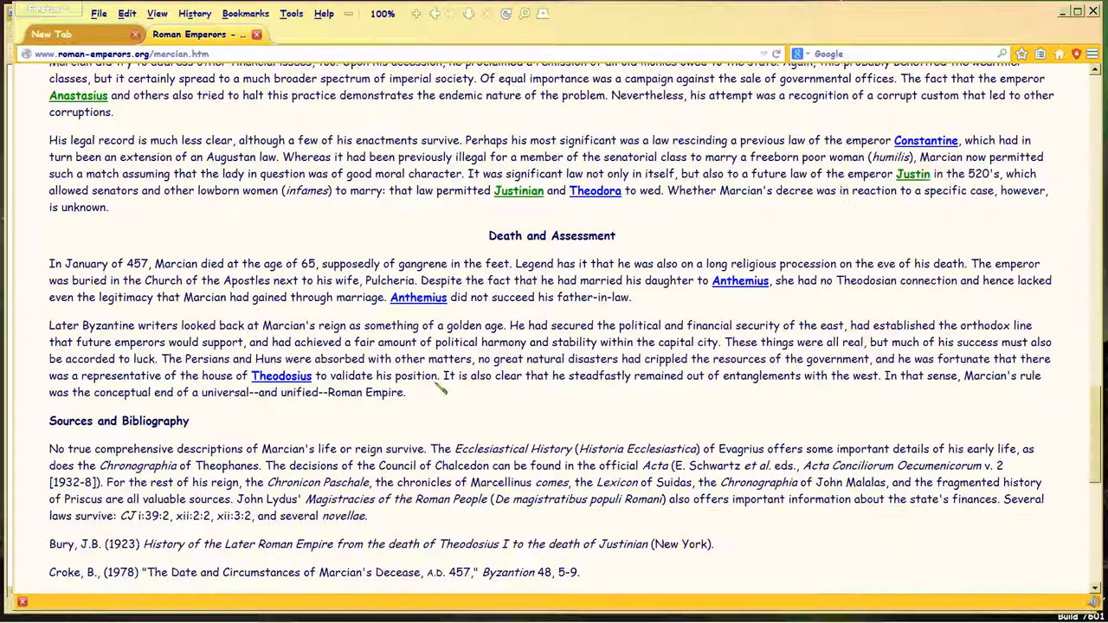
scroll("down", 3)
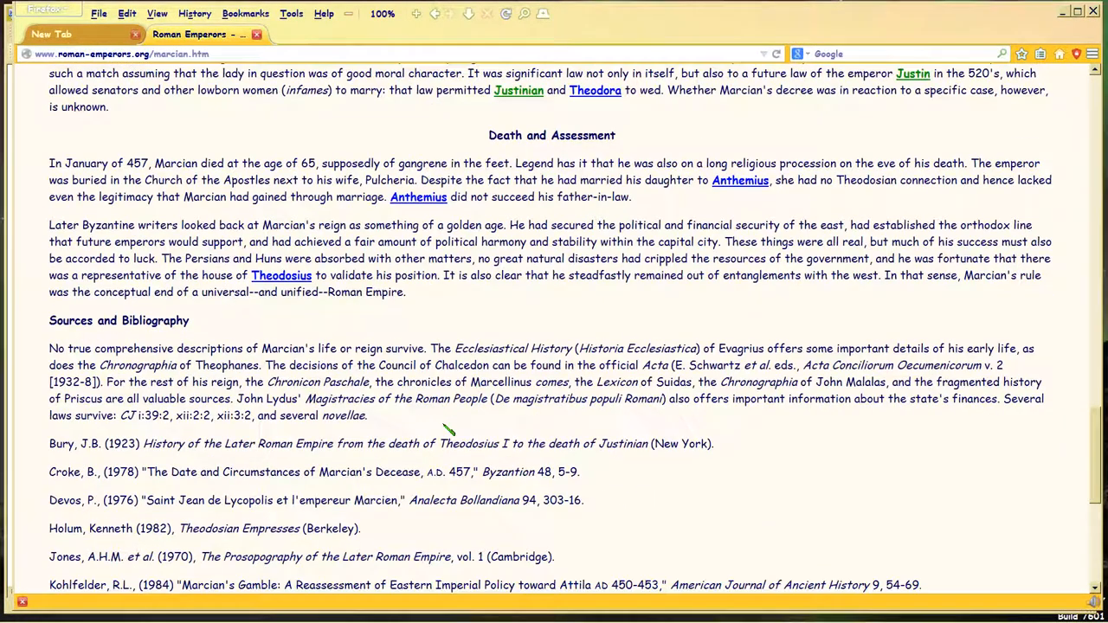
scroll("up", 3)
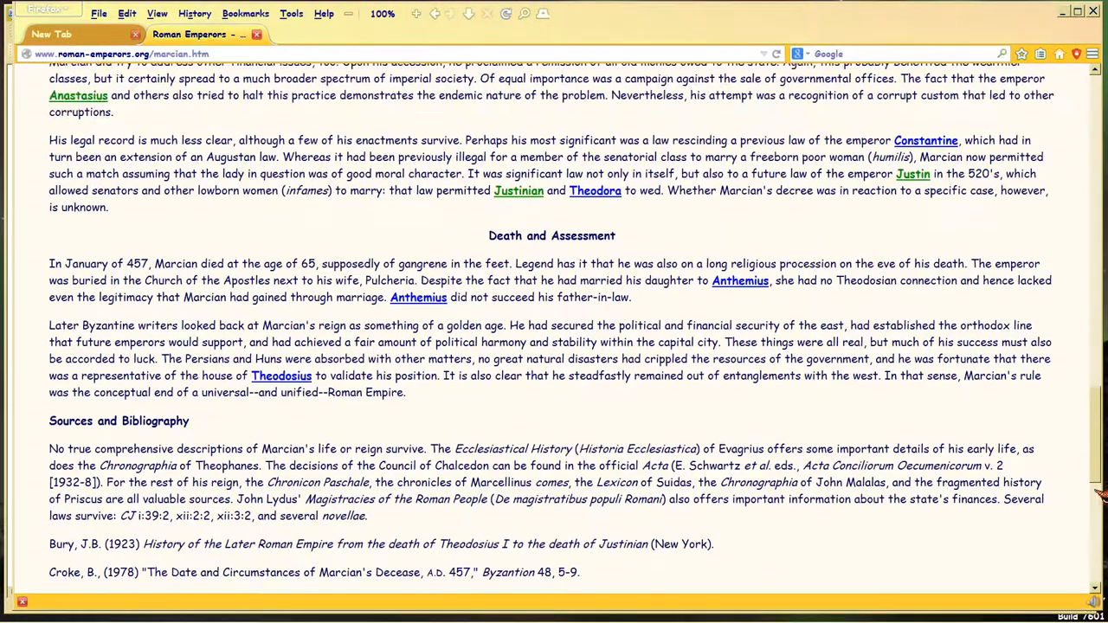
scroll("up", 3)
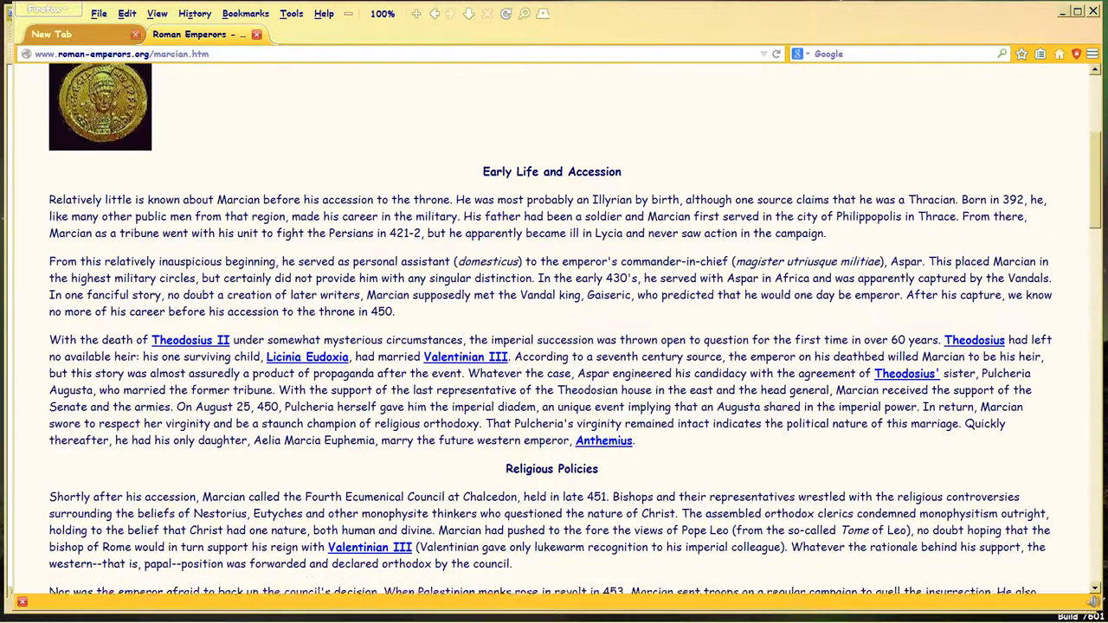
scroll("down", 3)
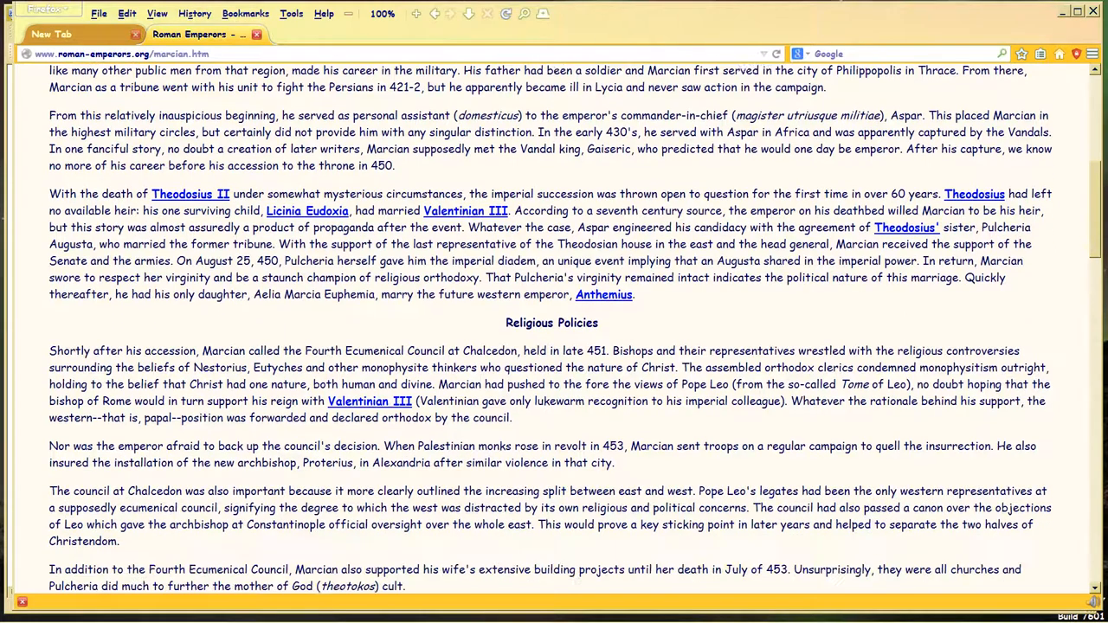
scroll("down", 3)
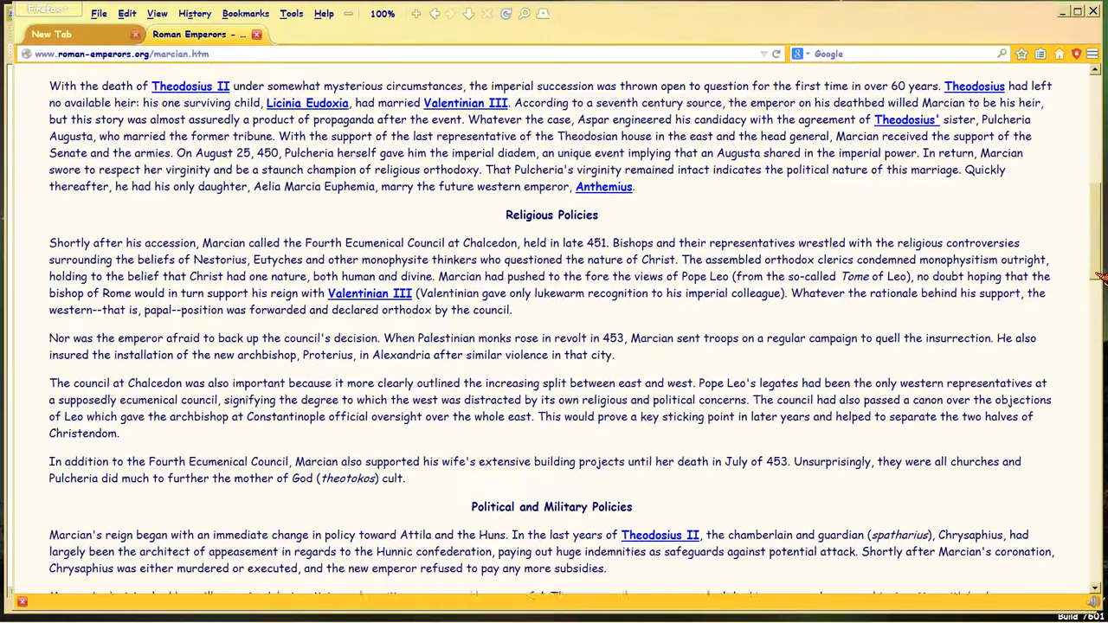
scroll("down", 3)
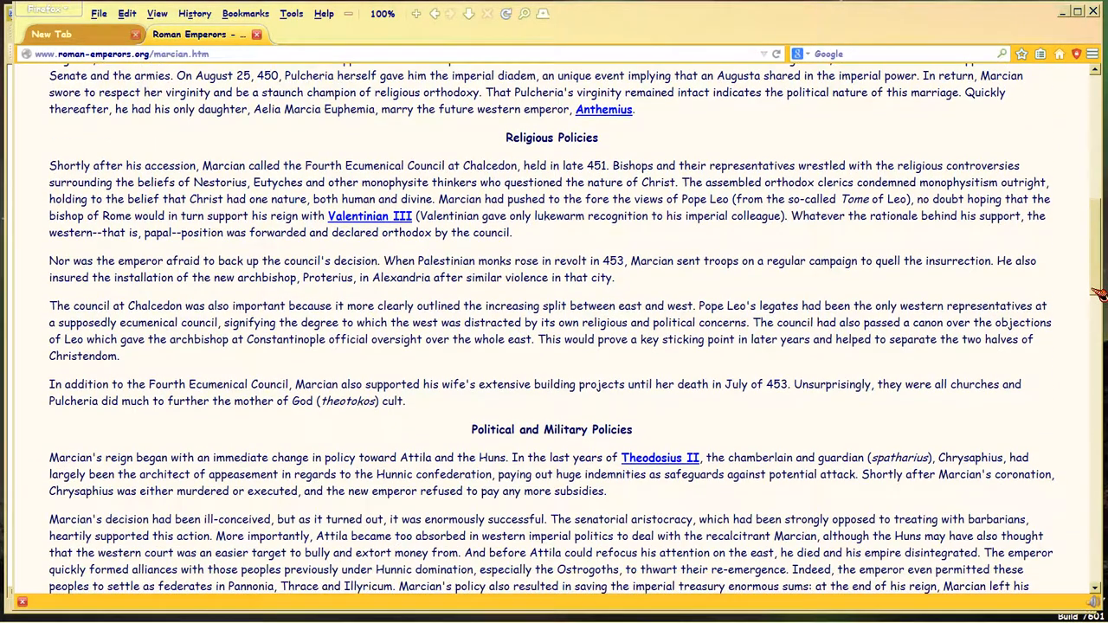
scroll("down", 3)
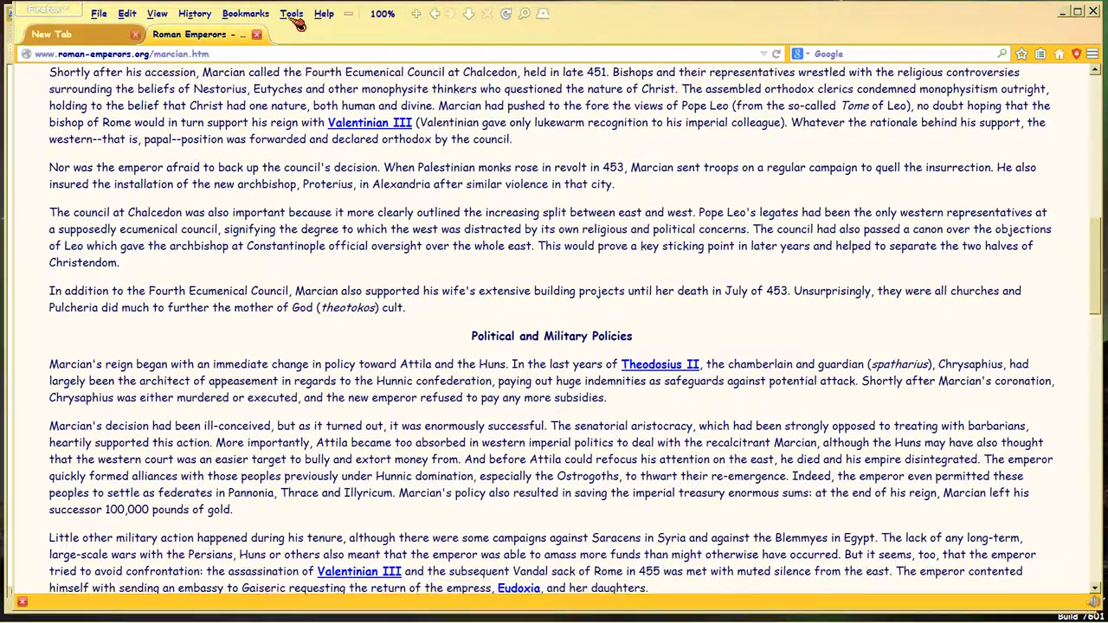
scroll("down", 3)
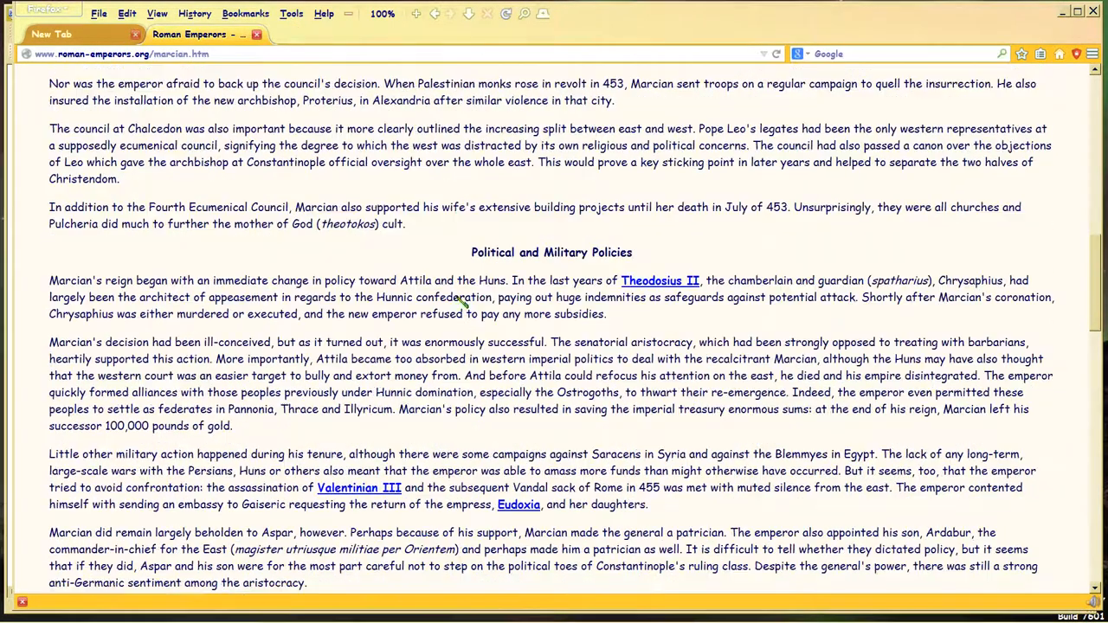
scroll("down", 3)
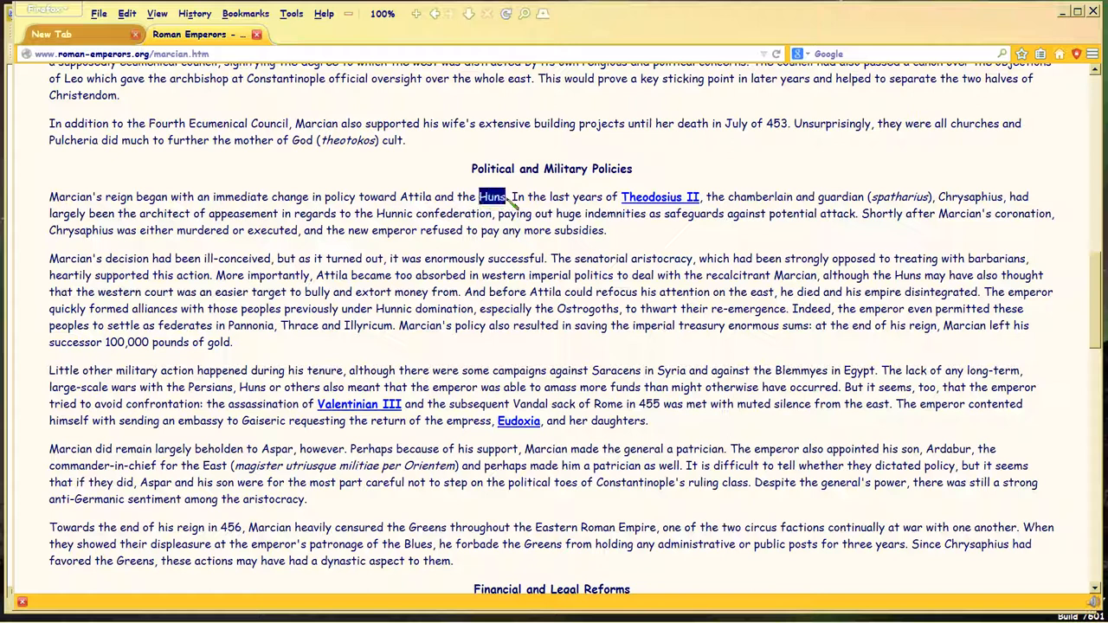
mouse_move(528, 276)
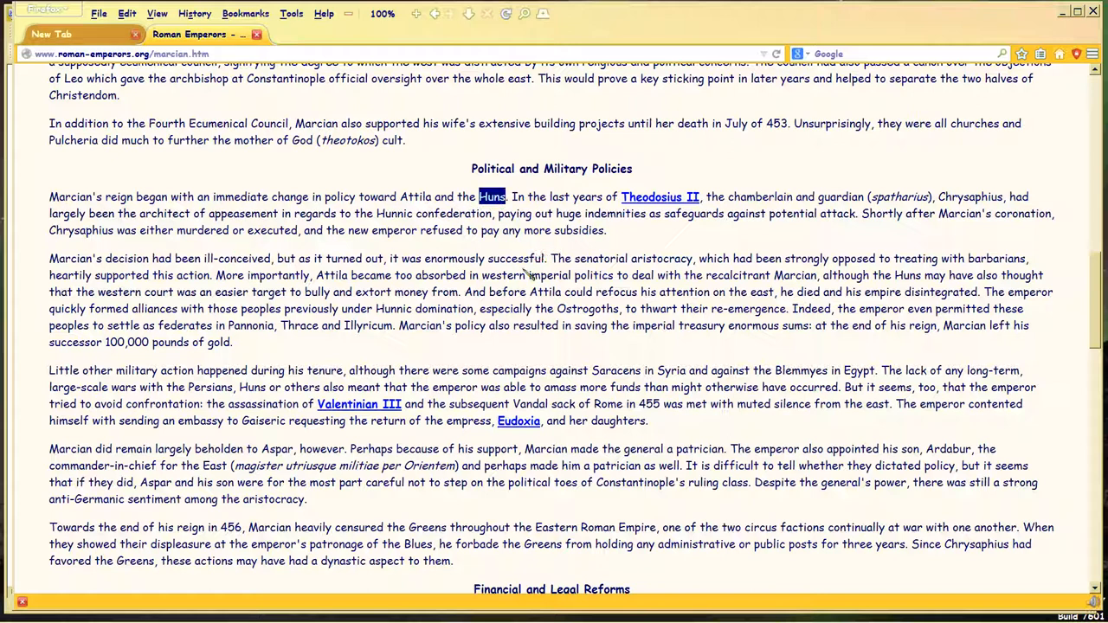
mouse_move(224, 383)
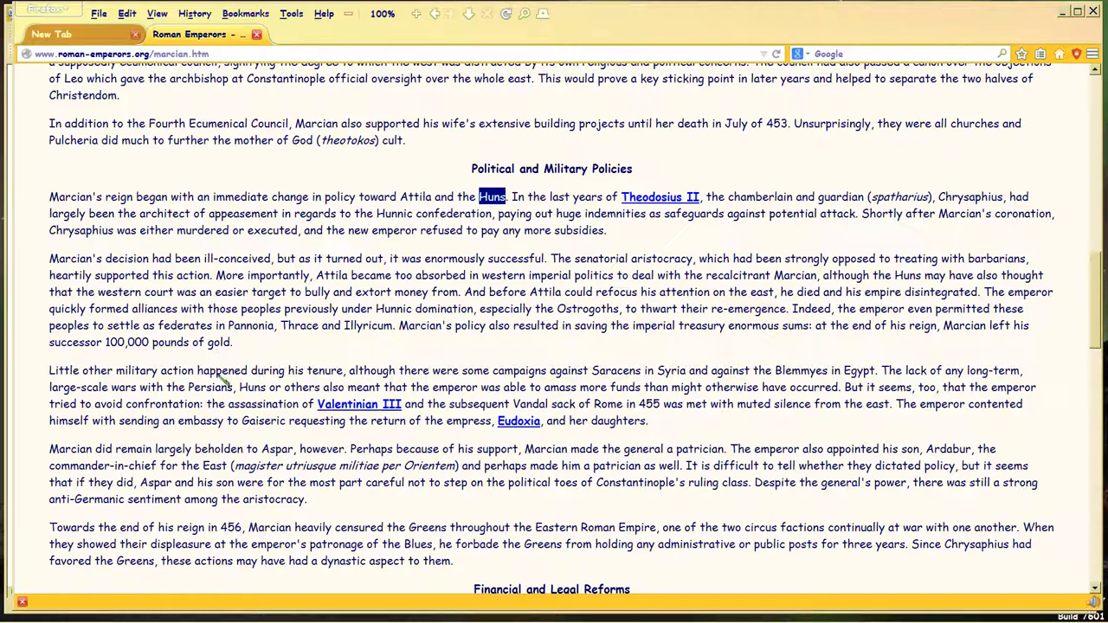
scroll("down", 3)
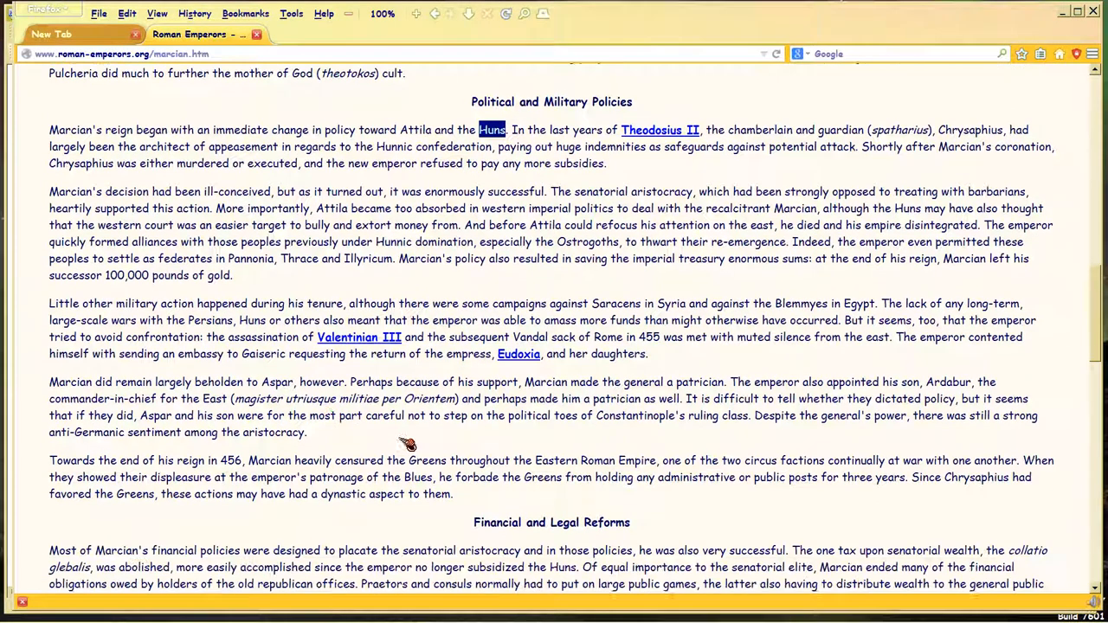
scroll("down", 3)
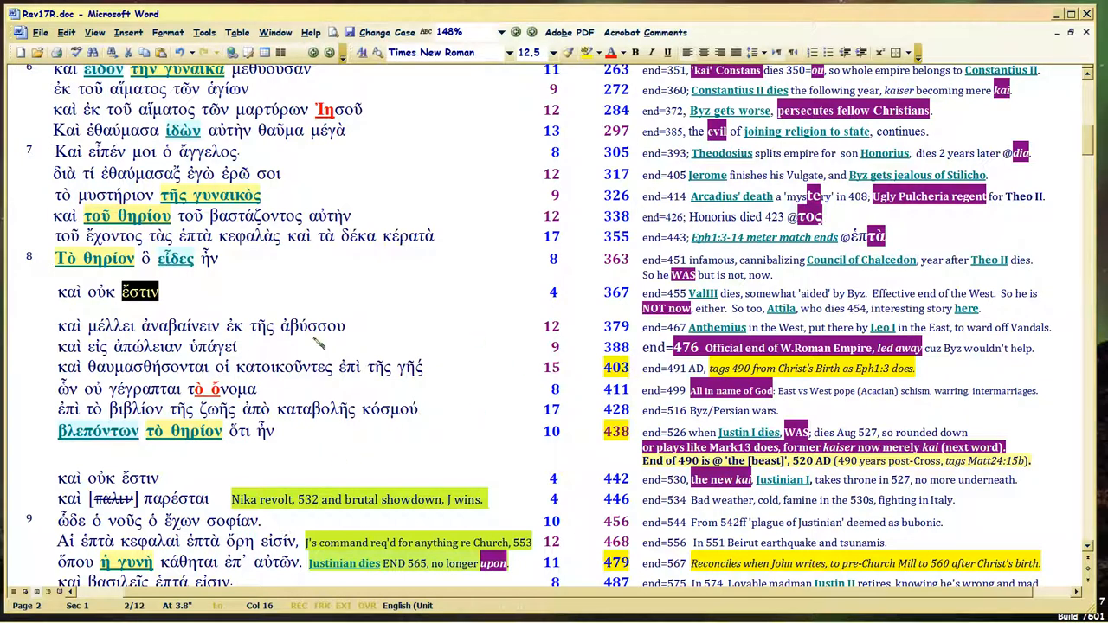
Step: In Rev17R.doc, select the word οὐκ in verse 8's 'καὶ οὐκ ἔστιν' line
left_click(148, 292)
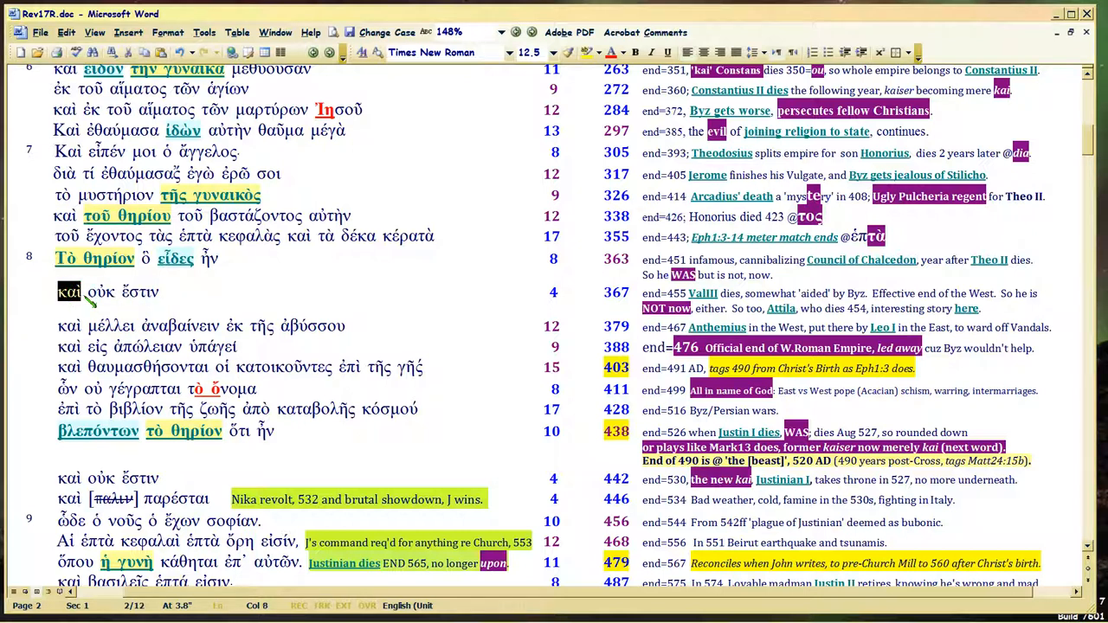
mouse_move(100, 316)
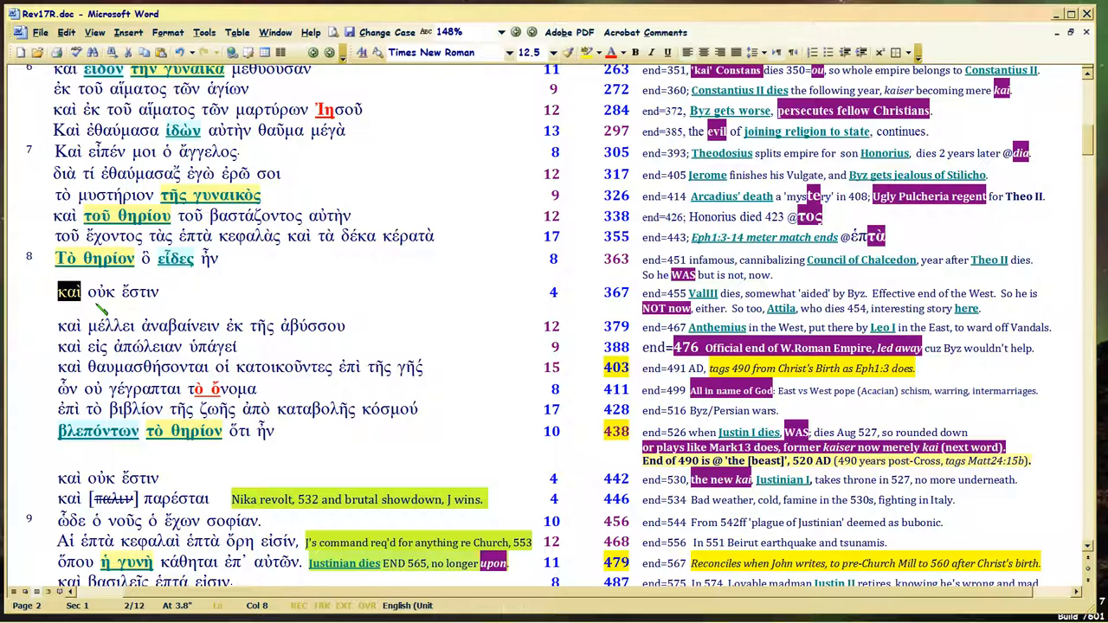
double_click(101, 292)
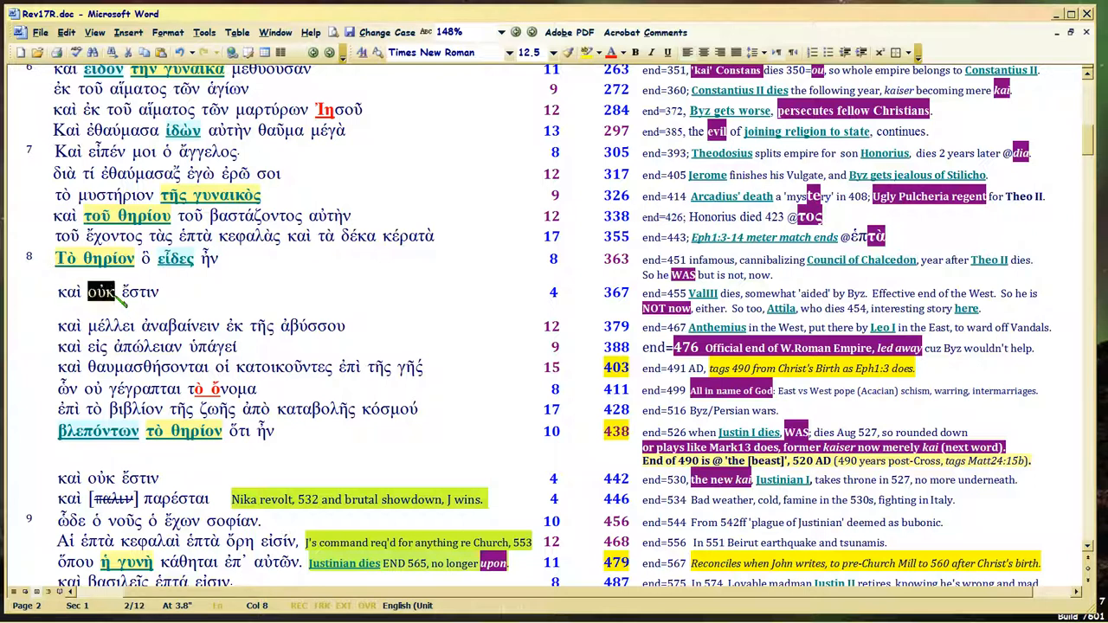